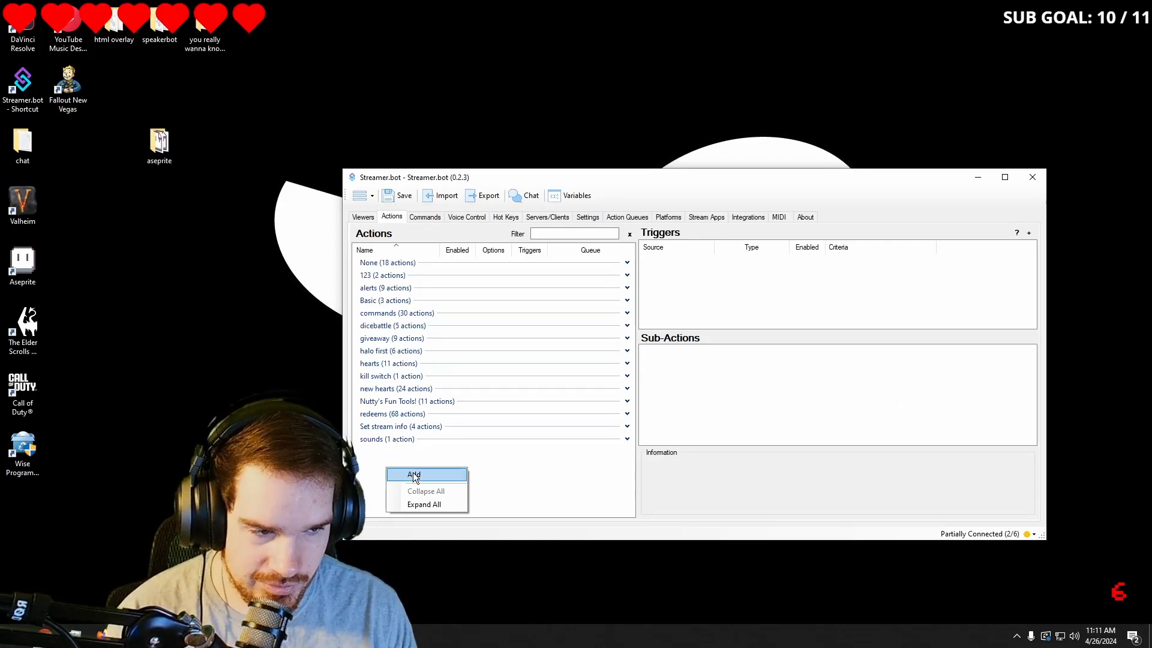
Step: Create a new enabled action named Rizz in the redeems group
left_click(427, 475)
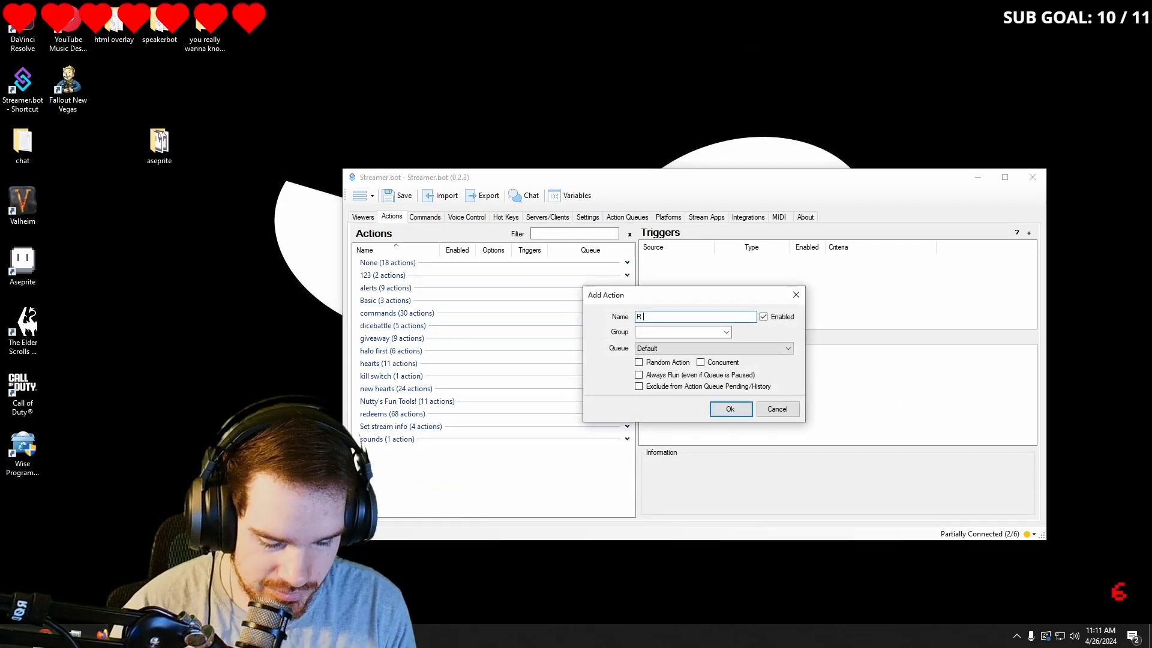
type("izz")
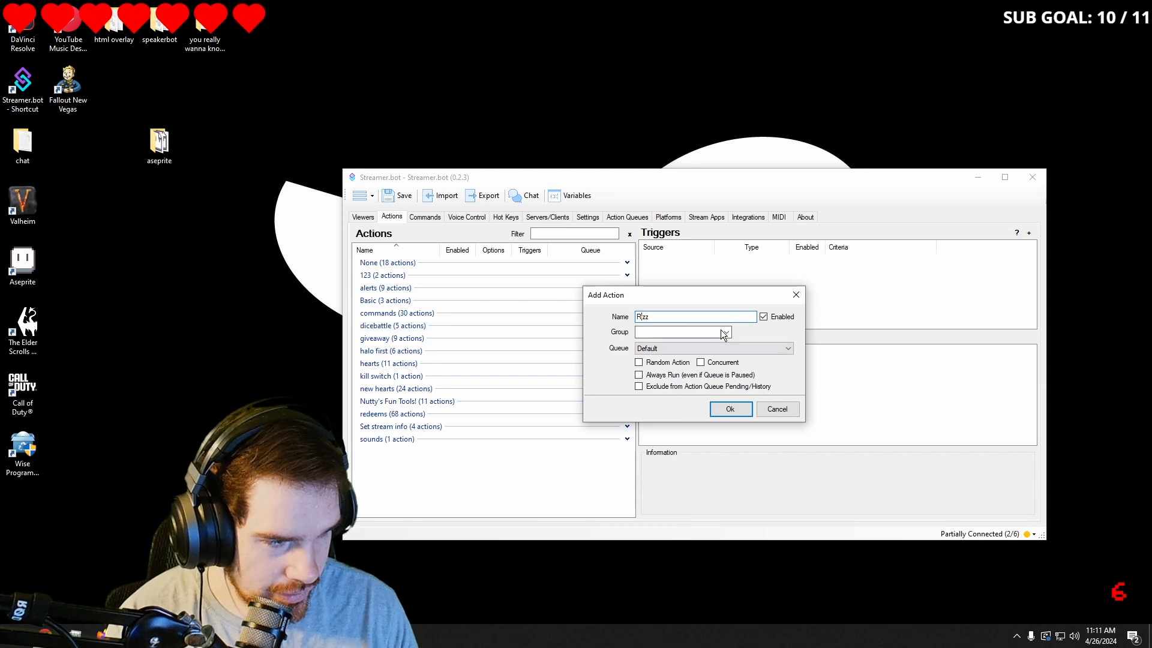
left_click(725, 331)
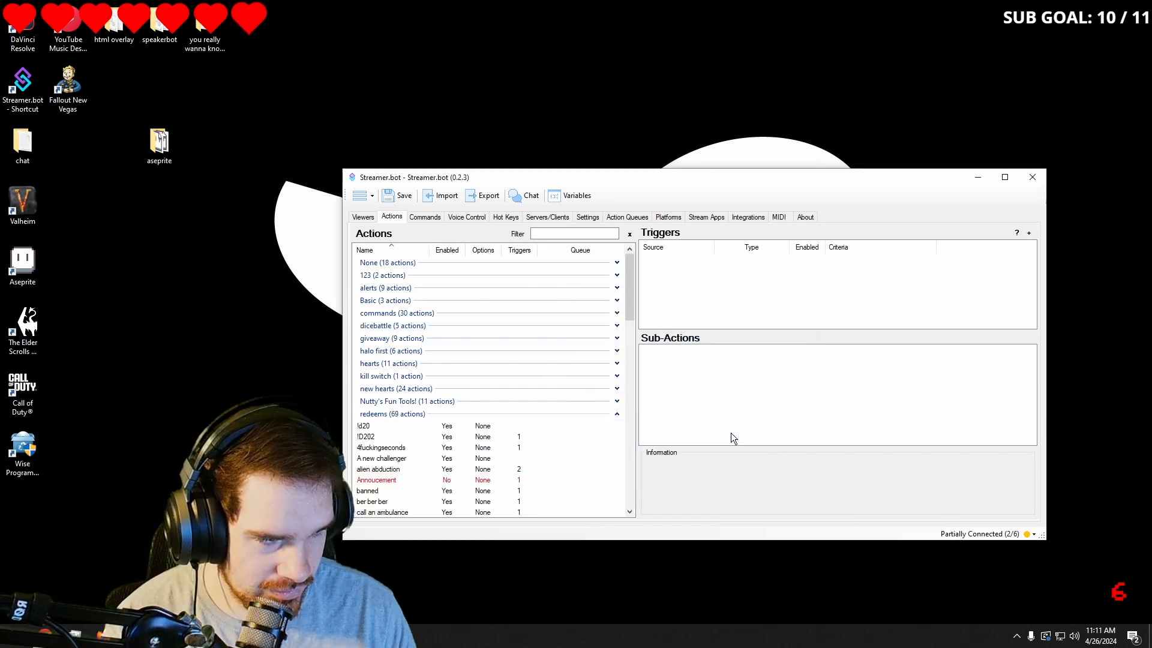
Step: Add a Get Random Number sub-action with a range of 0 to 100
right_click(740, 372)
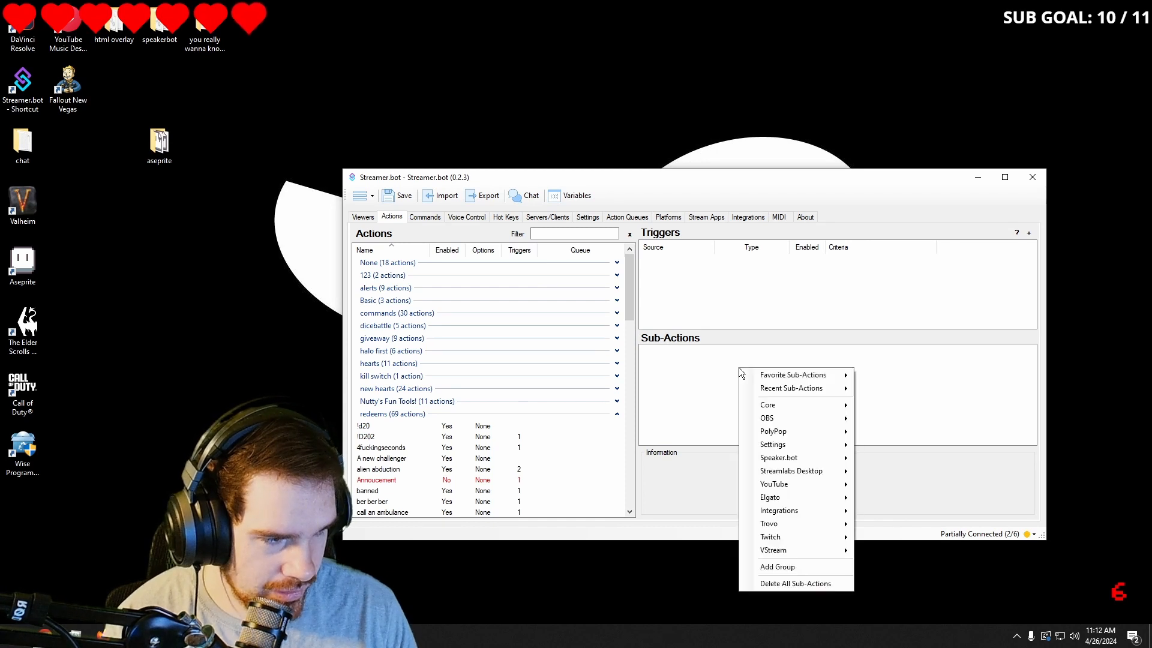
mouse_move(767, 405)
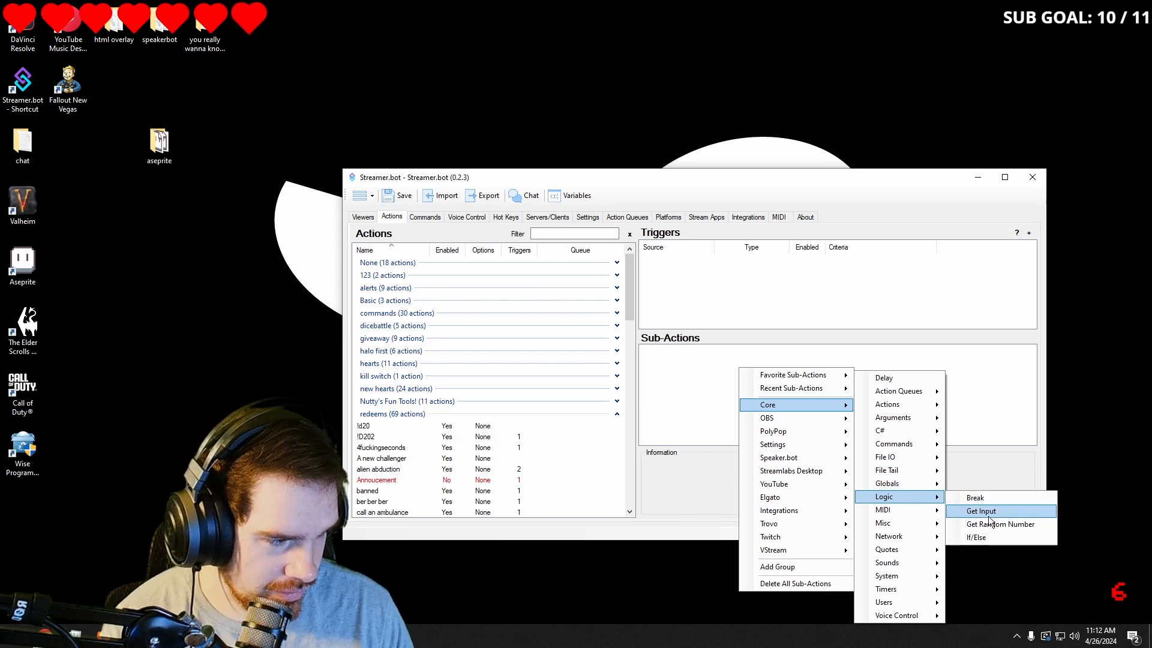
left_click(1000, 524)
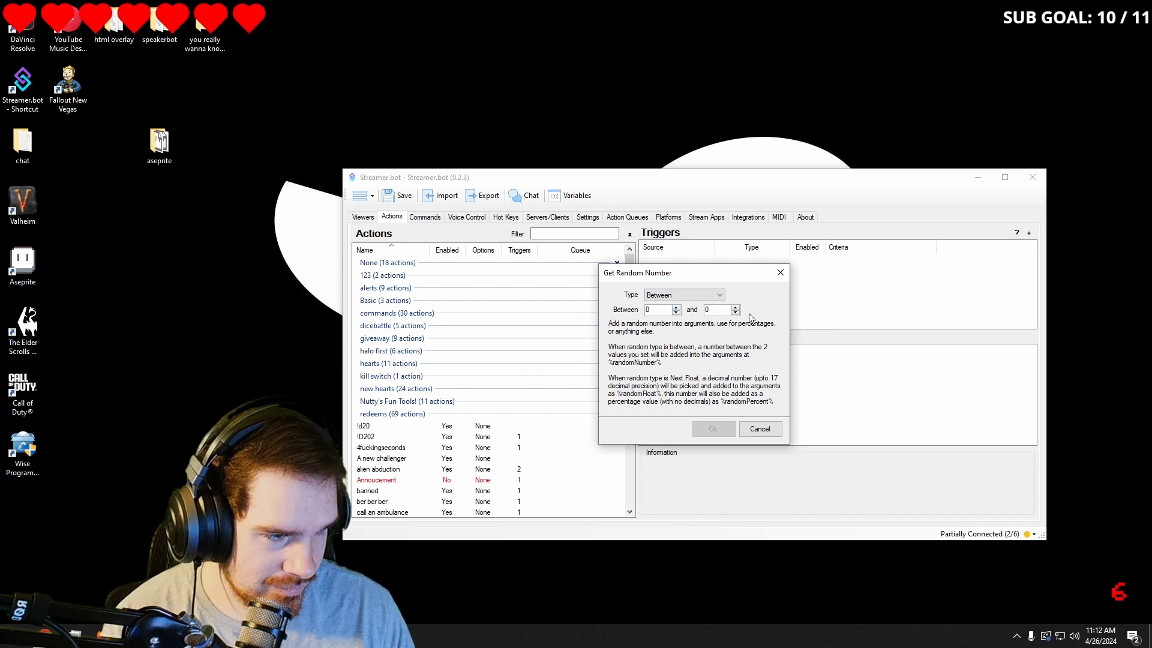
left_click(739, 307)
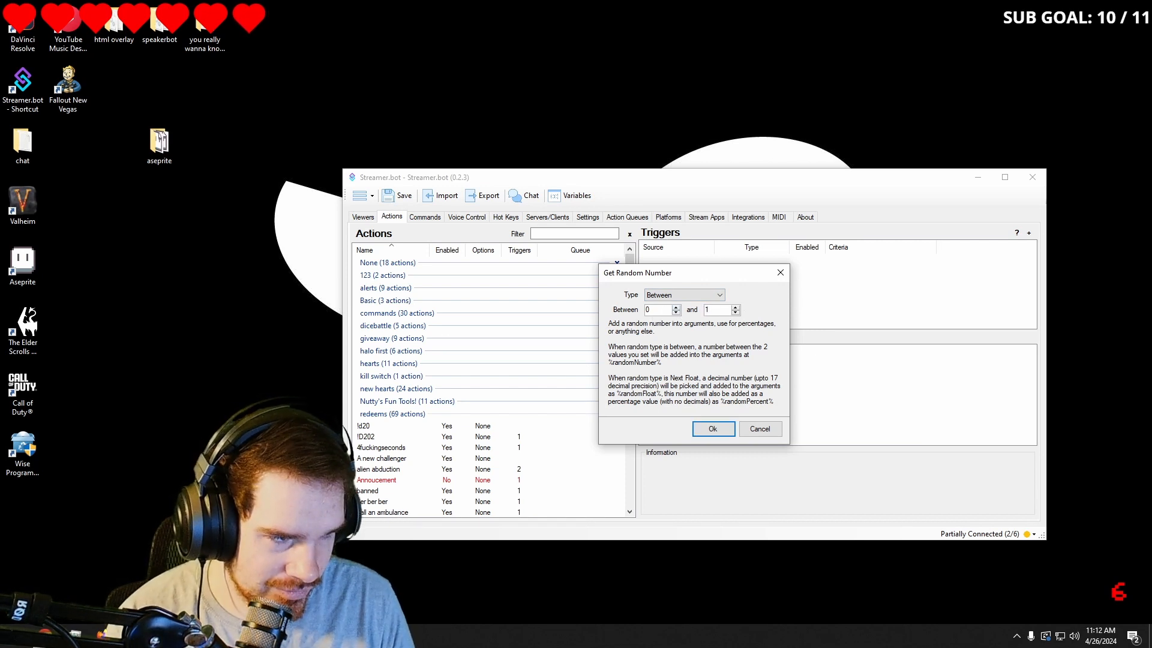
left_click(712, 429)
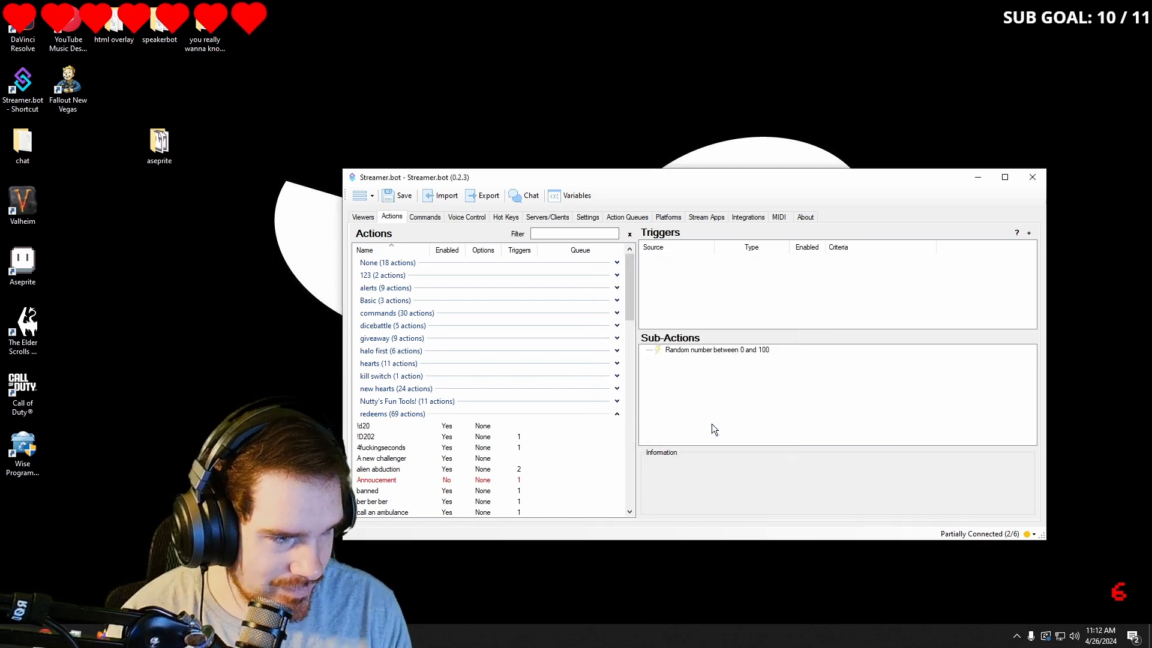
Step: Add a Twitch chat message sub-action posting "%user% has %randomNumber%% rizz"
right_click(674, 372)
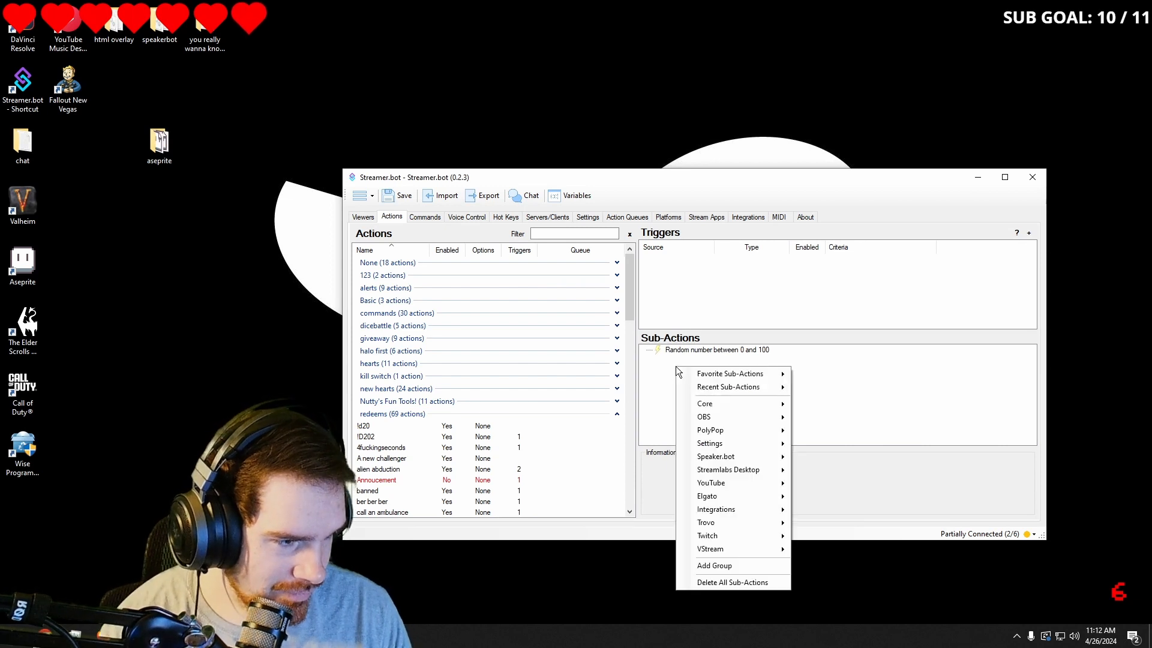
mouse_move(729, 536)
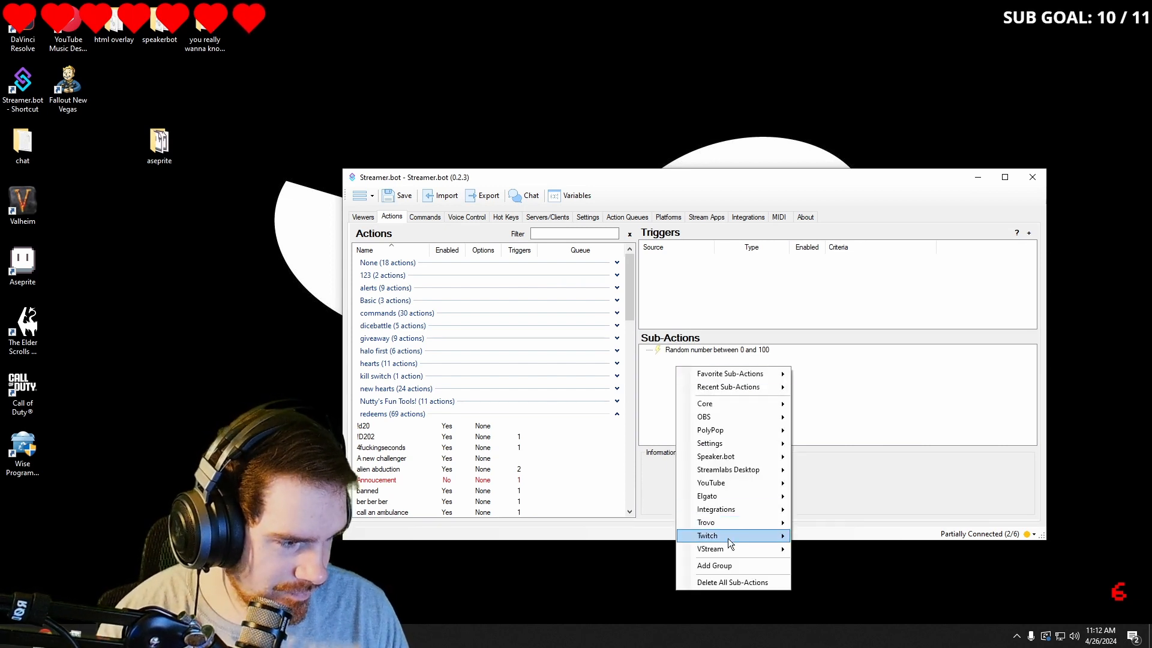
mouse_move(831, 562)
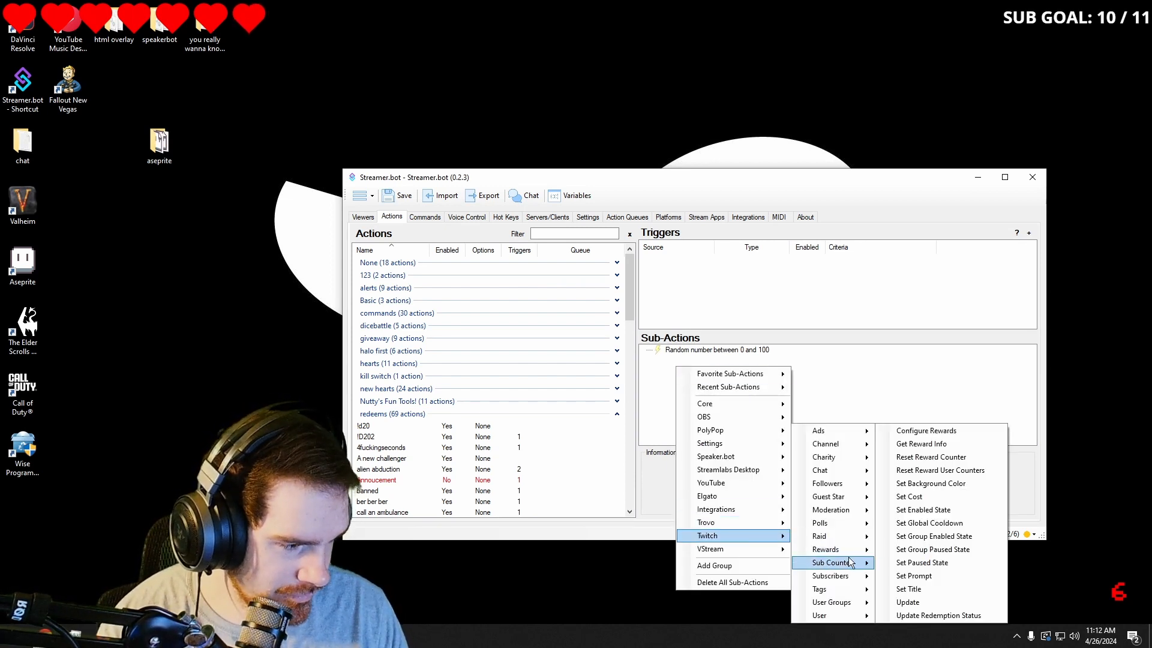
mouse_move(839, 496)
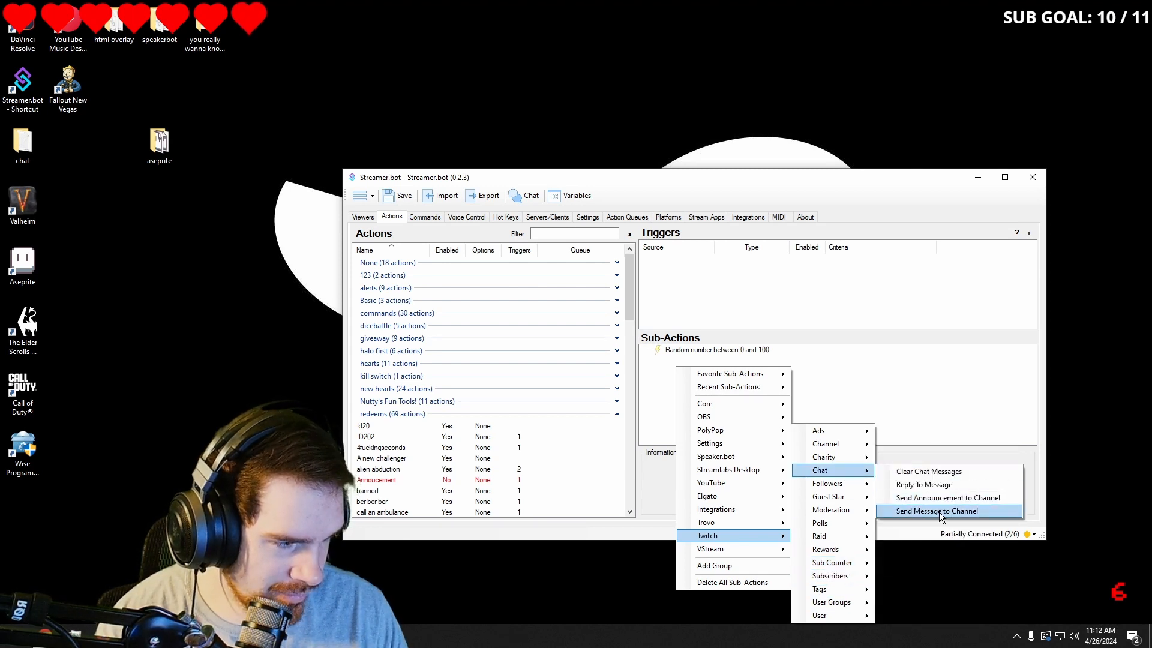
left_click(939, 511)
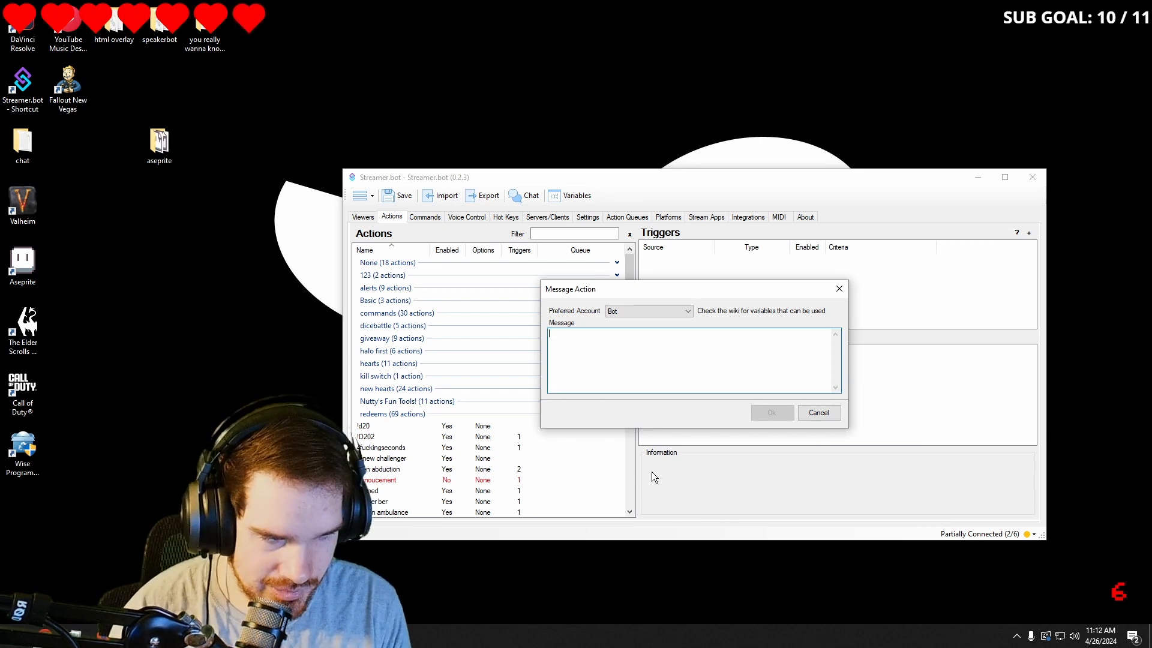
type("%user% has")
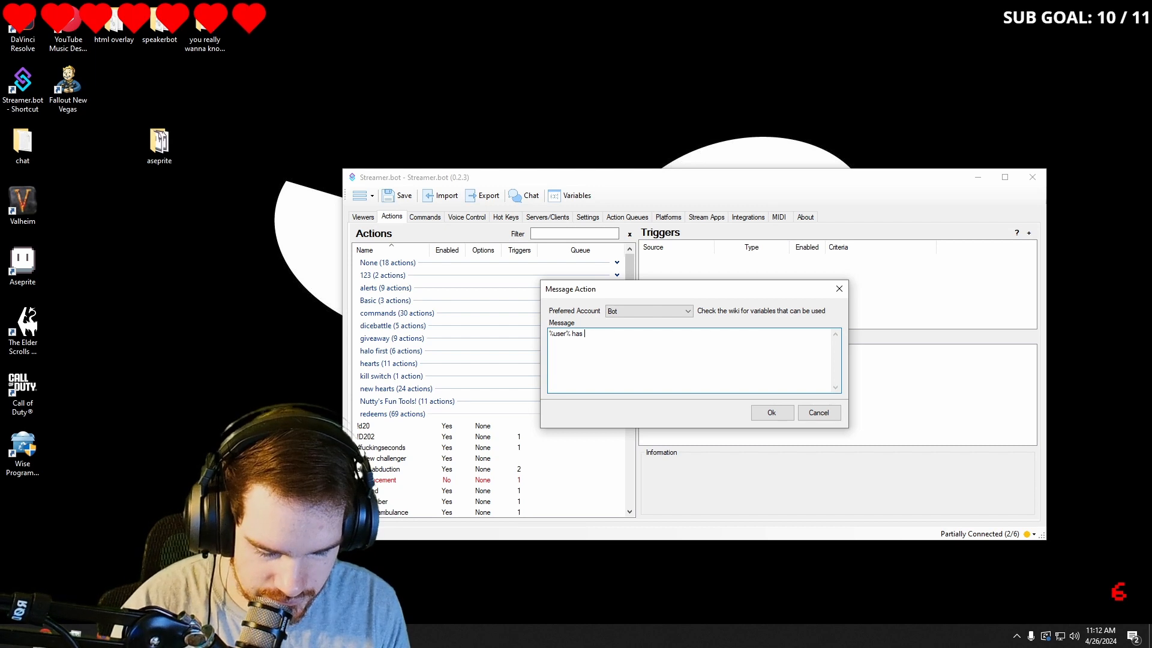
type("%")
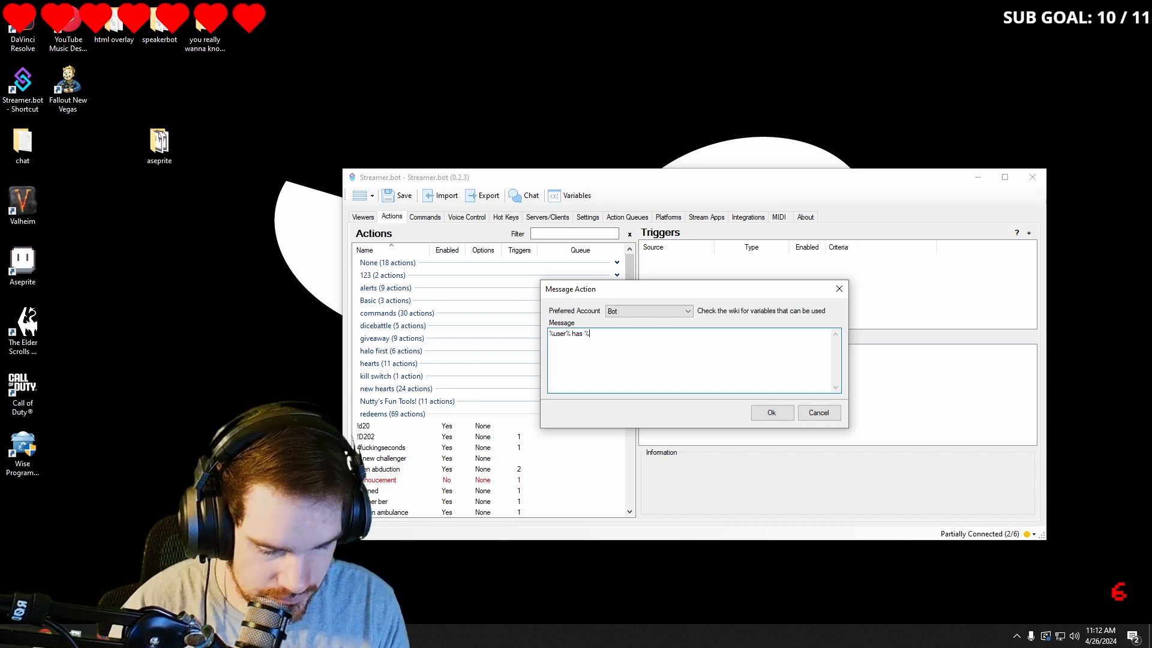
type("random")
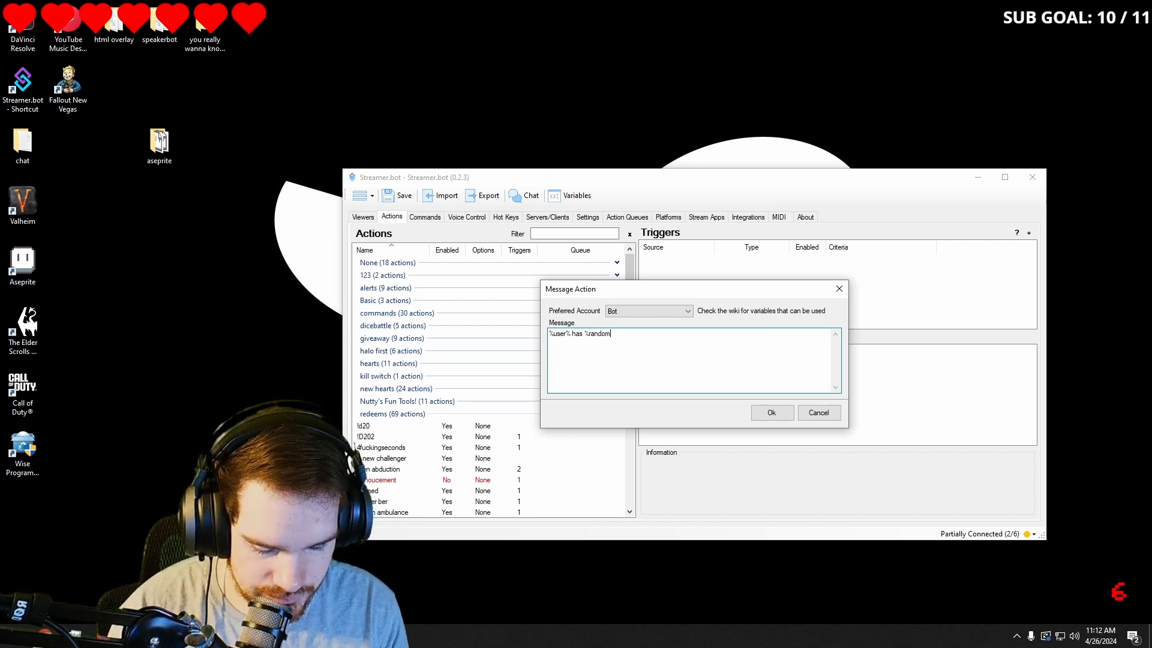
type("Number")
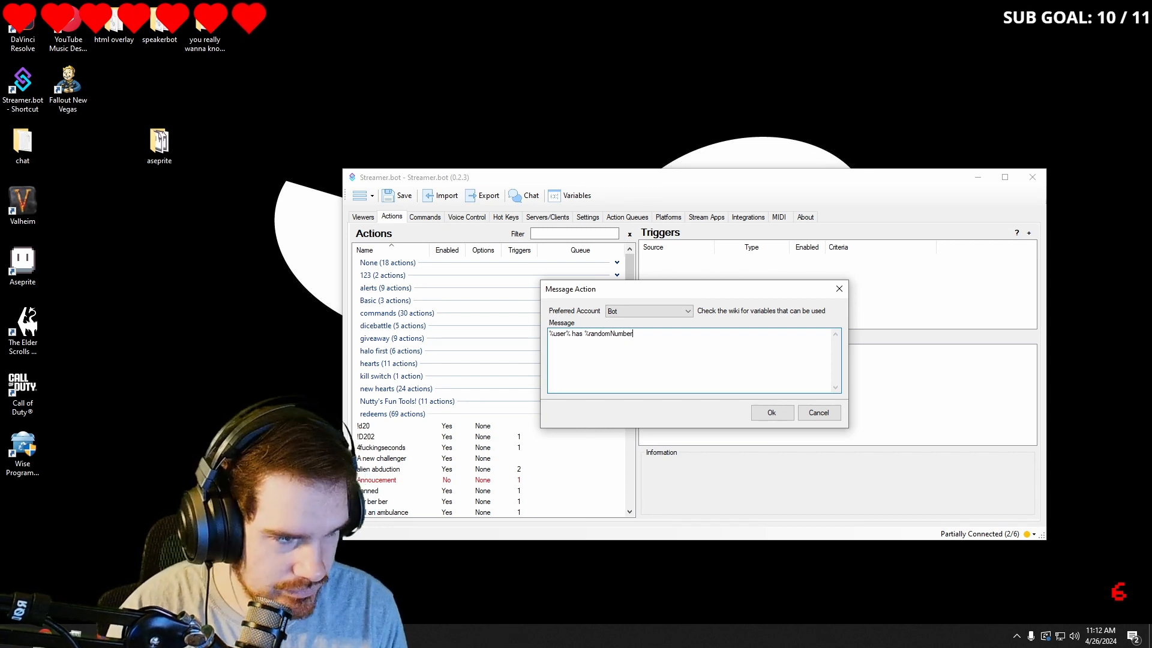
type("% %")
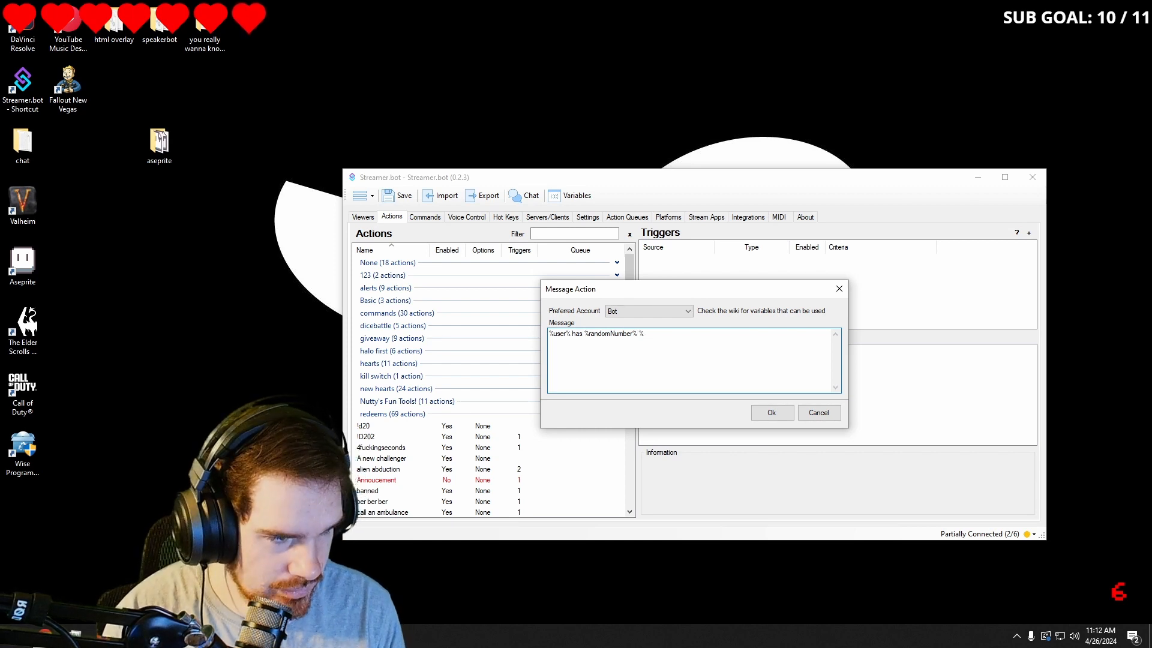
left_click(643, 333)
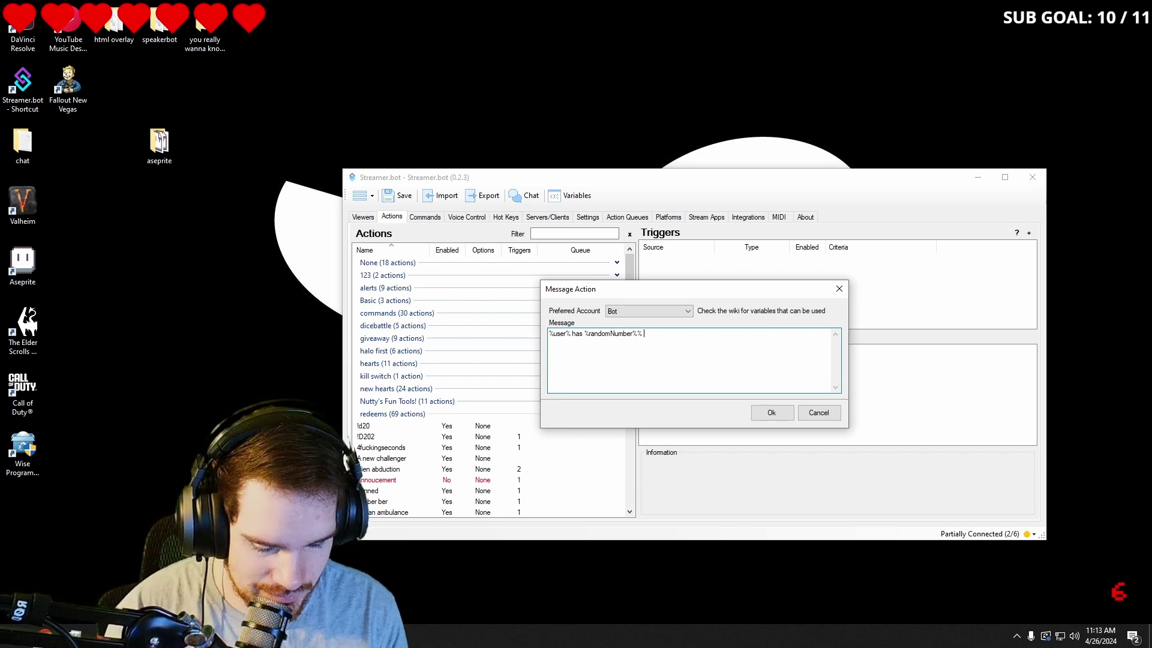
type("rizz")
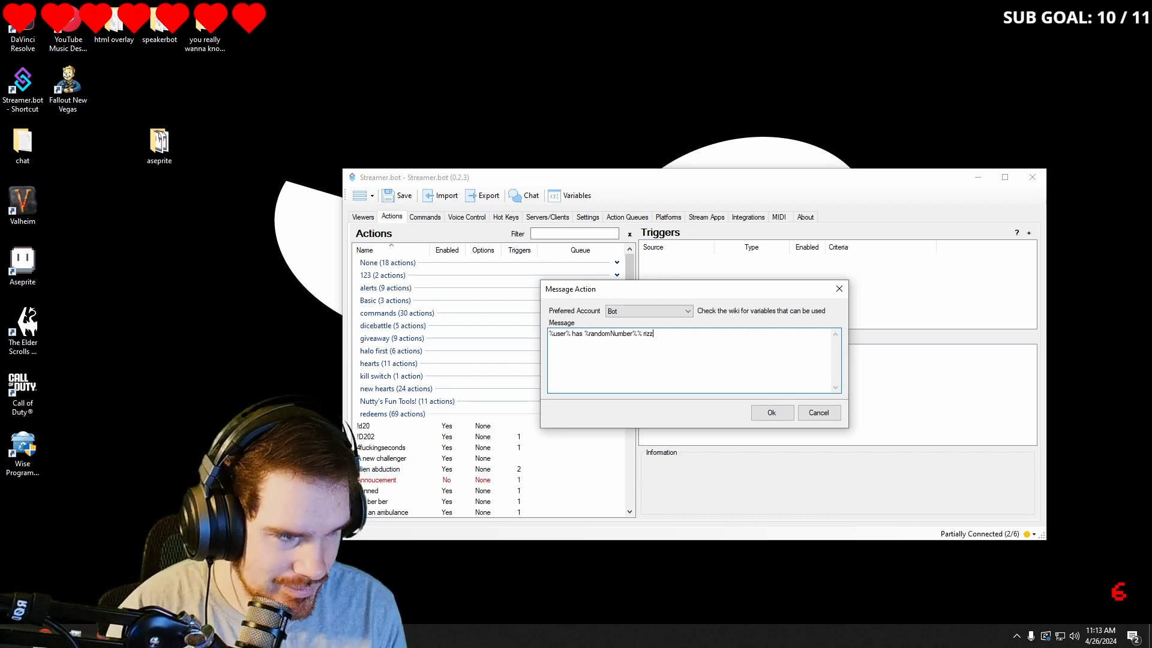
left_click(771, 412)
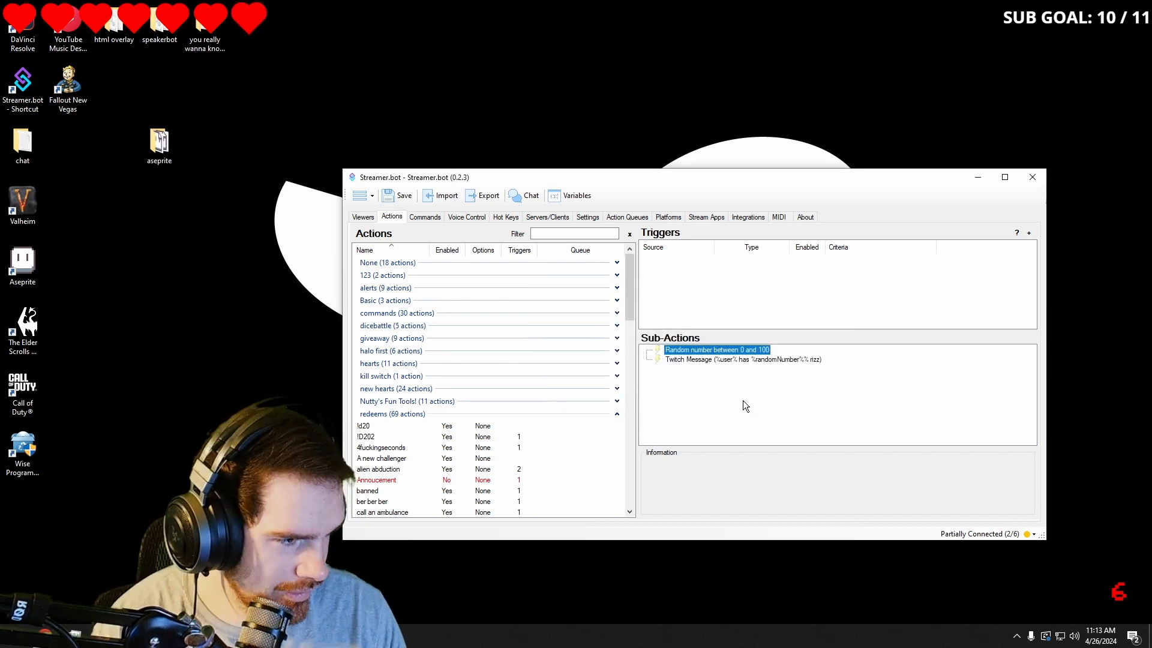
Step: Add a Get User Info for Target sub-action sourced from the triggering user
right_click(747, 405)
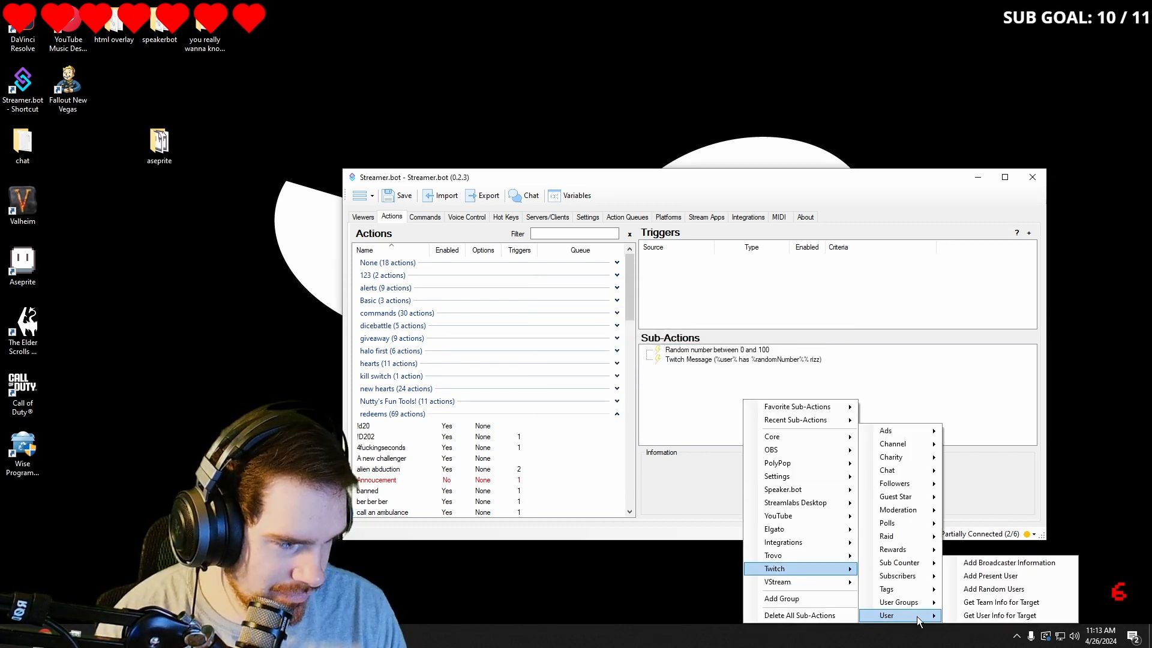
mouse_move(998, 614)
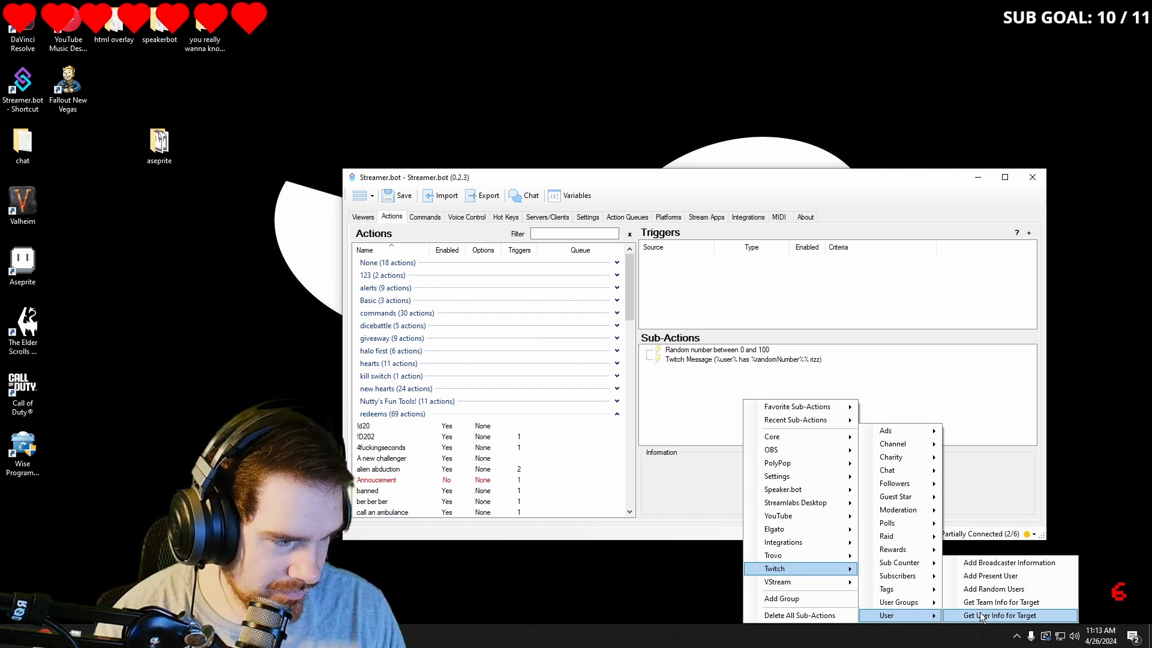
left_click(997, 614)
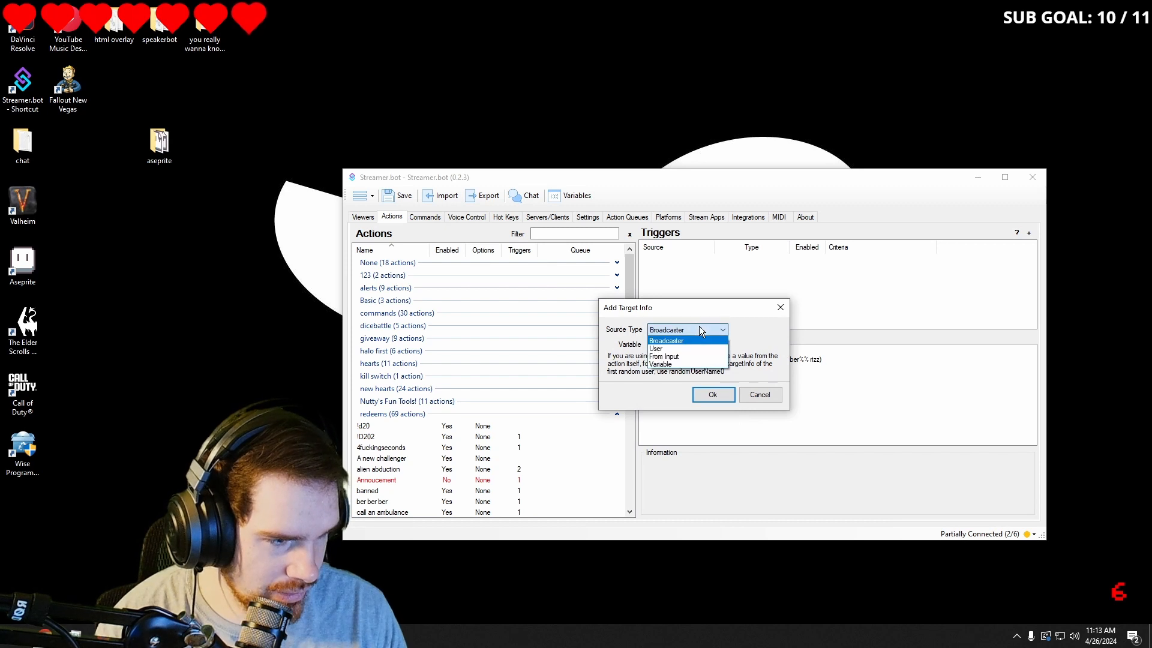
left_click(656, 348)
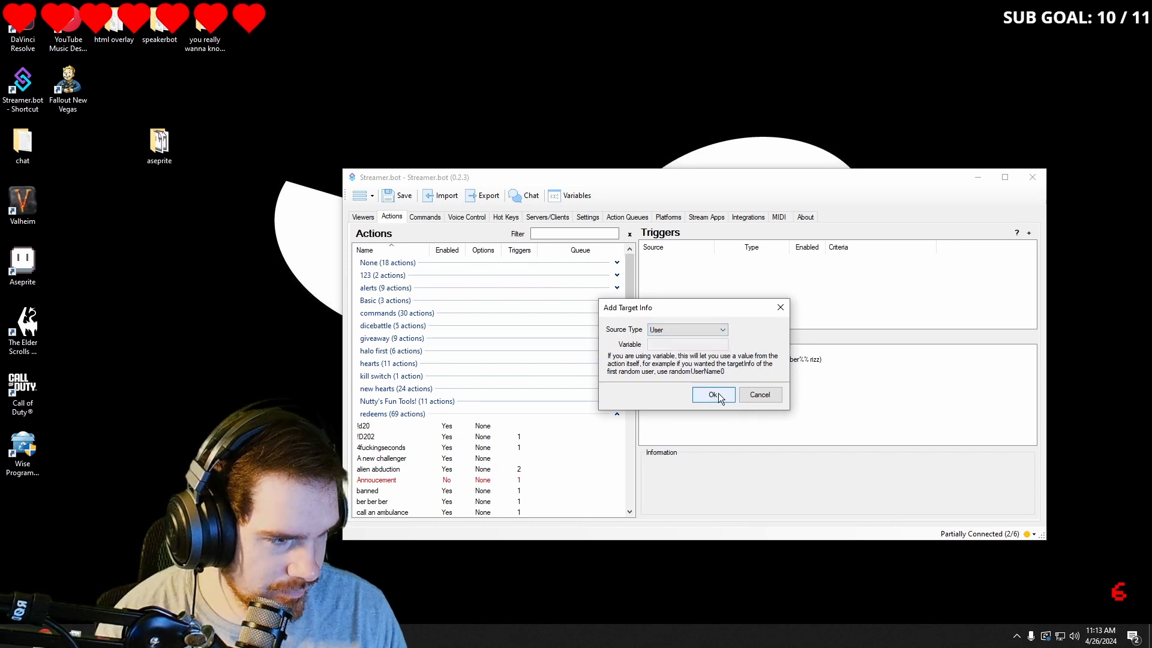
left_click(712, 395)
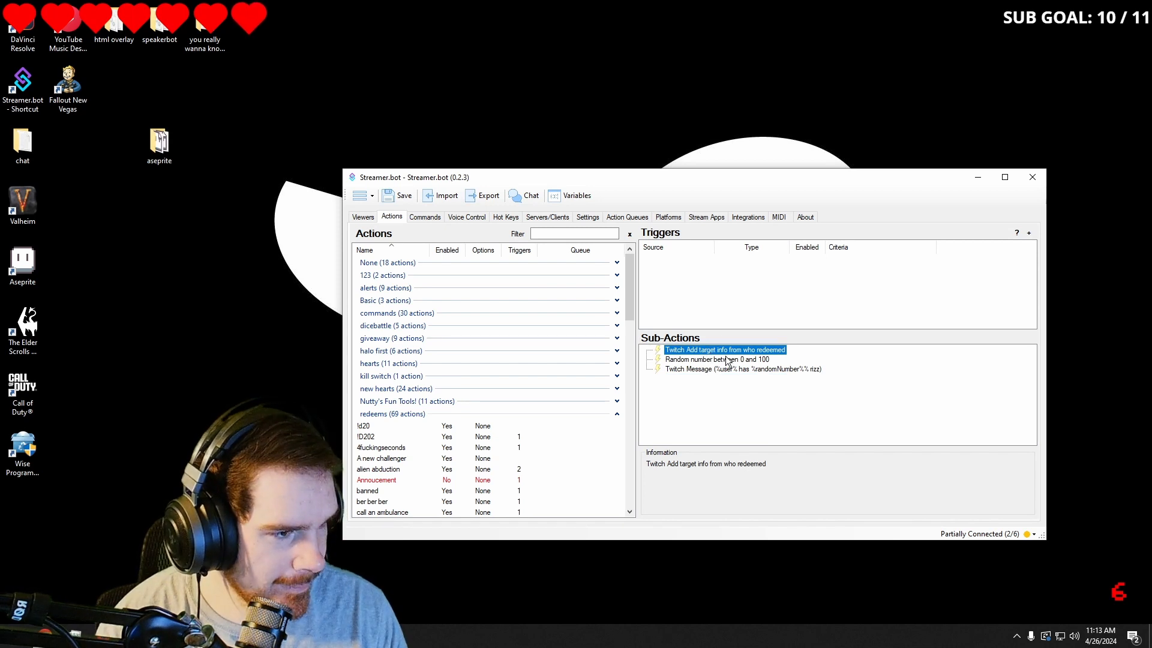
Step: Create a rizz chat command for !rizz with a 15-second global cooldown
right_click(711, 292)
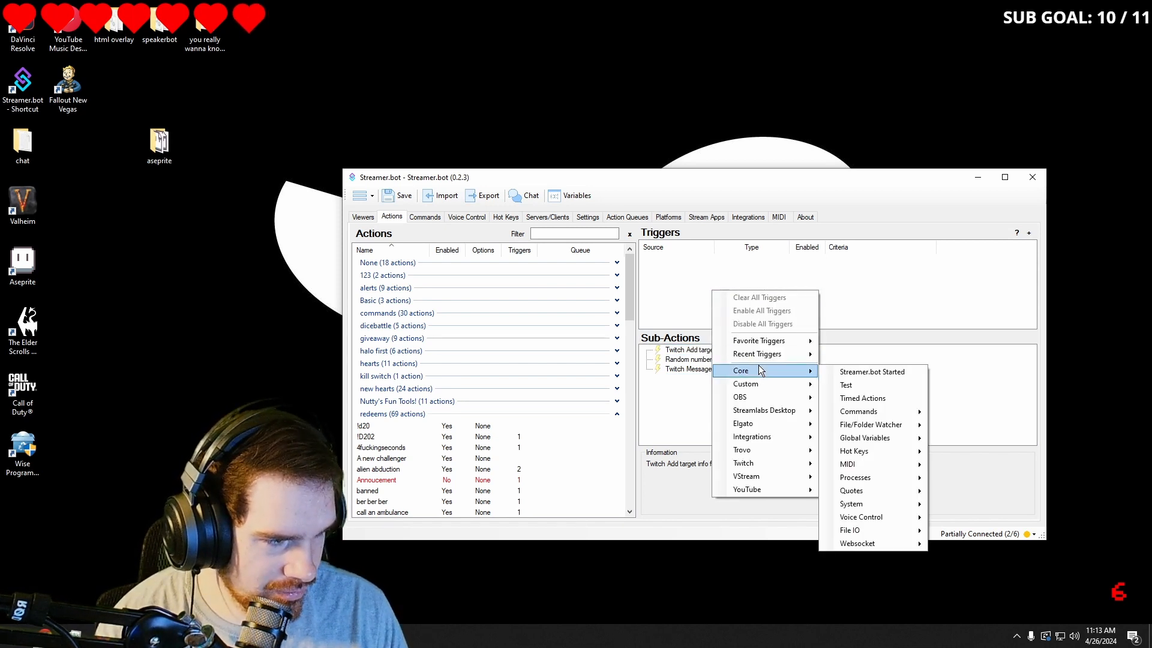
mouse_move(901, 507)
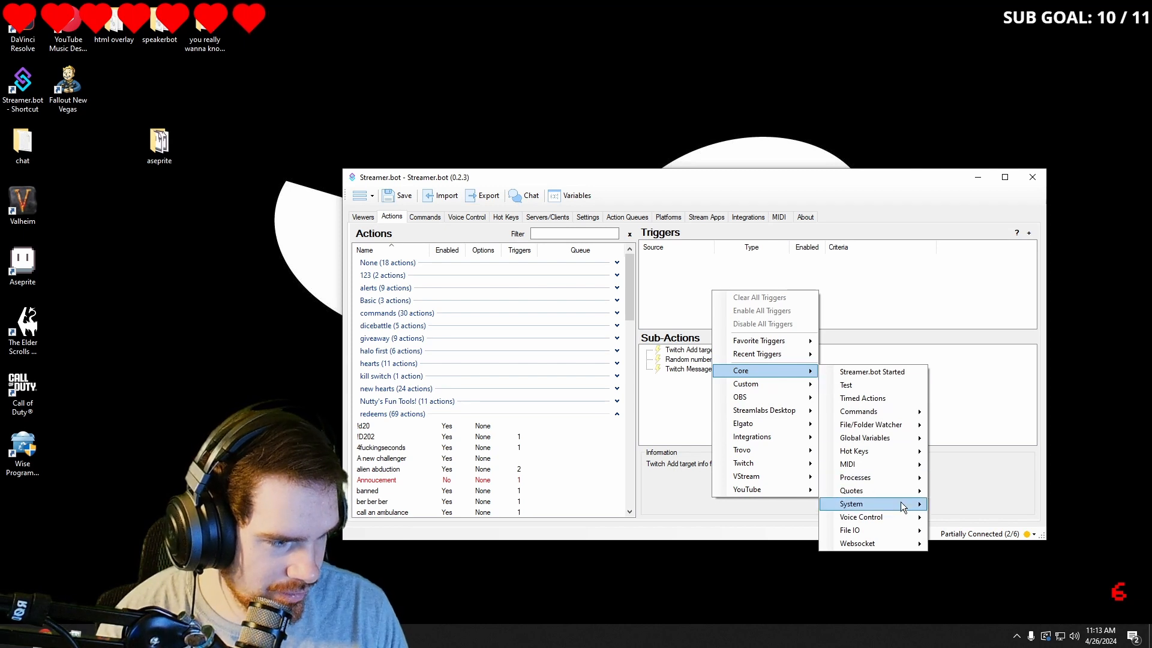
mouse_move(858, 410)
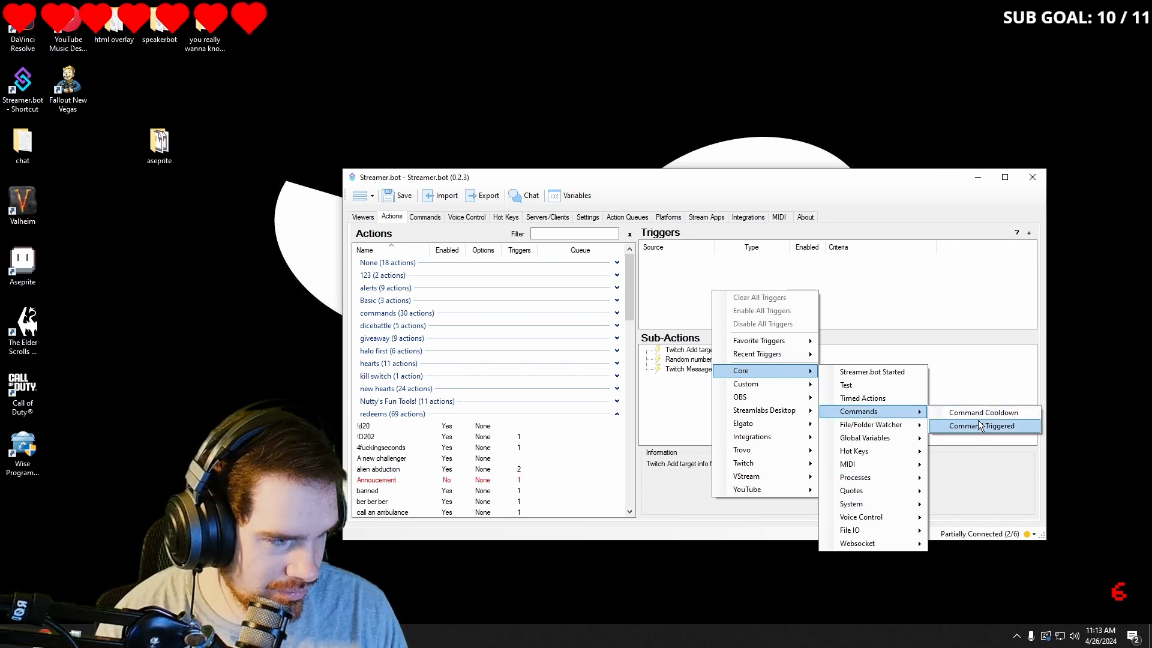
left_click(981, 425)
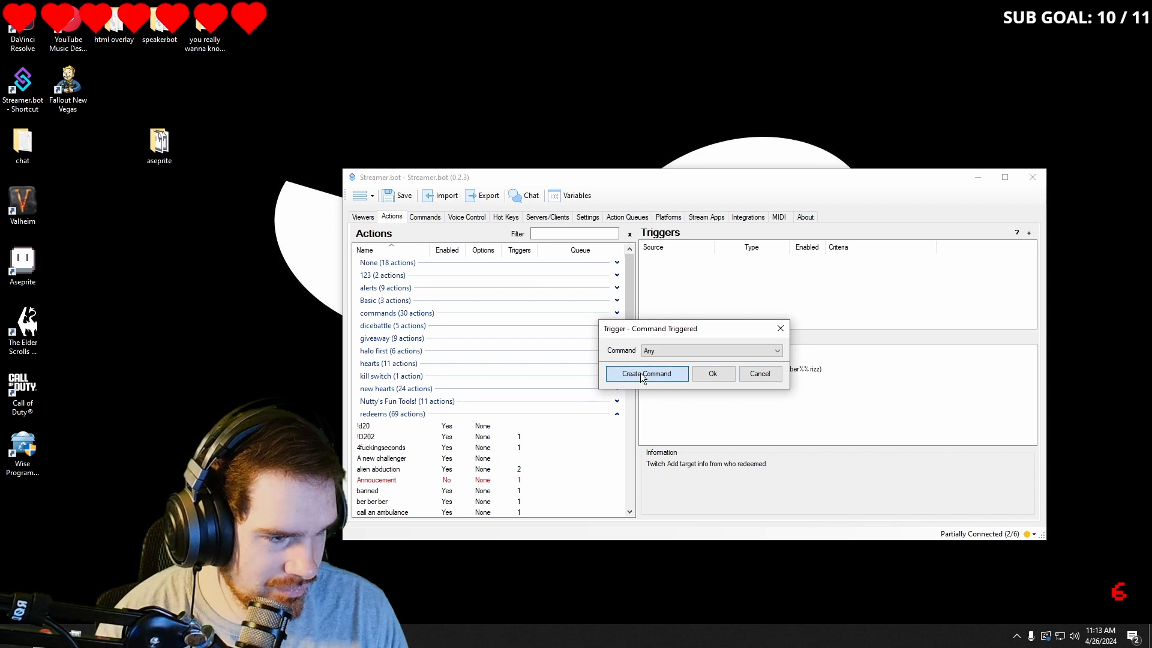
left_click(646, 373)
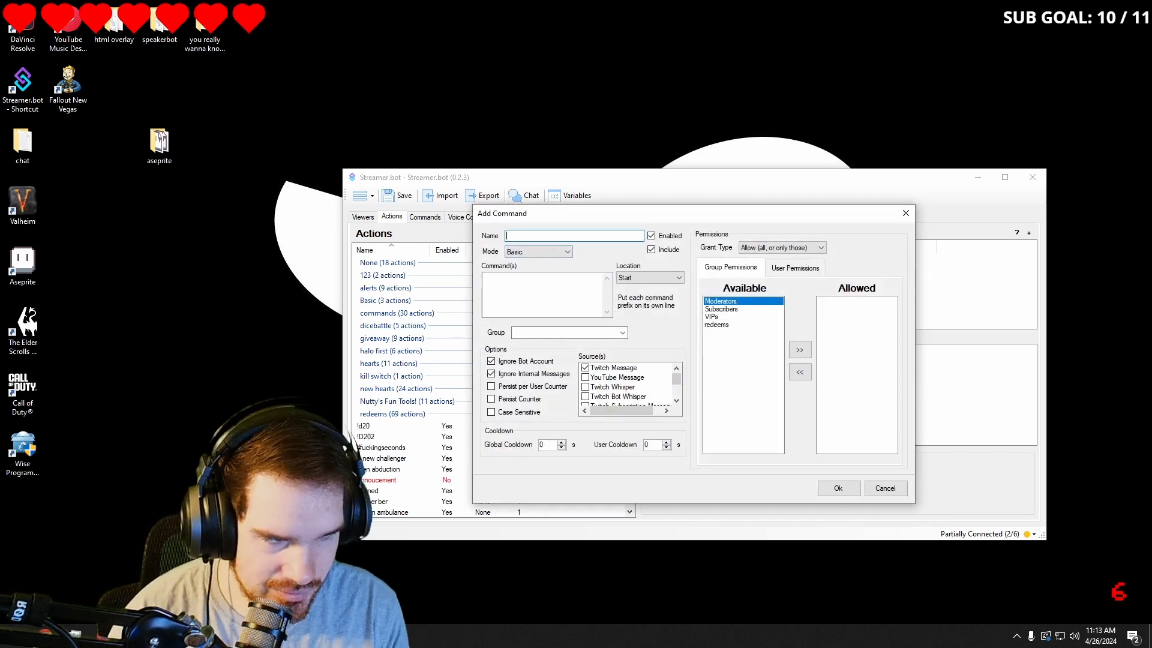
type("rizz")
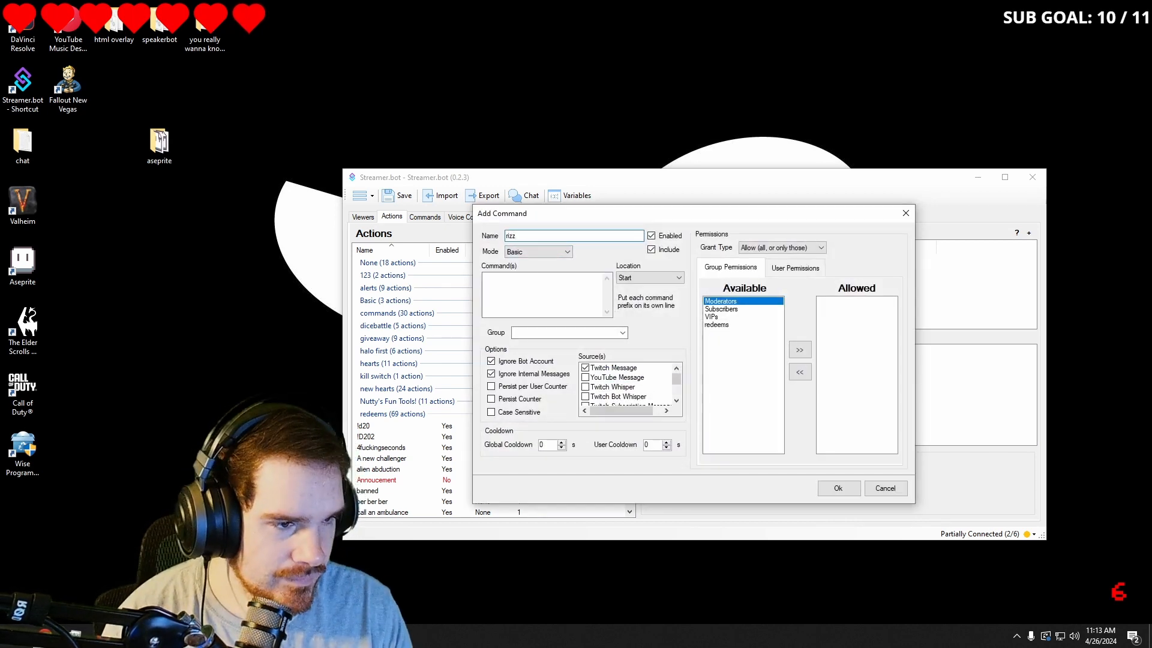
left_click(544, 292)
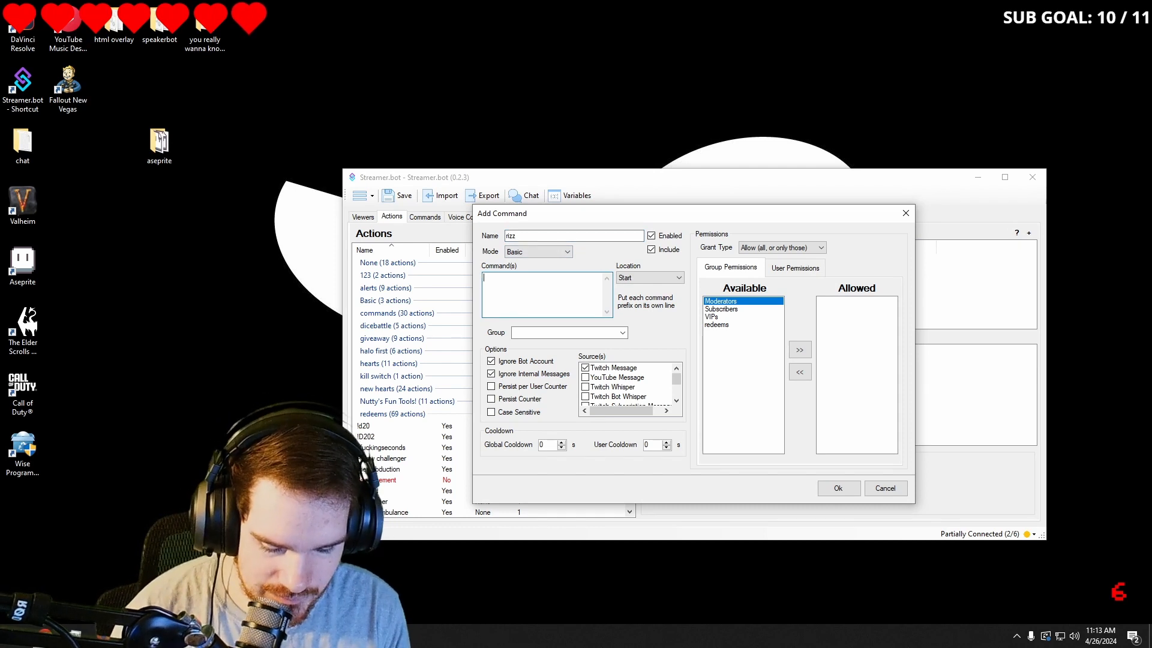
type("!rizz")
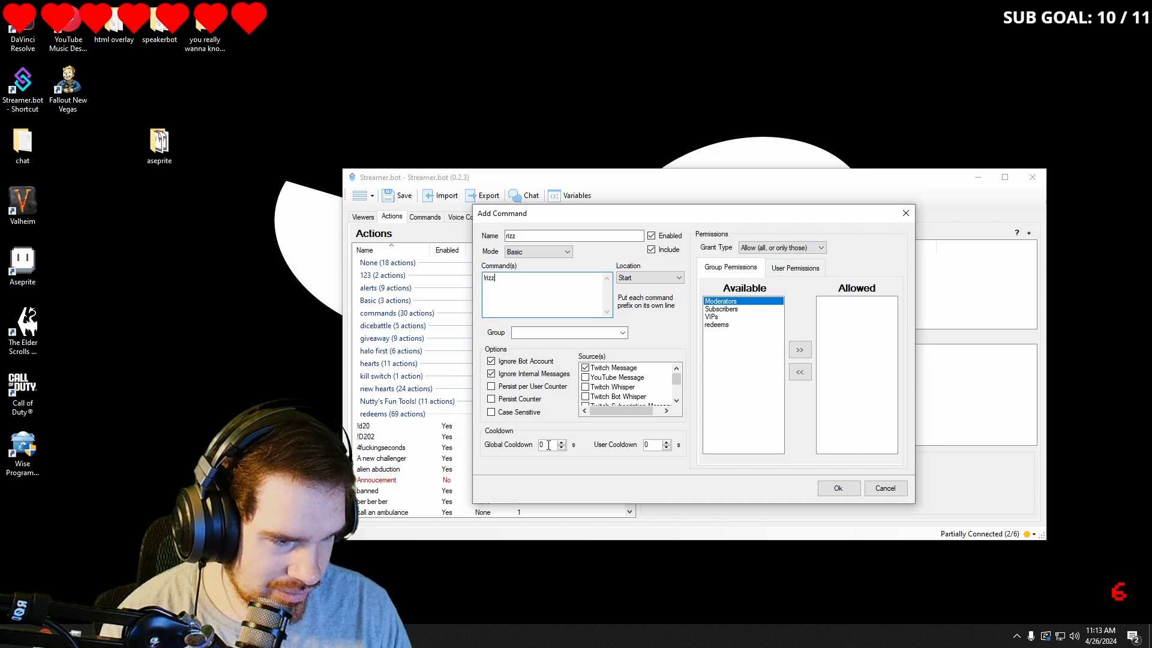
left_click(547, 444)
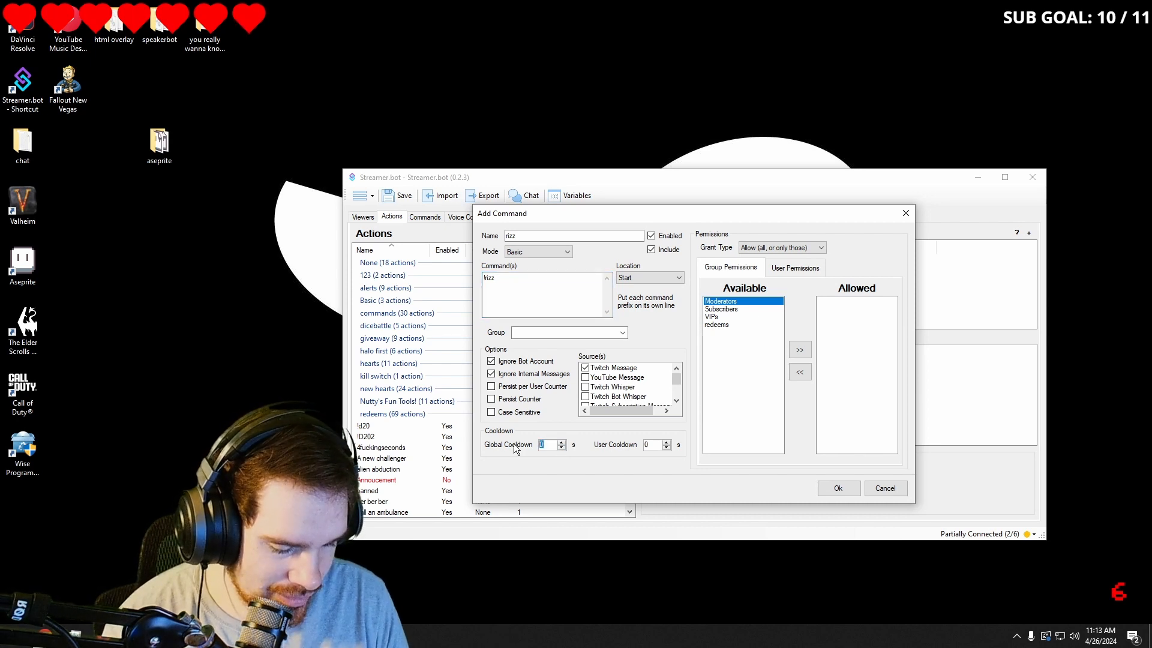
type("15")
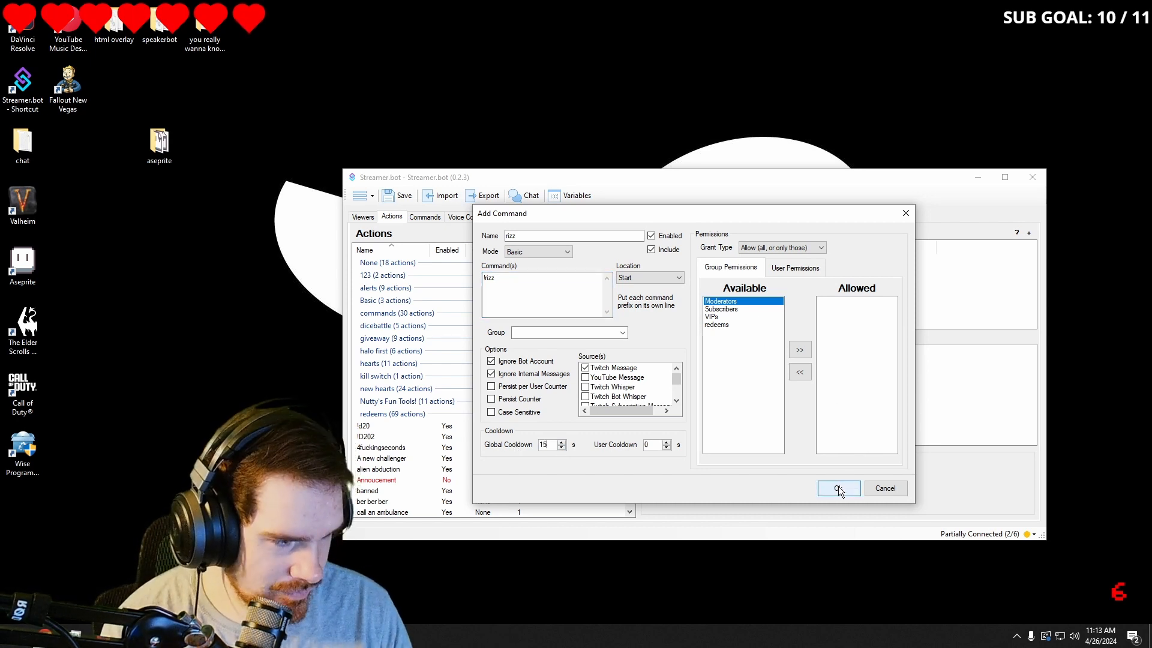
left_click(838, 489)
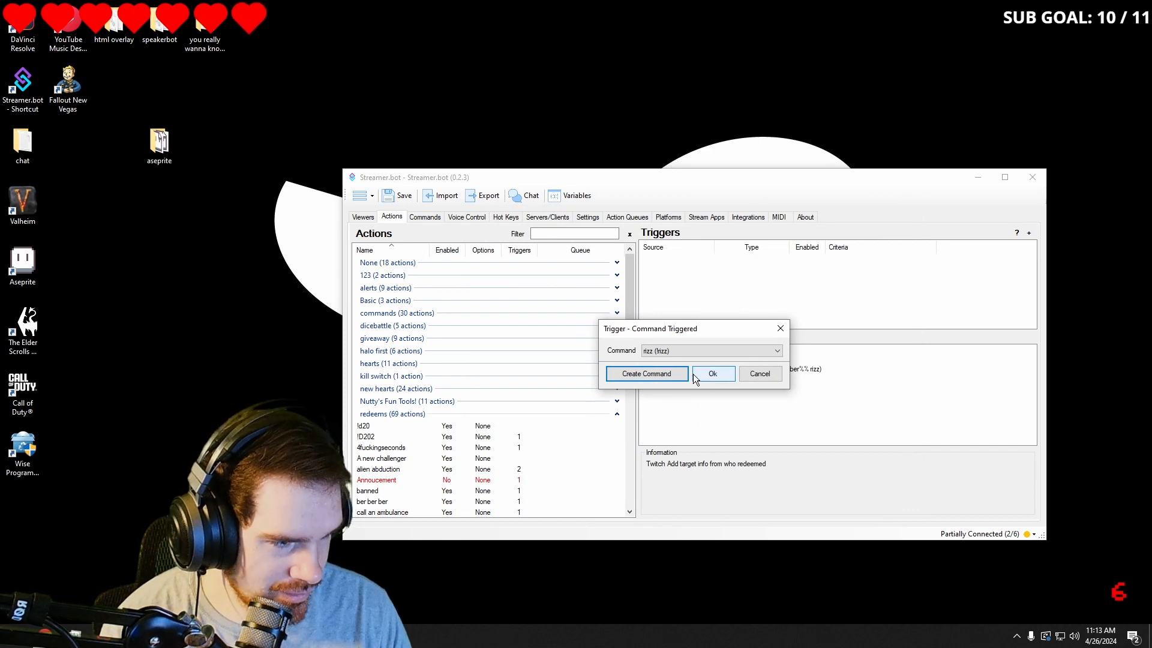
Step: Attach the rizz command as the action's trigger
left_click(713, 374)
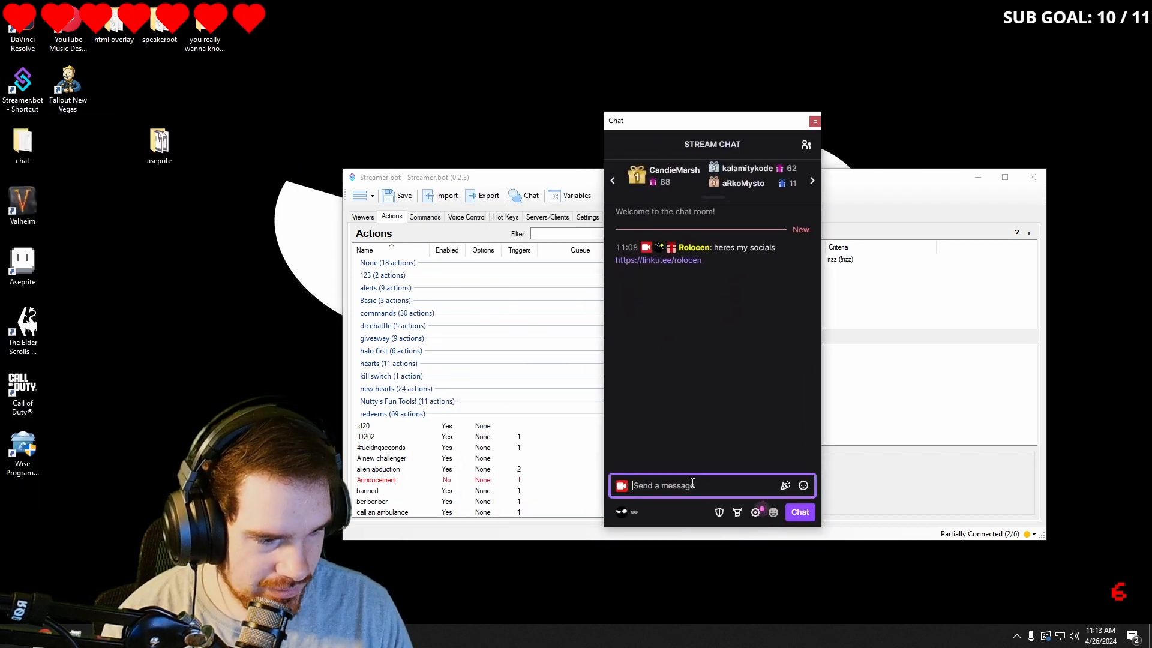
Step: Send a test message in the stream chat window before closing it
type("lr")
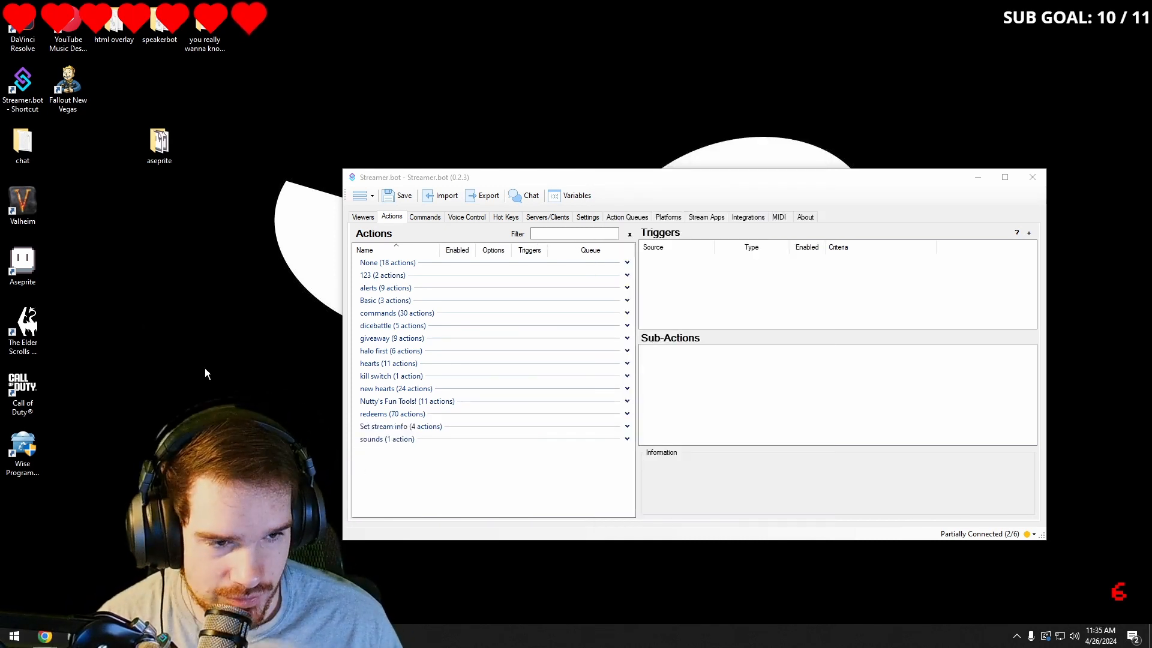
Step: Create a new text document on the Windows desktop
right_click(207, 373)
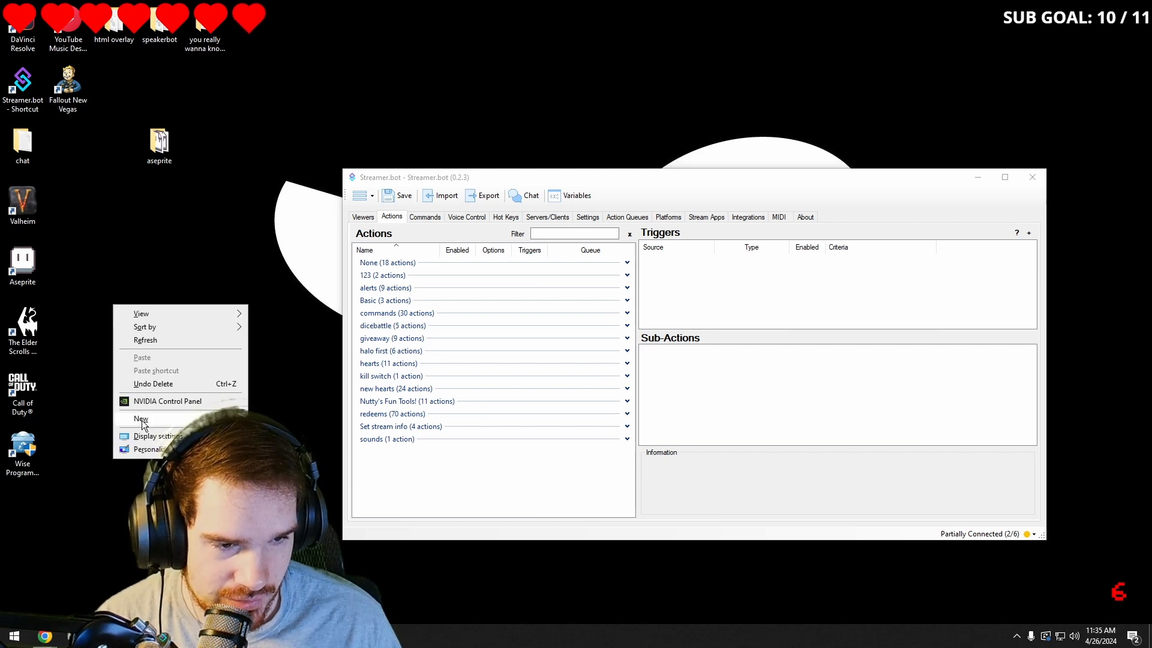
left_click(140, 418)
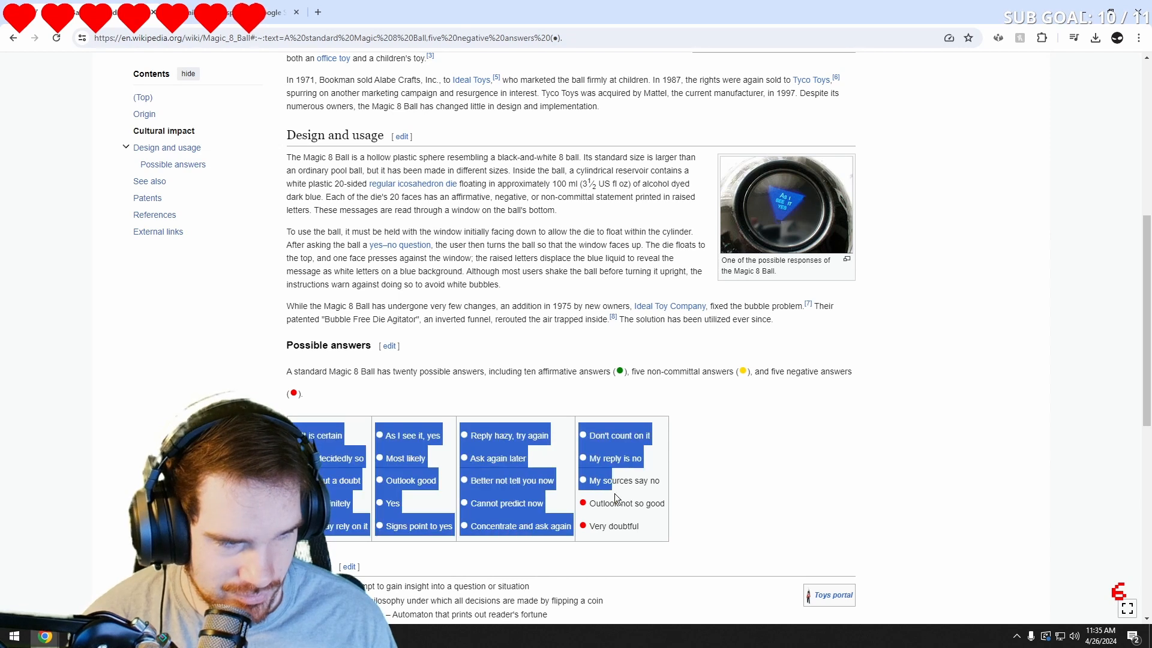
Step: Copy the Magic 8 Ball's twenty possible answers from the Wikipedia table
right_click(616, 498)
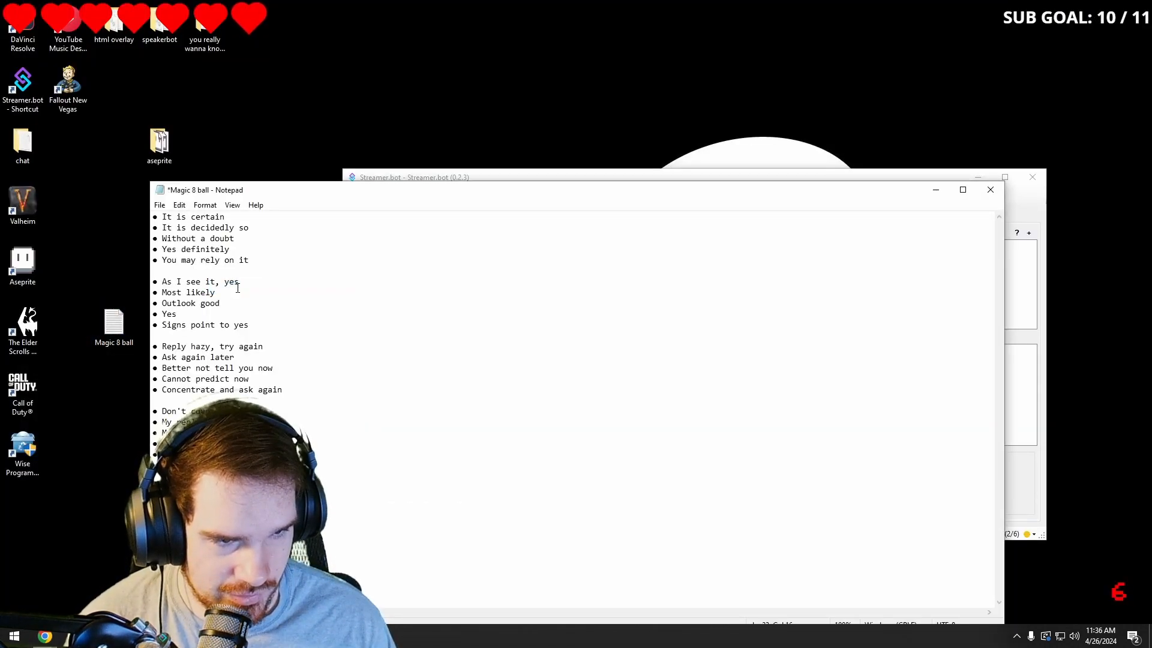
Step: Save the Magic 8 ball answer list in Notepad and close it
left_click(158, 204)
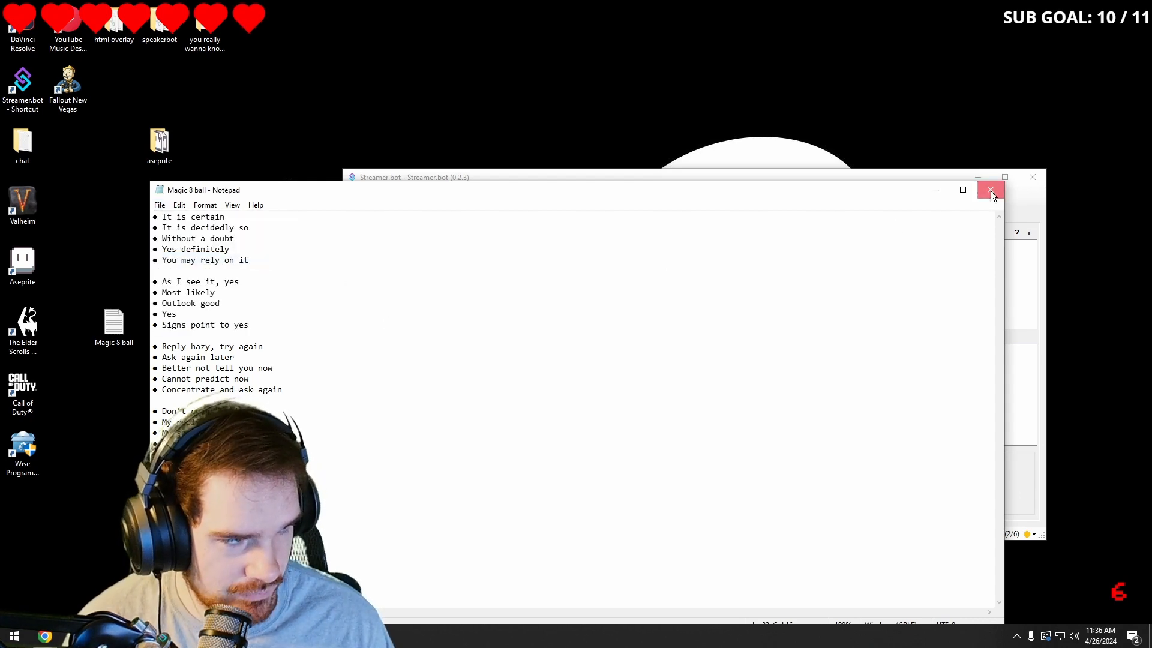
left_click(991, 190)
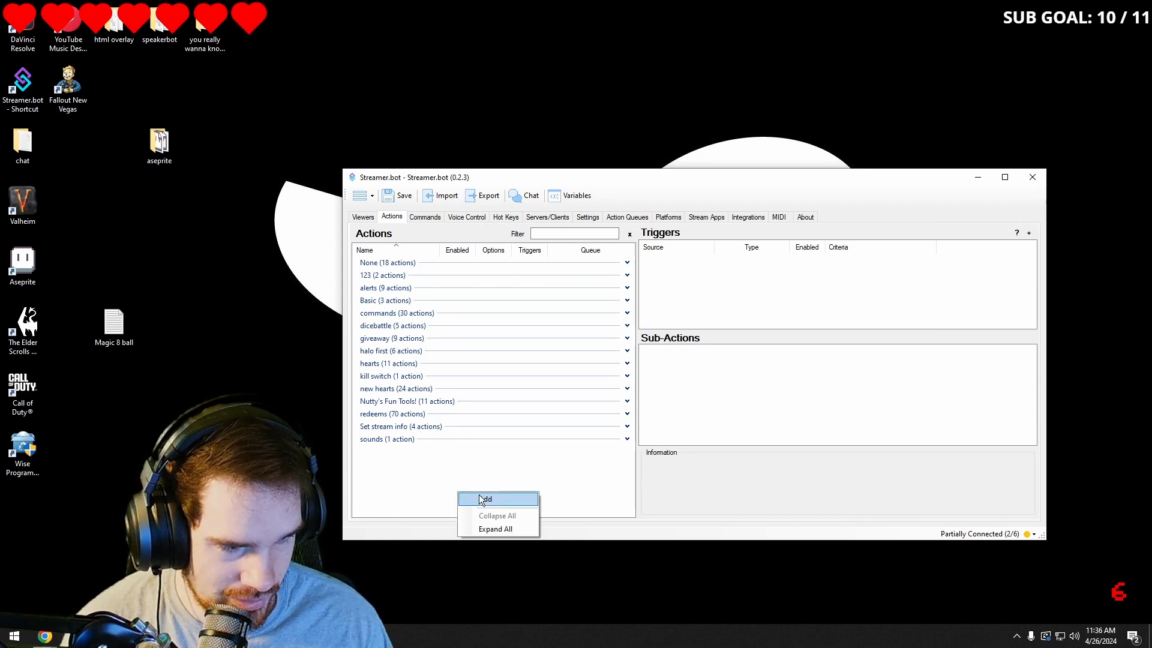
Step: Create a new action named Magic 8 ball in the redeems group
left_click(498, 499)
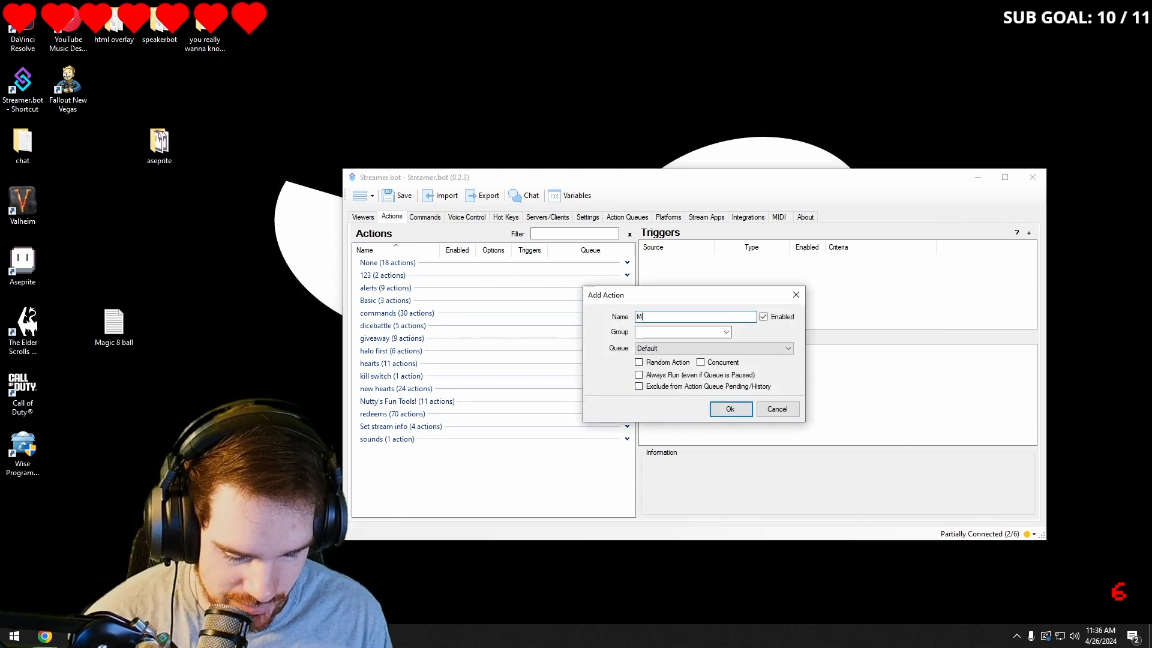
type("agic")
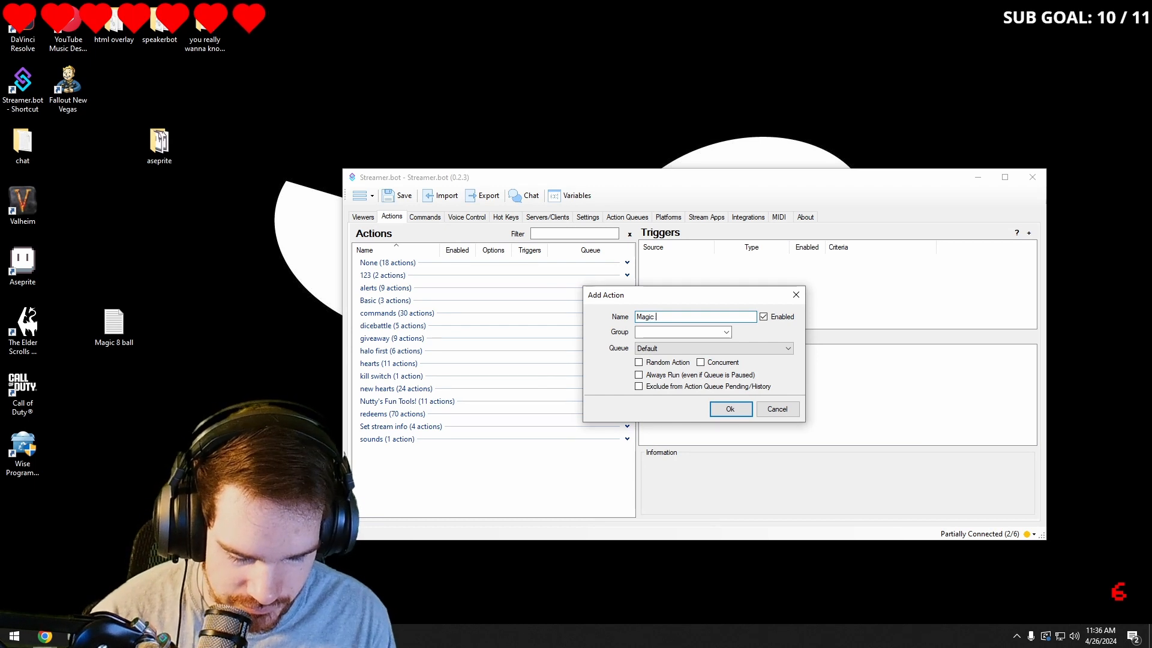
type("8 ball")
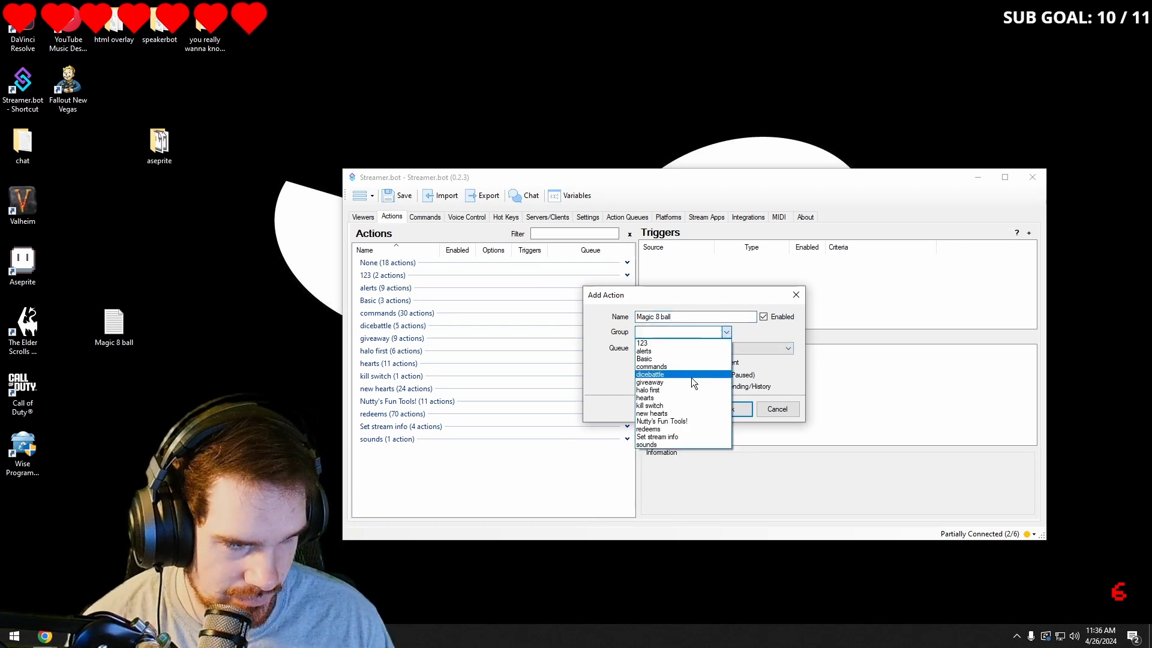
left_click(648, 429)
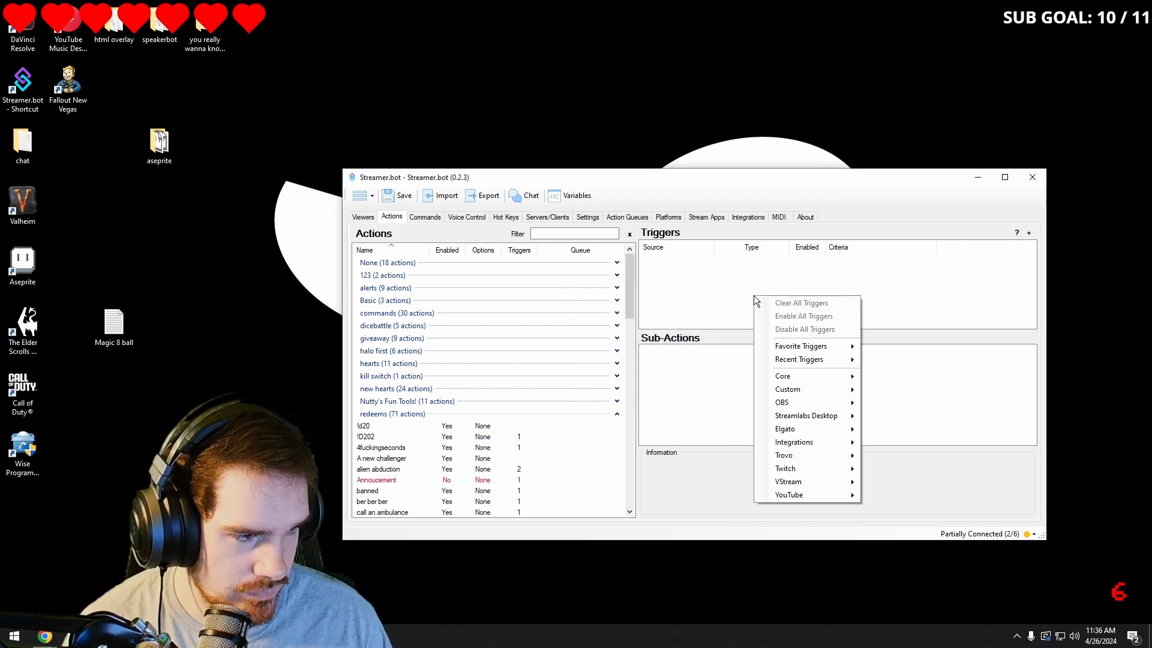
left_click(709, 392)
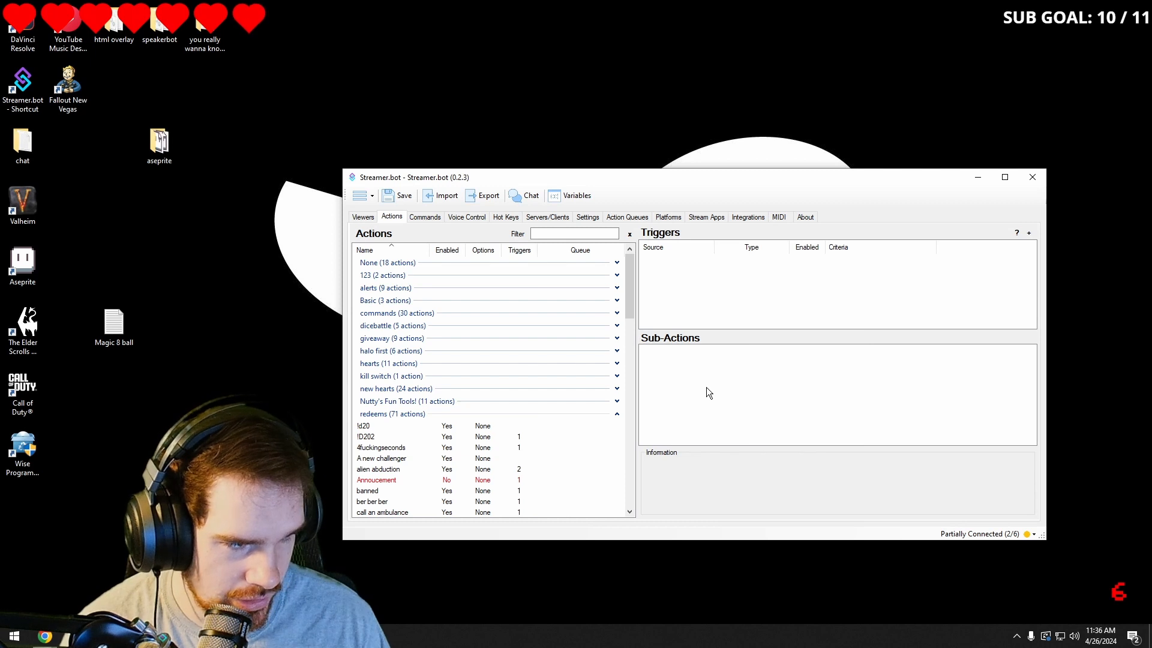
Step: Trigger it with a new Magic 8 ball channel reward prompting "ask the ball anything"
right_click(708, 286)
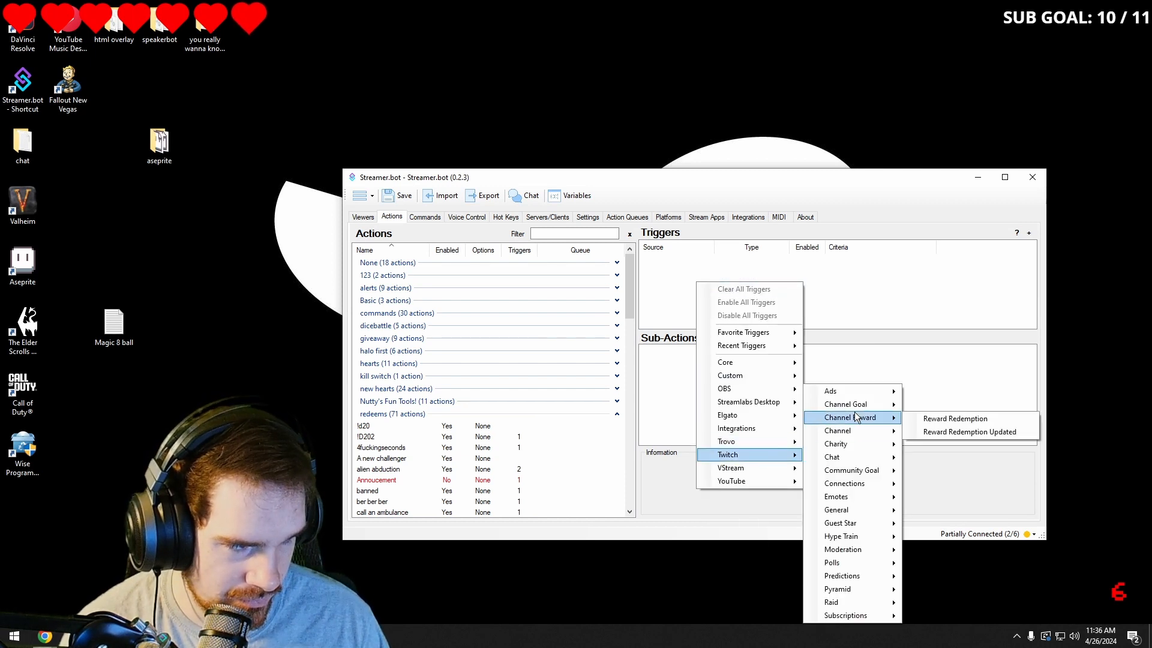
mouse_move(955, 417)
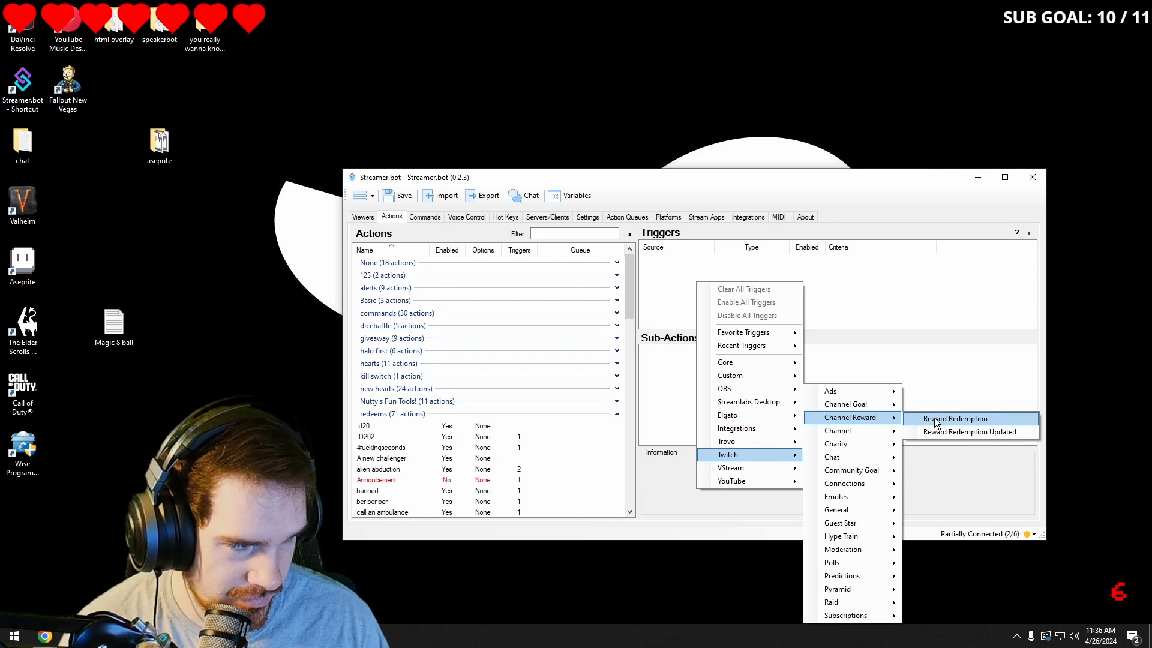
left_click(955, 417)
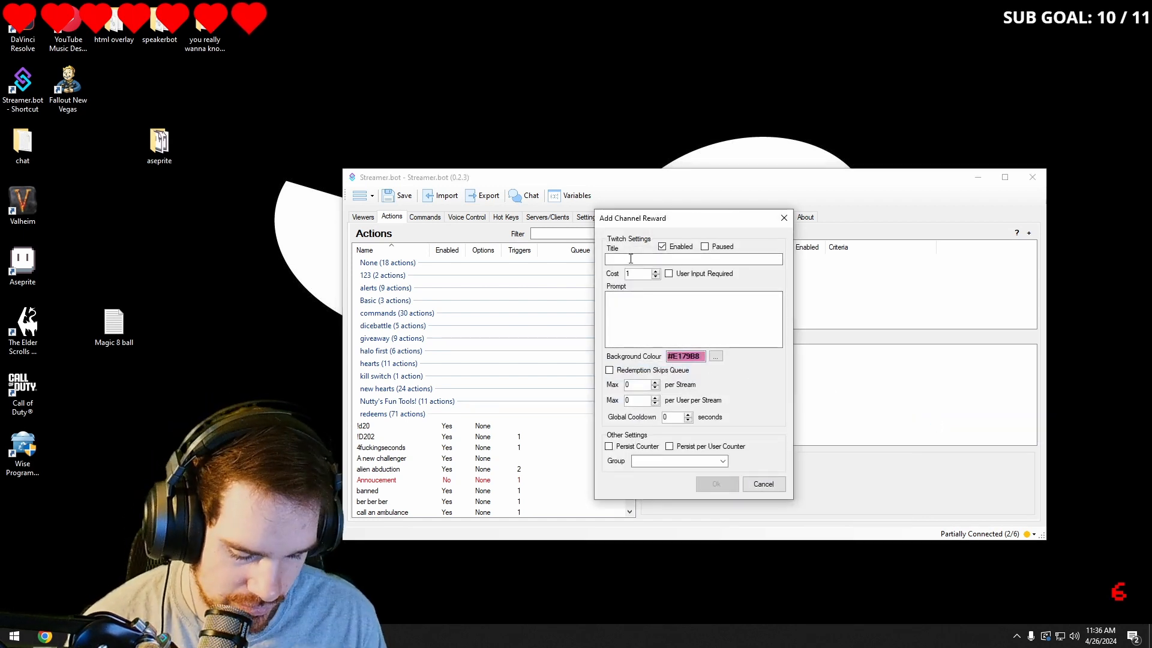
type("Magic 8")
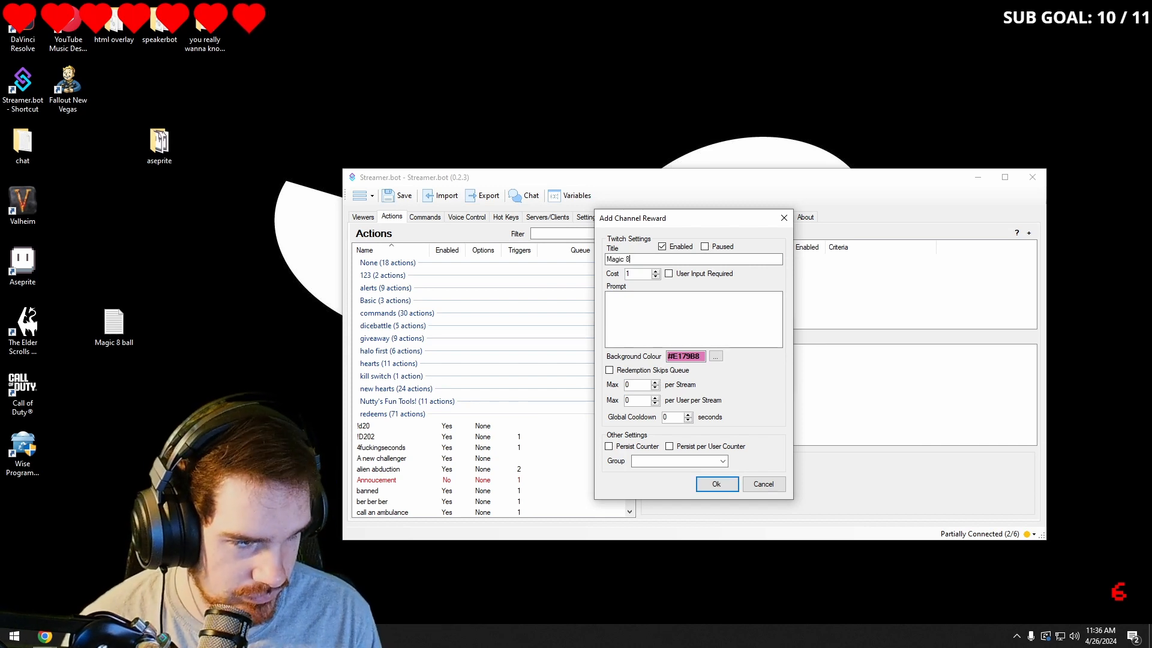
type("ball")
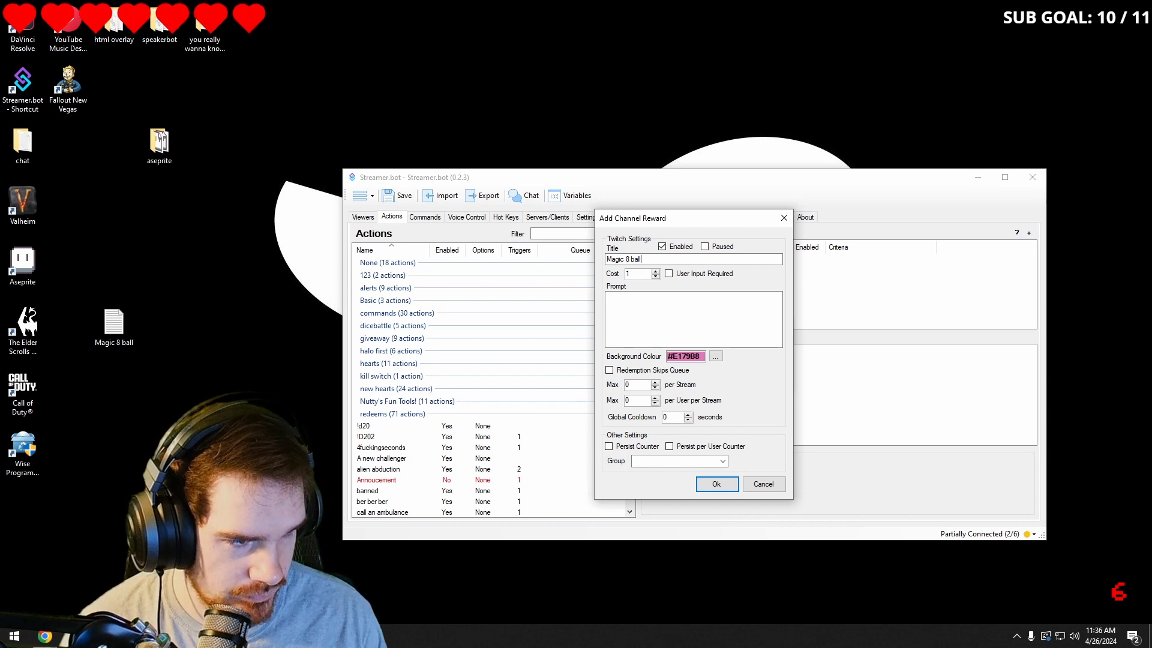
type("a")
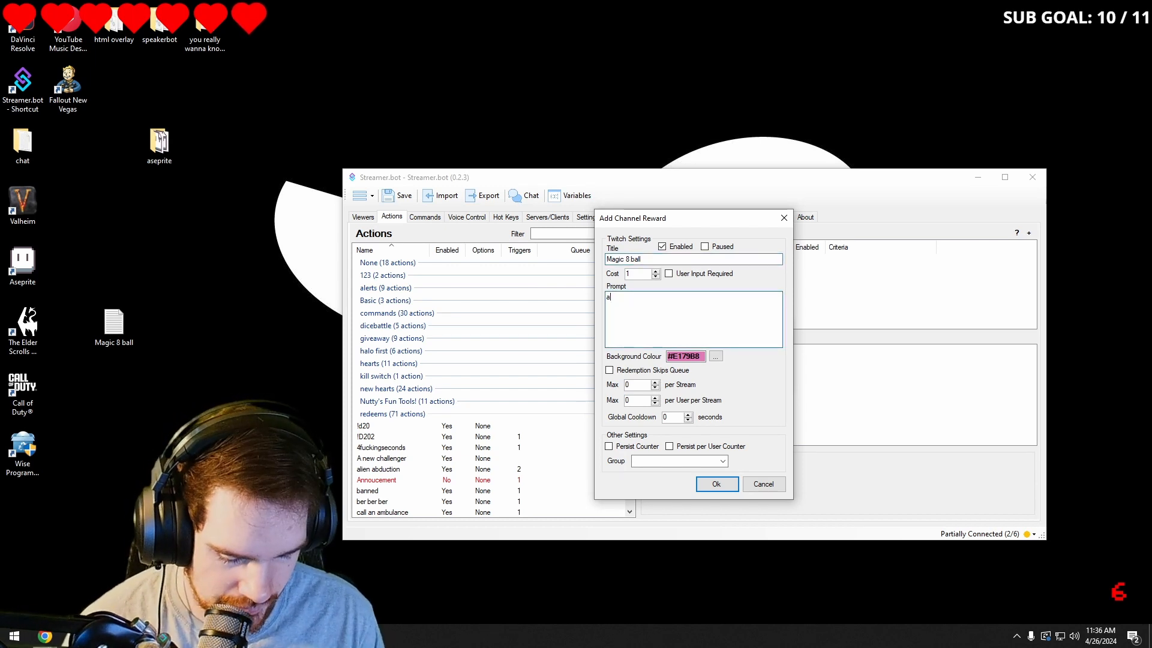
type("sk the ball anything")
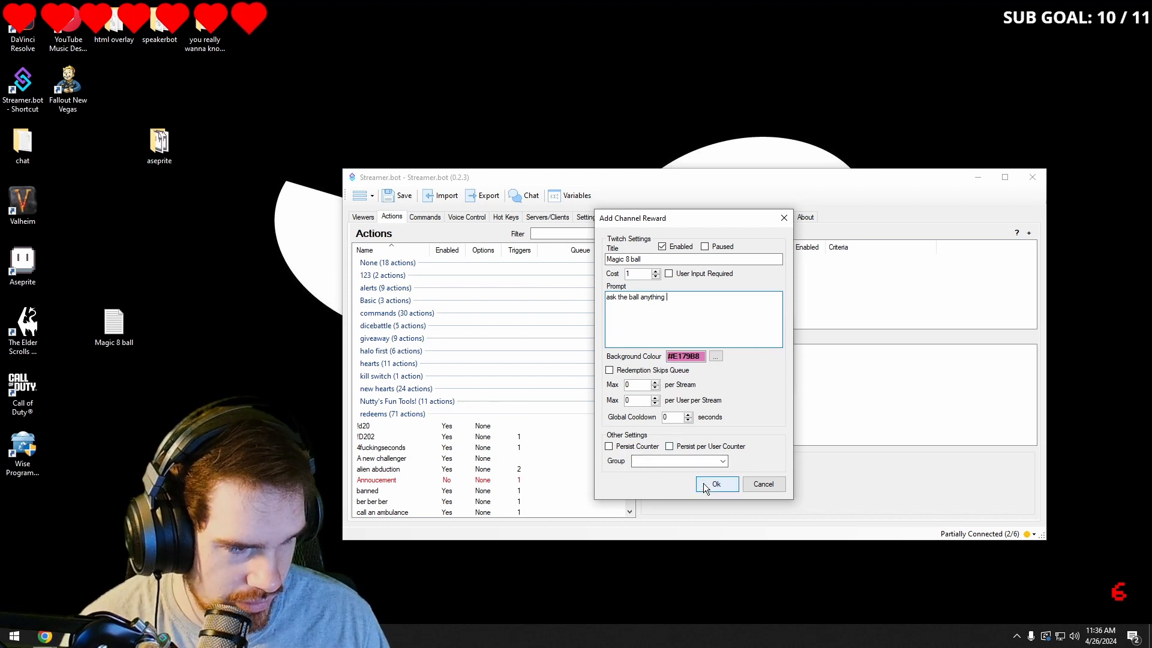
left_click(716, 484)
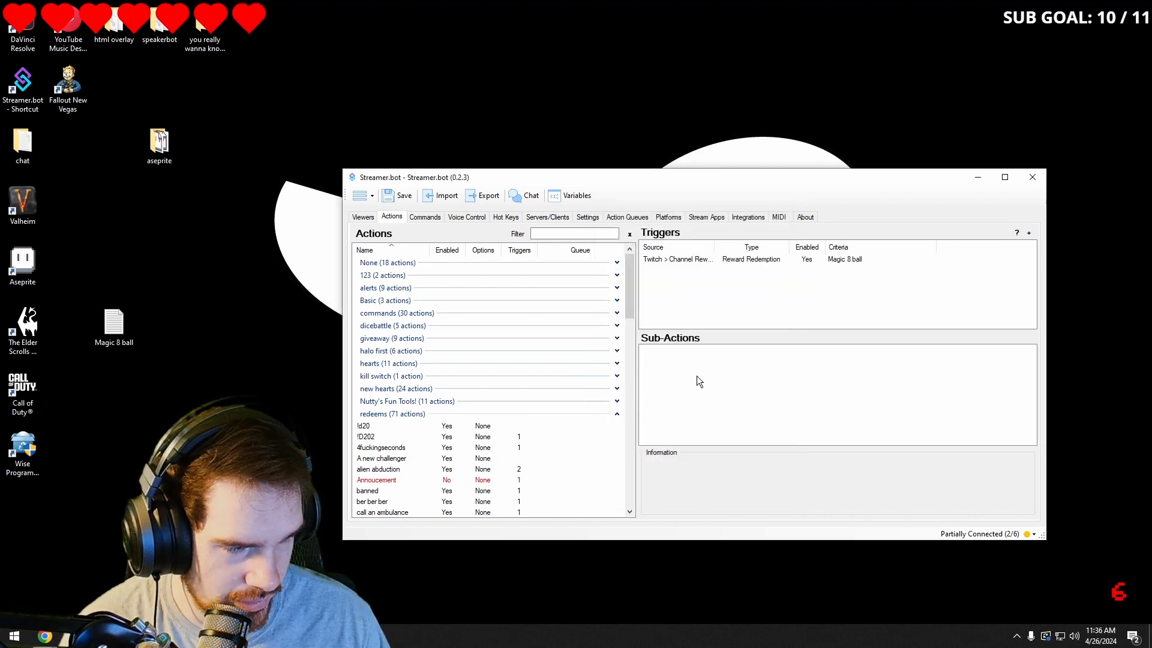
Step: Add a Read Random Line From File sub-action using Magic 8 ball.txt
right_click(700, 381)
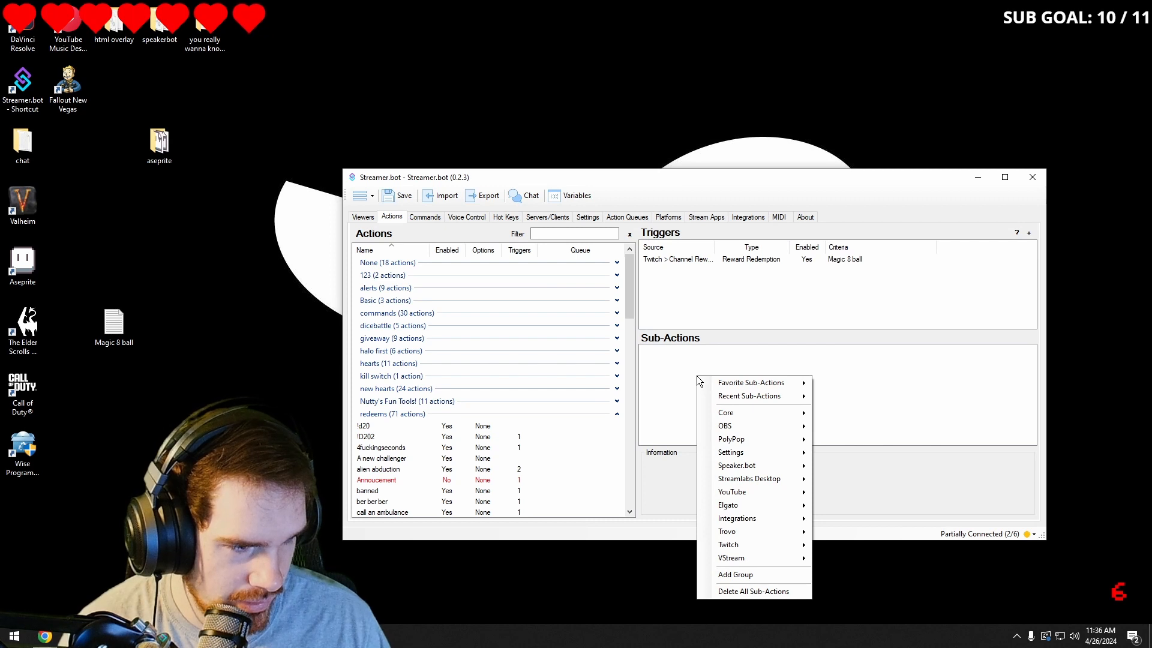
mouse_move(743, 412)
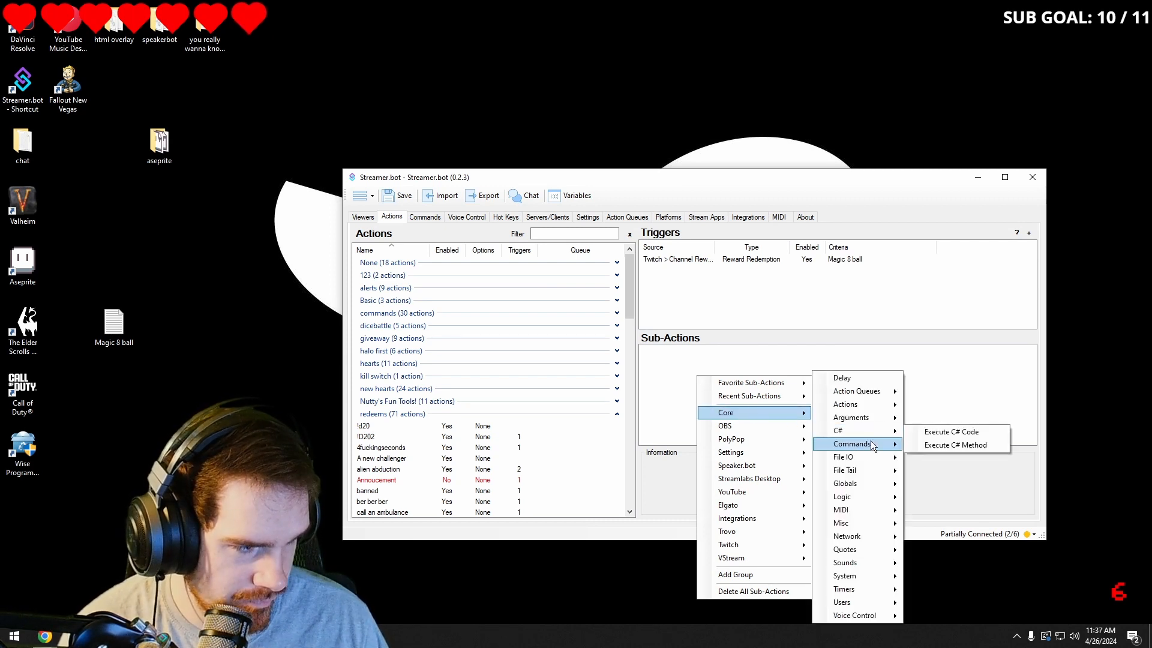
mouse_move(858, 456)
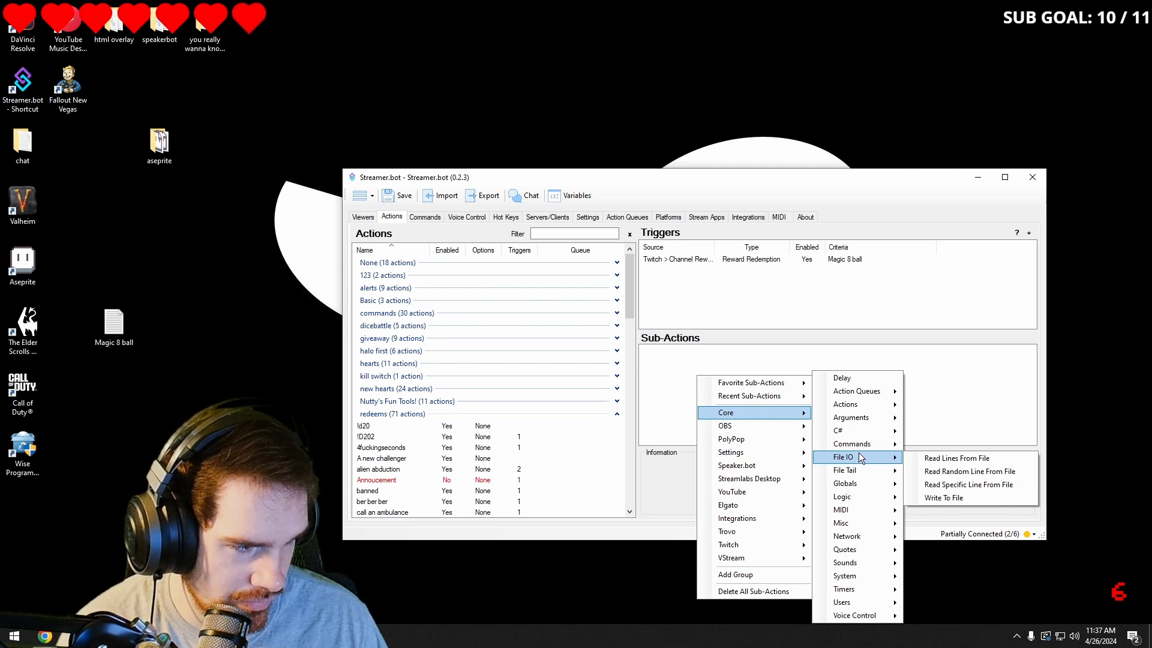
mouse_move(945, 481)
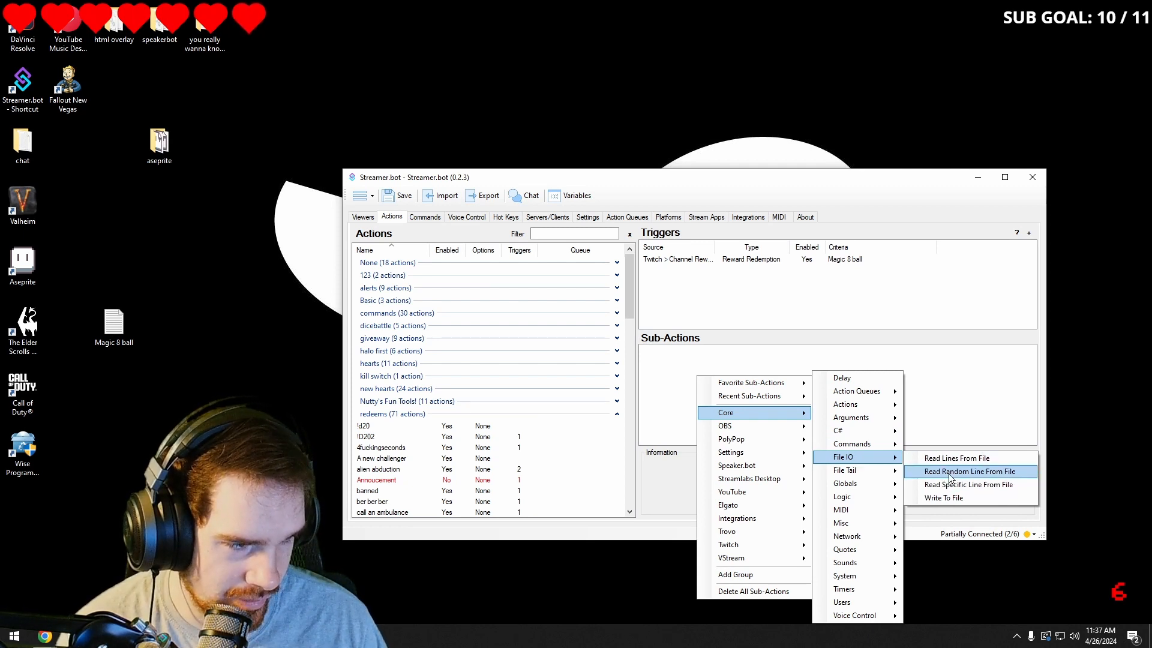
left_click(970, 471)
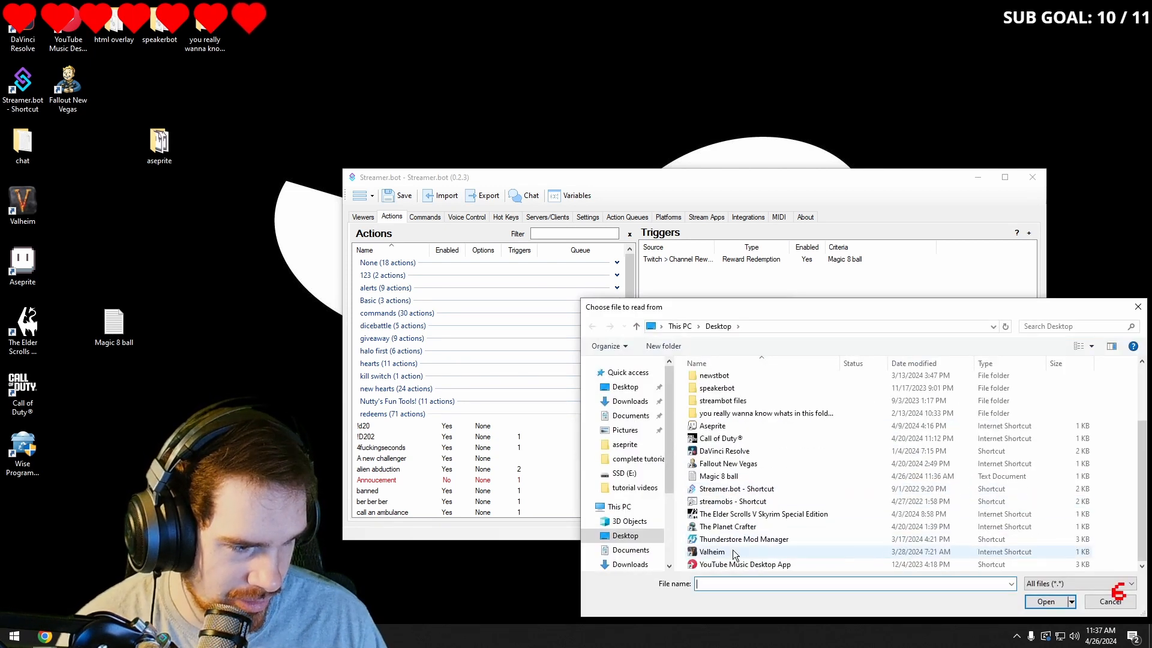
left_click(719, 475)
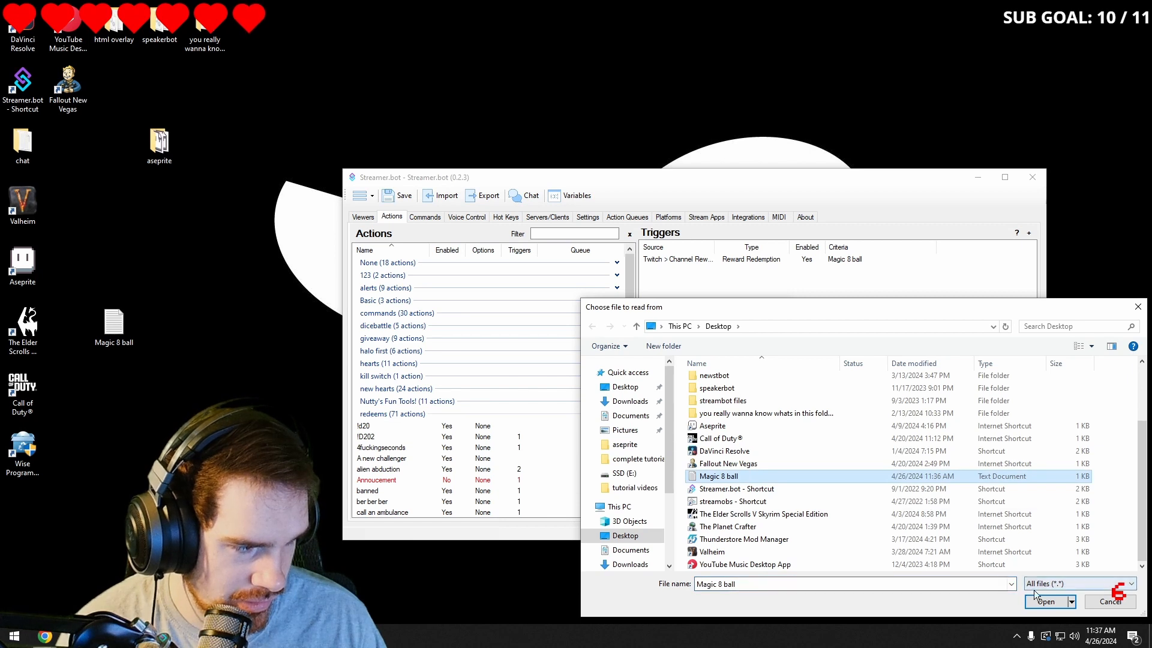
left_click(1046, 602)
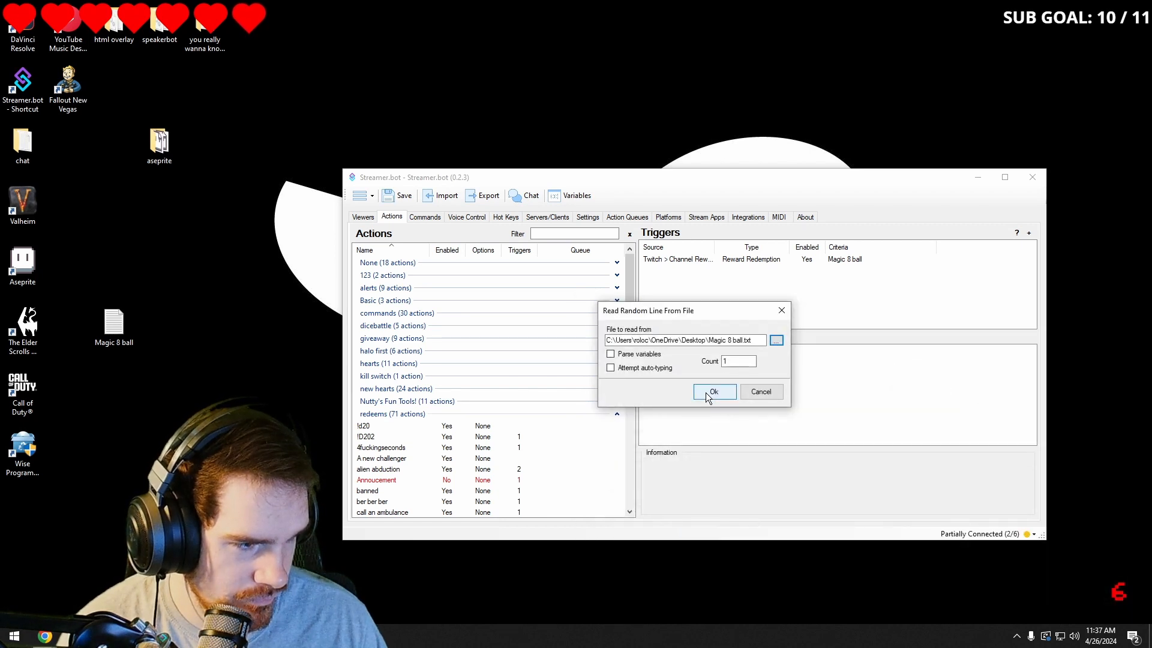
left_click(714, 391)
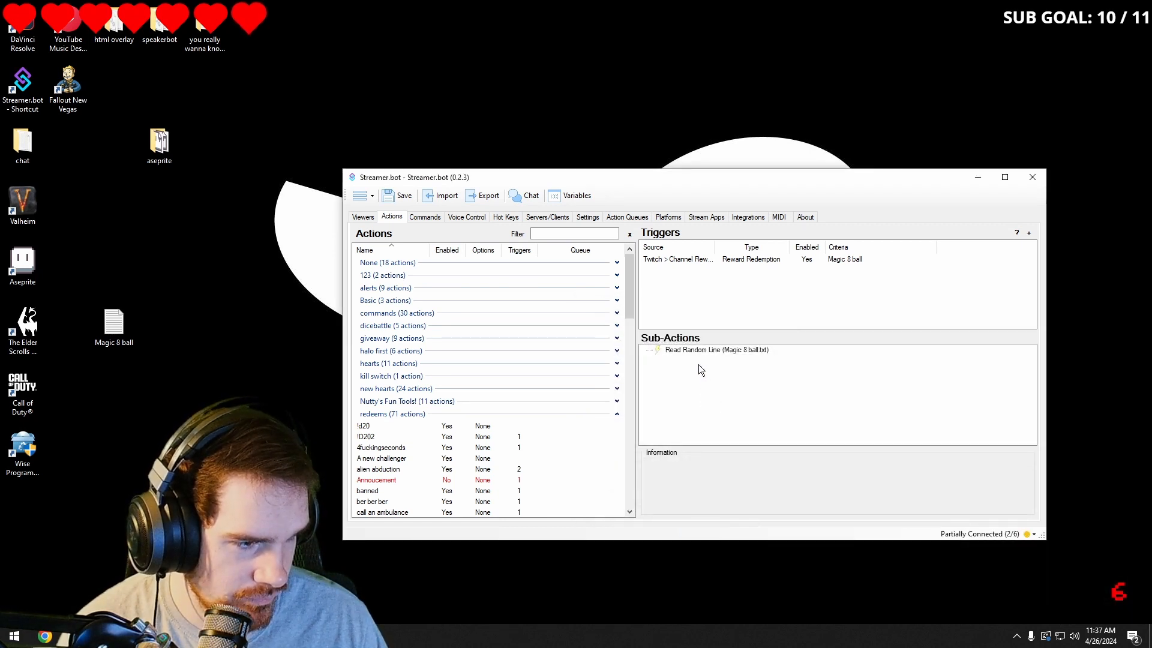
Step: Add a Twitch chat reply posting %randomLine% and confirm the reward trigger
right_click(701, 370)
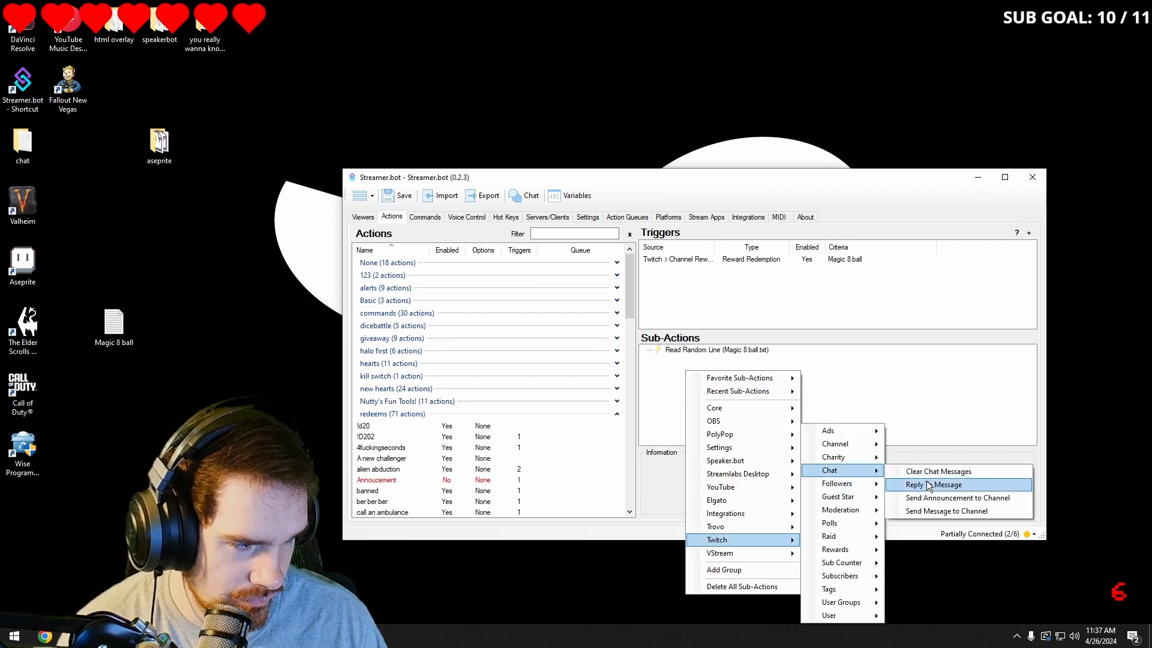
left_click(931, 484)
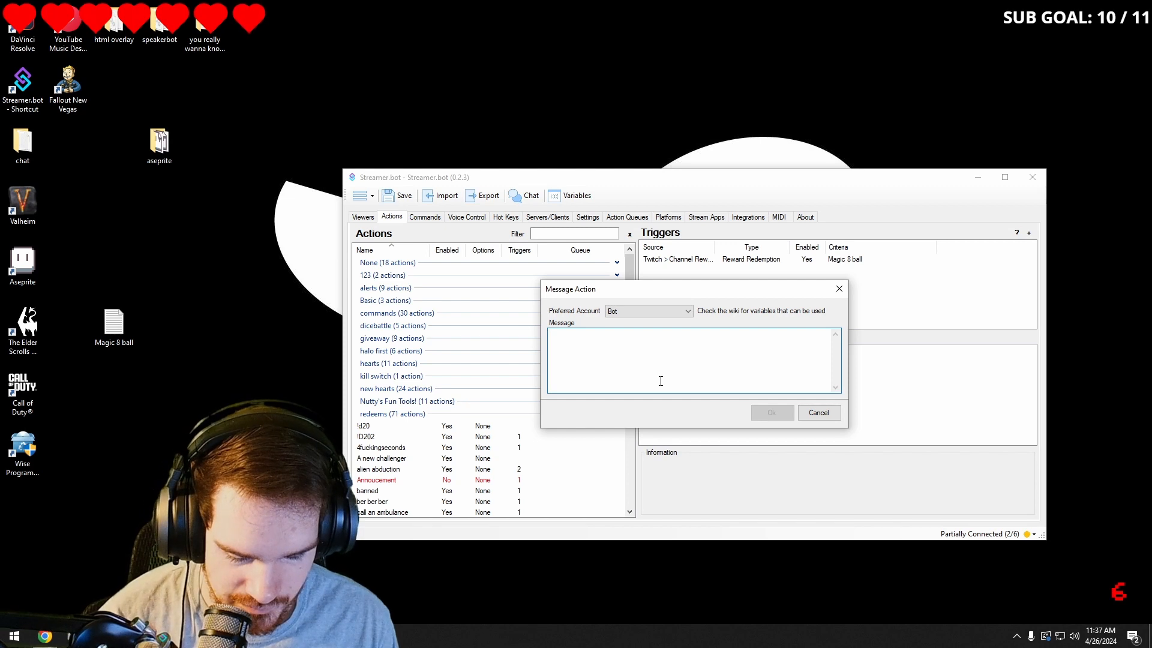
type("%randomLine")
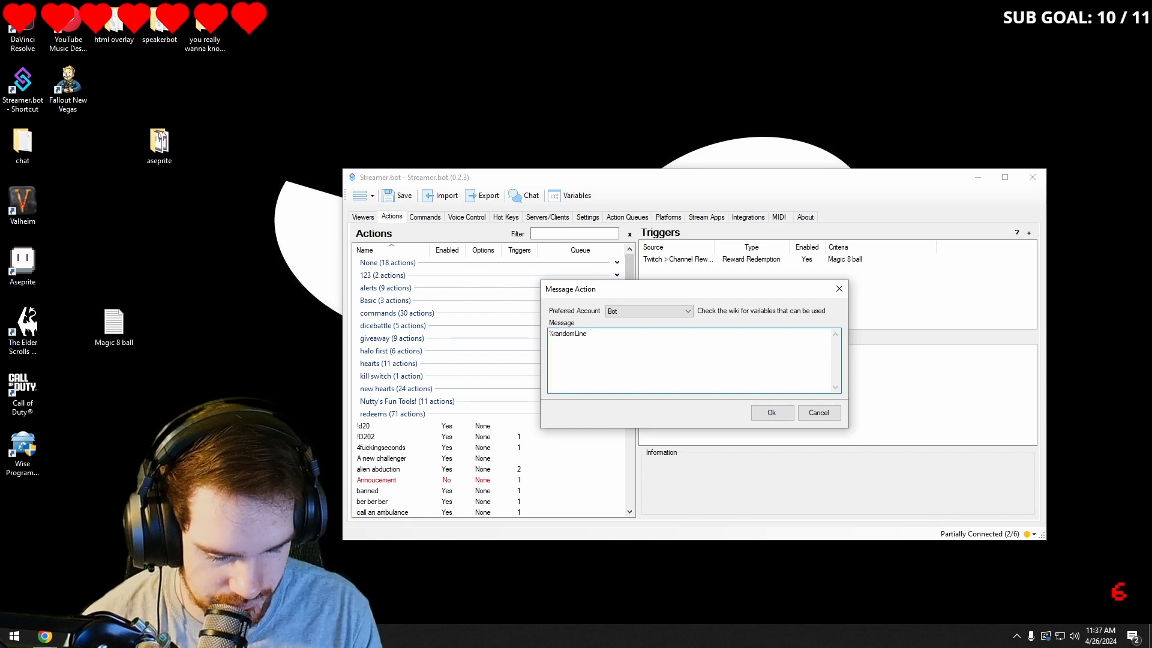
type("%")
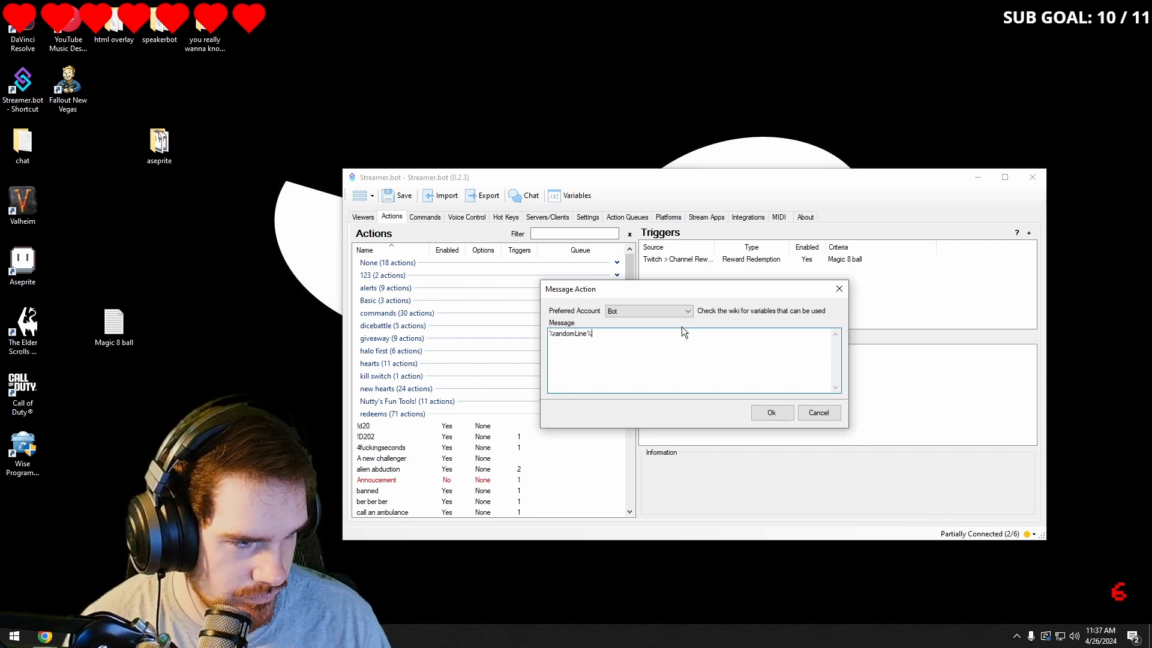
left_click(772, 412)
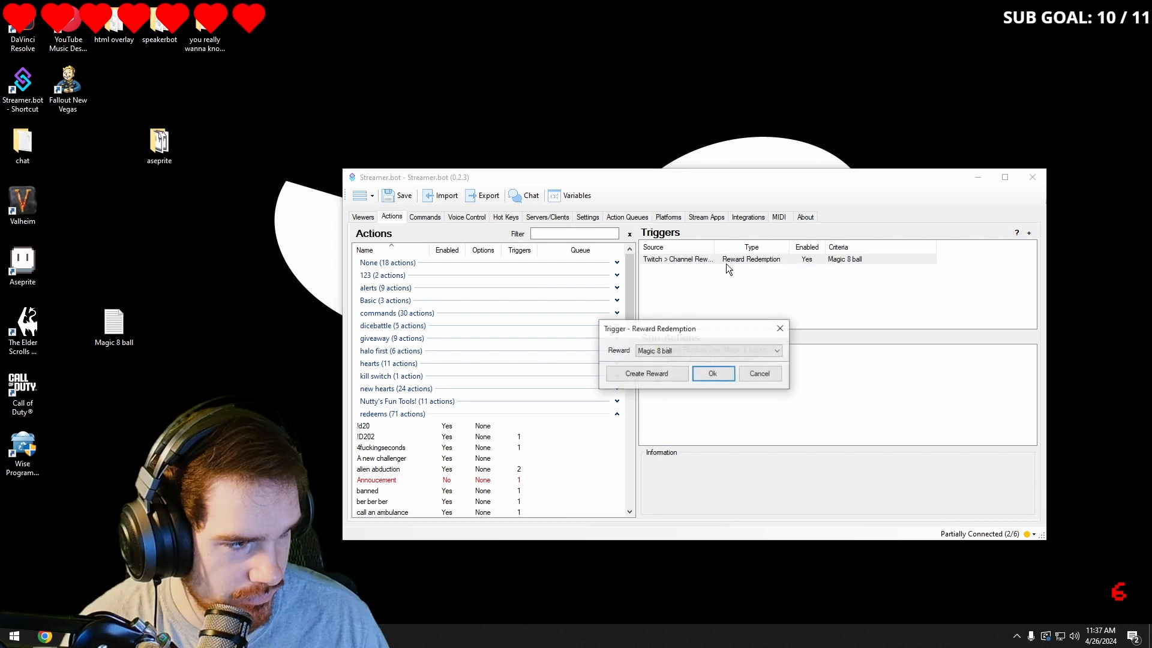
left_click(713, 373)
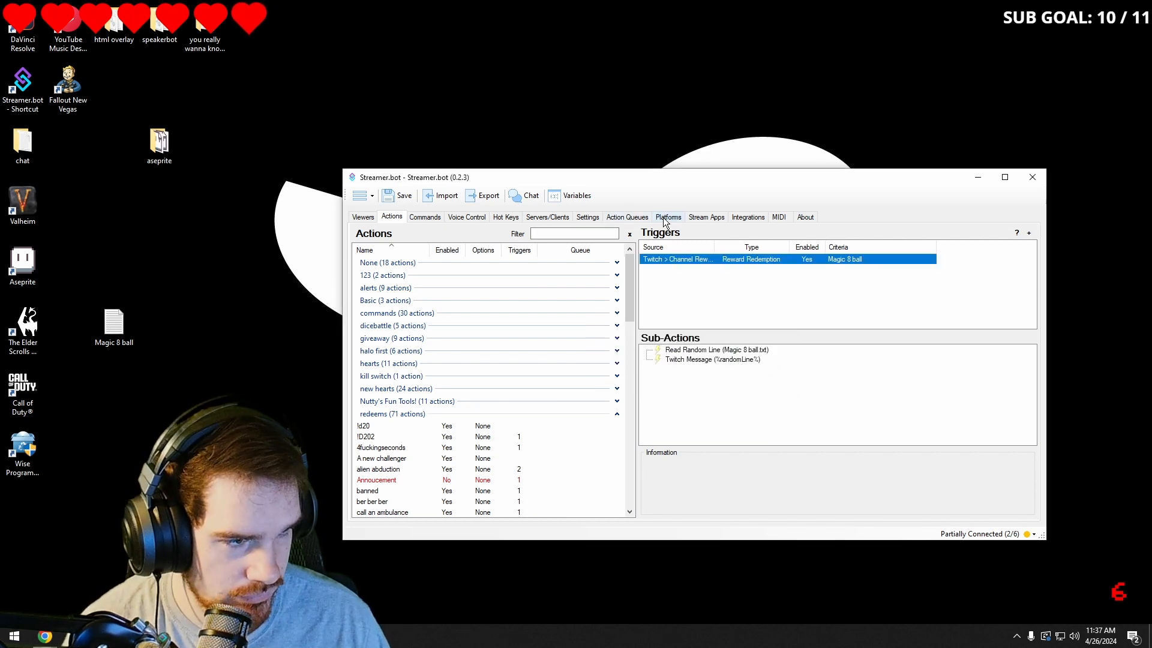
Step: Enable User Input Required on the Magic 8 ball channel point reward and save it
left_click(667, 216)
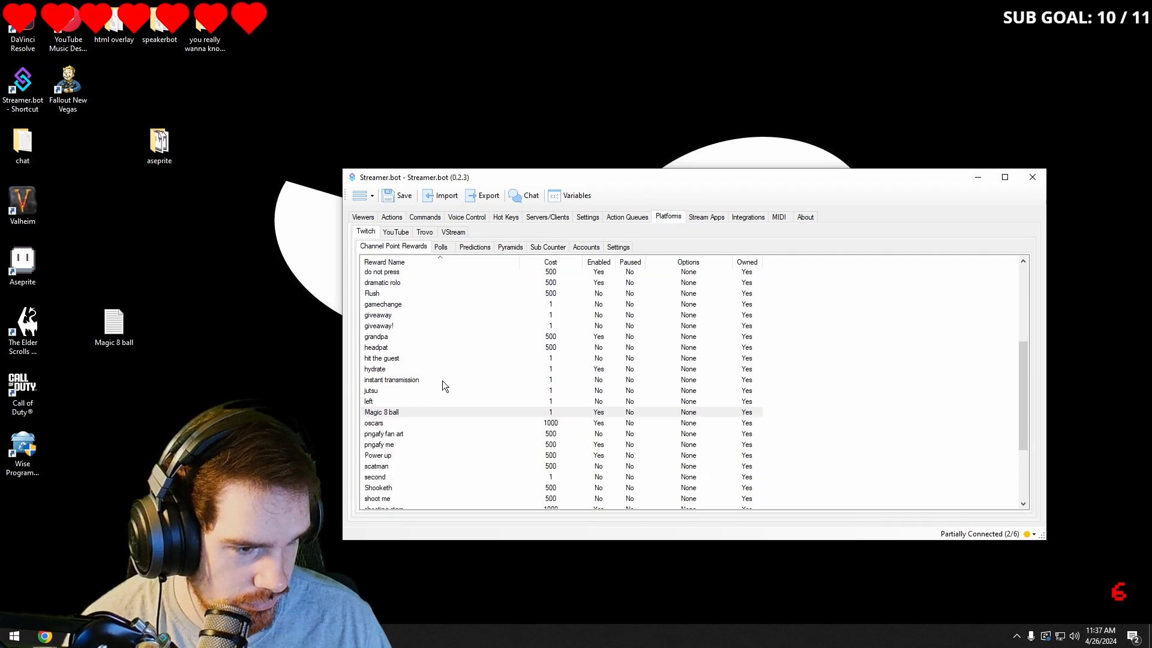
double_click(381, 413)
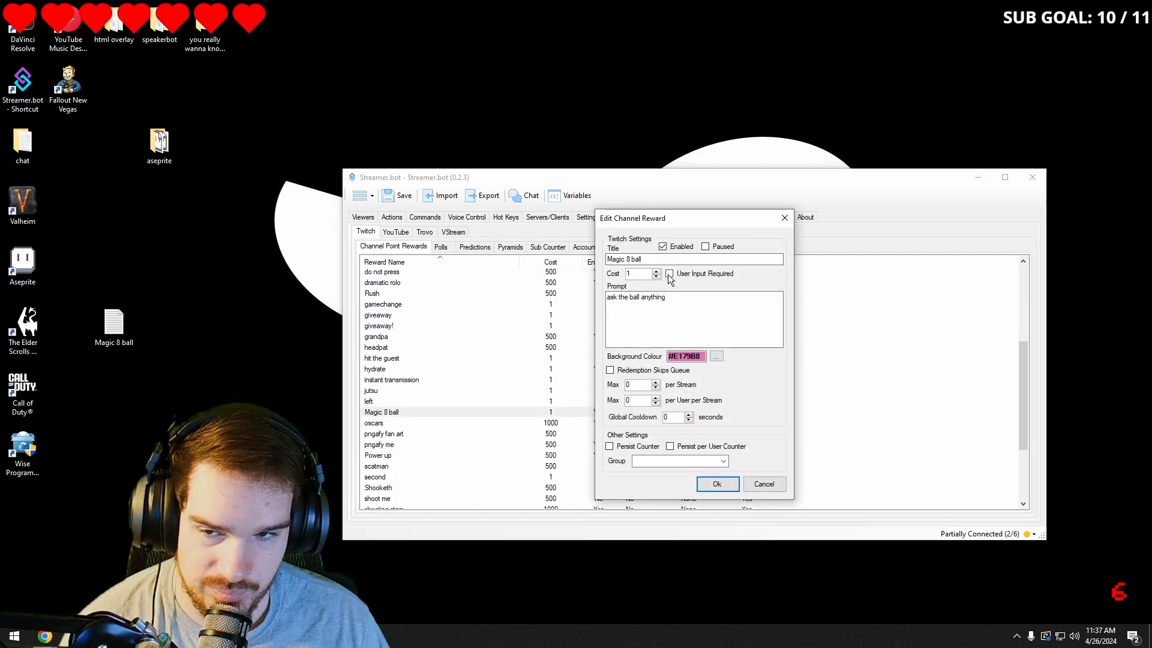
left_click(669, 273)
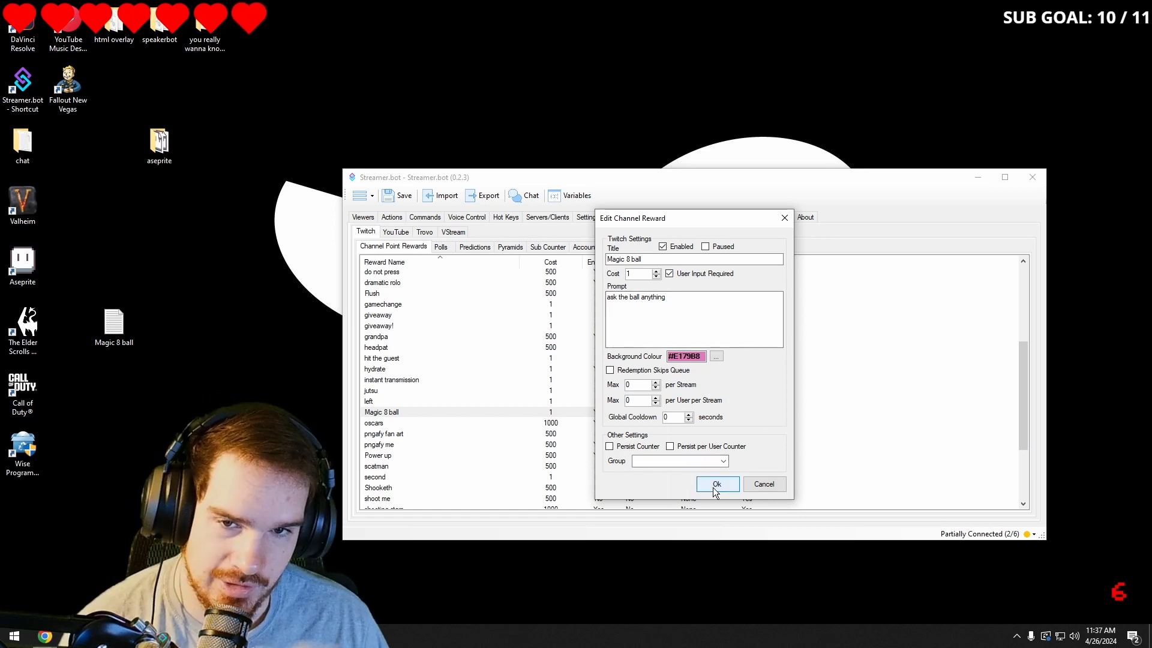
left_click(716, 483)
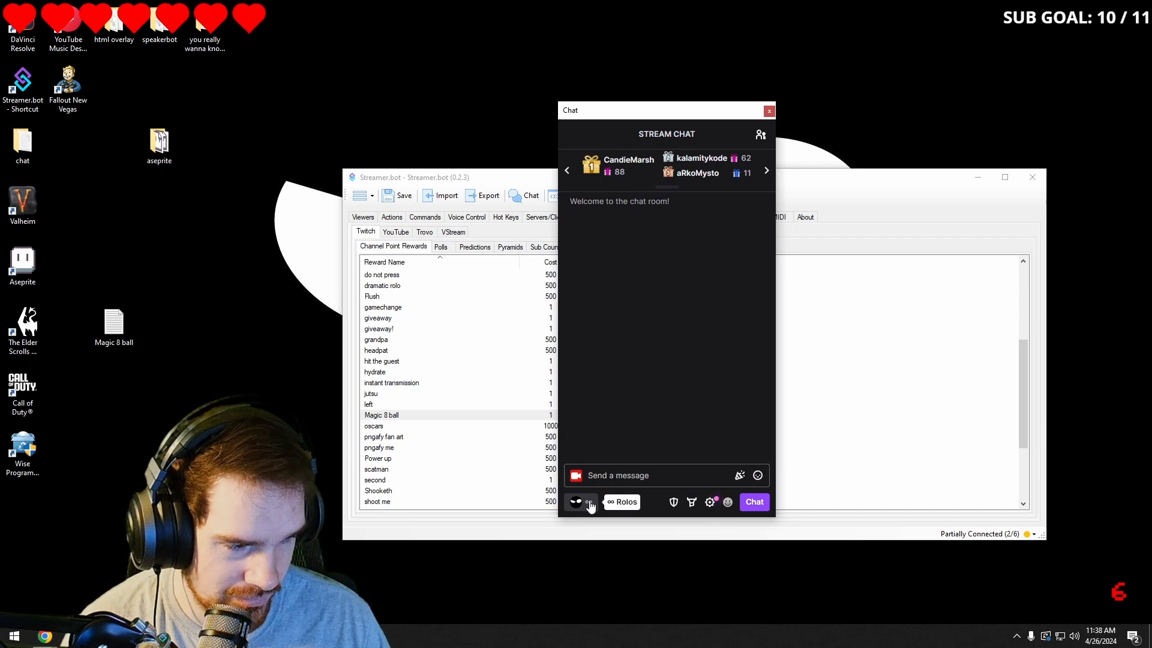
Step: Redeem Magic 8 ball from chat asking whether this video will get likes
left_click(590, 503)
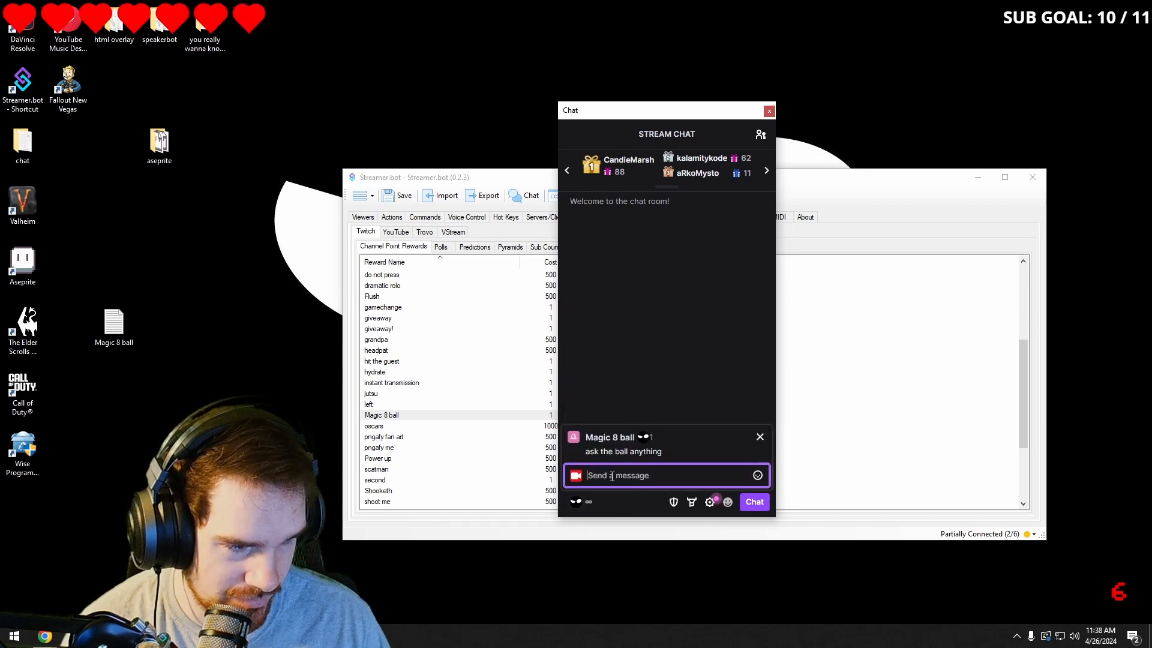
type("will")
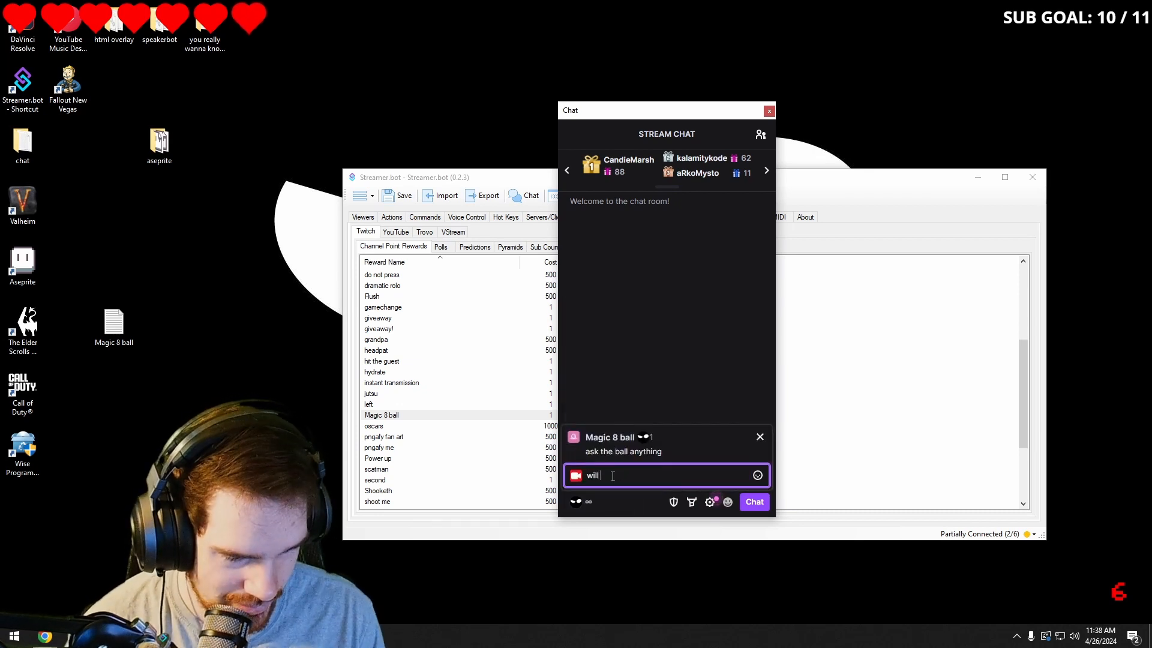
type("this w")
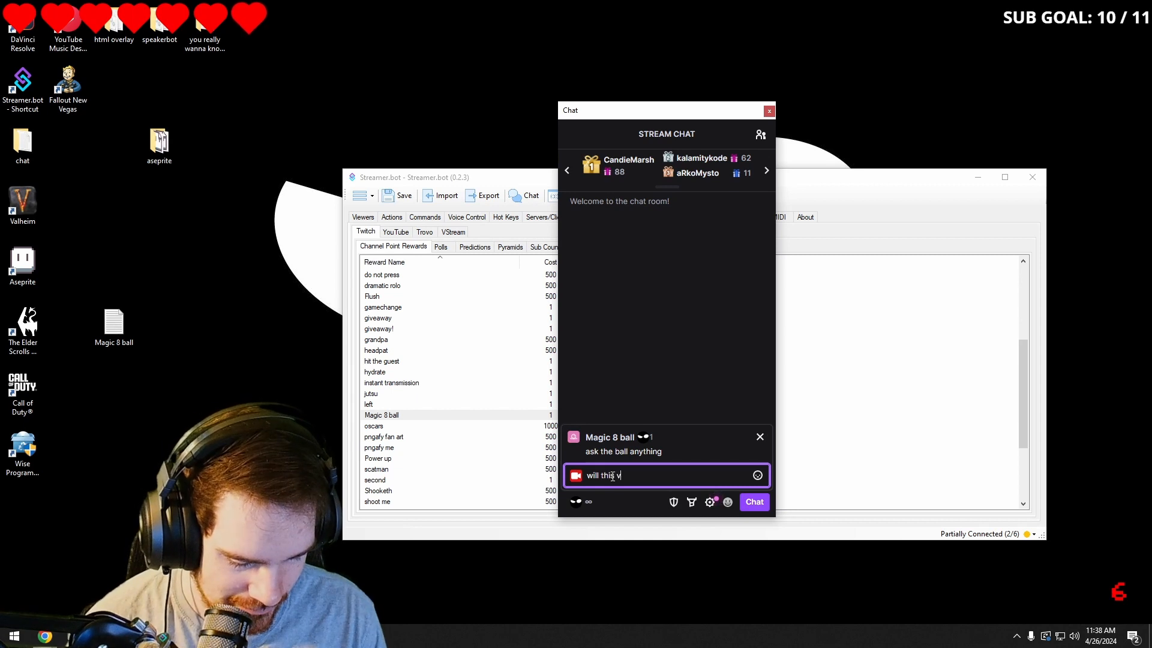
type("ideo get 11")
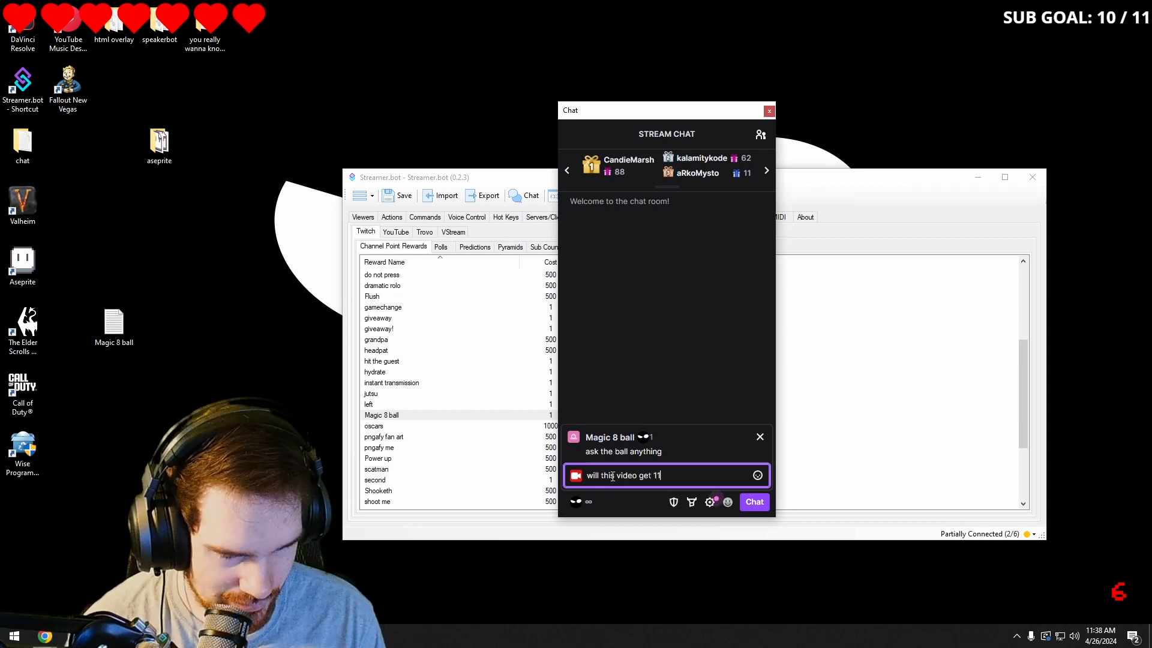
type("00")
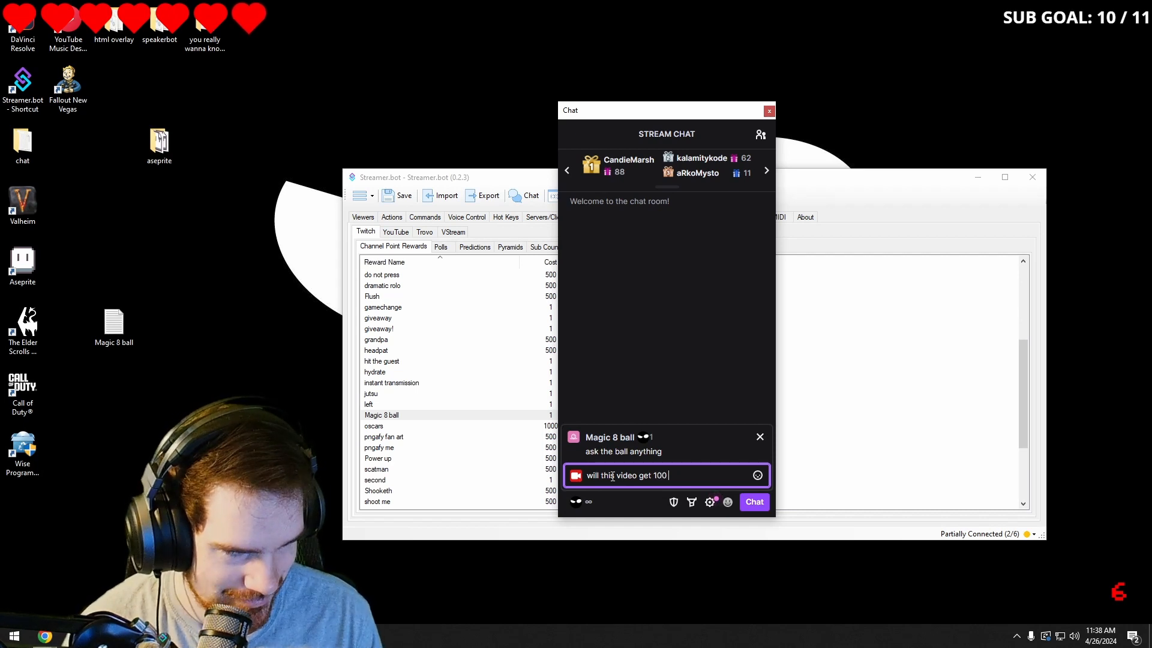
type("likes")
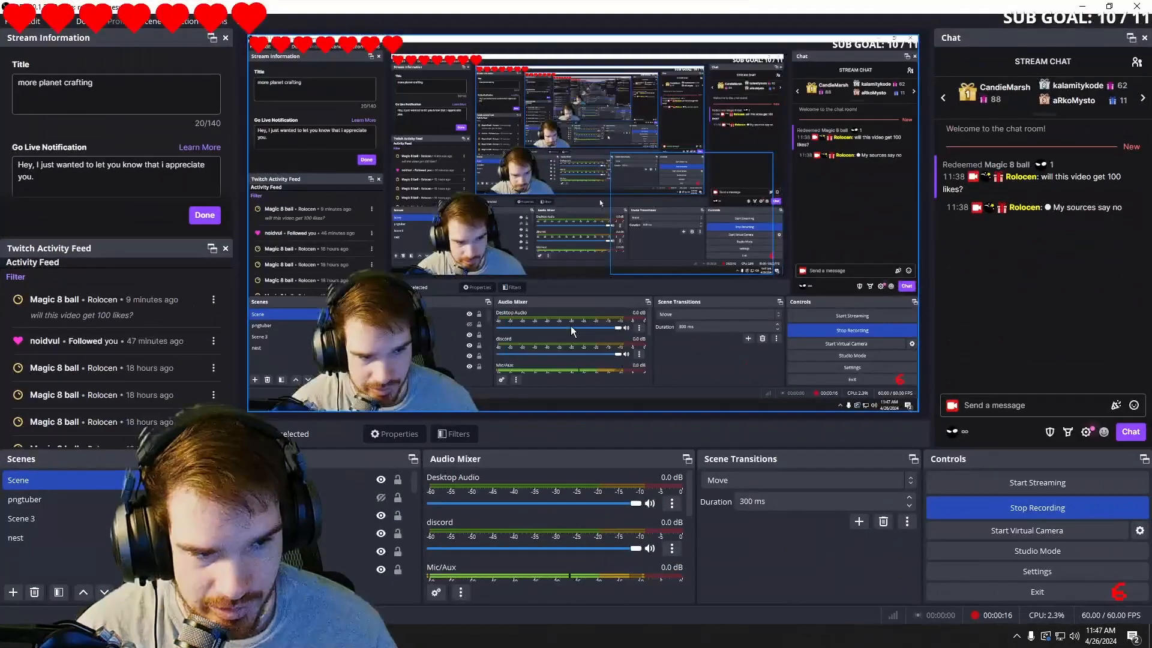
Step: Switch OBS to the nest scene after seeing the bot's reply in chat
left_click(17, 536)
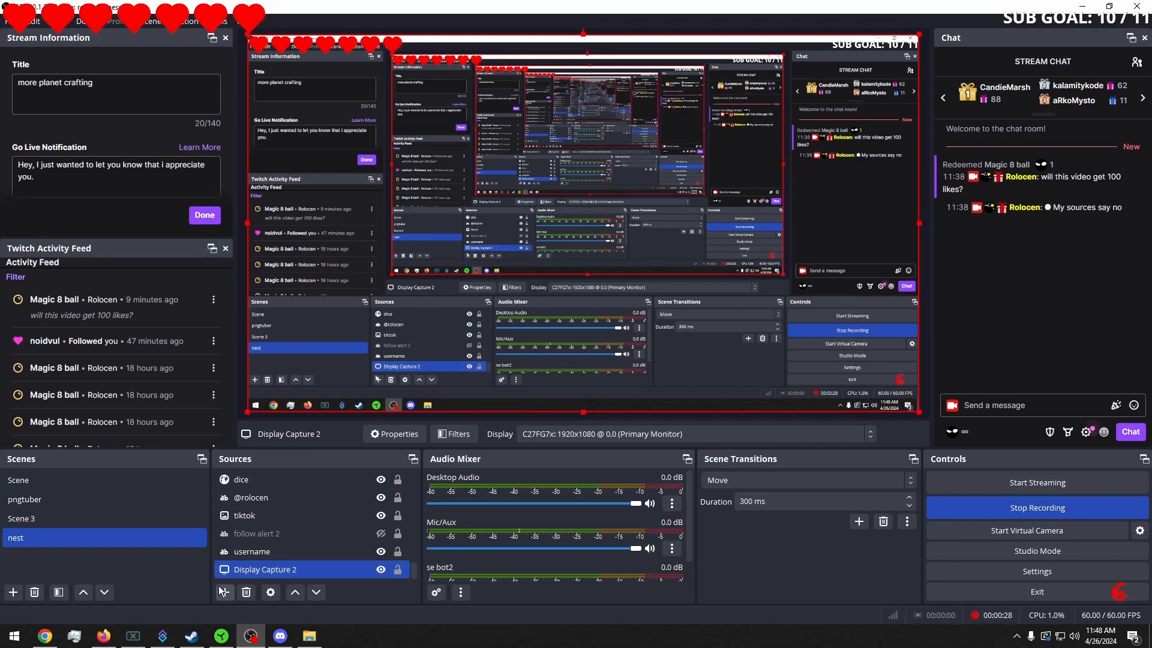
Step: Add a browser source named jailpic to the nest scene and accept its properties
left_click(222, 593)
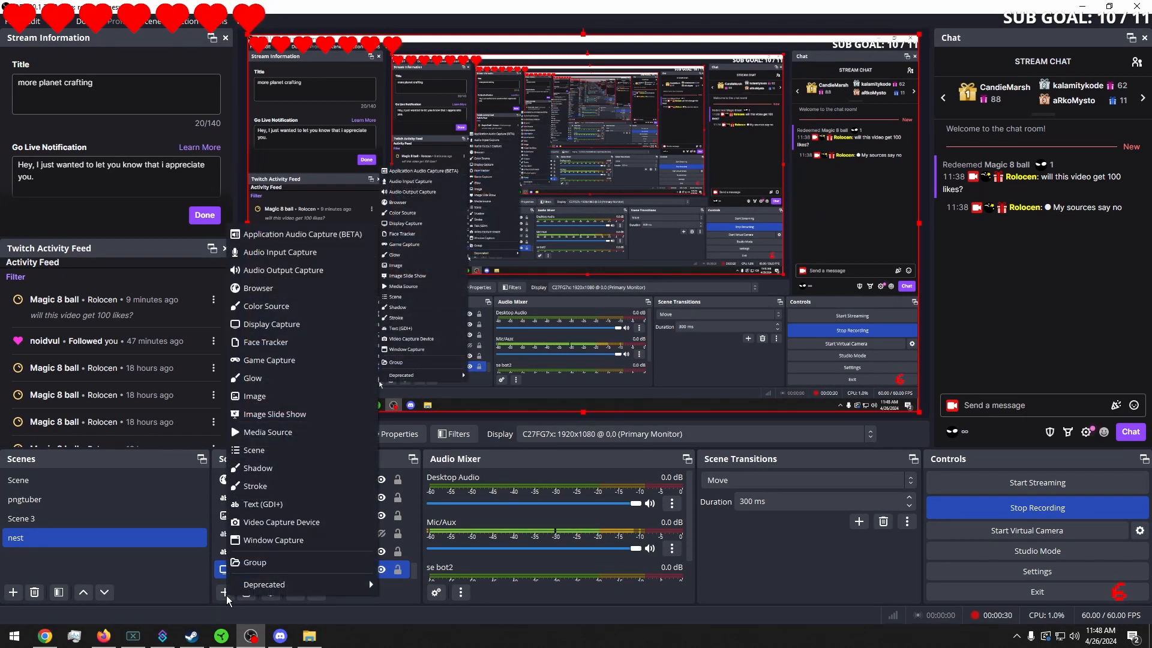
mouse_move(266, 288)
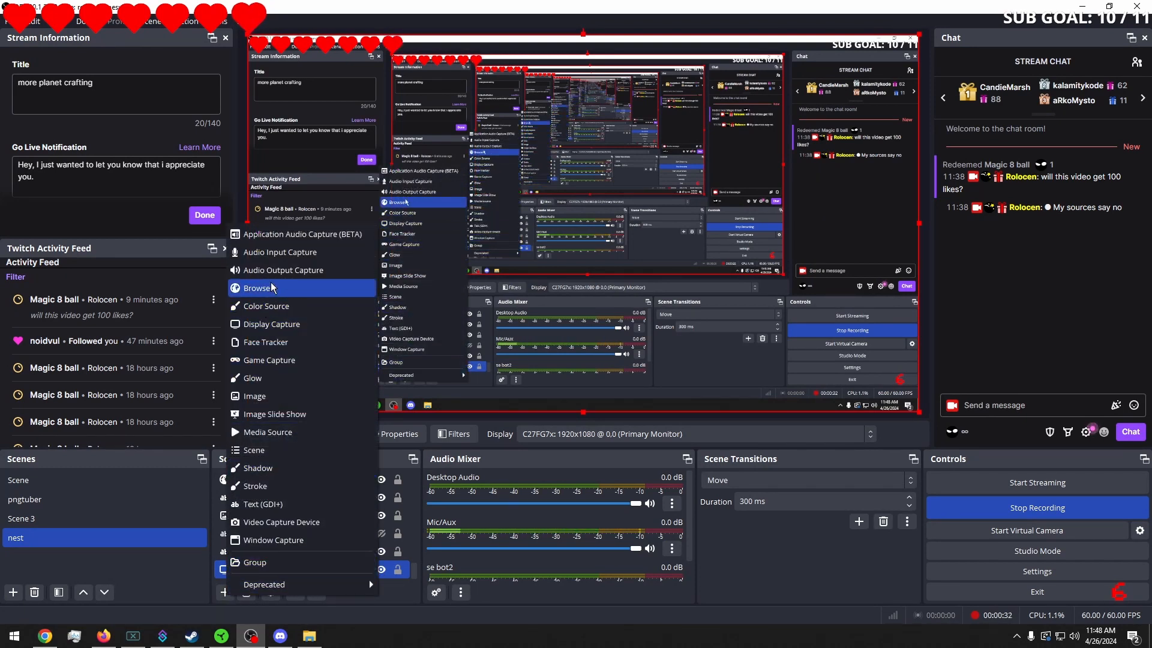
left_click(257, 288)
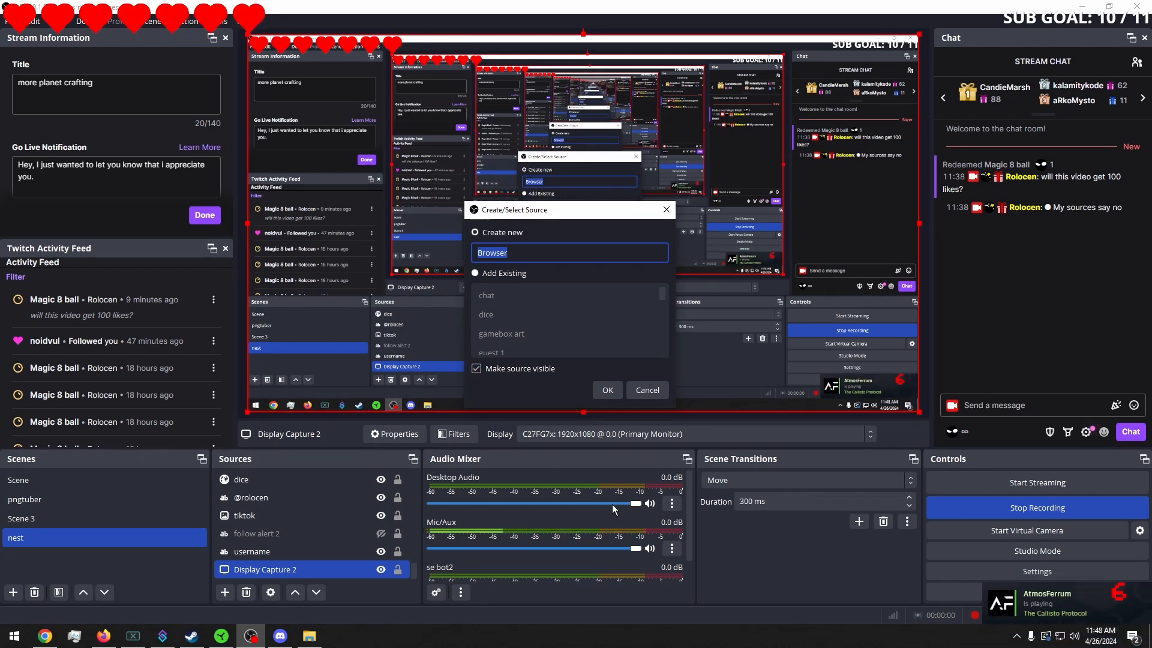
type("jailp")
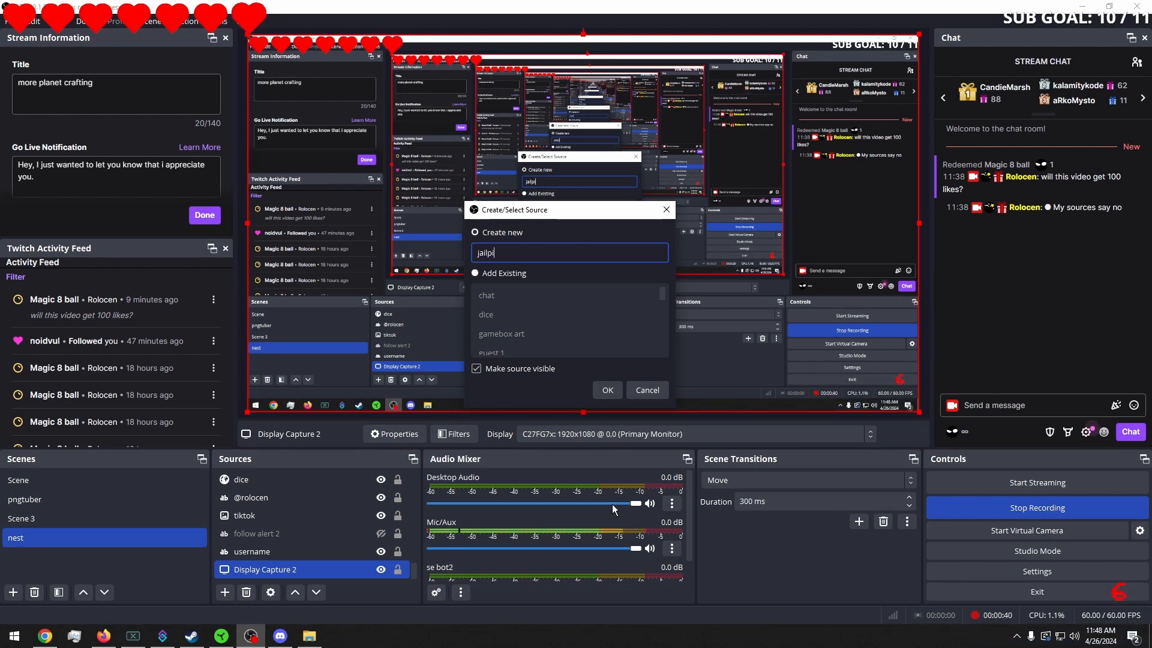
type("ic")
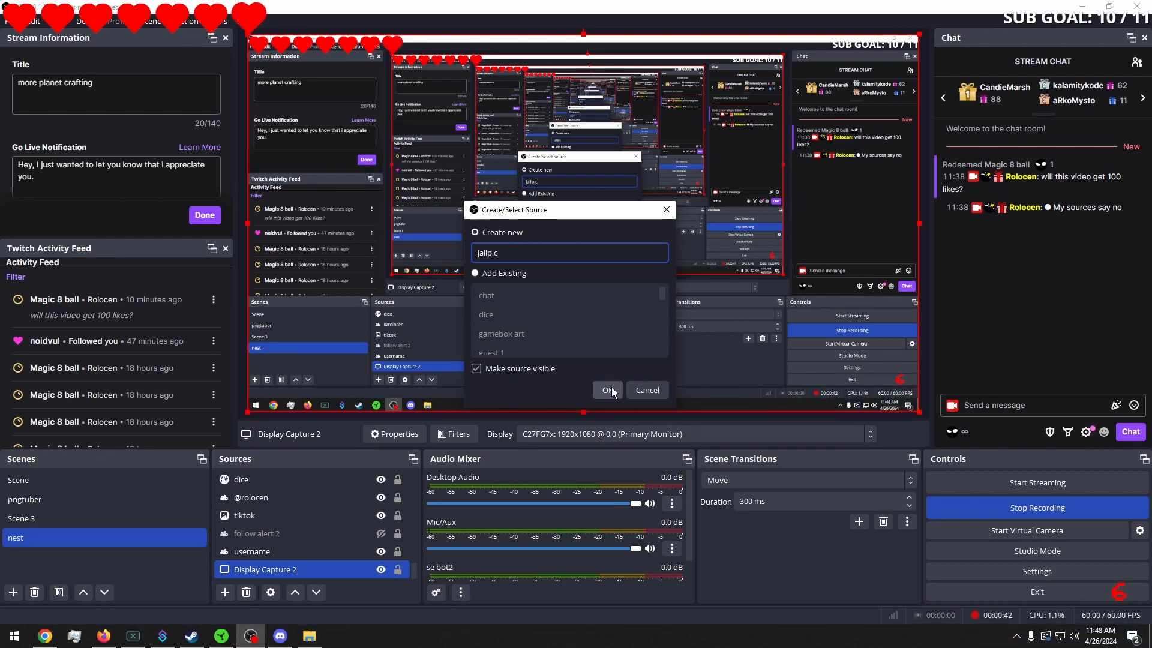
left_click(607, 390)
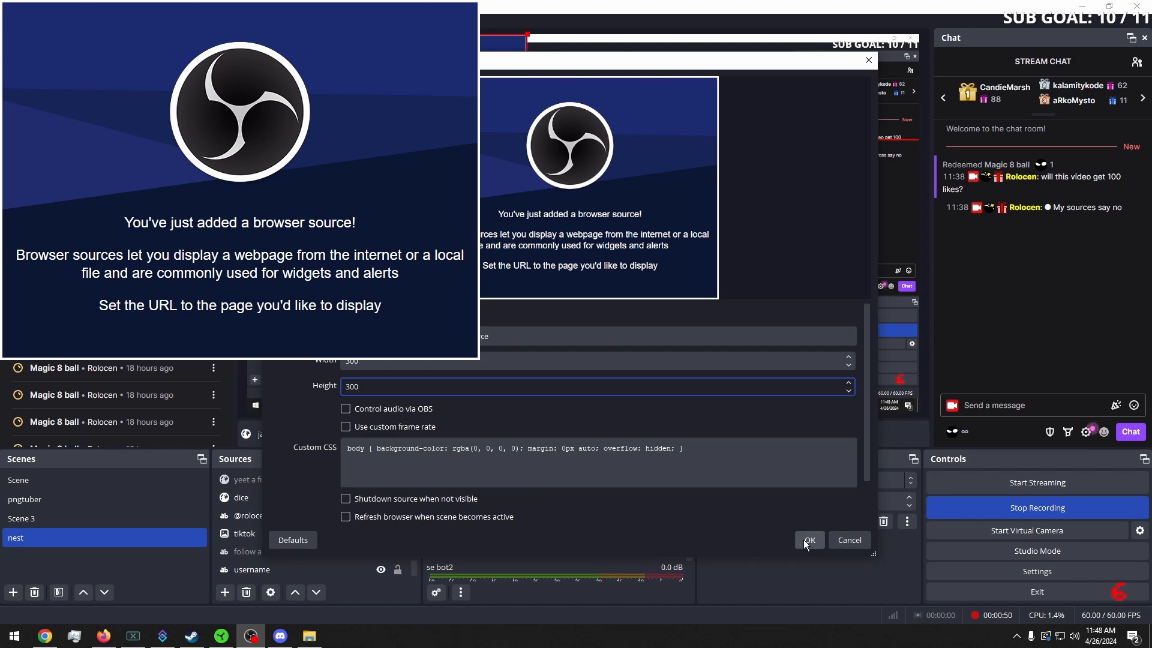
left_click(808, 540)
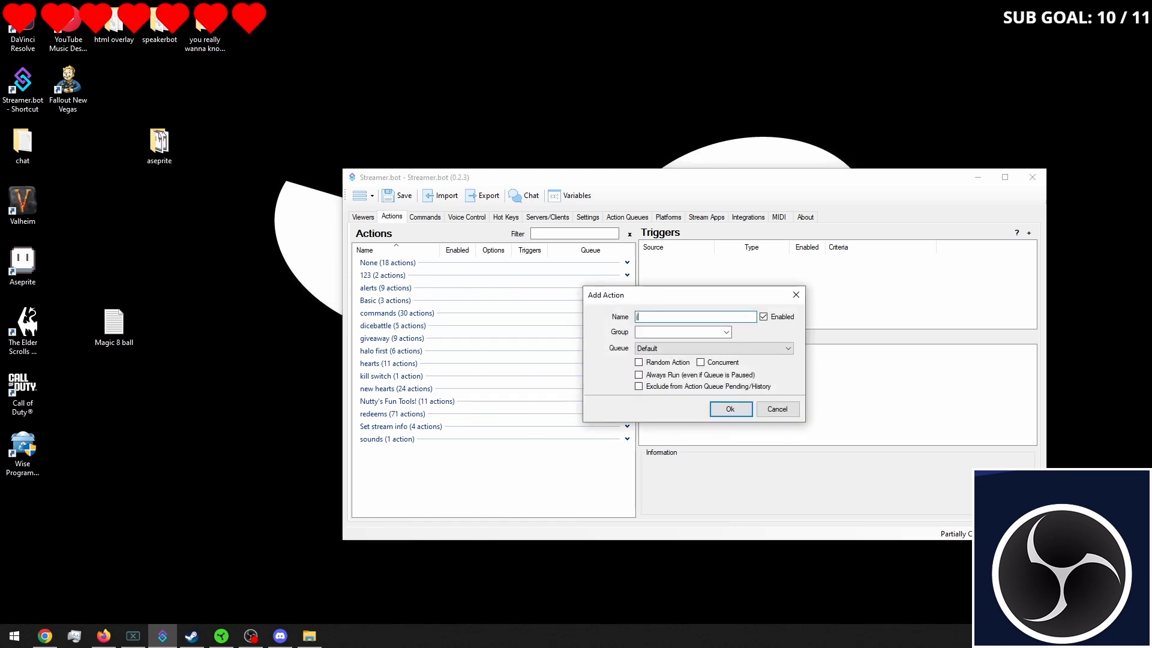
Step: Create a new action named jail in the commands group
type("jail")
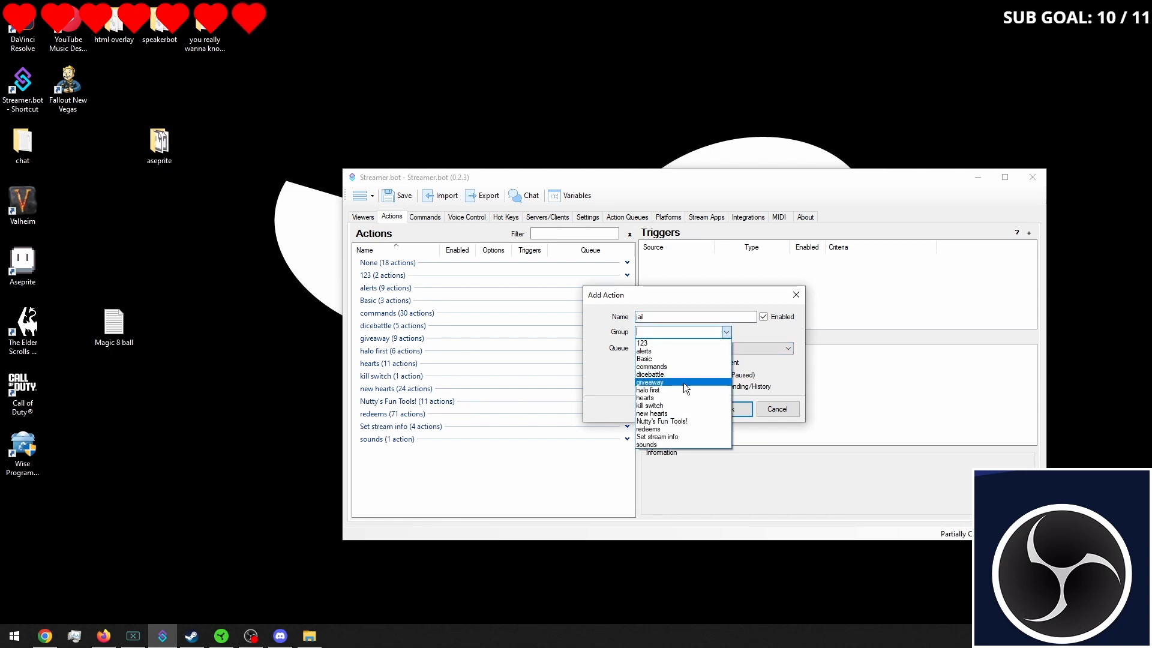
left_click(646, 428)
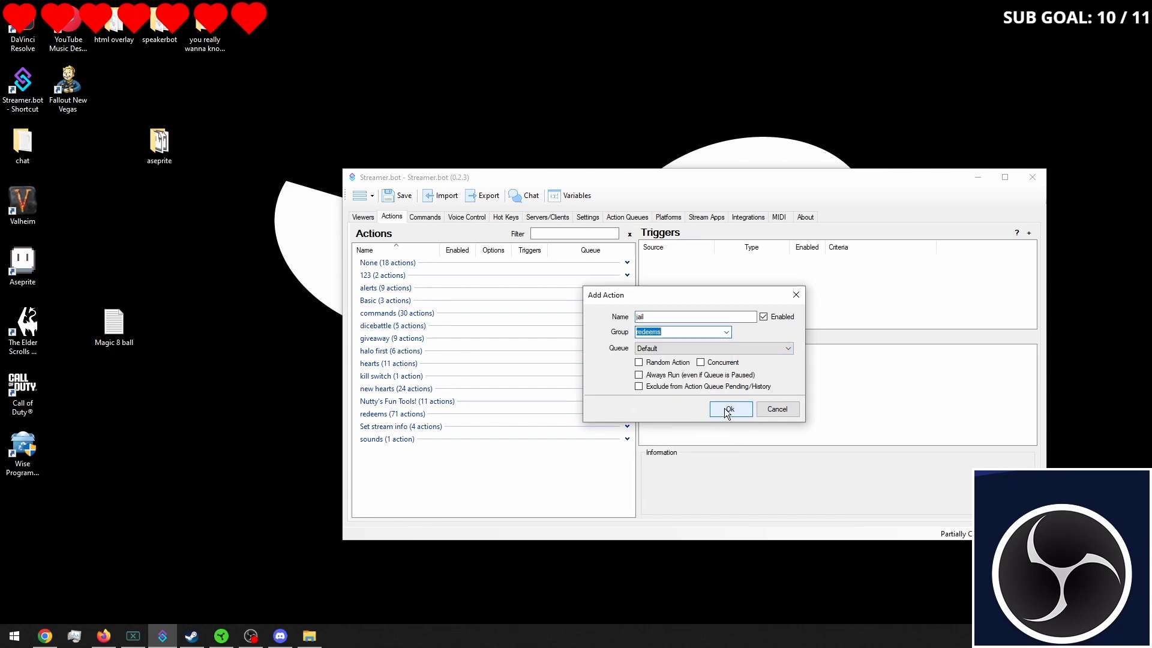
left_click(726, 331)
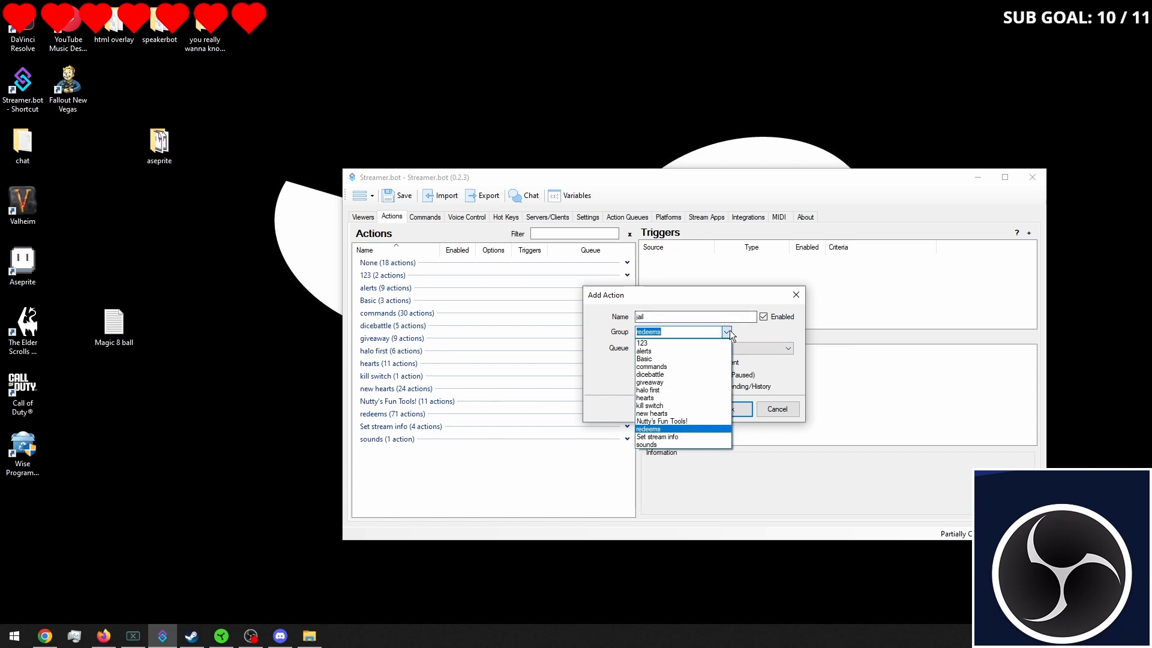
left_click(650, 367)
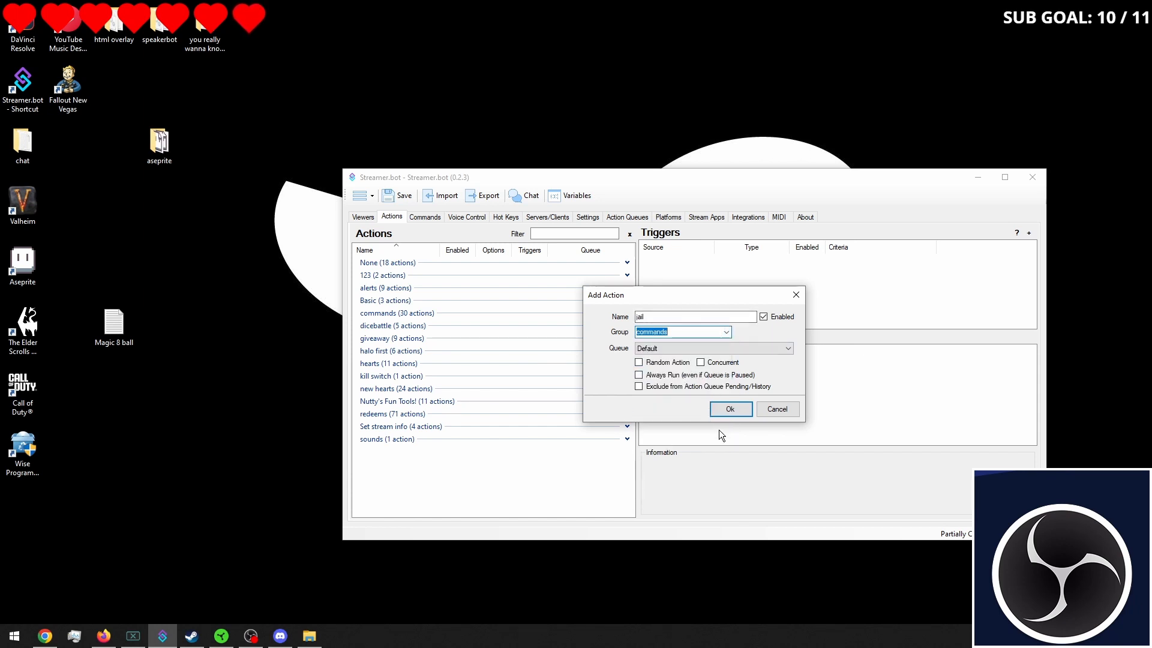
left_click(730, 409)
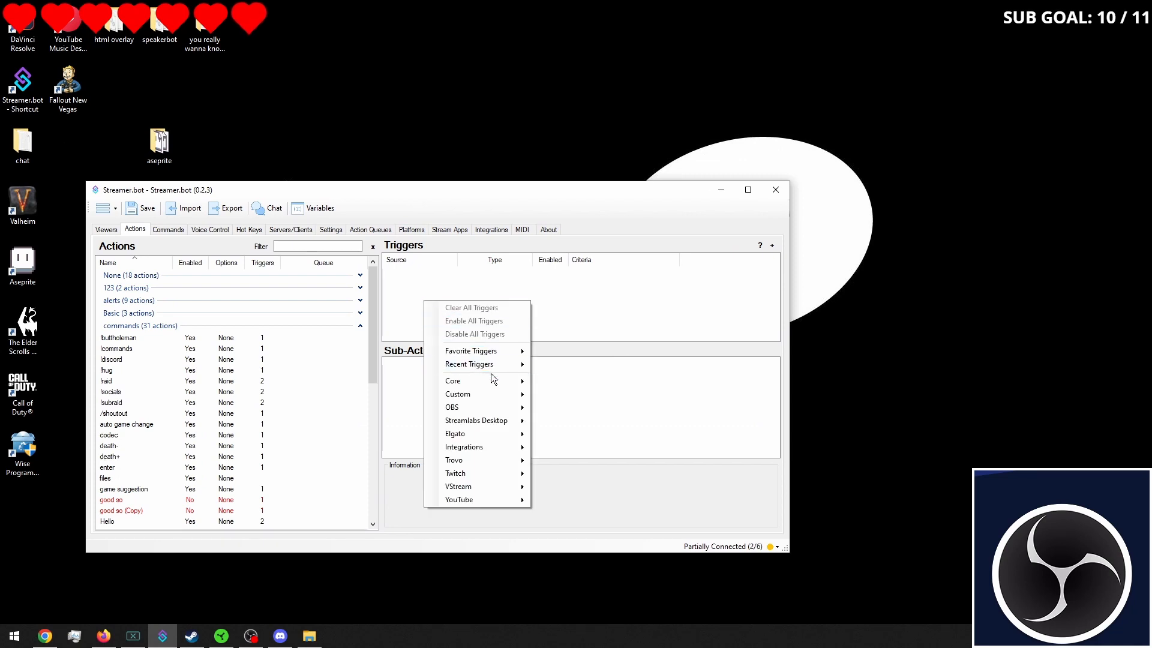
mouse_move(569, 422)
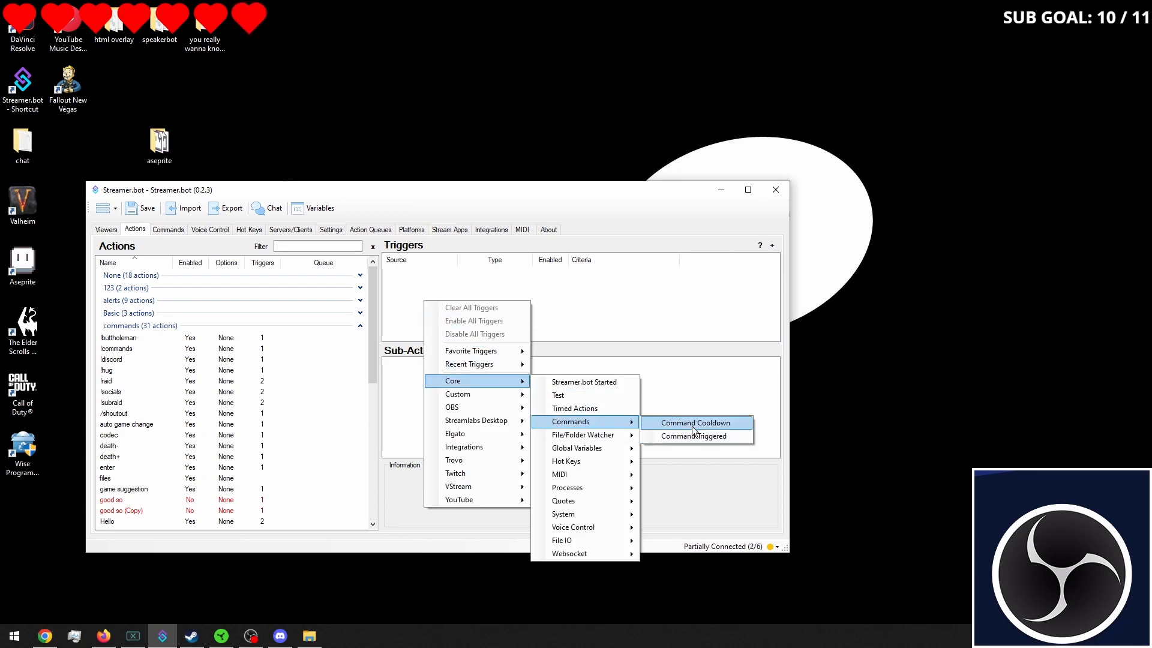
Step: Create a jail chat command for !jail and attach it as the action's trigger
left_click(692, 435)
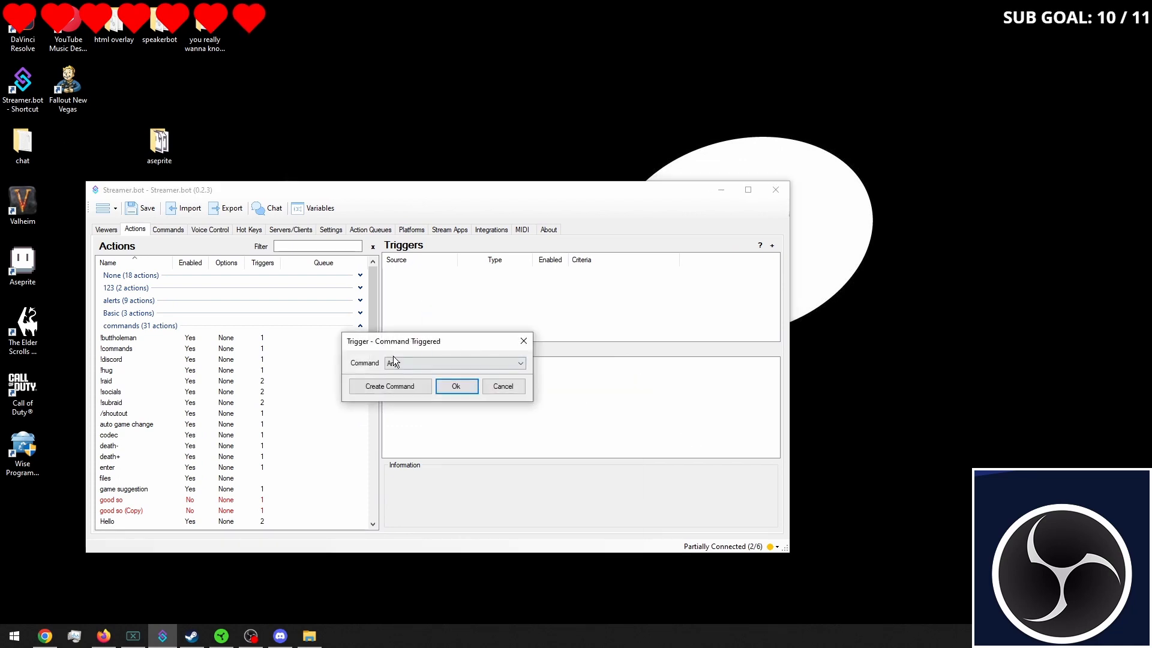
left_click(388, 387)
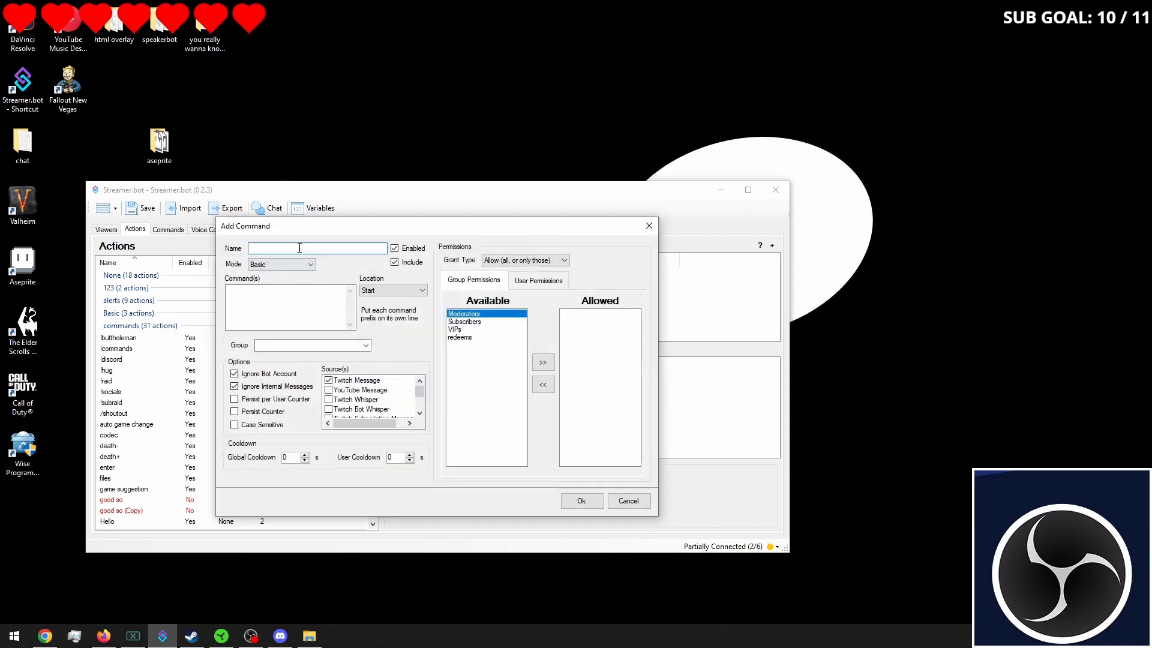
type("lail")
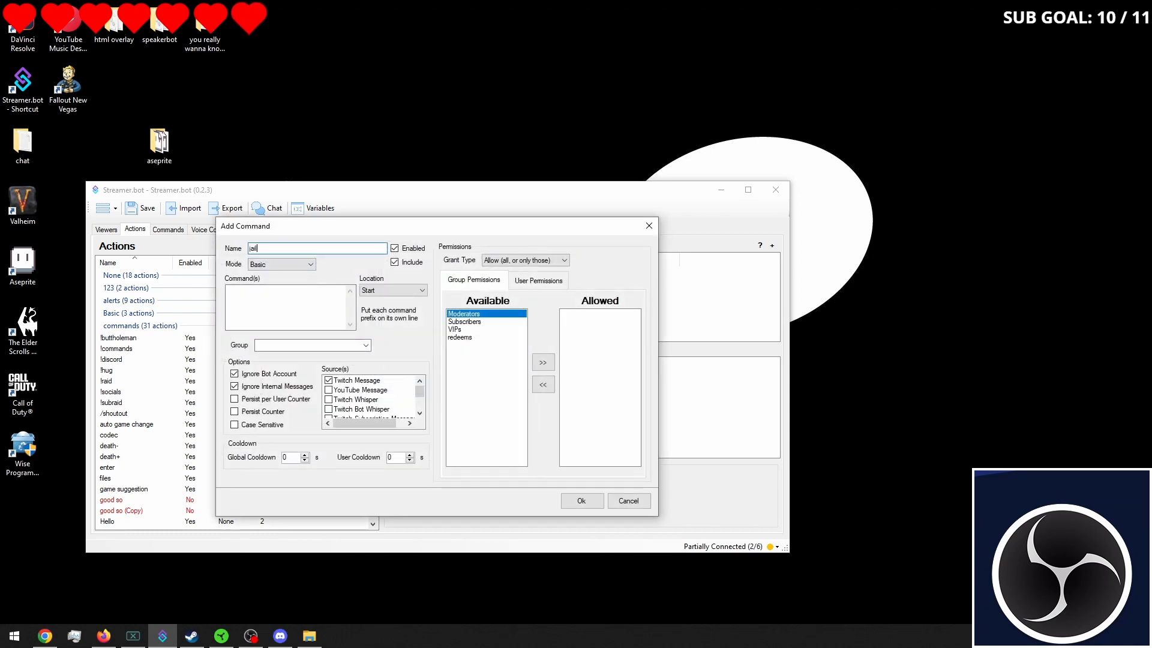
left_click(288, 308)
type("!jail")
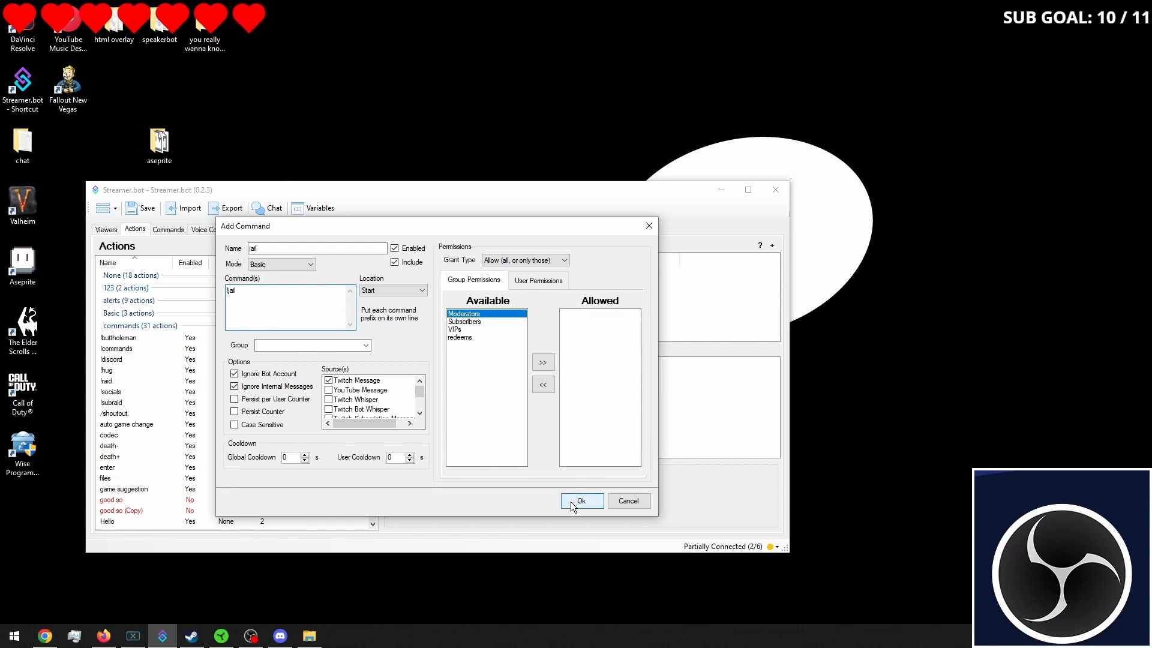
left_click(581, 500)
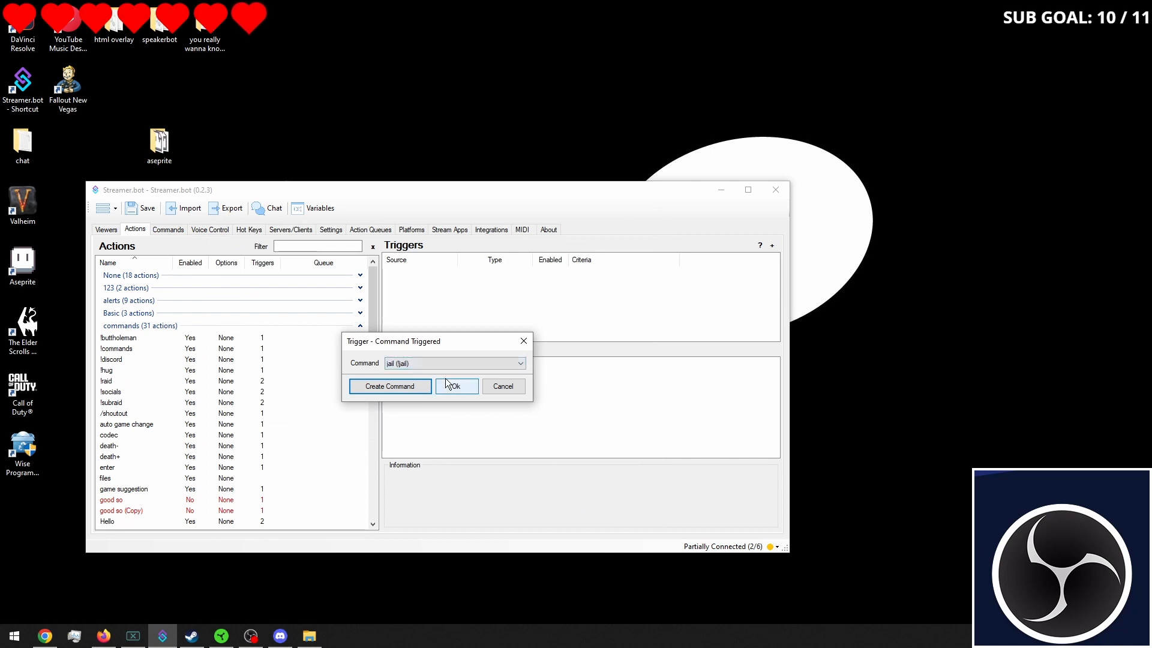
left_click(456, 387)
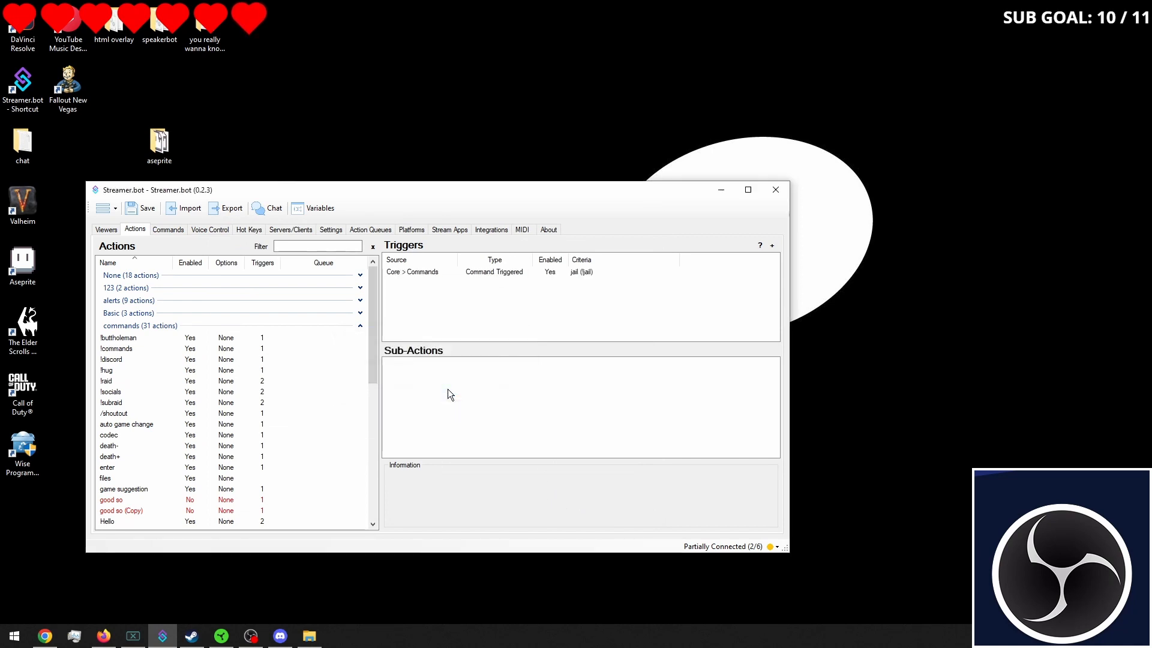
mouse_move(434, 377)
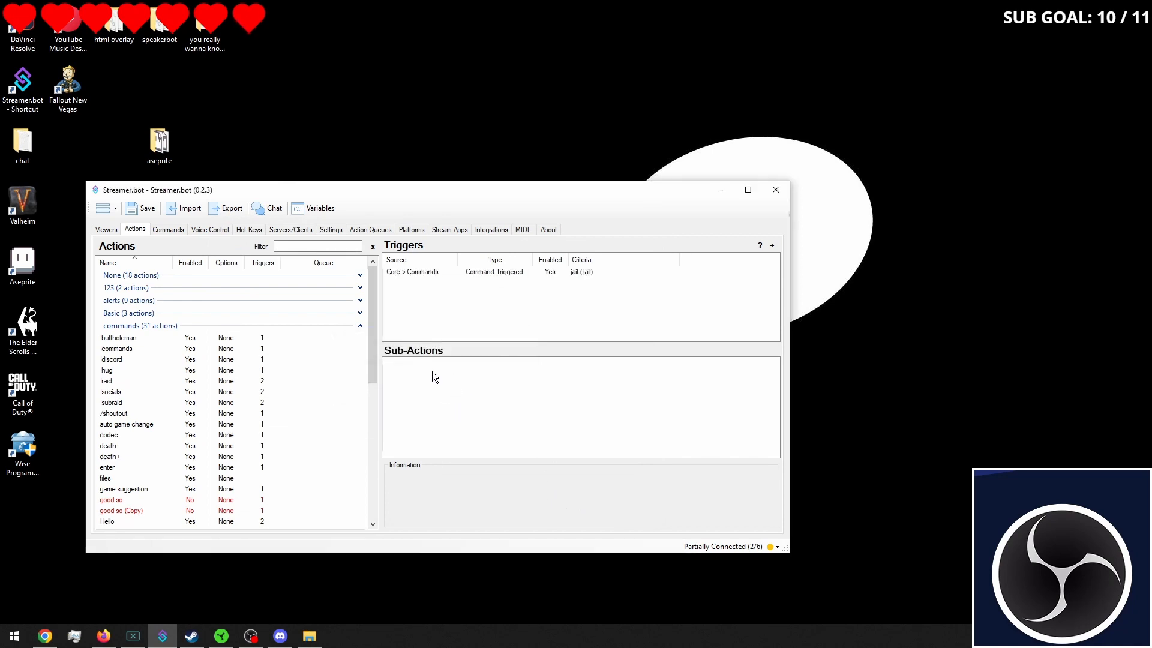
Step: Add a Get User Info for Target sub-action taking the target from the command input
right_click(435, 377)
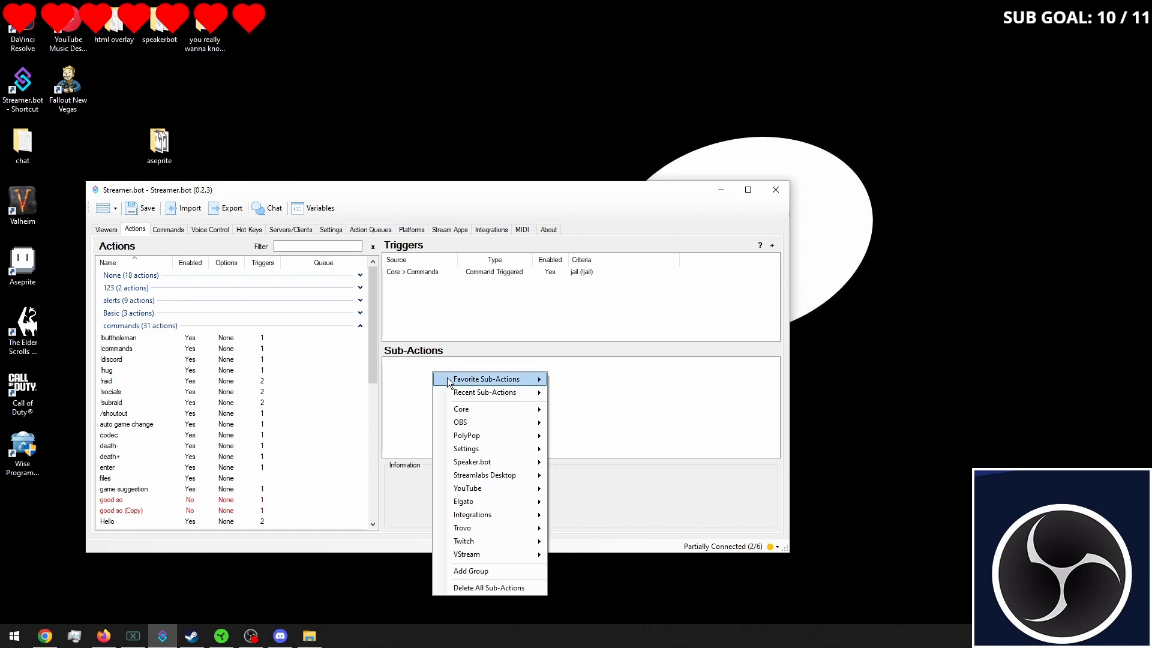
mouse_move(463, 540)
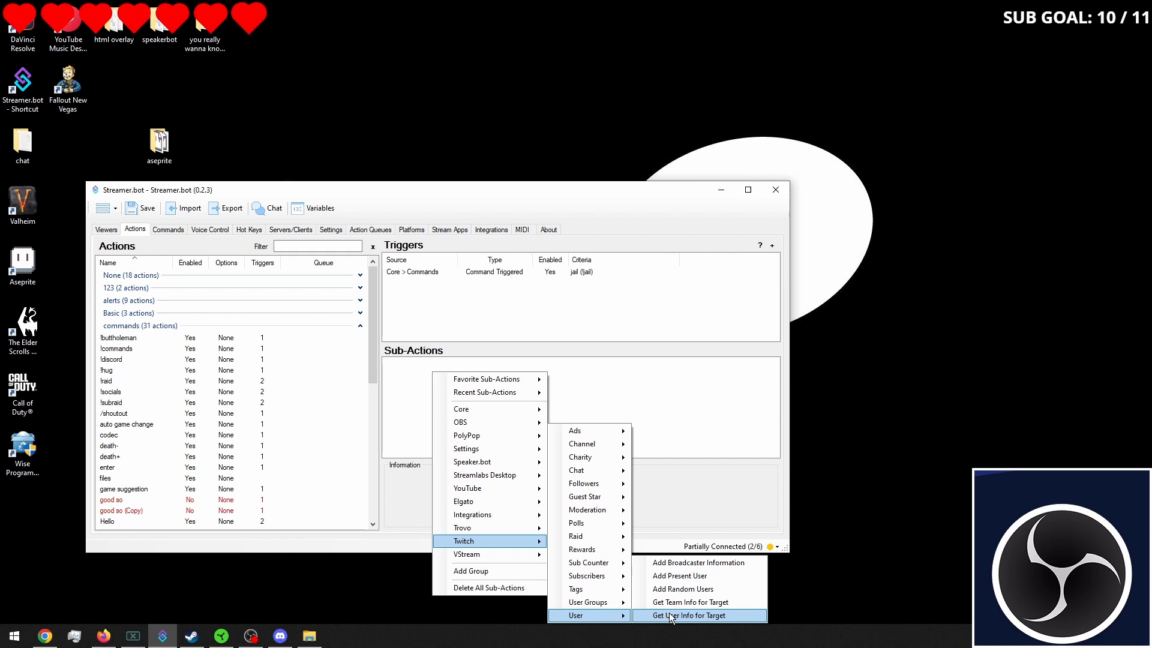
left_click(691, 614)
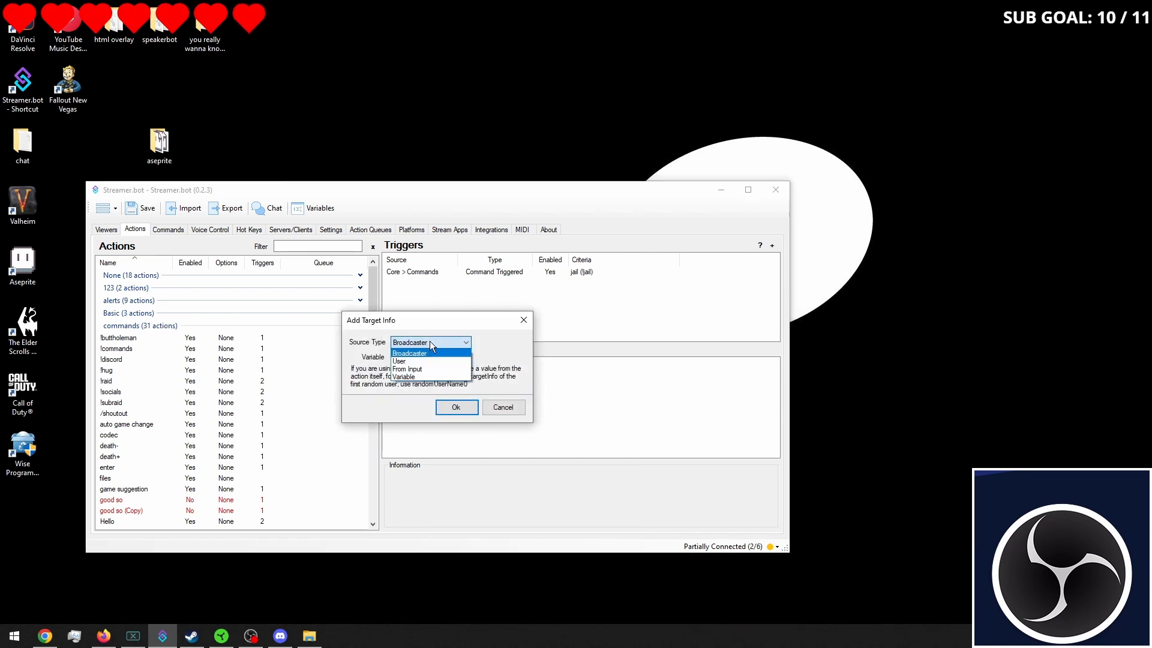
mouse_move(418, 370)
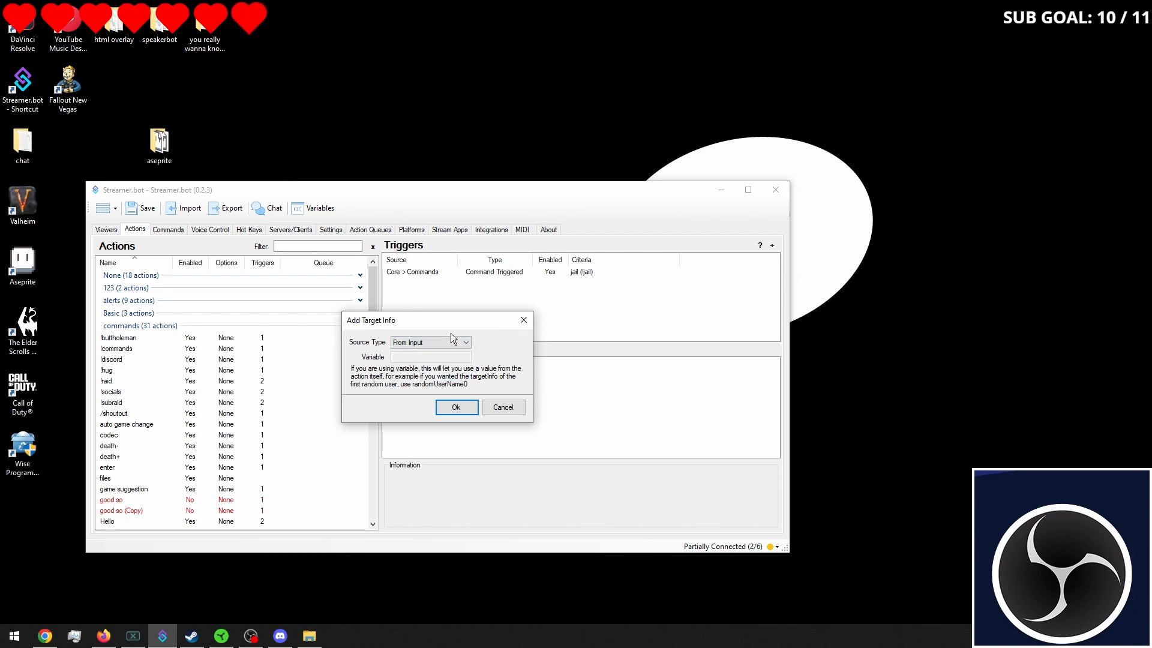
left_click(456, 408)
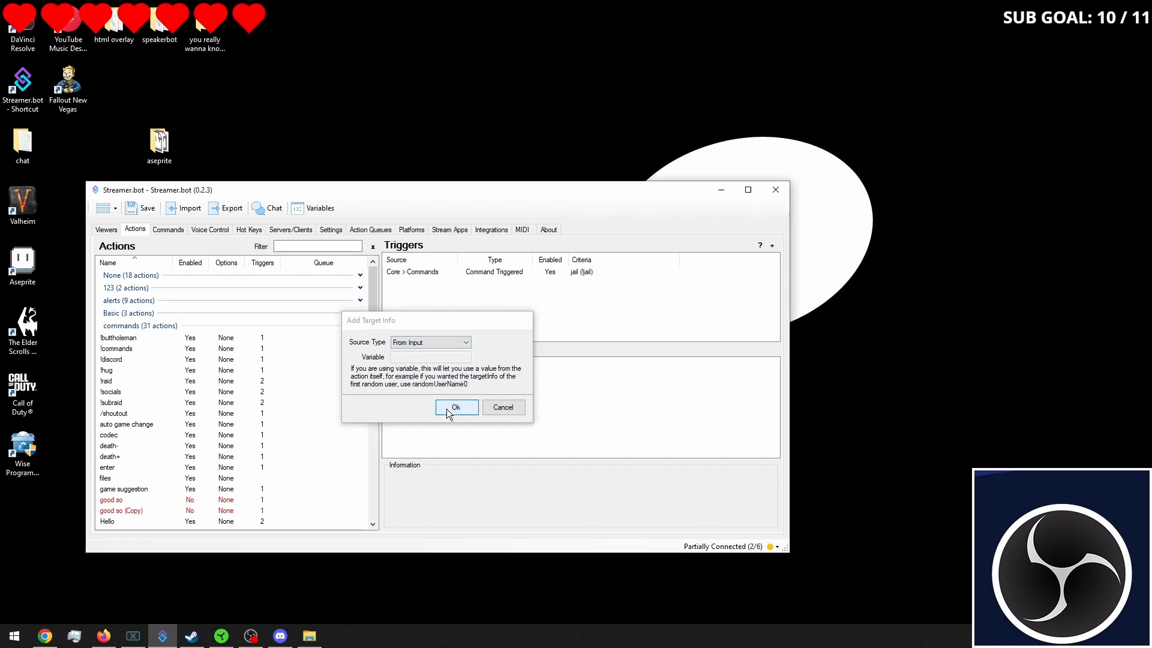
left_click(456, 408)
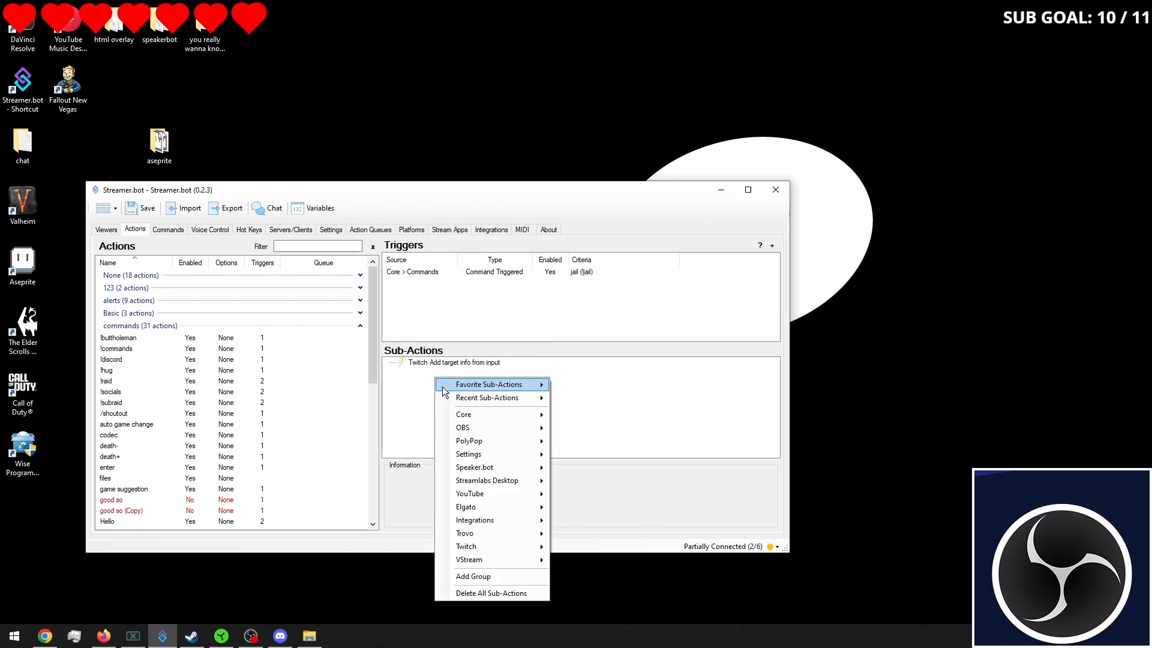
mouse_move(479, 427)
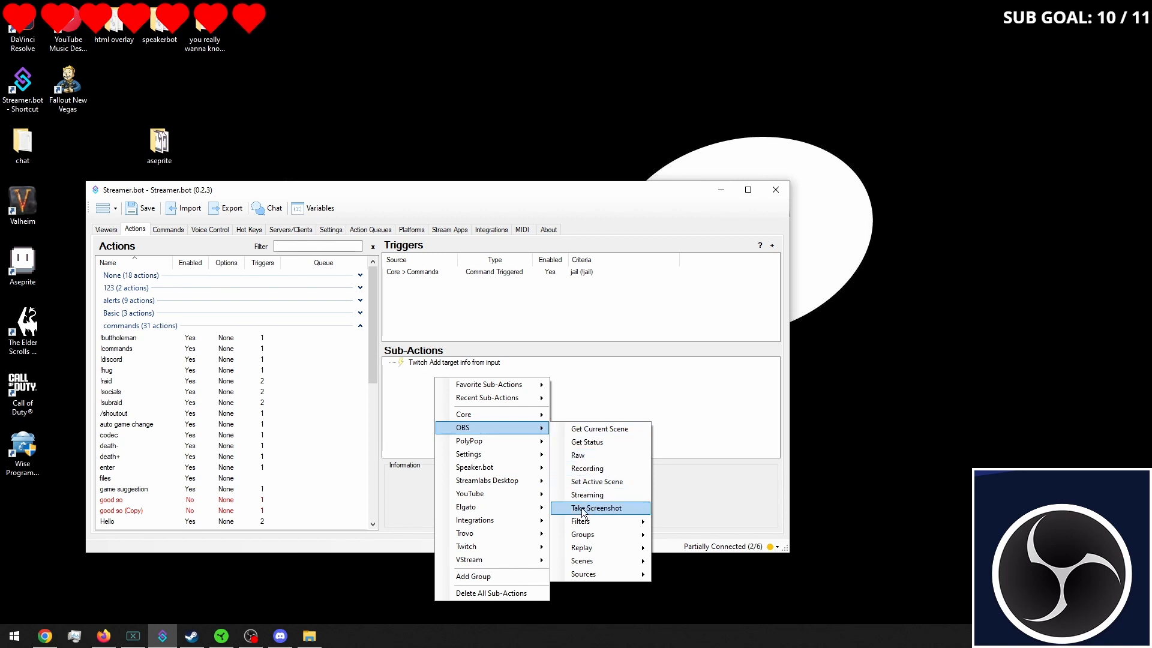
mouse_move(587, 514)
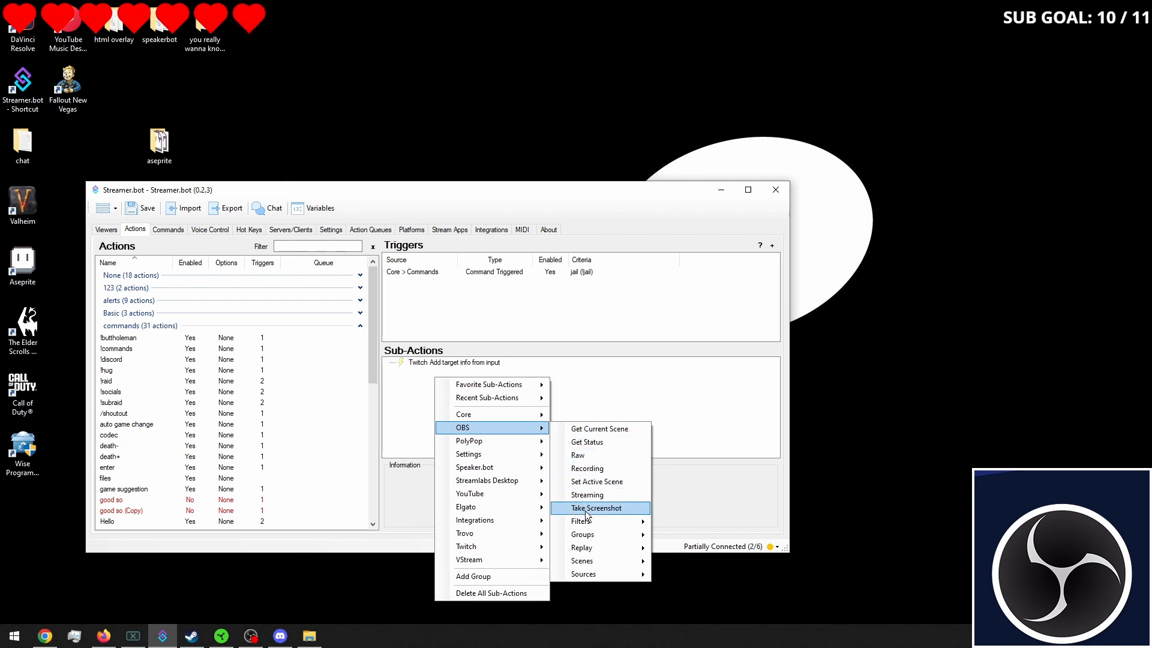
mouse_move(586, 573)
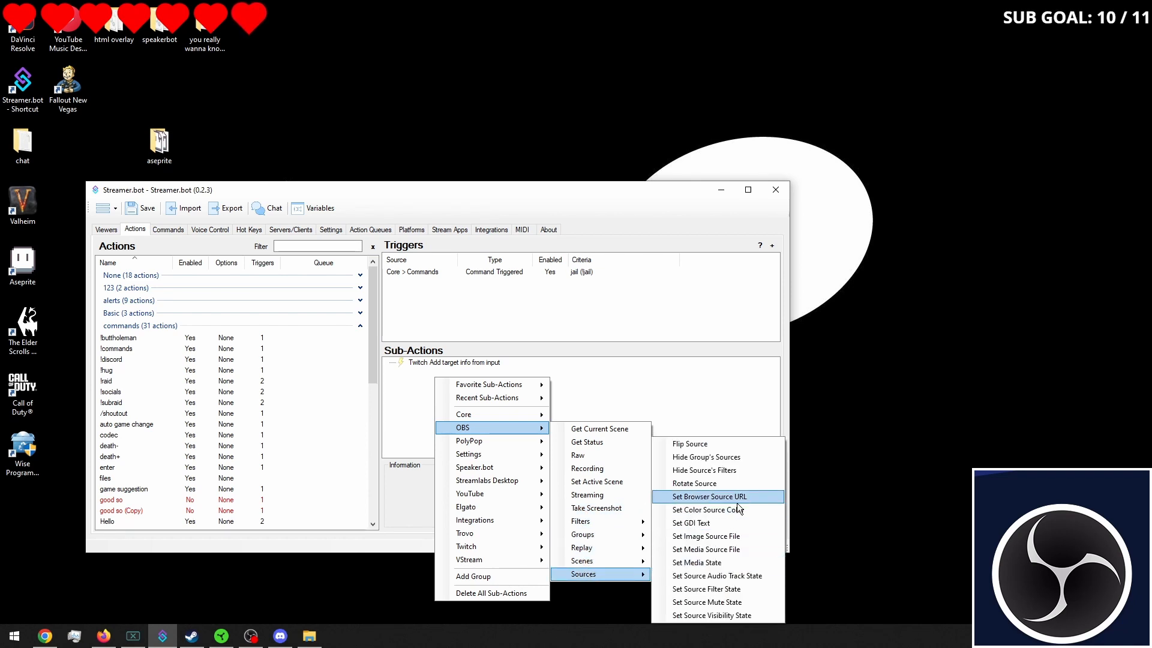
Step: Add a Set Browser Source URL sub-action pointing jailpic at the target's profile image variable
left_click(710, 496)
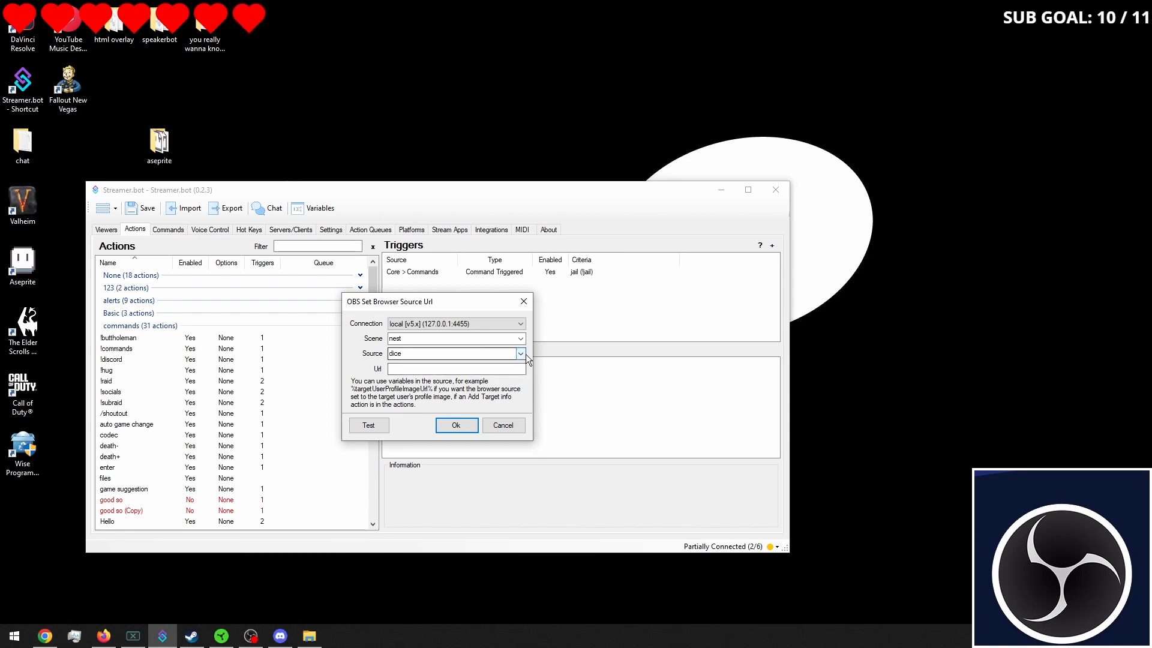
left_click(520, 352)
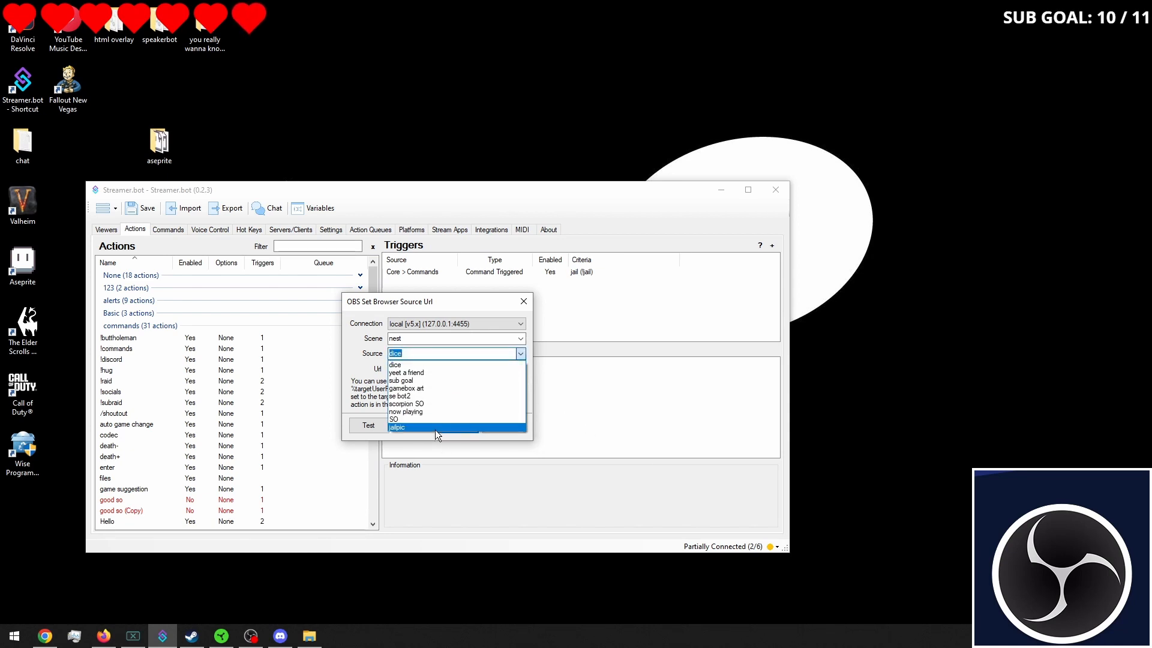
right_click(427, 368)
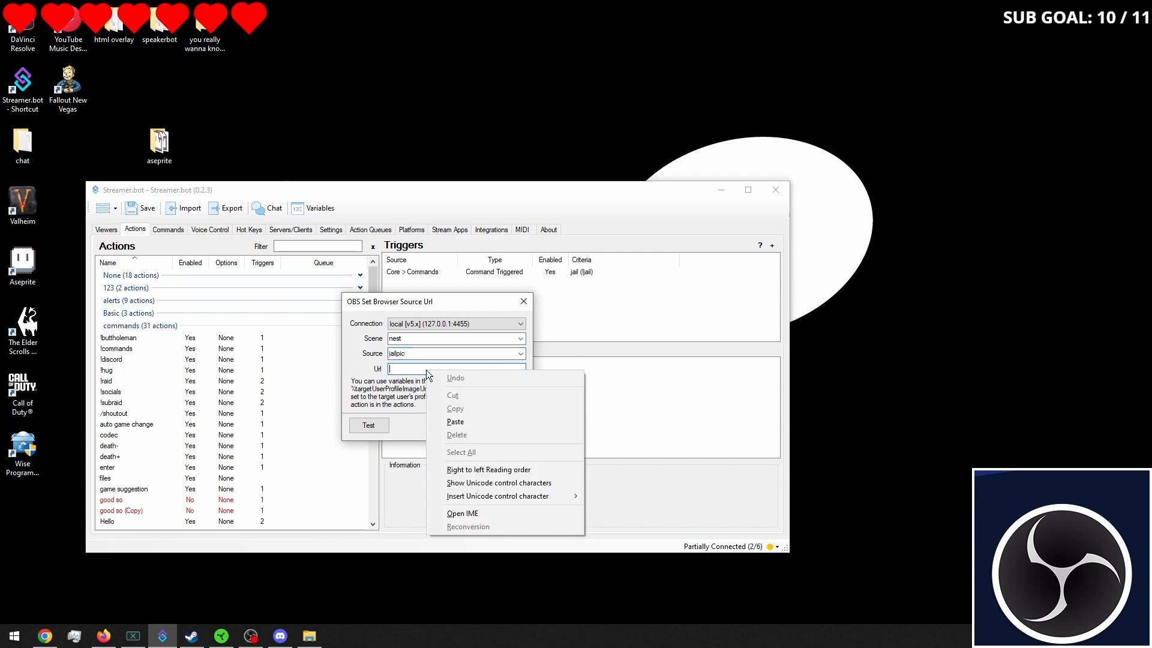
left_click(455, 421)
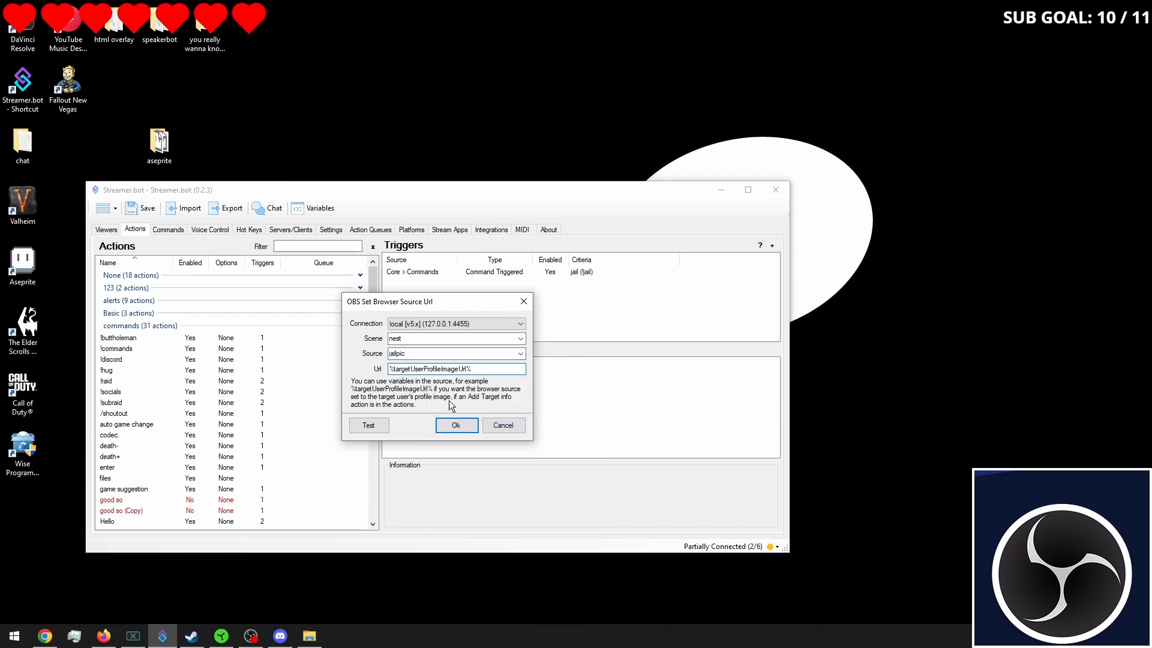
left_click(456, 368)
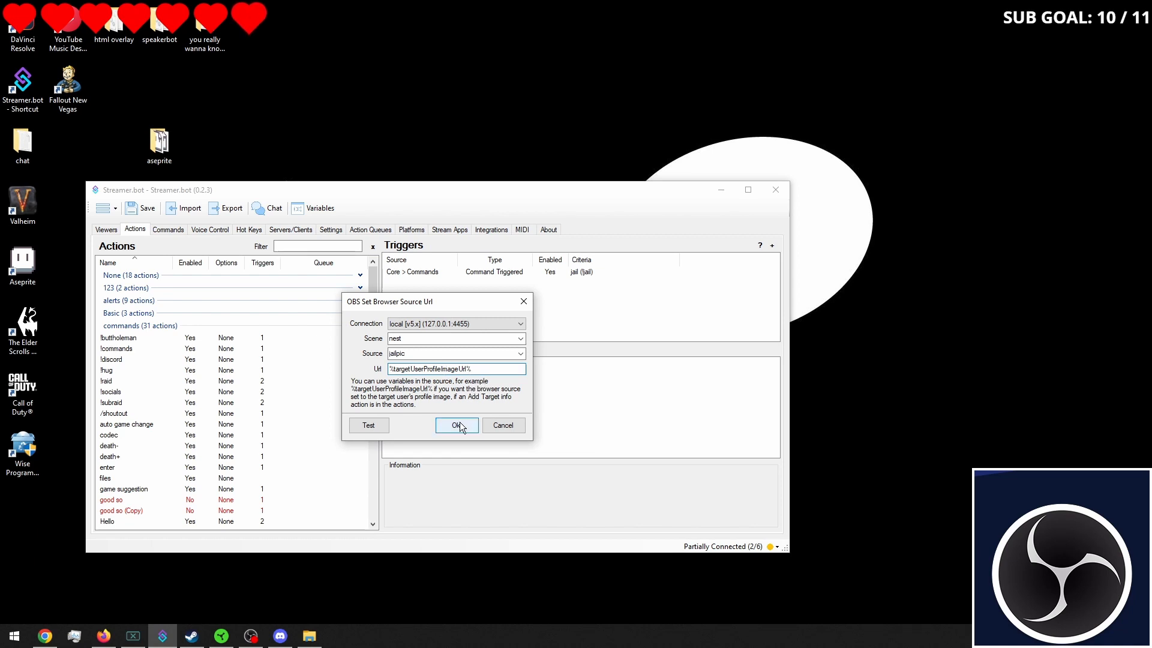
left_click(453, 425)
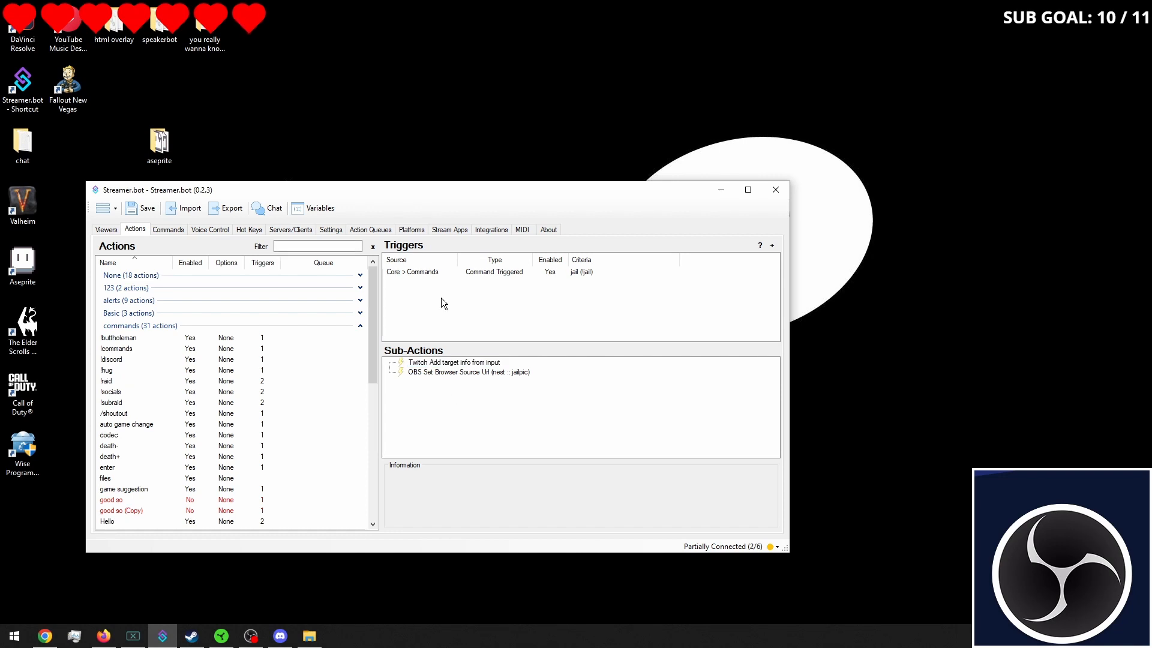
right_click(440, 272)
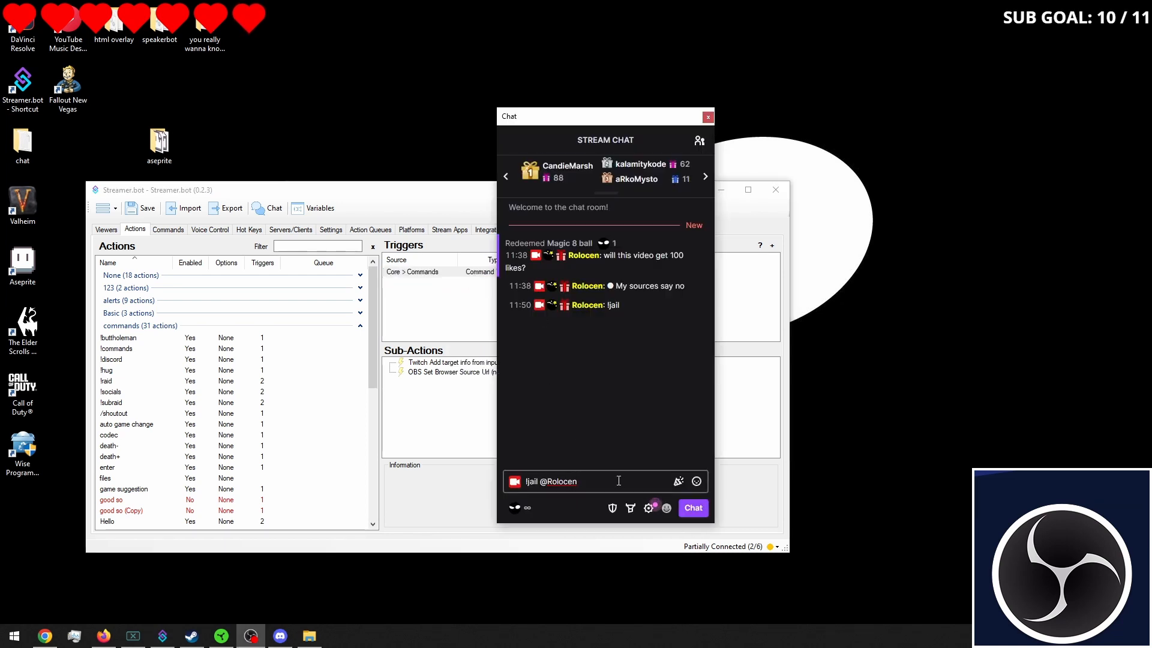
left_click(693, 507)
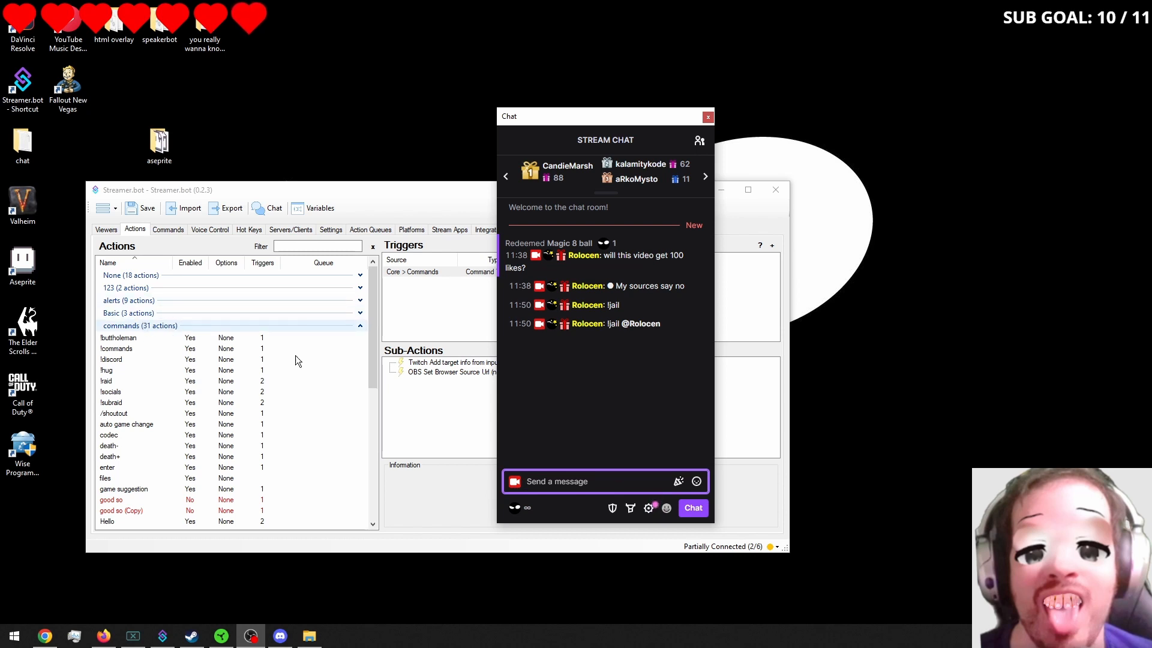
left_click(708, 117)
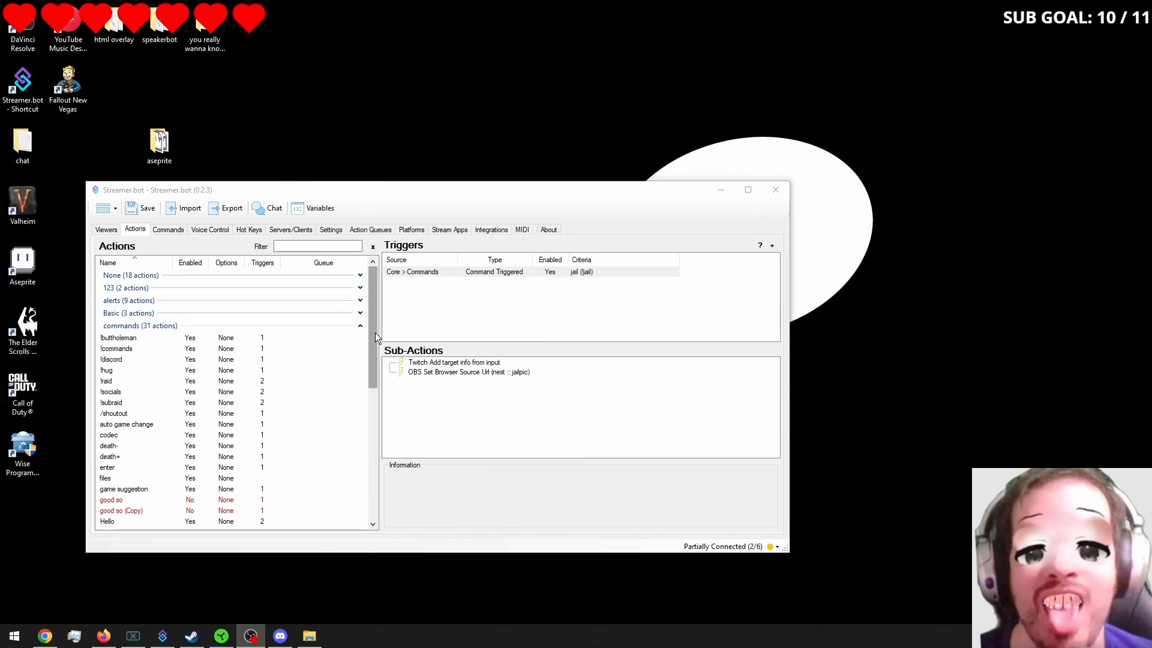
mouse_move(509, 324)
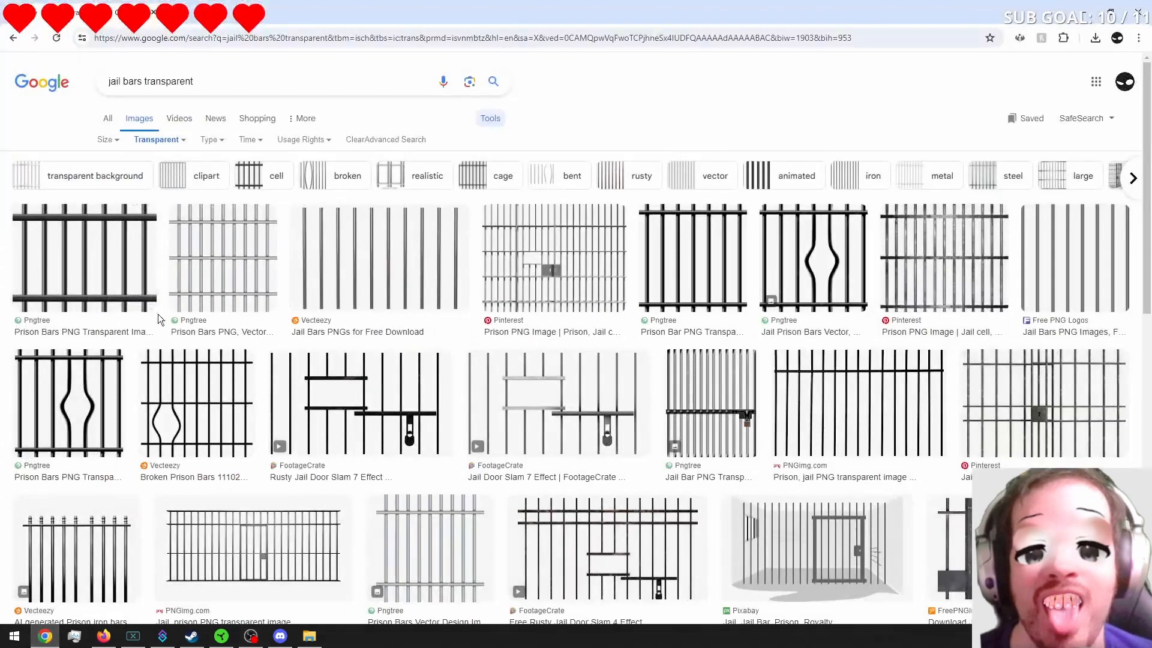
mouse_move(263, 396)
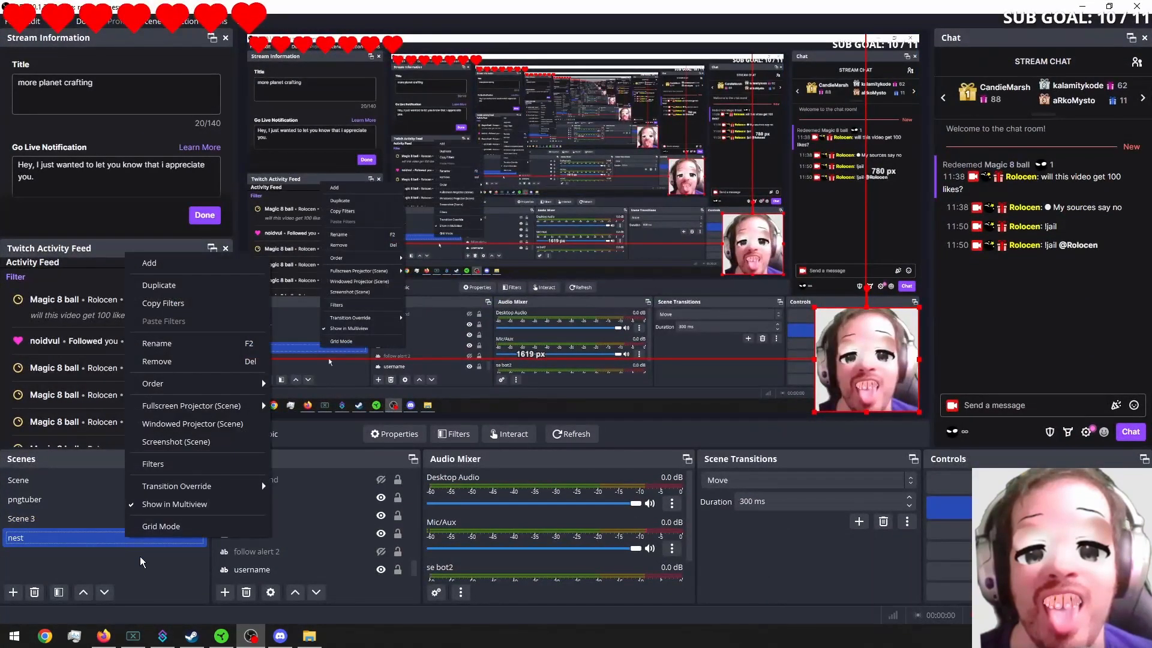
mouse_move(158, 463)
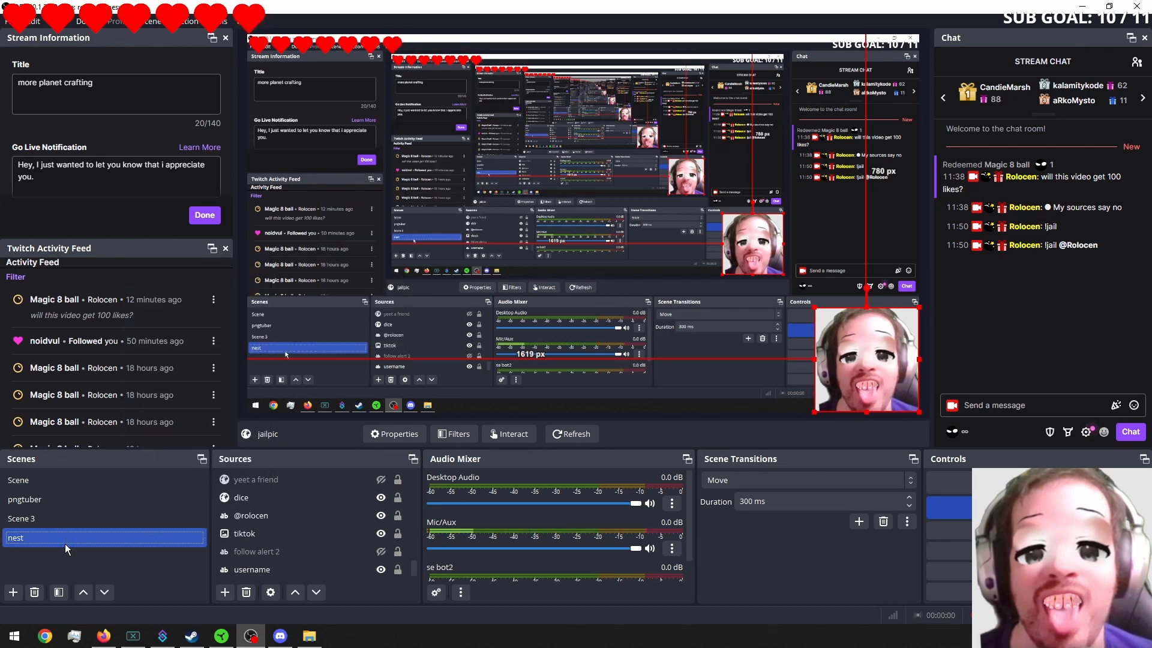
Step: Add an image source named jailbars using jail bars.png to the nest scene
left_click(256, 551)
type("jailbars")
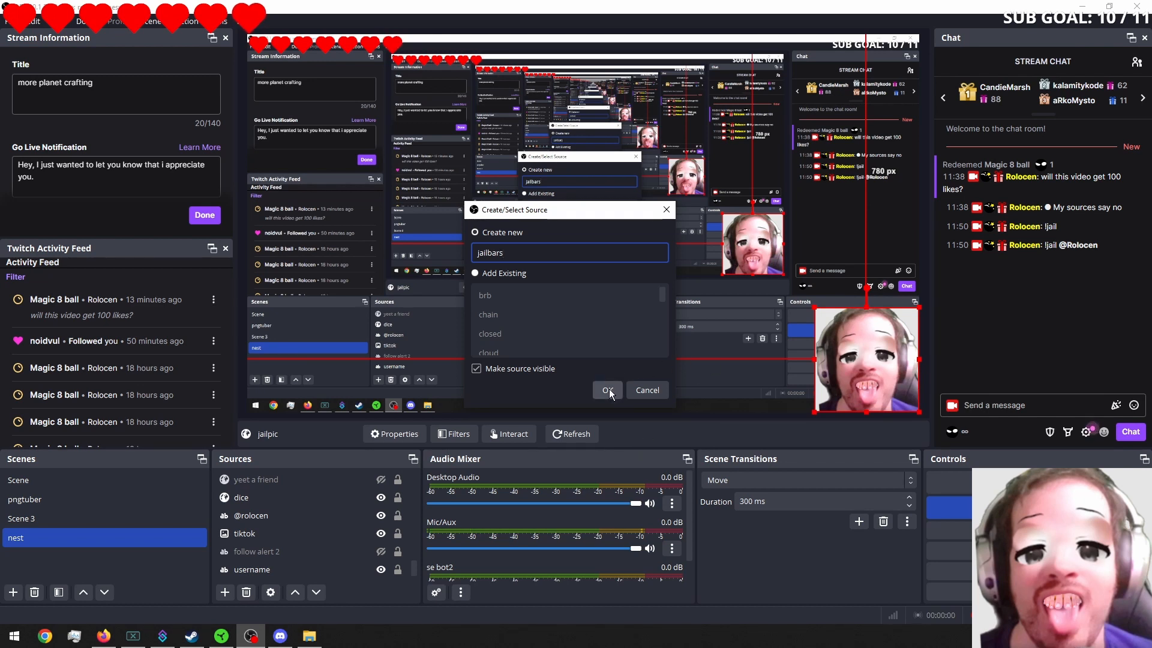
left_click(607, 389)
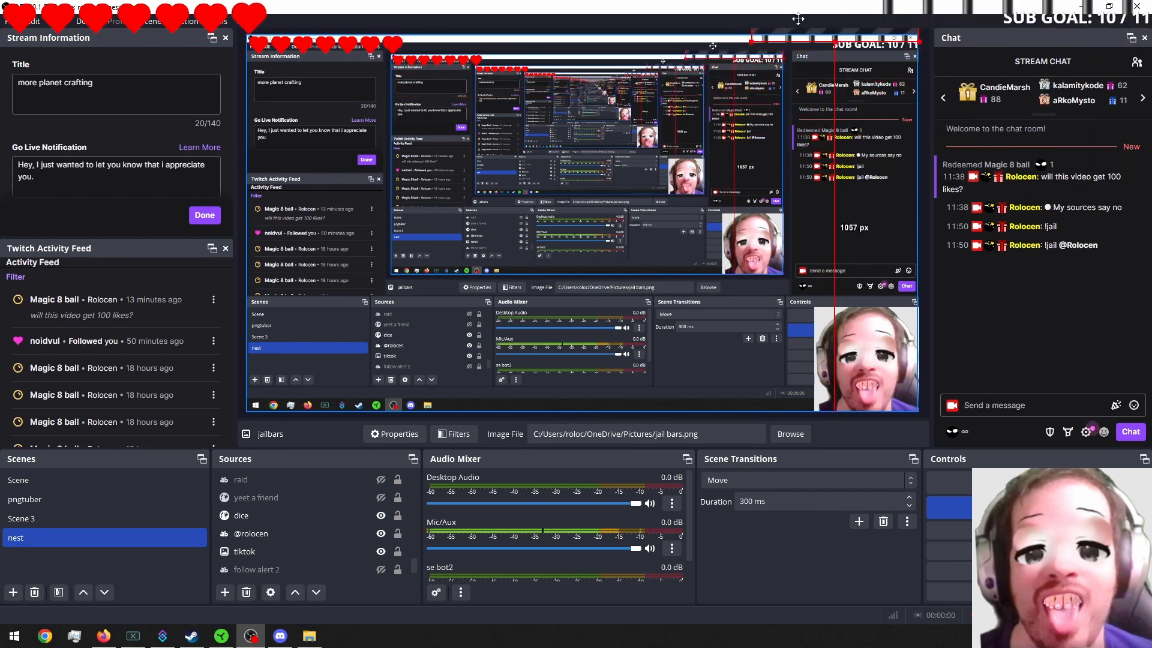
left_click(21, 518)
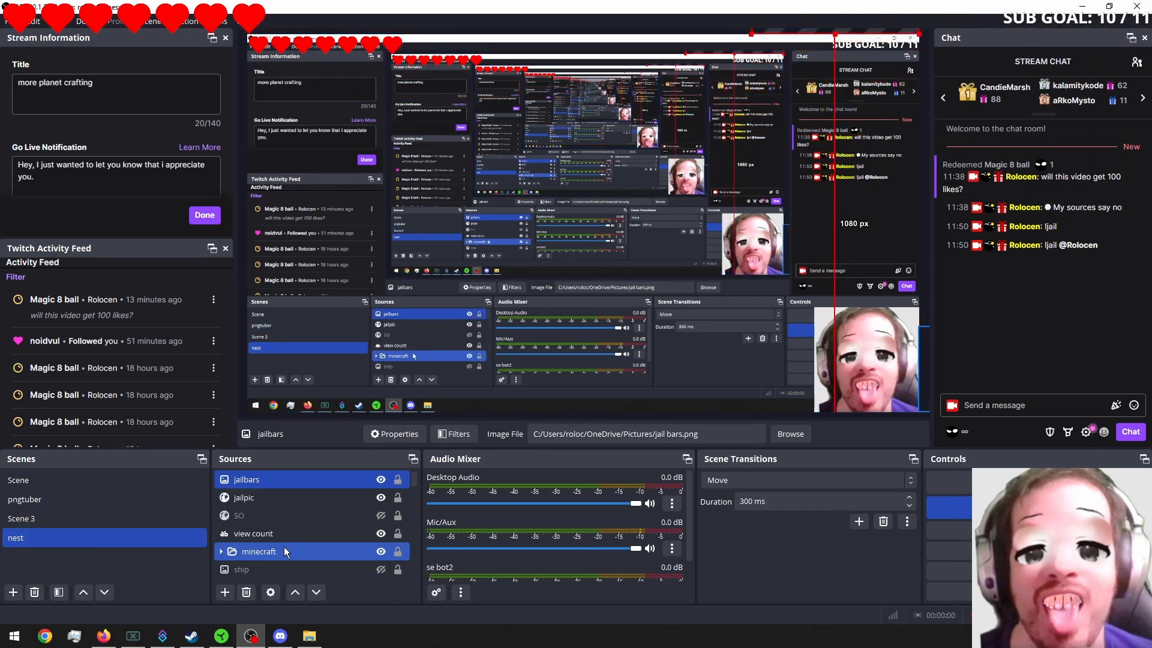
Step: Add a Move Source filter named jail bar home to the nest scene
right_click(16, 538)
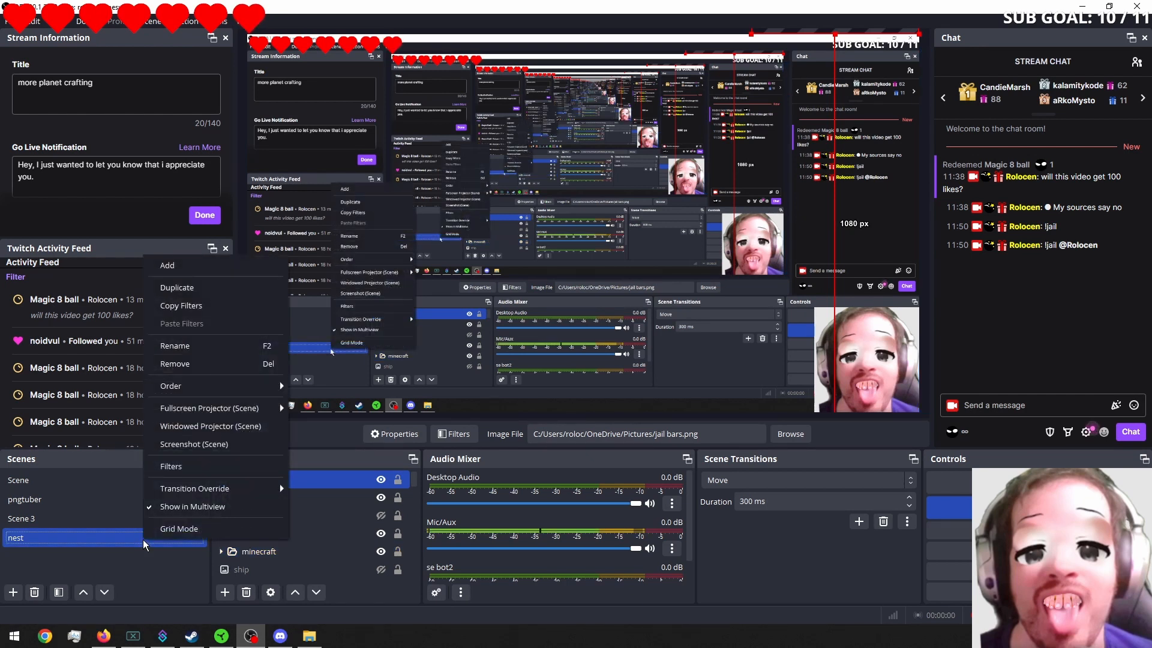
left_click(170, 466)
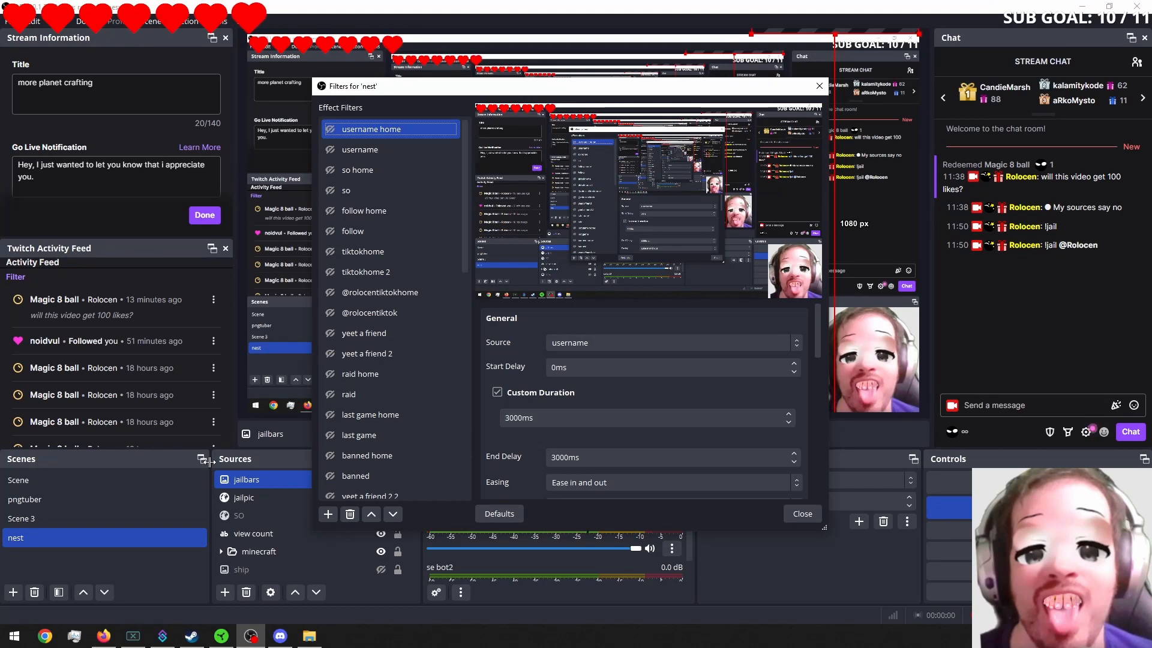
mouse_move(240, 456)
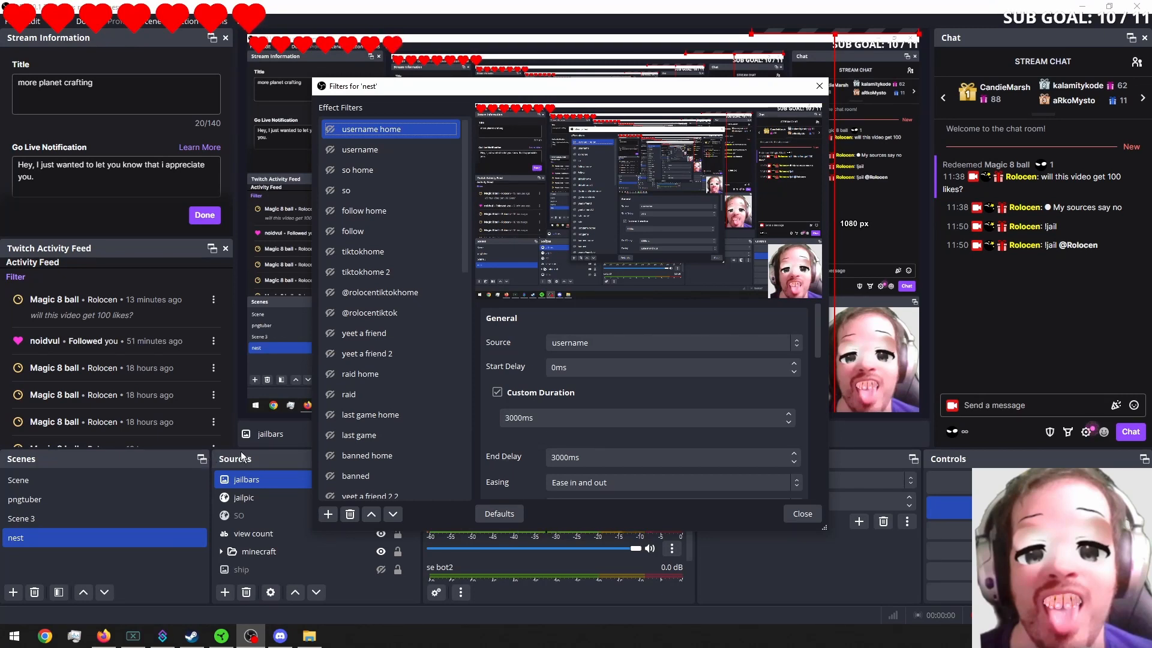
left_click(327, 513)
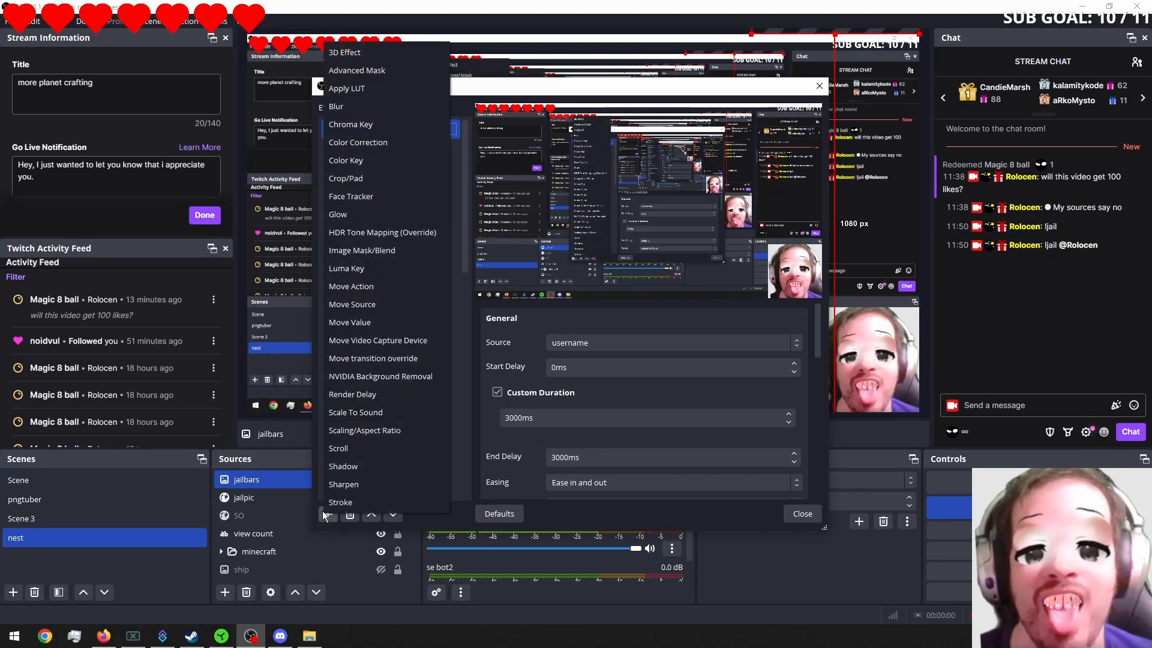
mouse_move(345, 268)
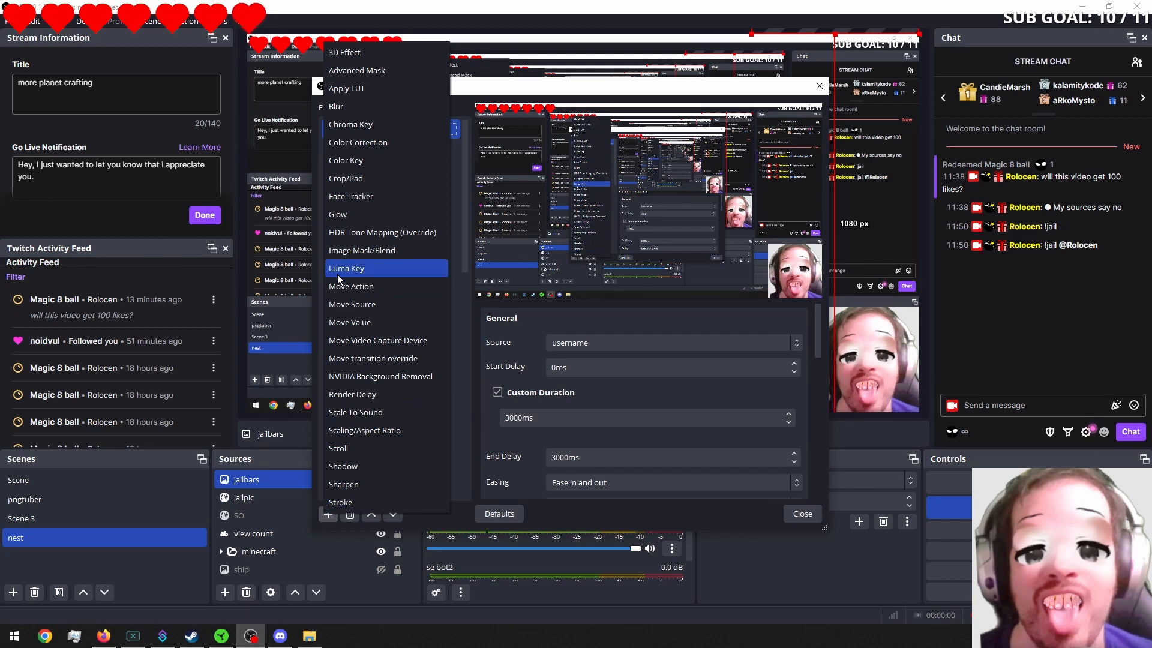
mouse_move(350, 286)
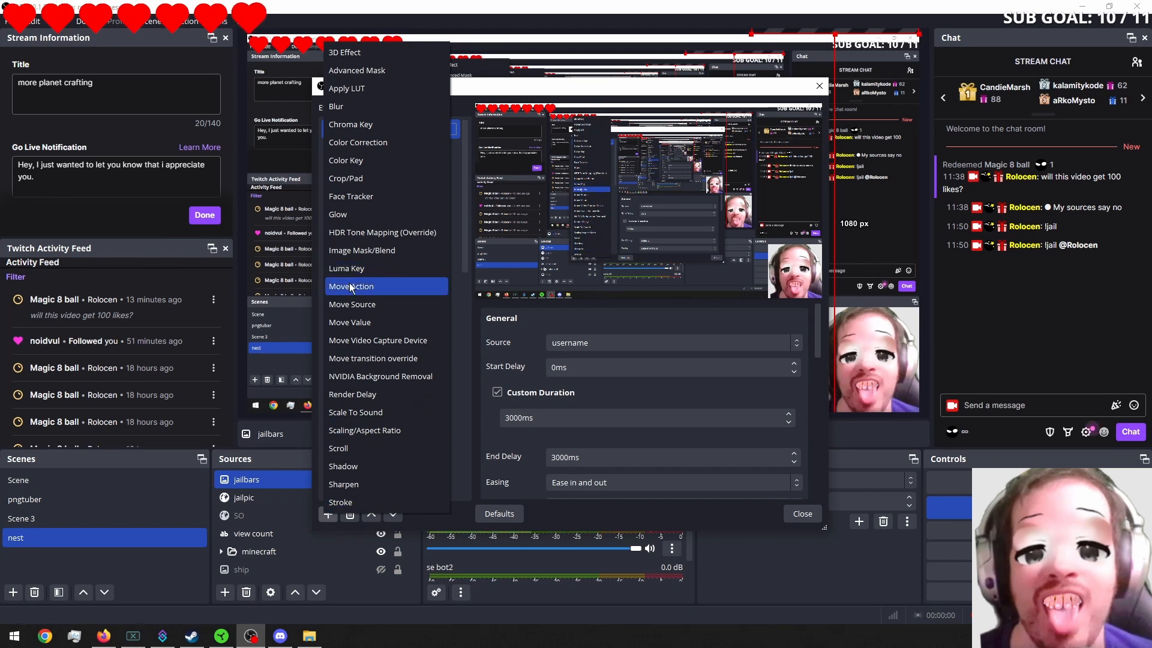
mouse_move(360, 305)
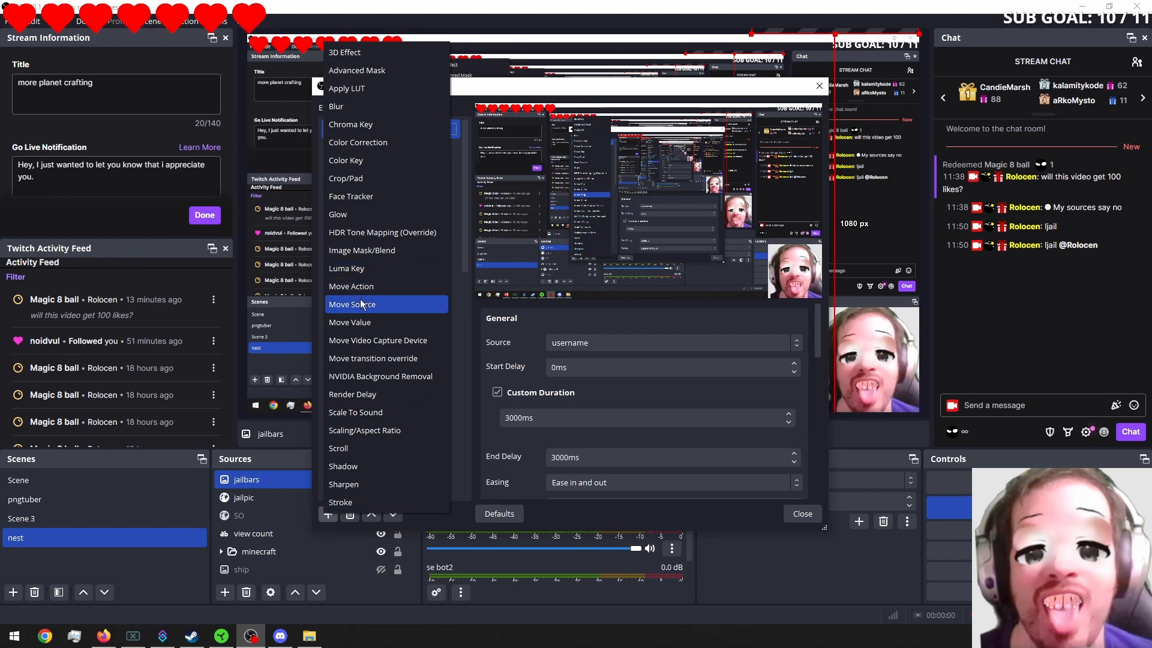
left_click(350, 304)
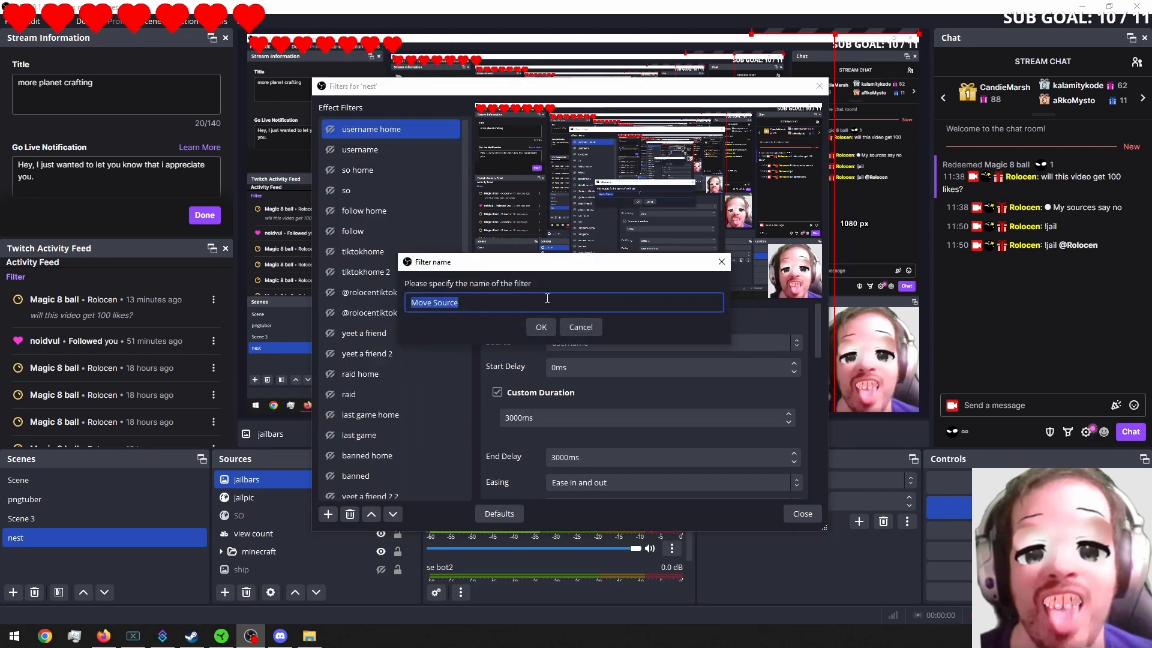
type("jail bar home")
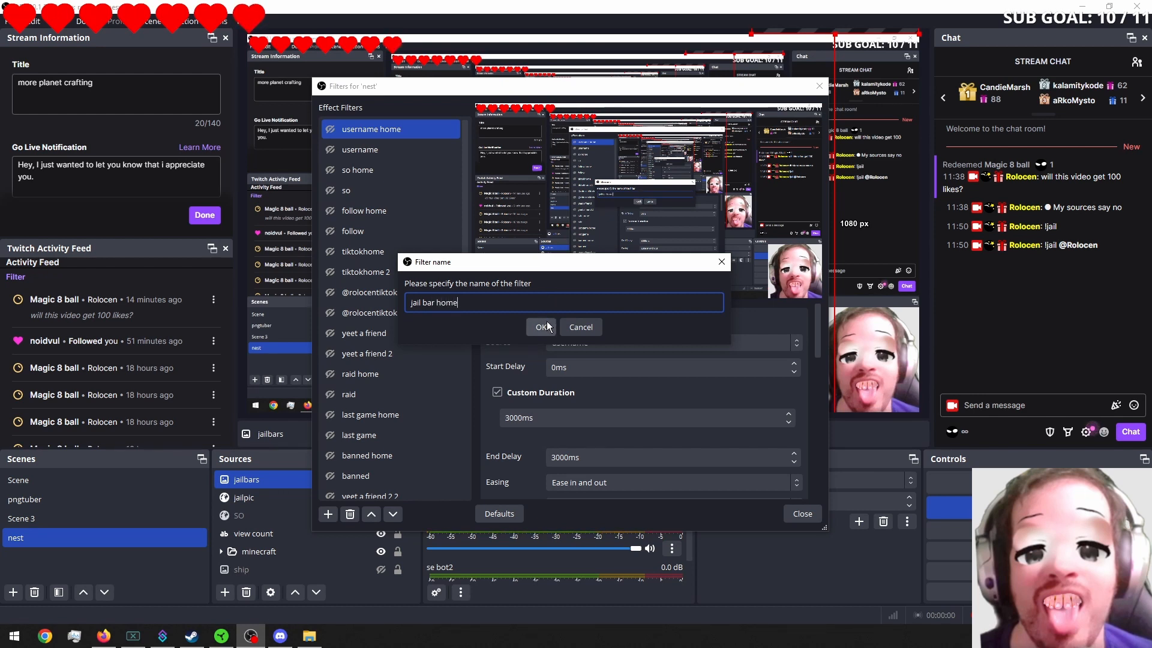
left_click(540, 326)
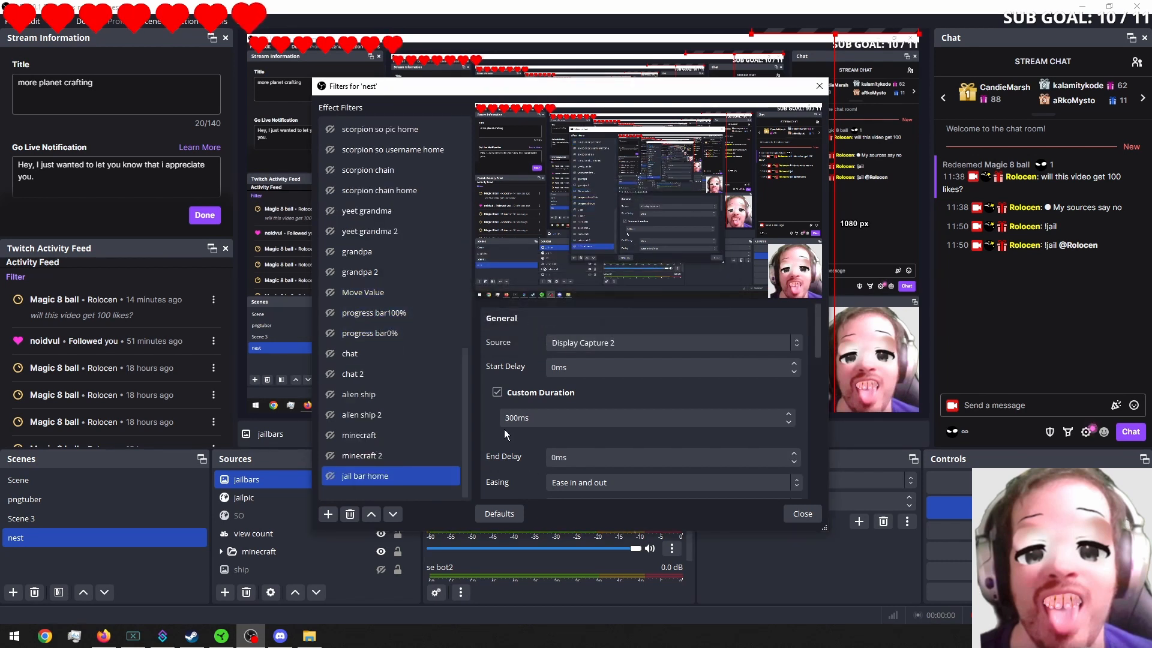
Step: Duplicate the jail bar home filter and rename the copy jail bar
scroll("down", 3)
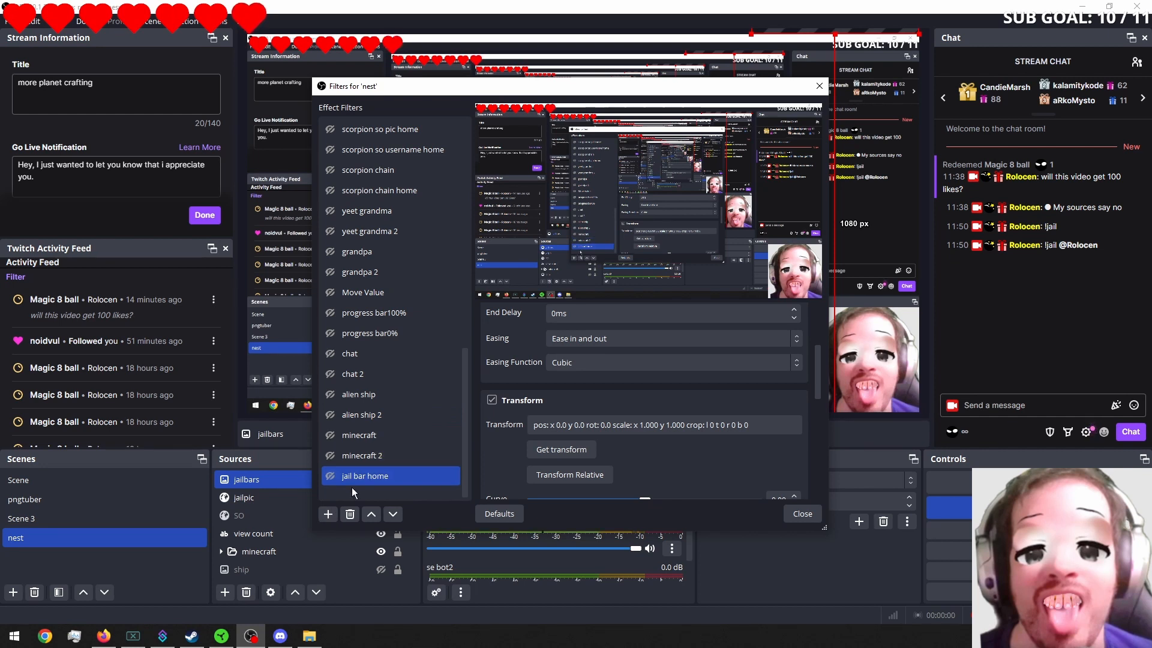
left_click(328, 514)
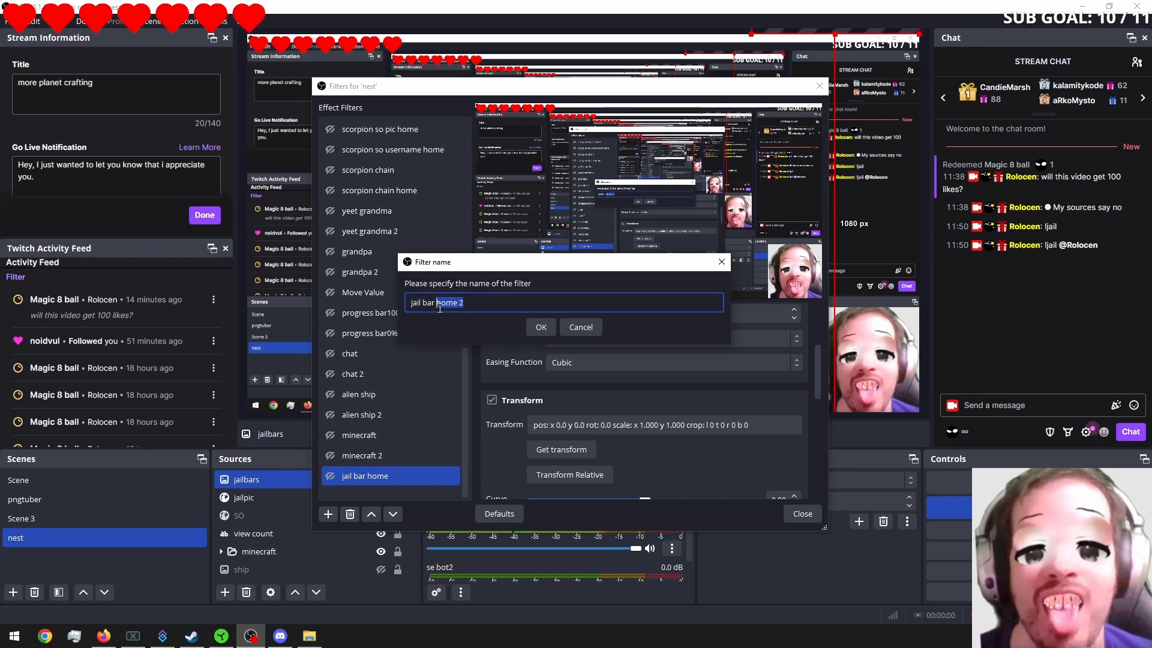
key("Delete")
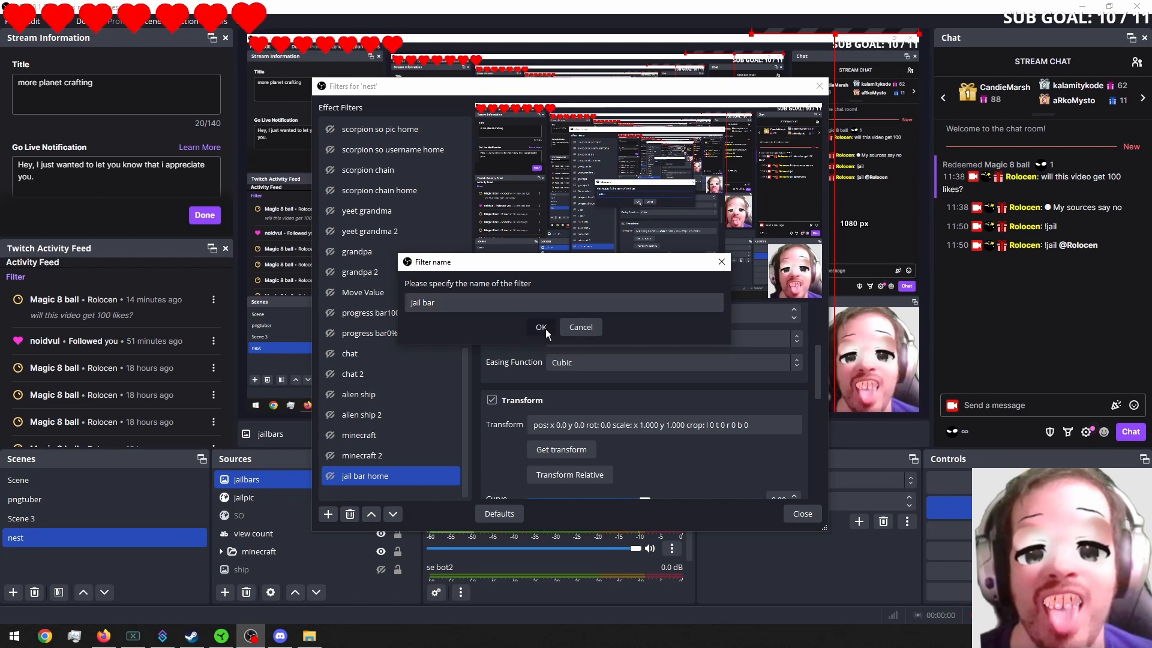
left_click(541, 326)
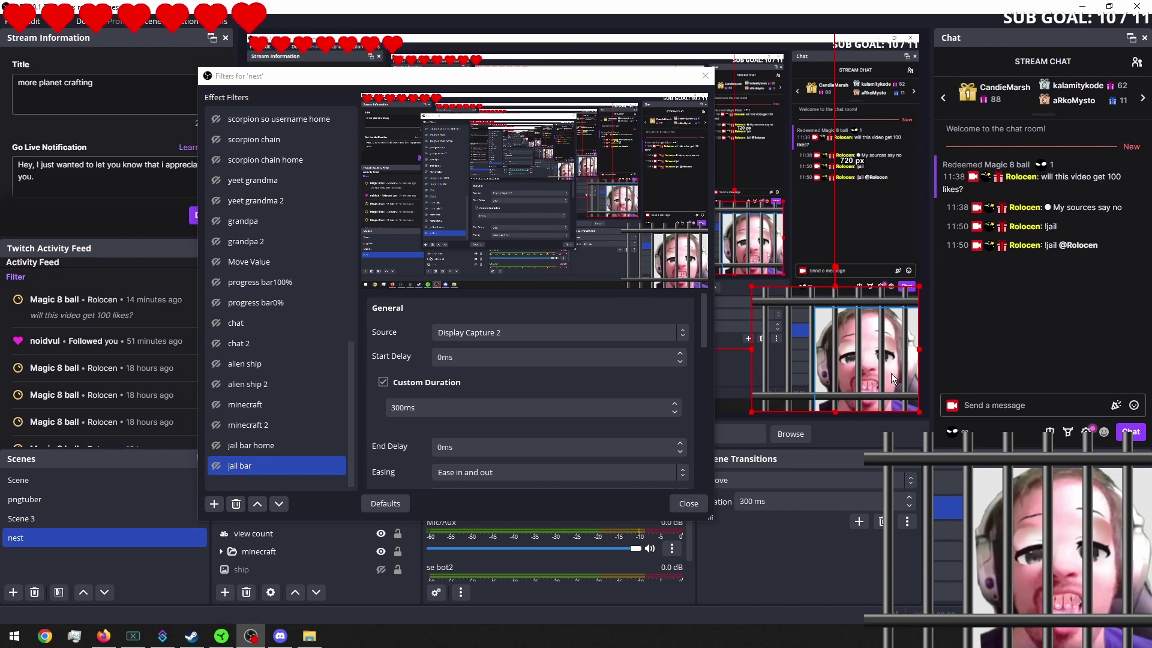
Step: Drag the jailbars image above the canvas edge so it is out of view
left_click(250, 445)
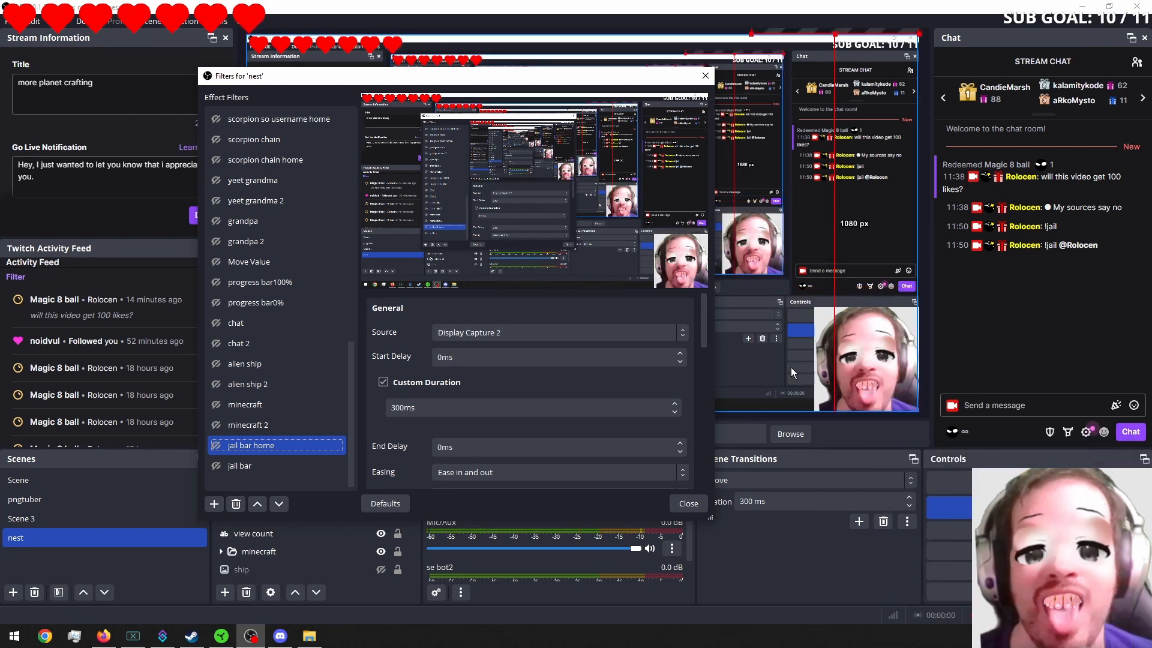
Step: Make jailbars the source that both the jail bar home and jail bar filters move
left_click(559, 332)
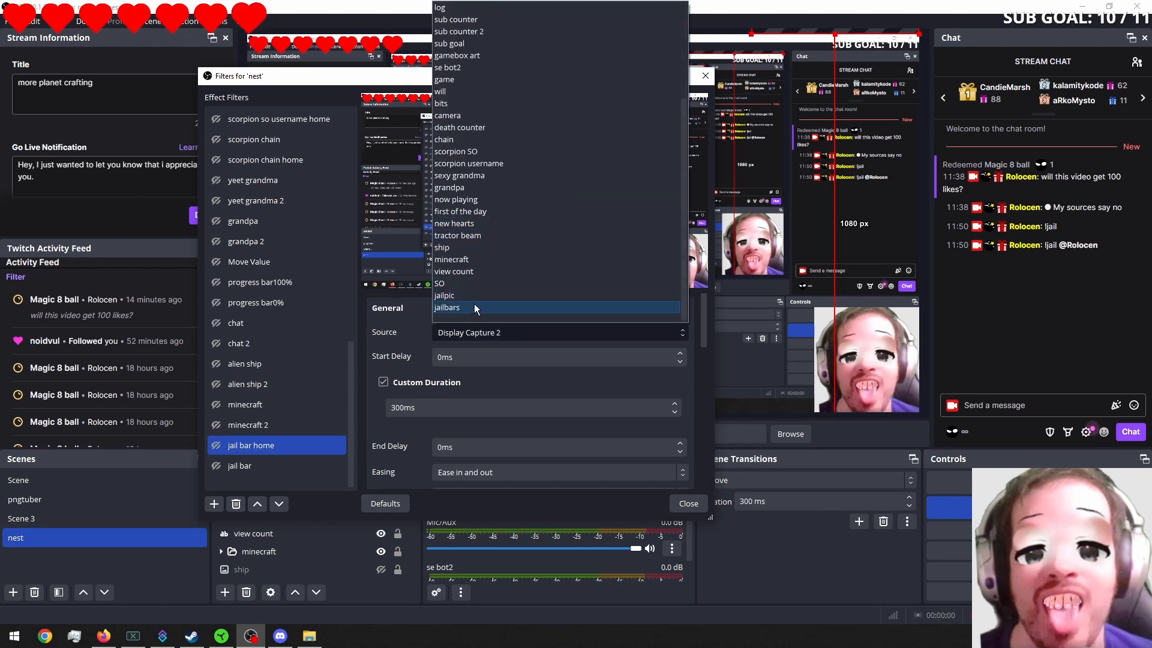
left_click(473, 307)
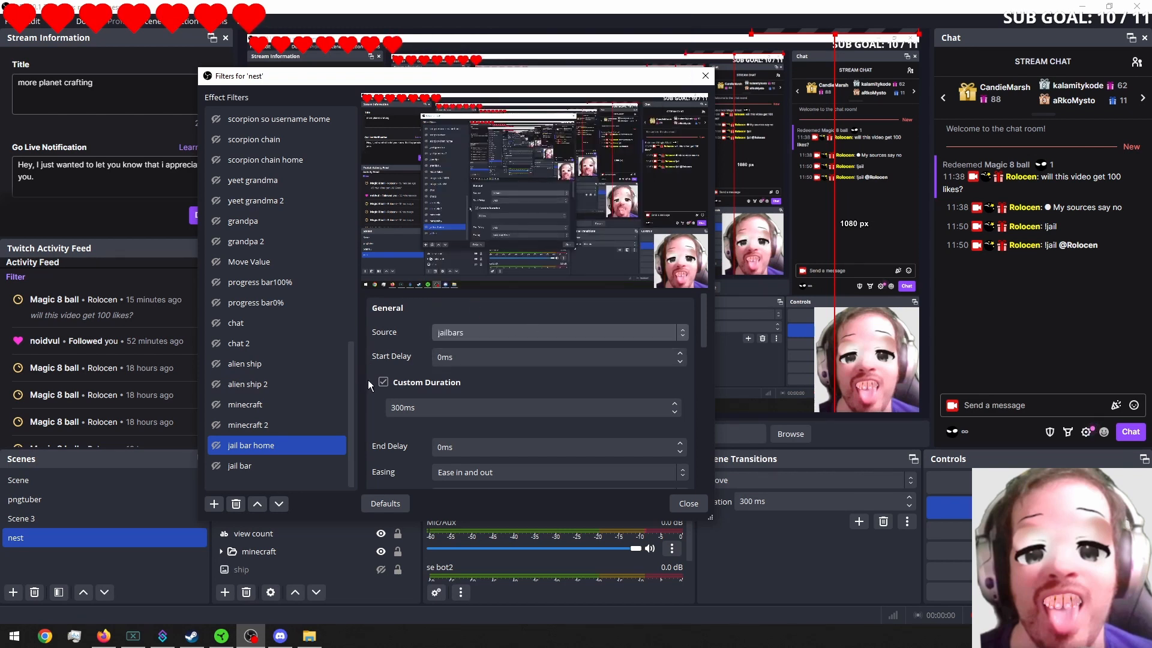
left_click(681, 332)
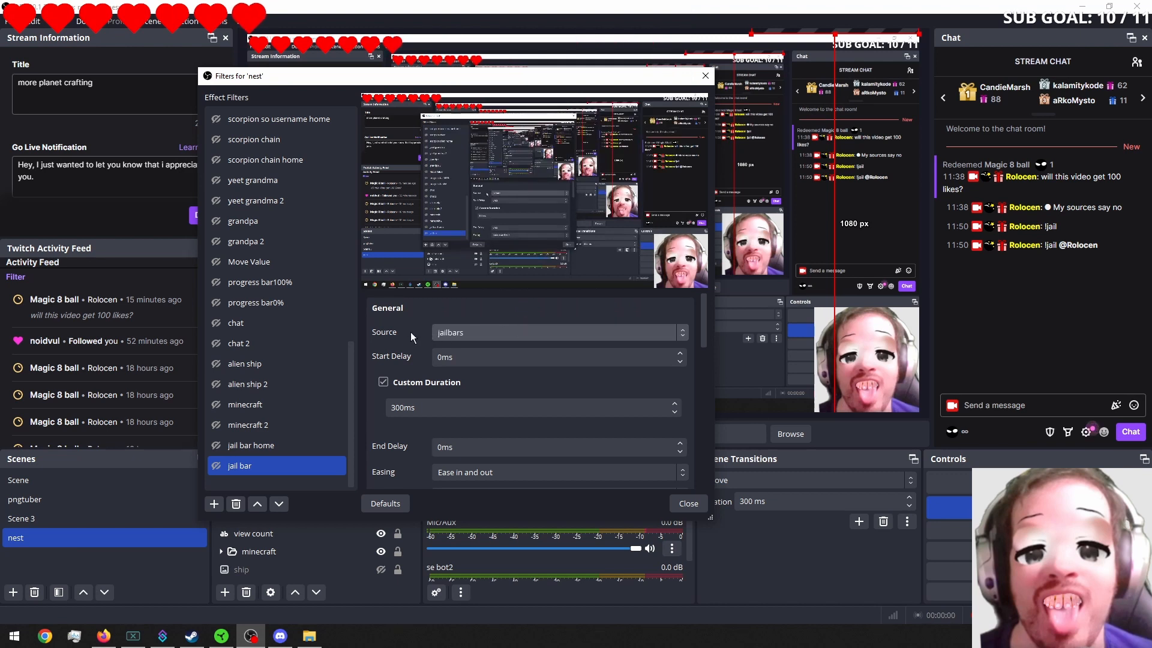
left_click(251, 445)
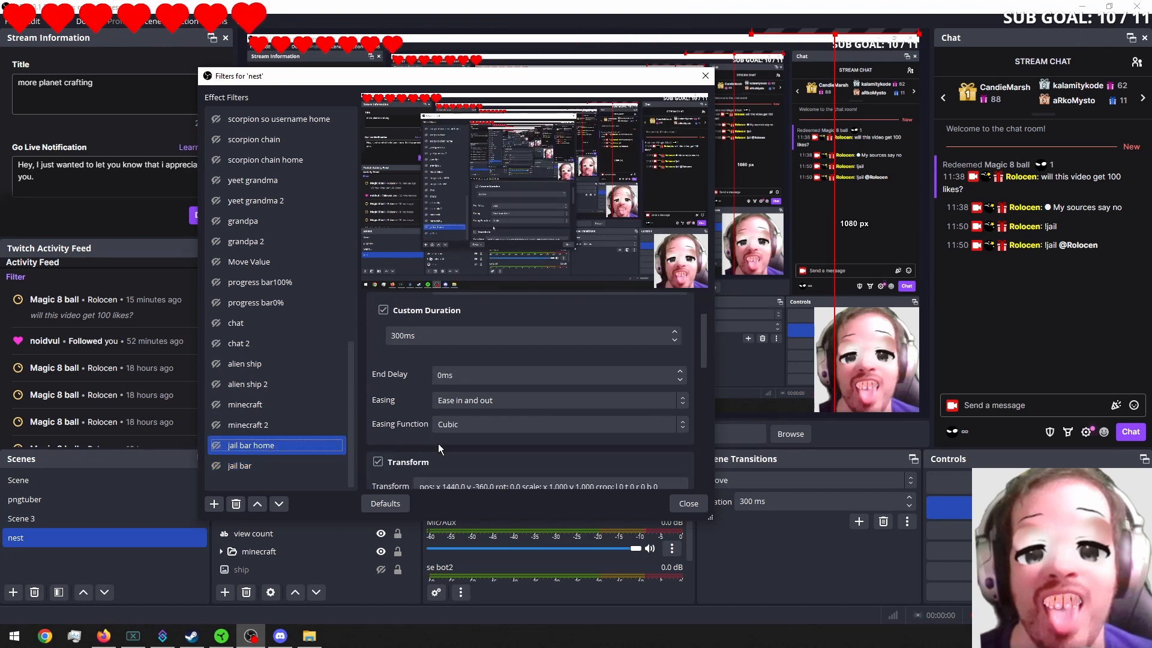
Step: Store the bars' transforms: jail bar home off-canvas at 1440, -360, jail bar on-screen at 1440, 720
left_click(239, 466)
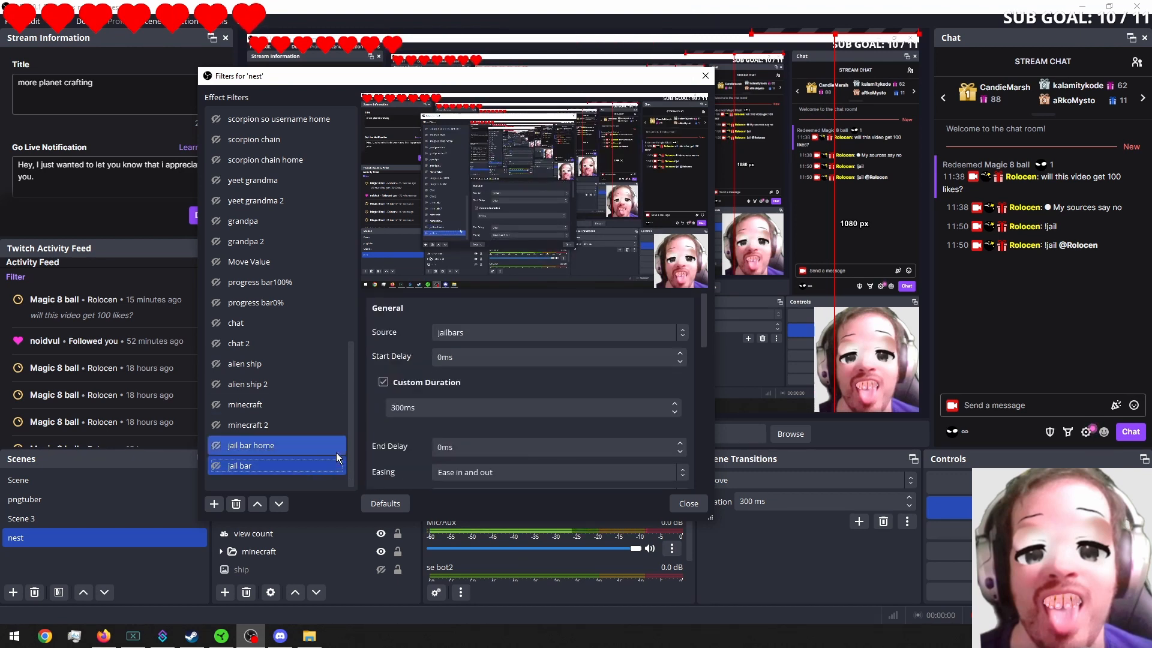
left_click(239, 465)
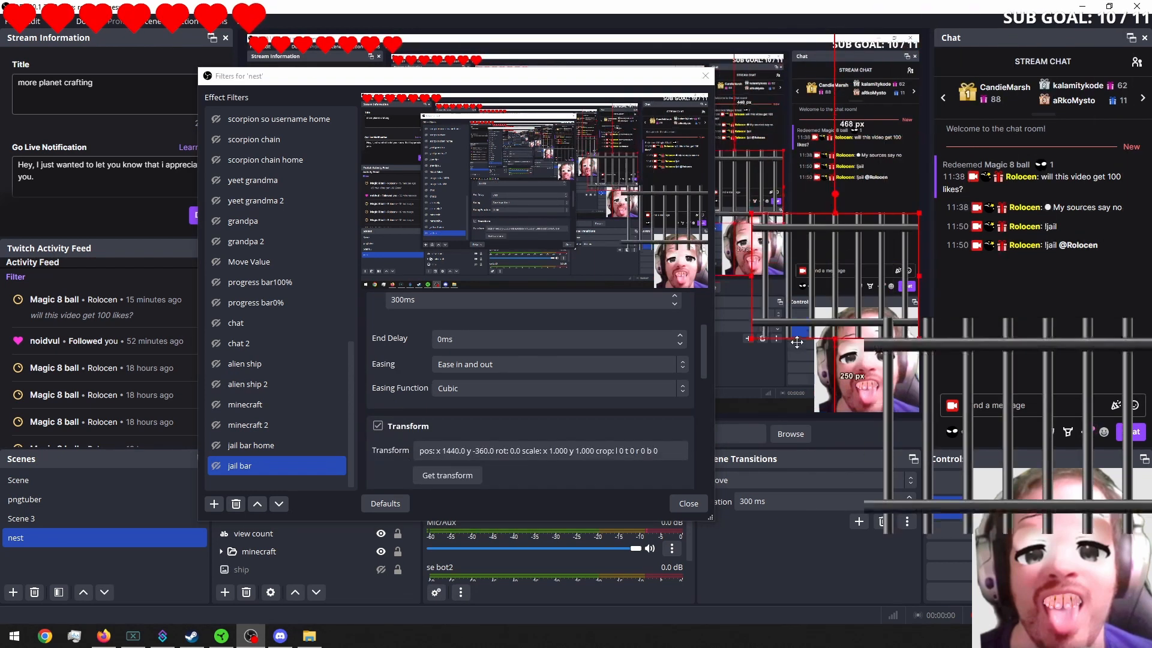
left_click(251, 445)
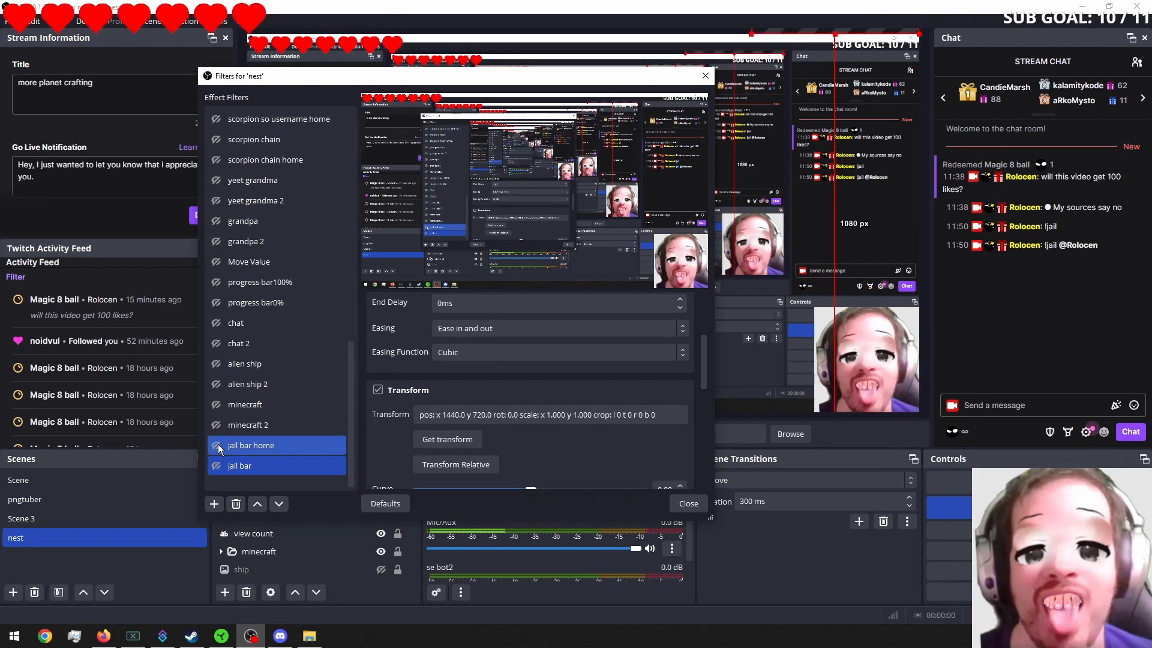
left_click(239, 465)
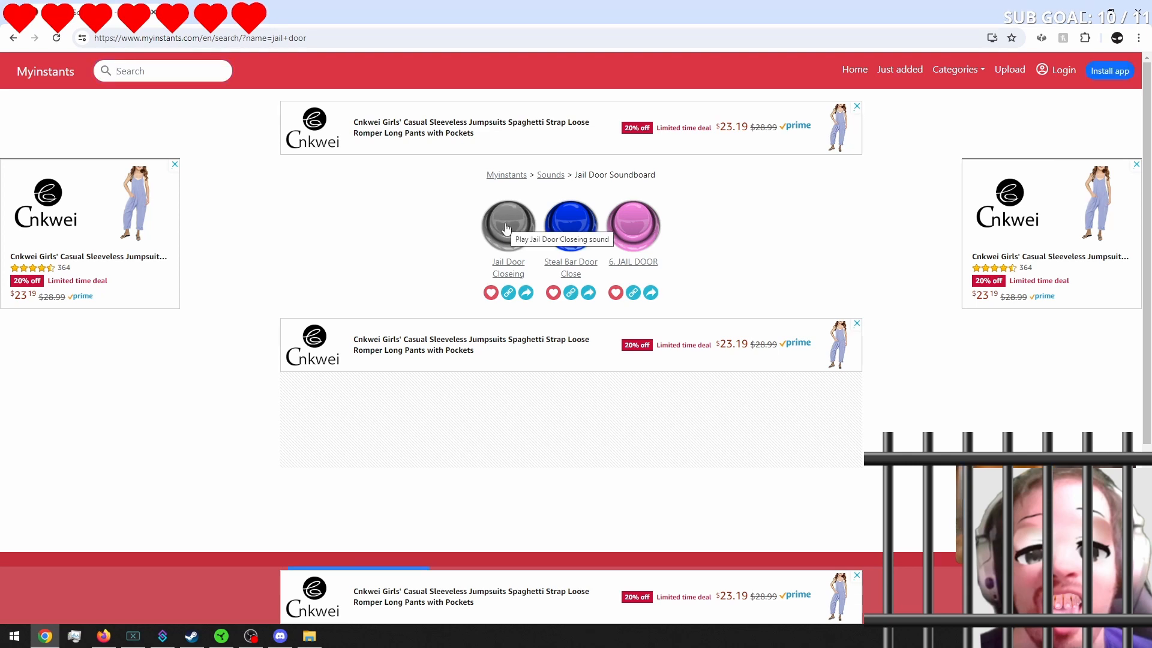
Step: Preview and download the Jail Door Closeing MP3 from Myinstants
left_click(509, 226)
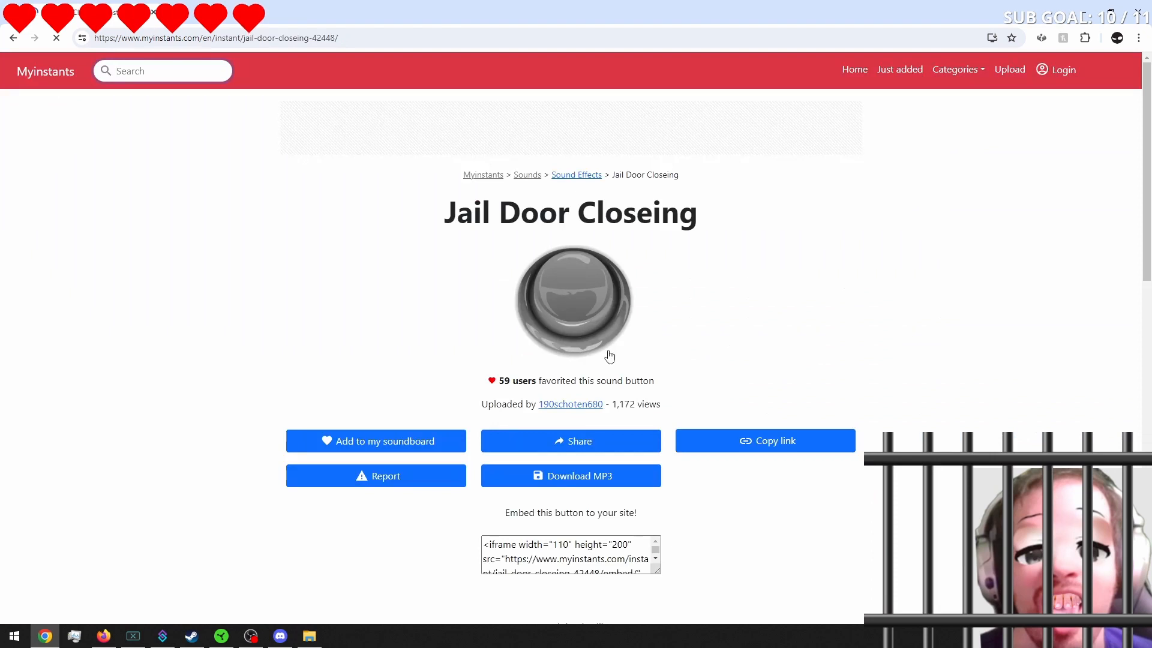
left_click(571, 475)
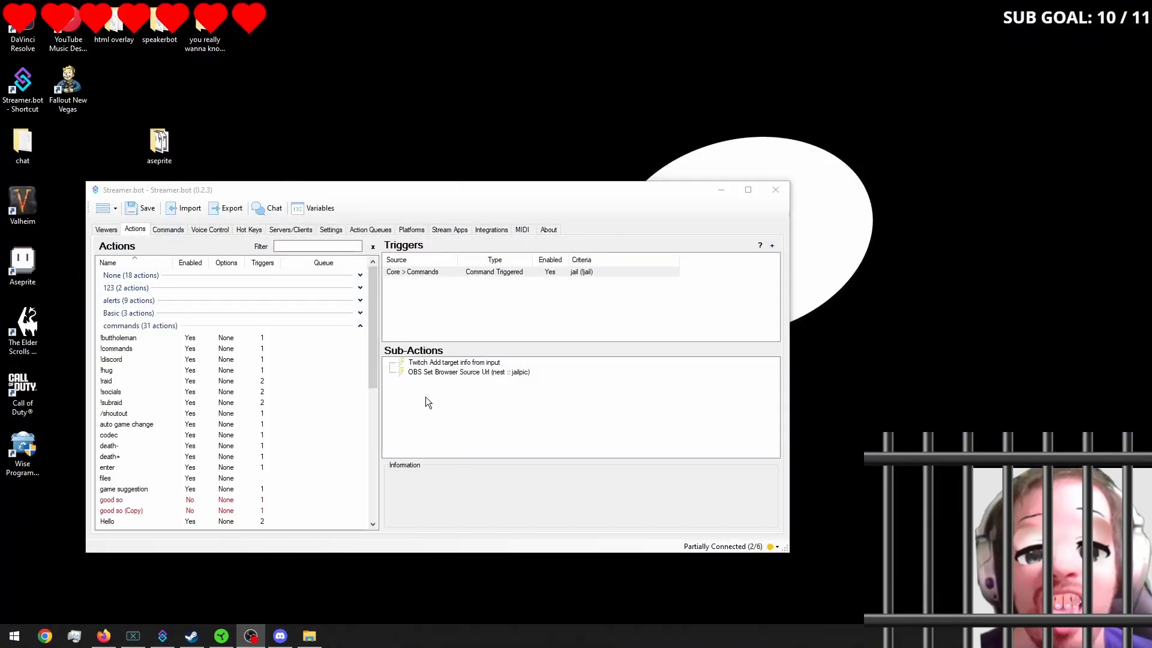
Step: Add a Play Sound sub-action using jail-door-closeing (1).mp3 from Downloads
right_click(424, 397)
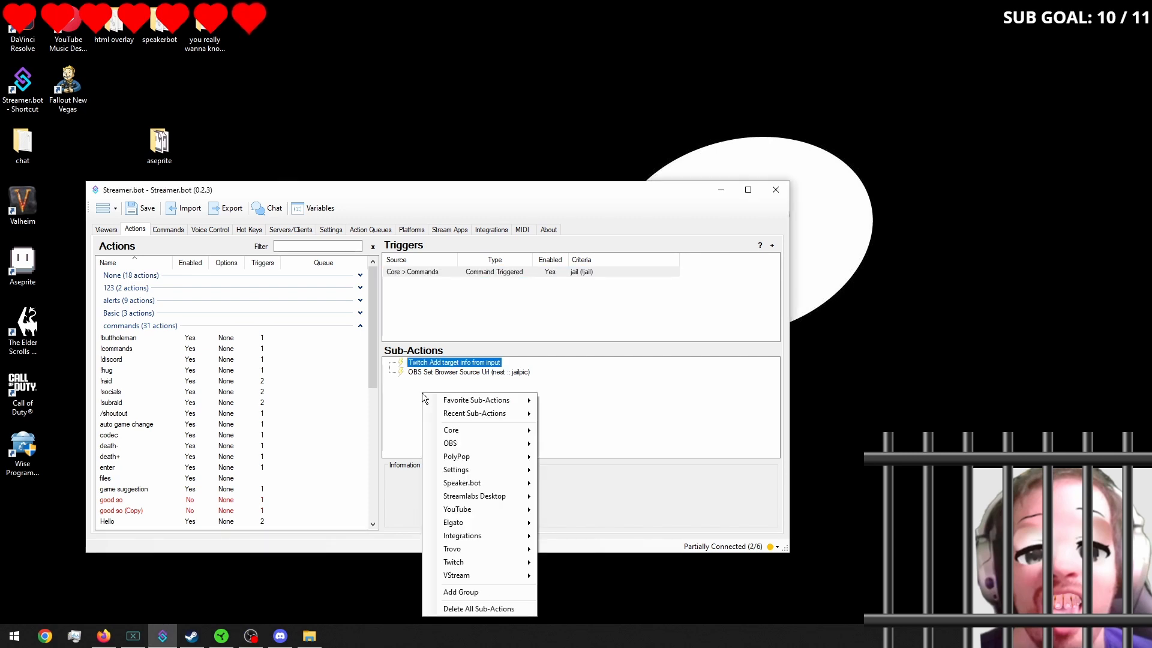
mouse_move(479, 429)
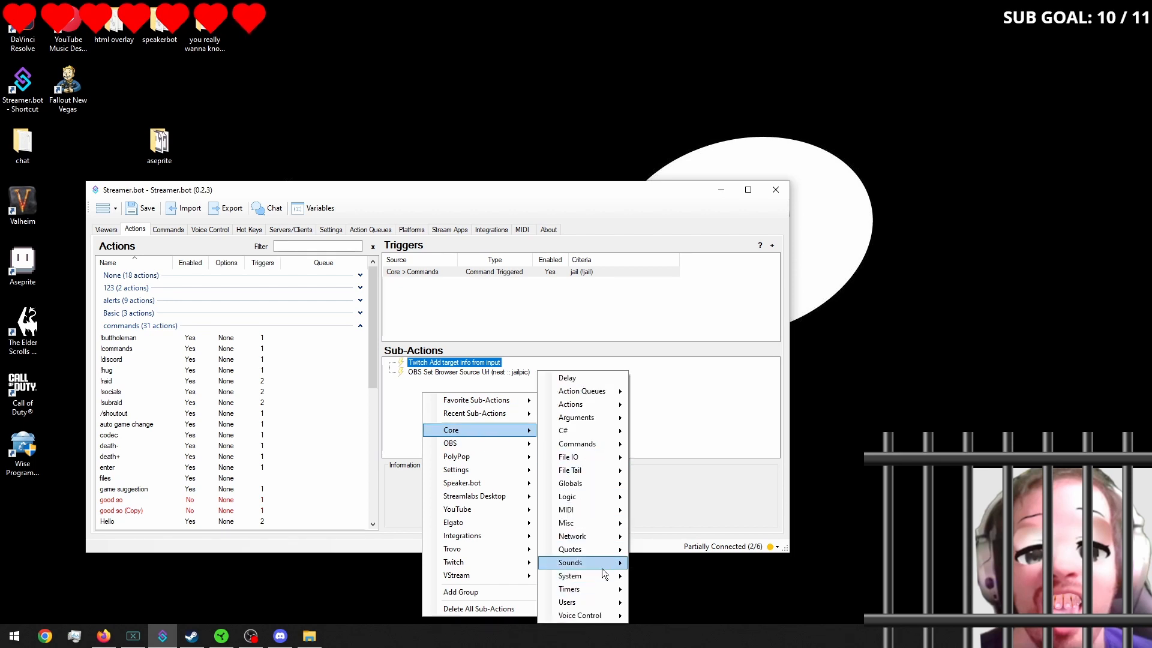
left_click(675, 575)
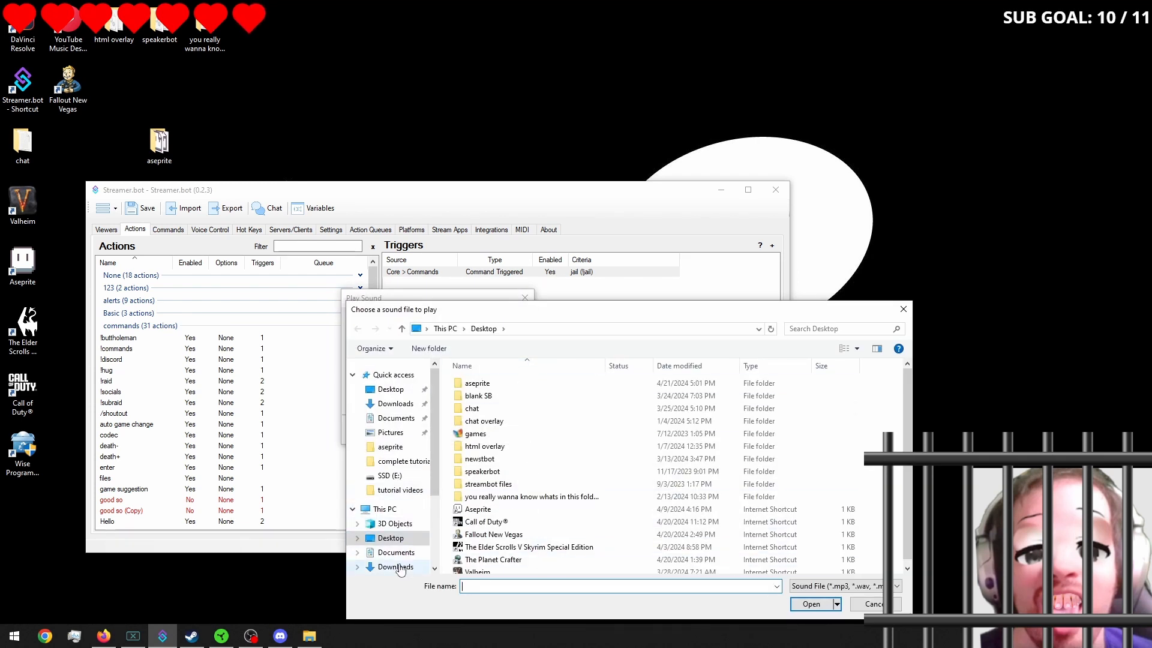
left_click(395, 566)
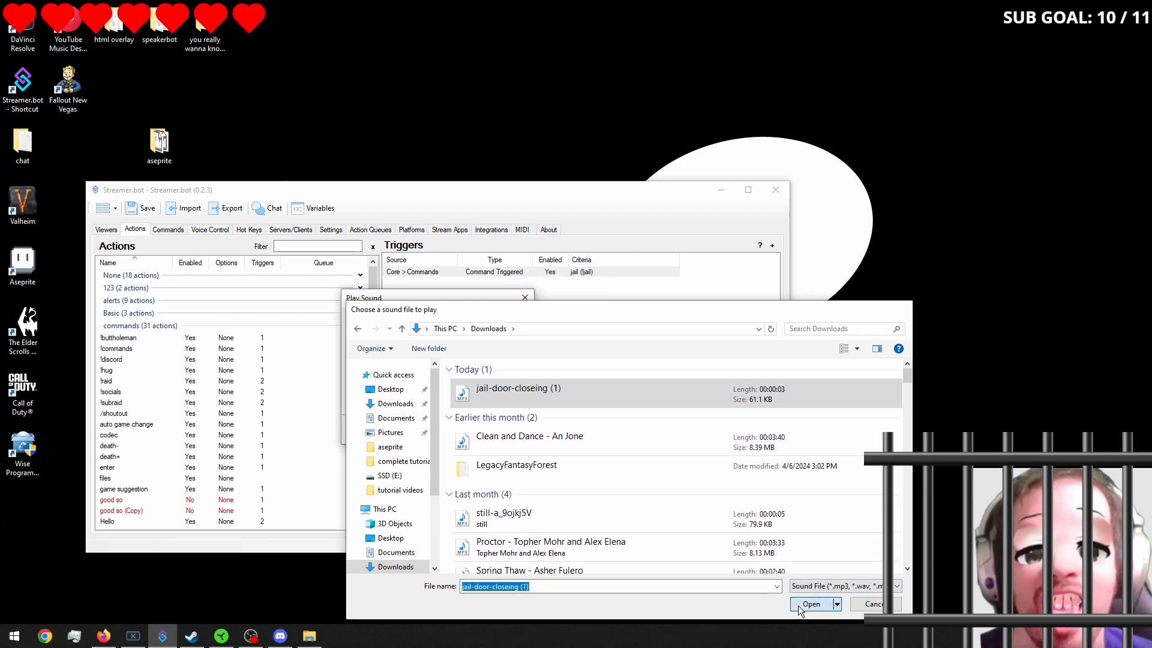
left_click(811, 604)
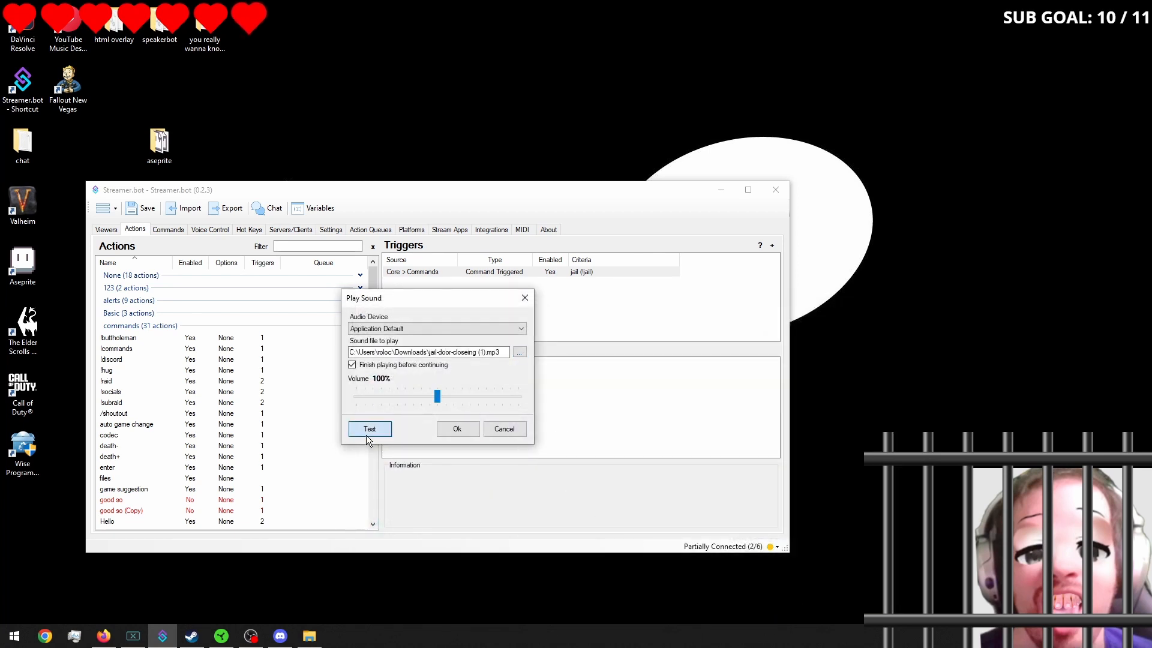
Step: Set the sound to 20% volume and stop it waiting to finish before continuing
left_click_drag(438, 397, 390, 398)
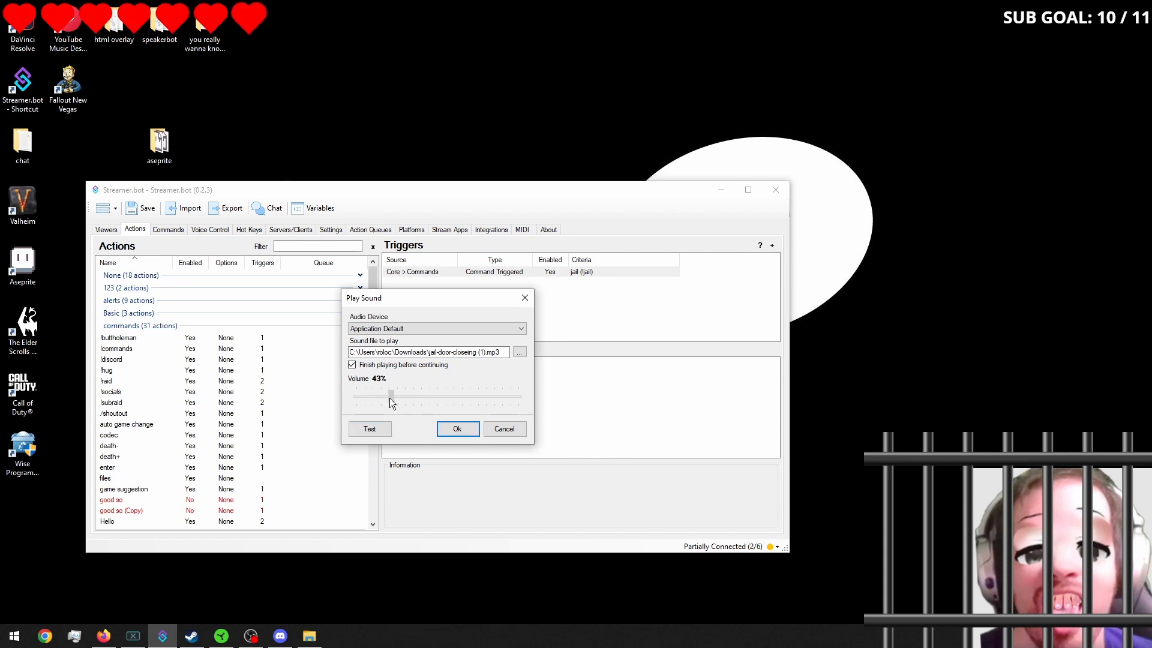
left_click_drag(390, 394, 374, 394)
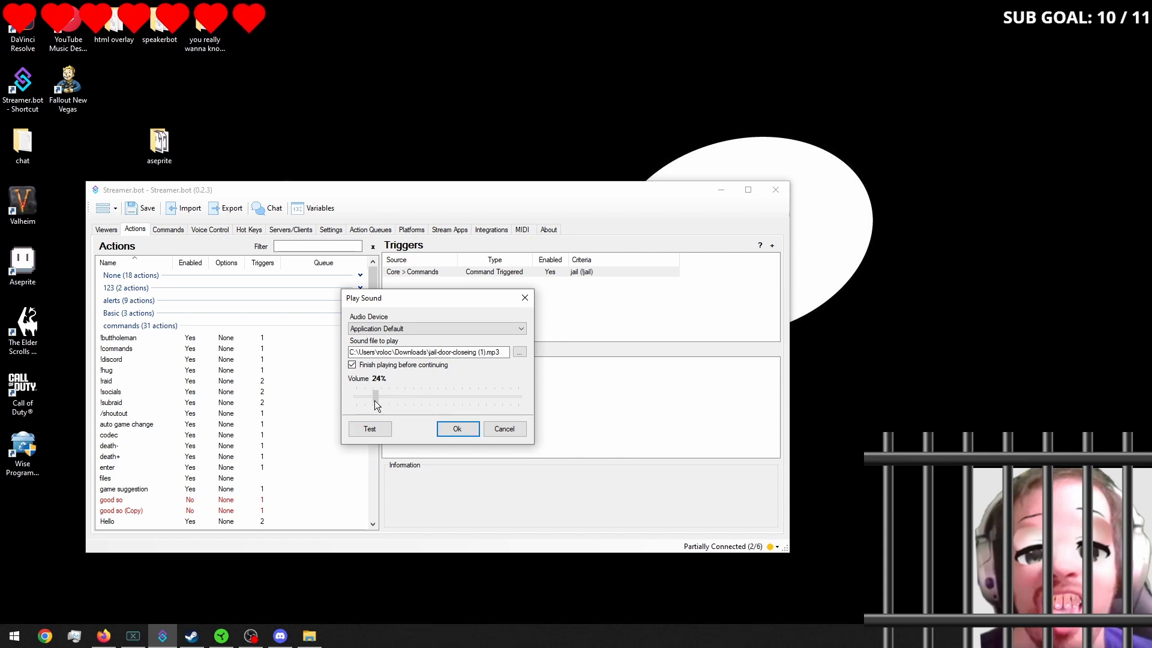
left_click_drag(374, 397, 372, 398)
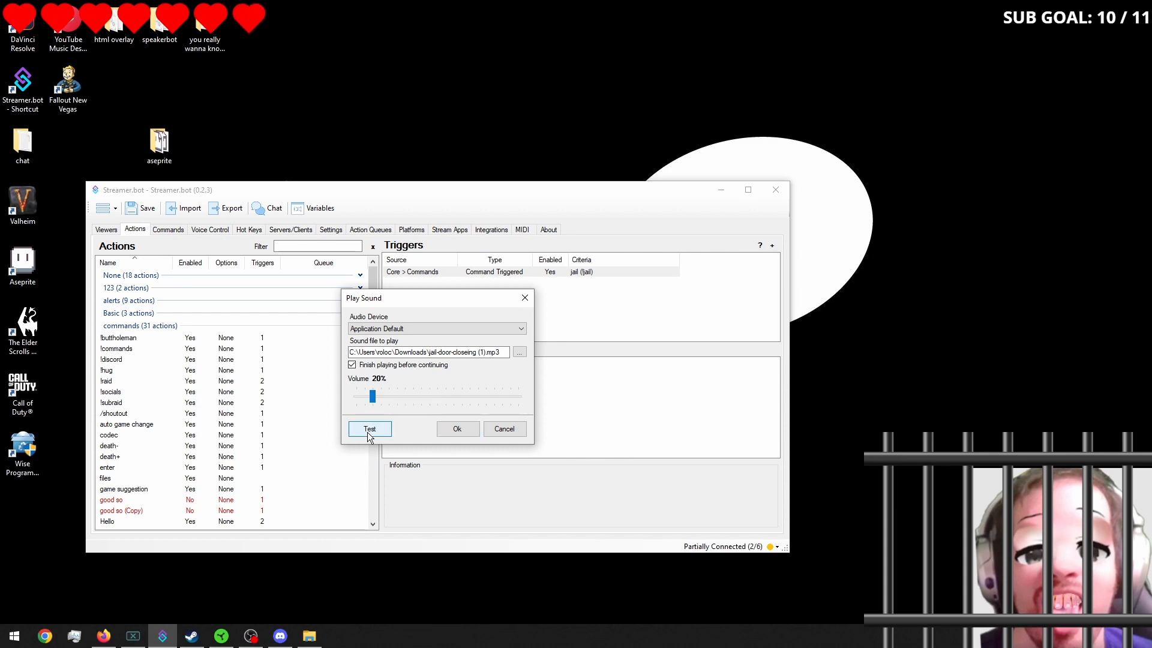
left_click(457, 428)
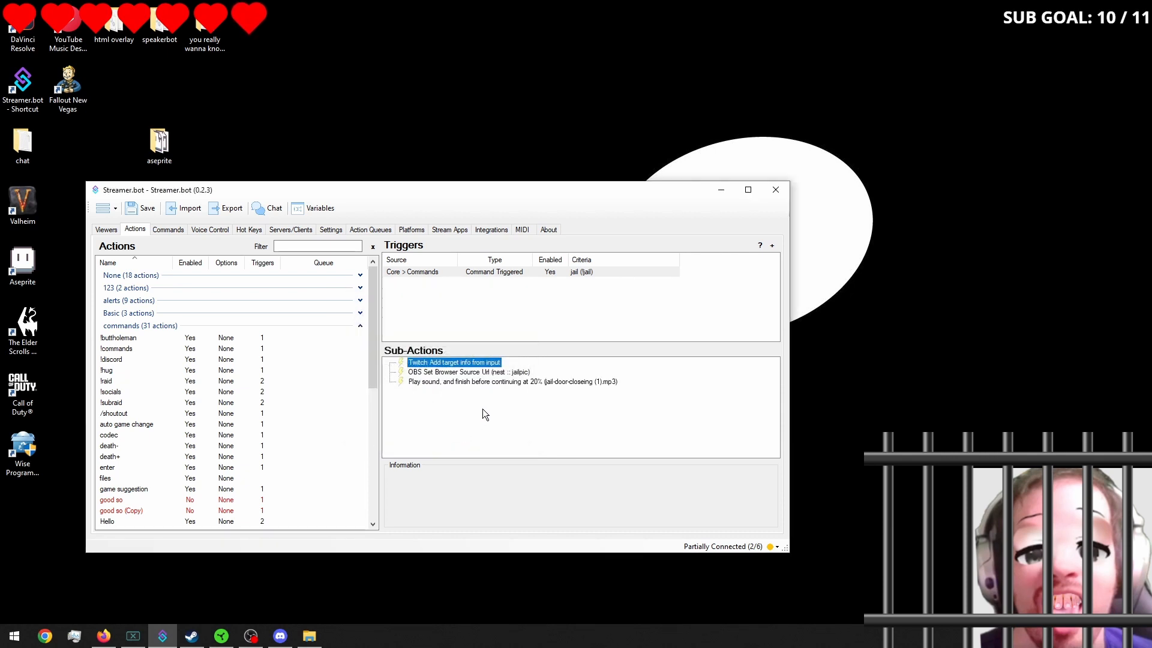
double_click(511, 381)
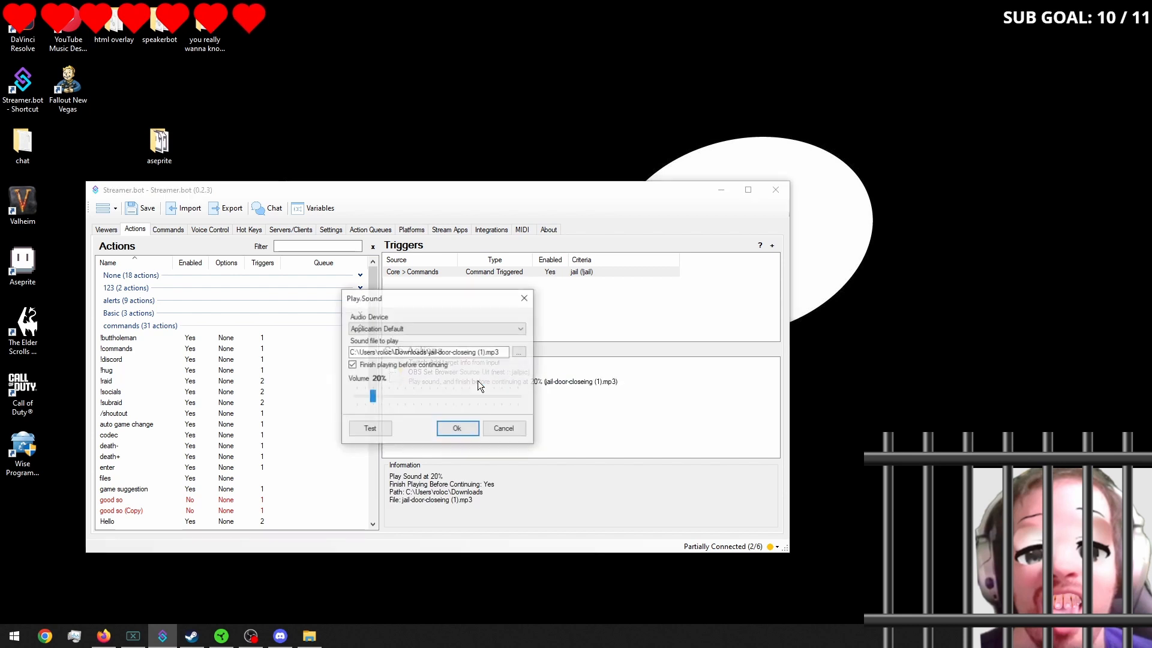
left_click(352, 365)
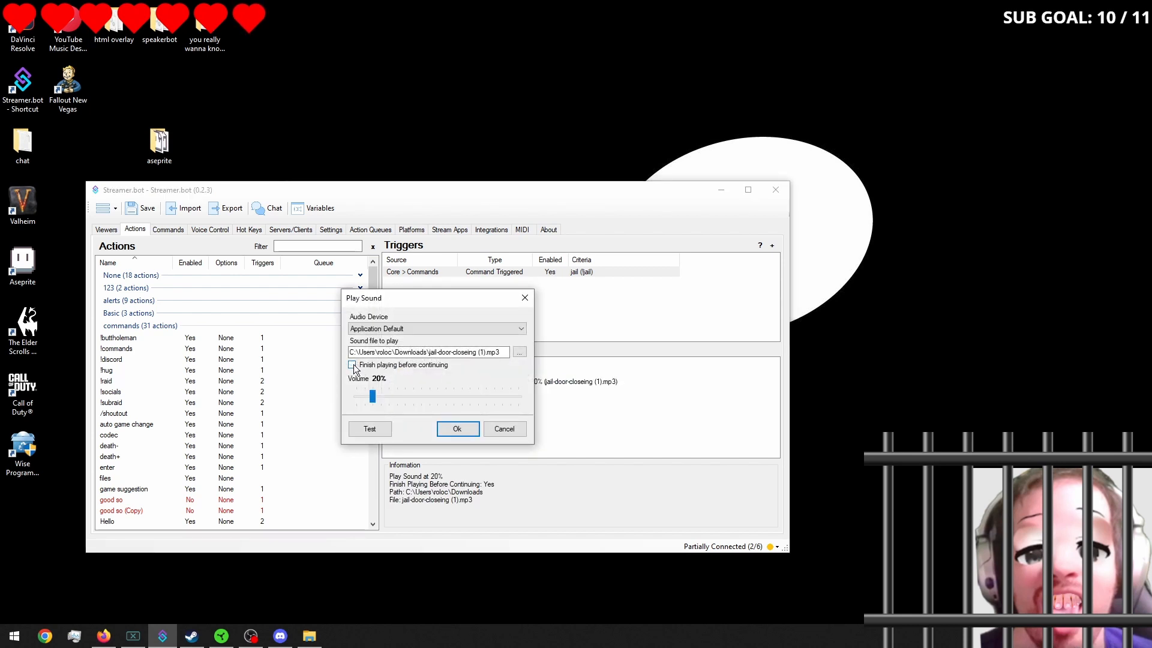
left_click(458, 429)
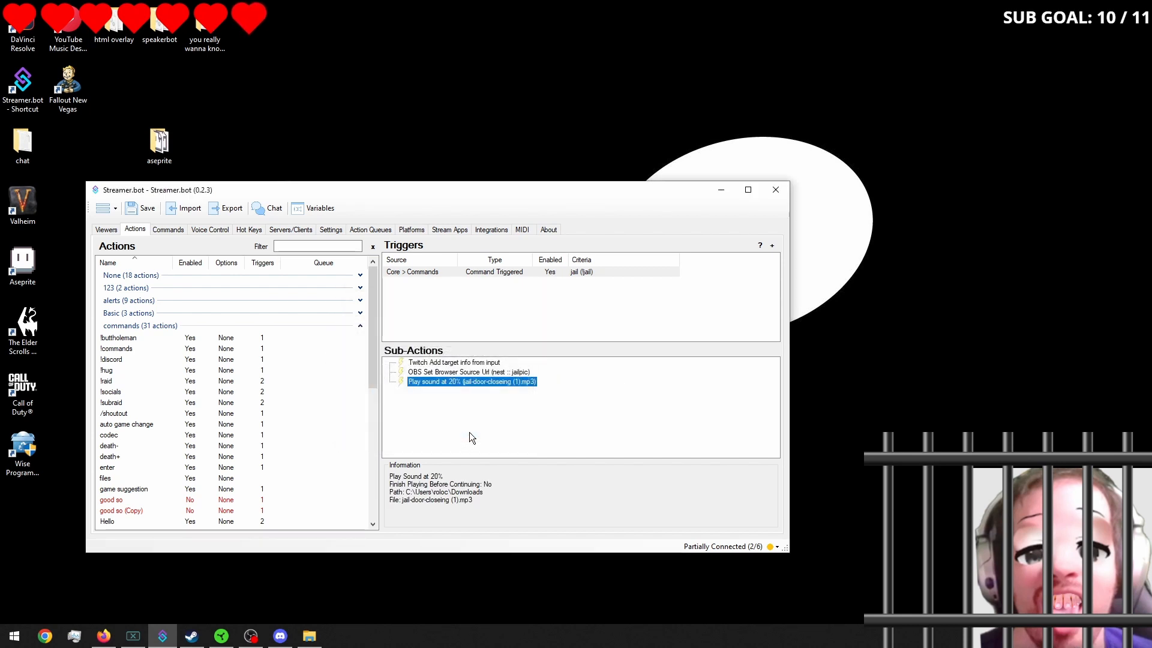
mouse_move(436, 405)
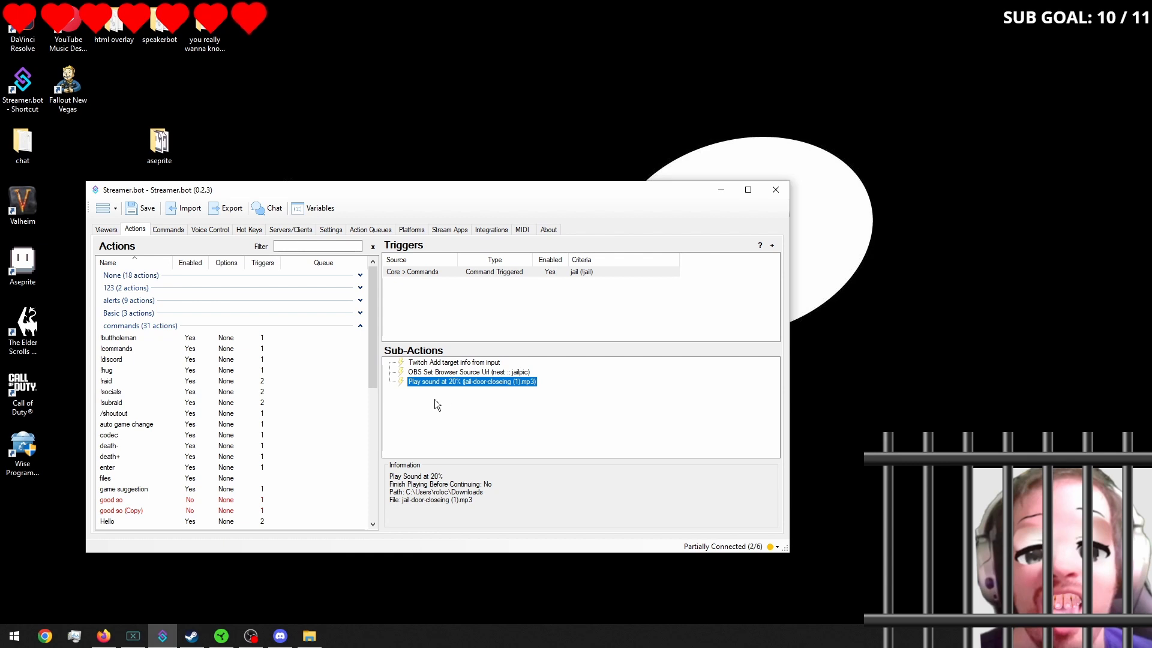
Step: Add a Set Scene Filter State sub-action making the nest scene's jail bar filter Visible
right_click(436, 405)
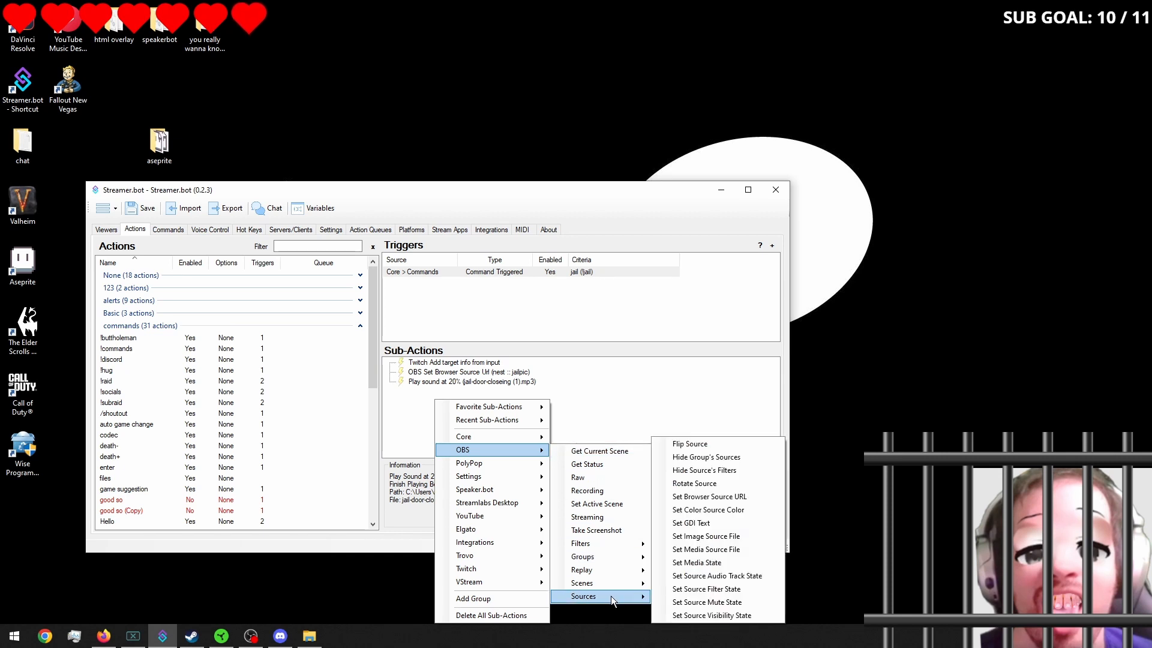
mouse_move(700, 602)
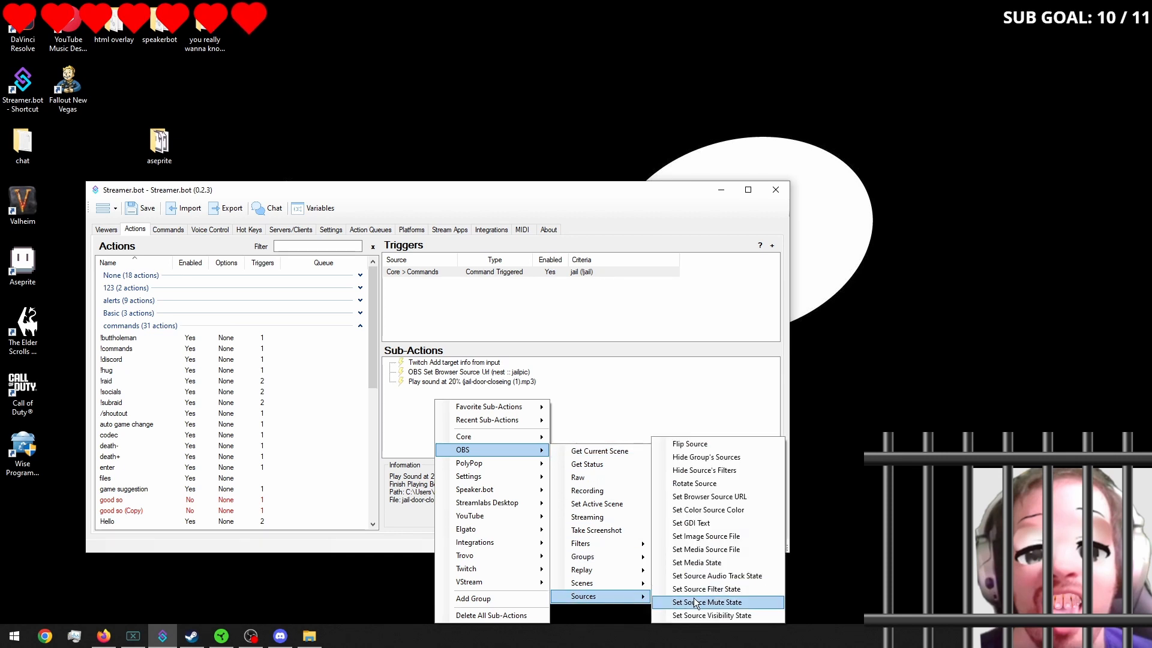
mouse_move(706, 587)
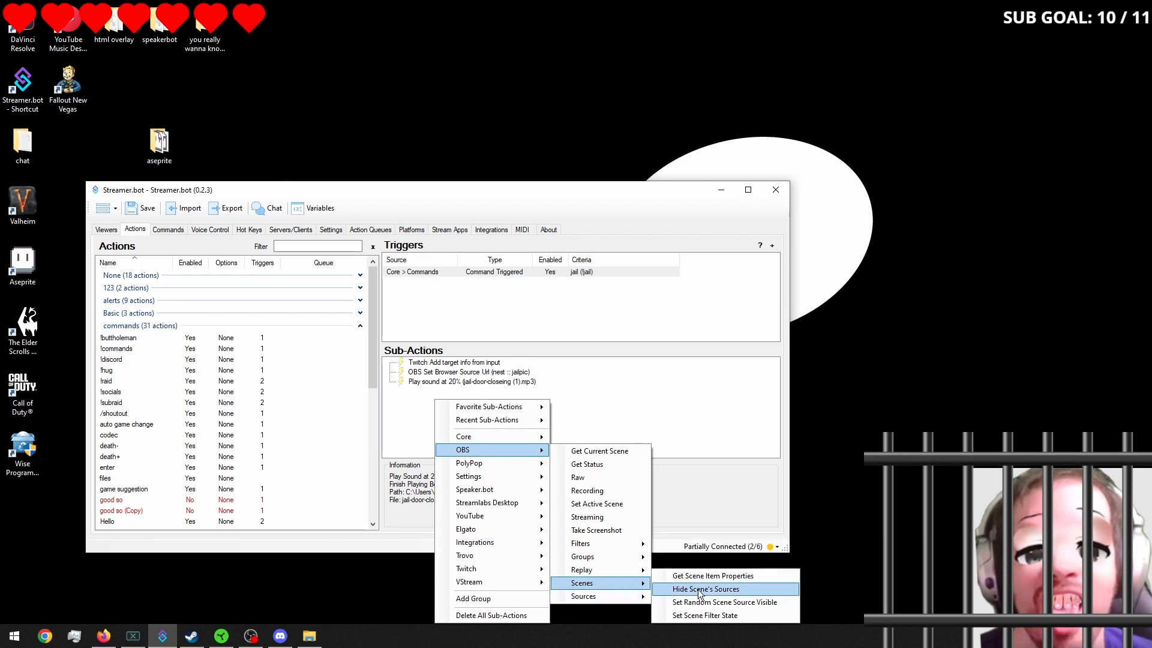
left_click(705, 615)
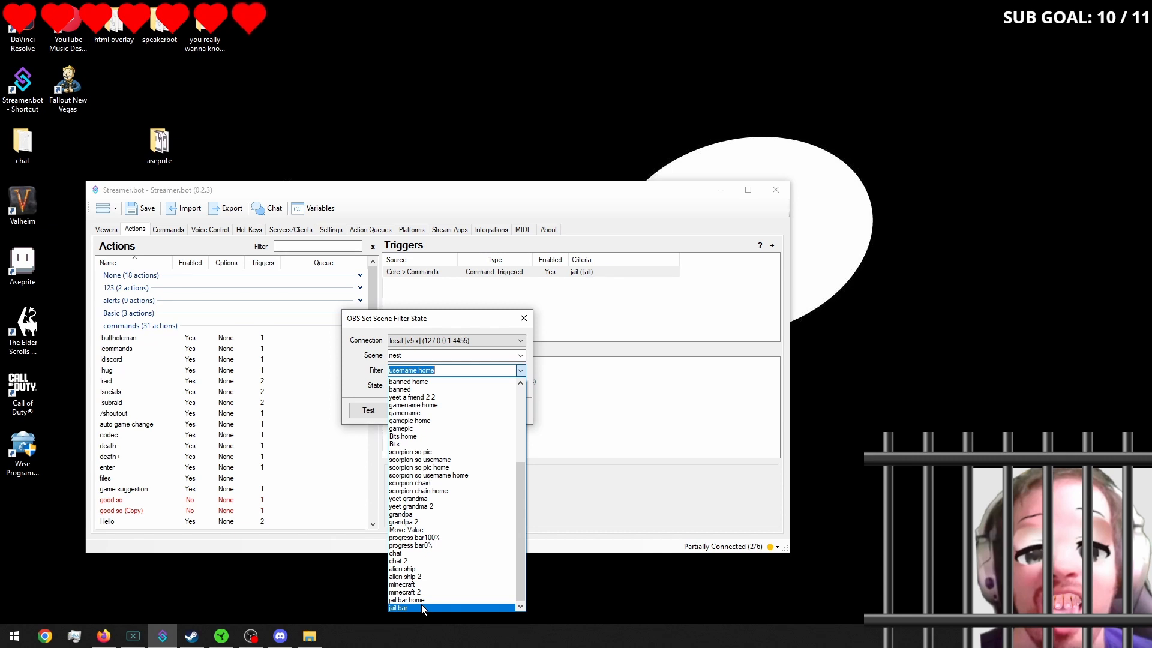
left_click(398, 607)
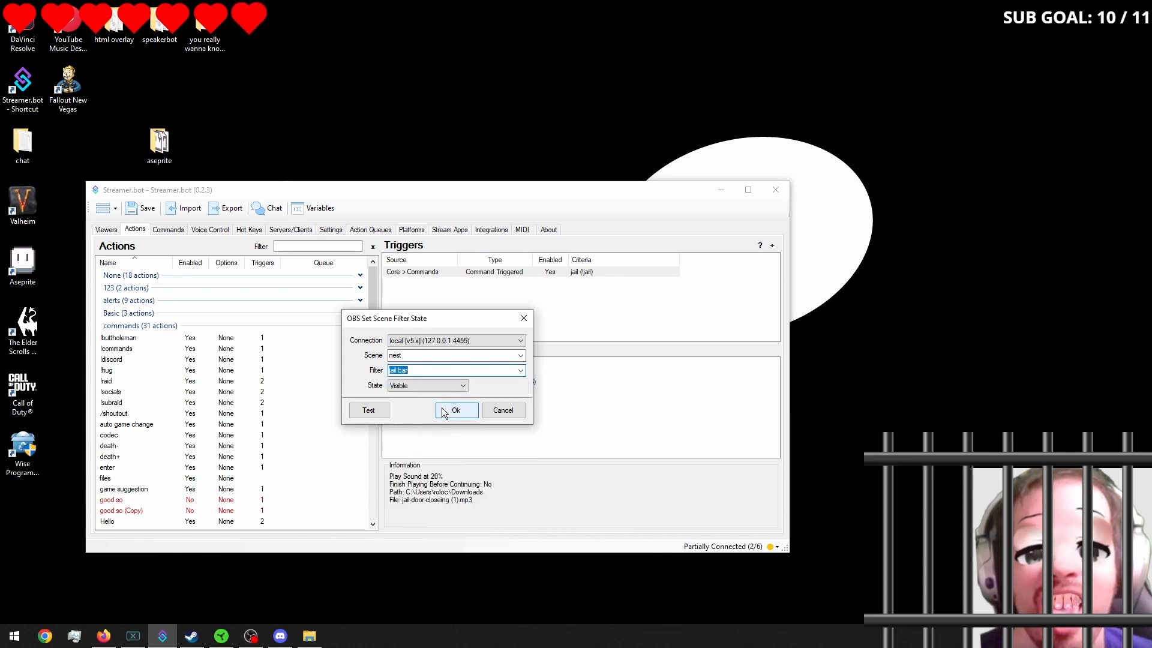
left_click(456, 411)
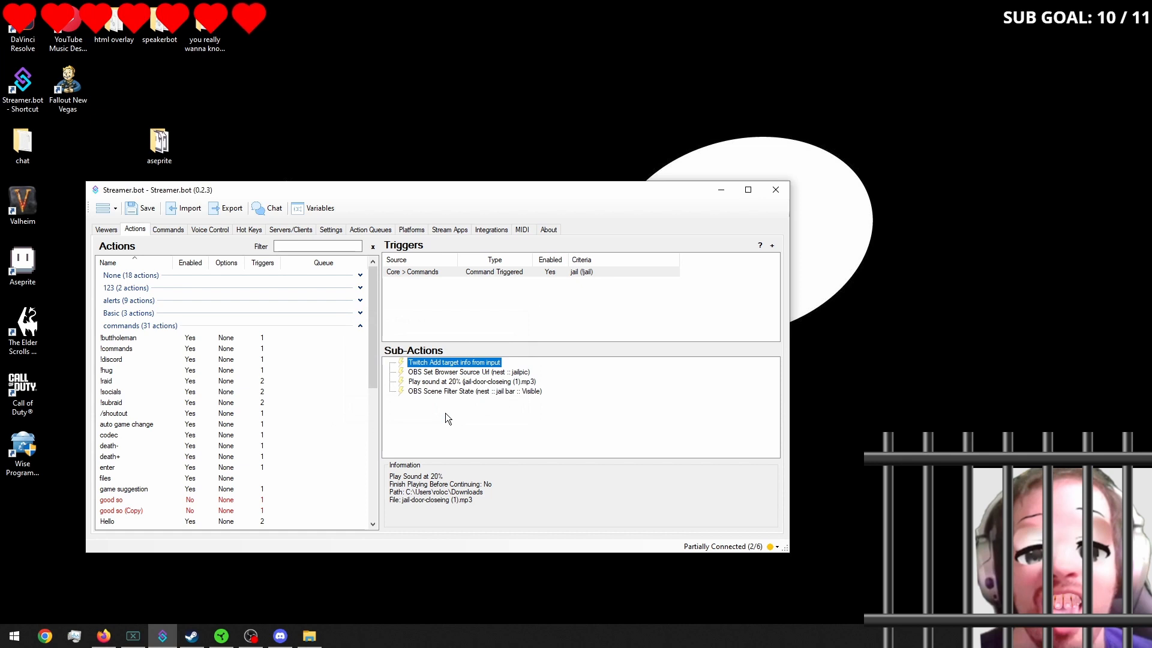
Step: Add a Delay sub-action of 10000 ms after the jail bar step
right_click(447, 417)
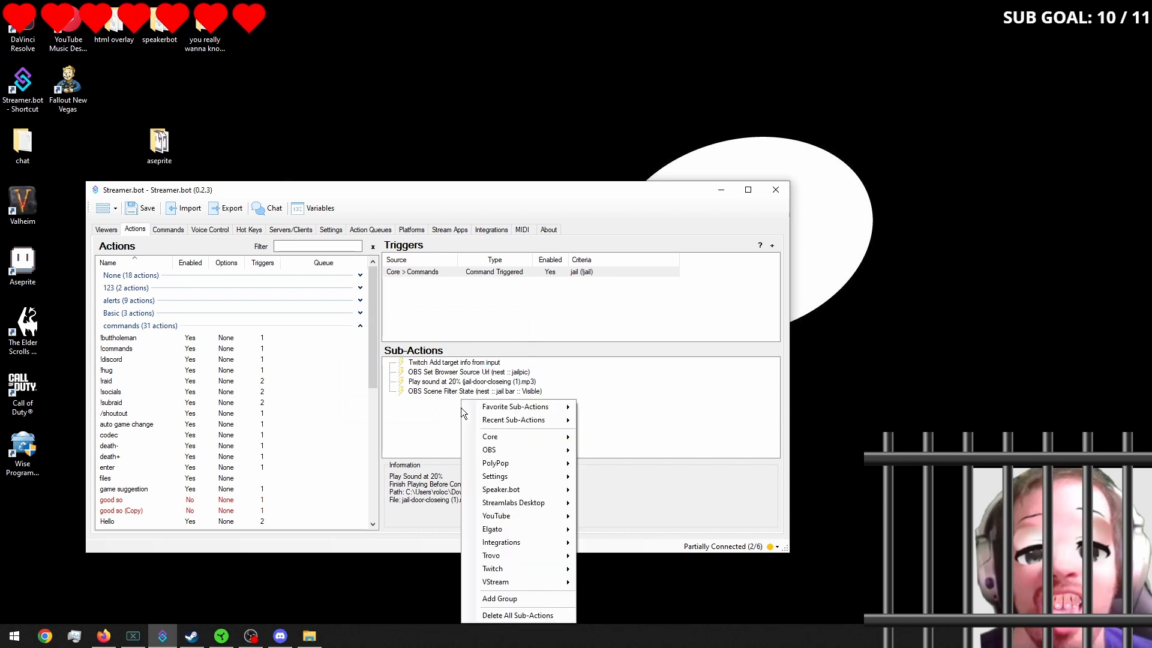
mouse_move(489, 437)
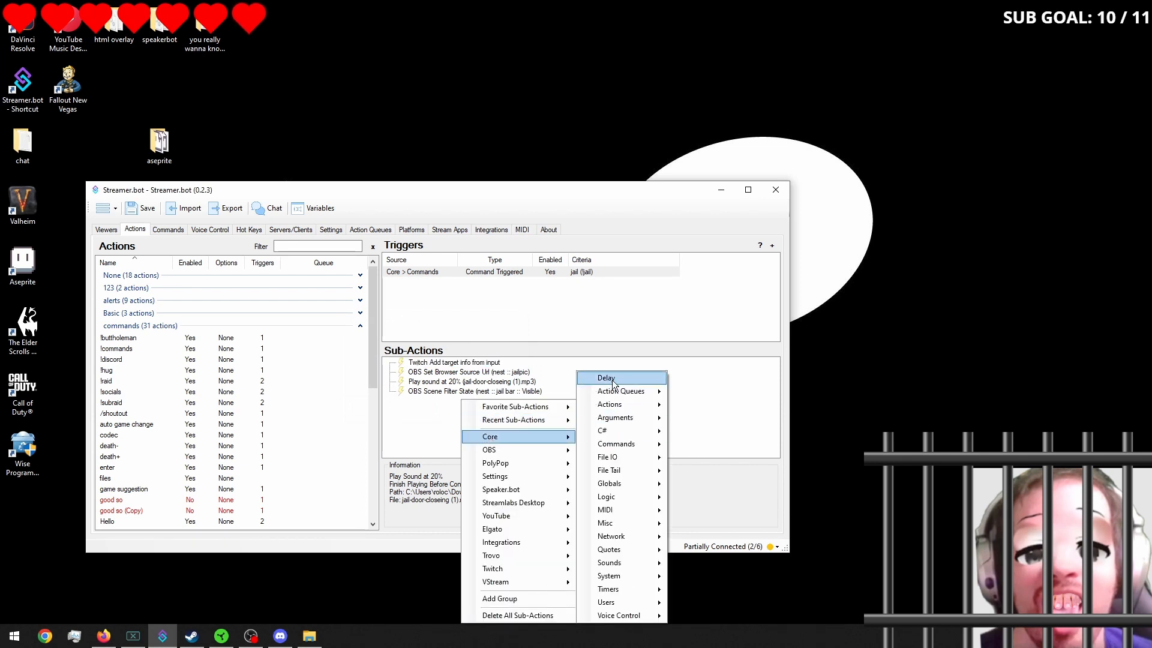
left_click(606, 378)
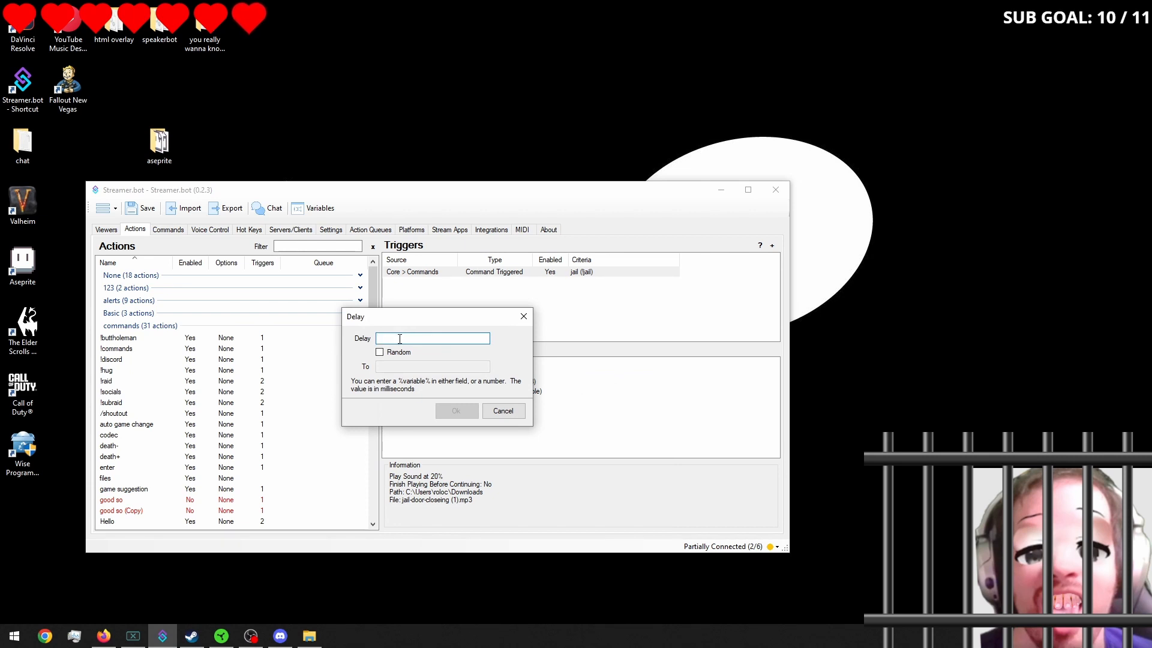
type("10")
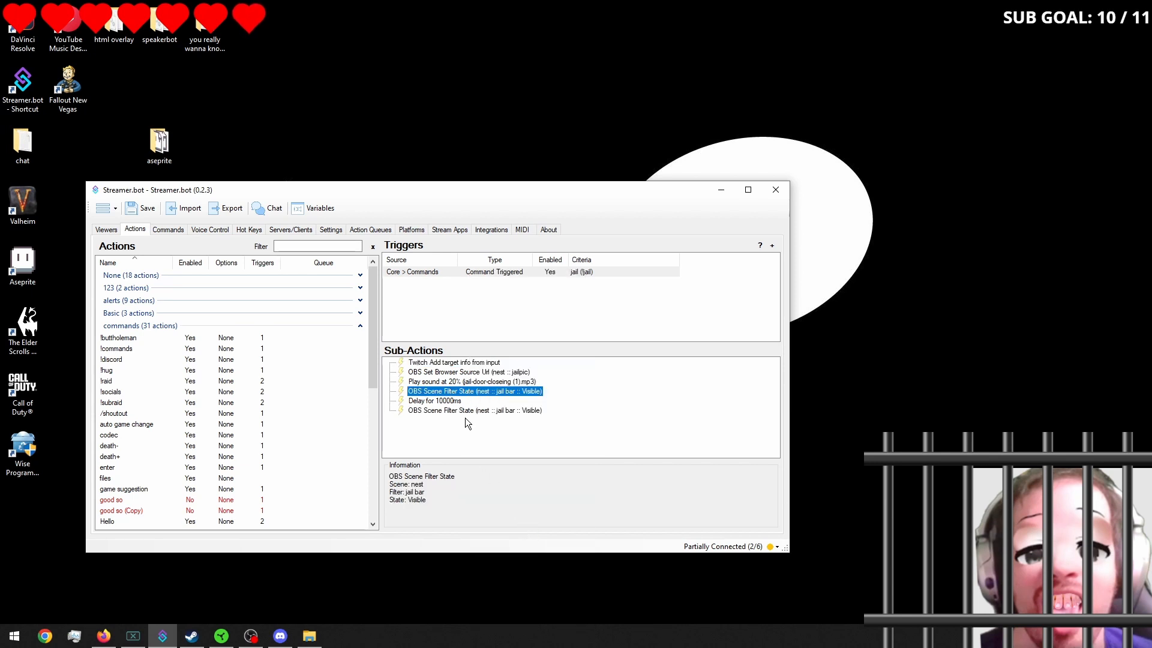
Step: Change the copied filter state step's filter to jail bar home
double_click(475, 391)
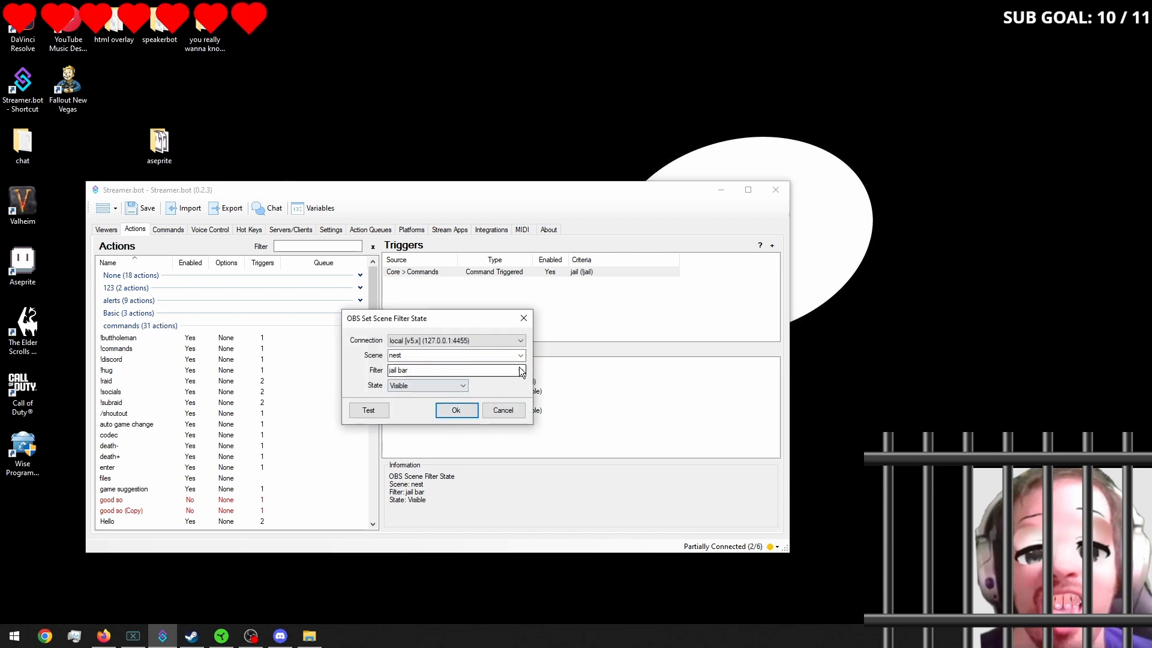
left_click(519, 370)
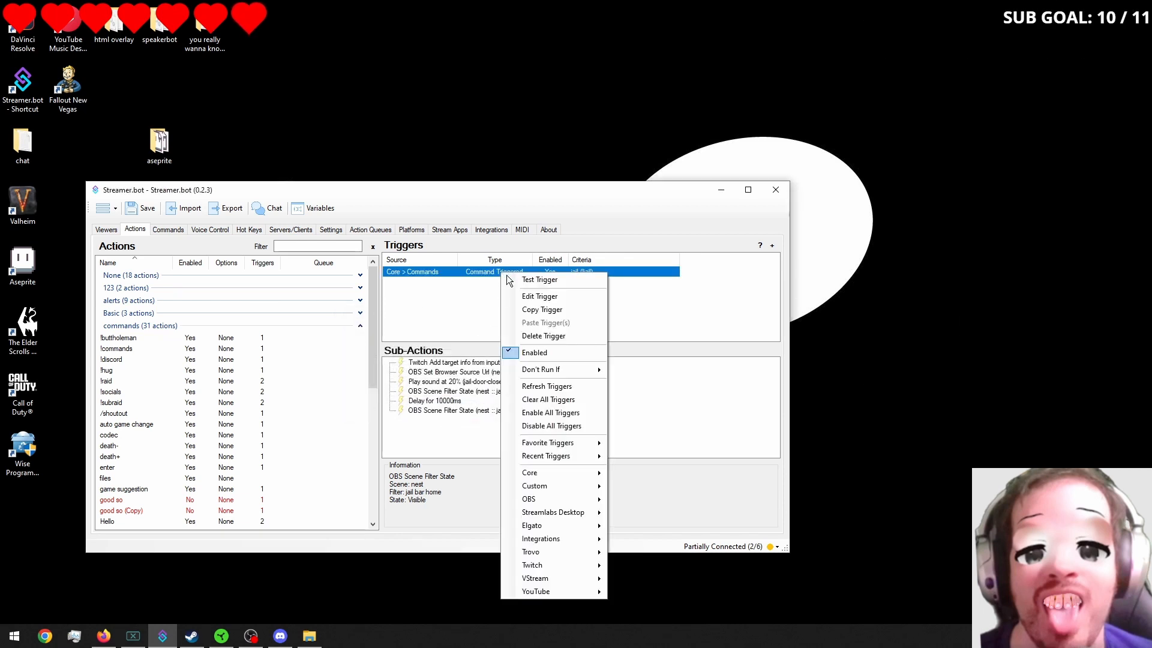
left_click(533, 285)
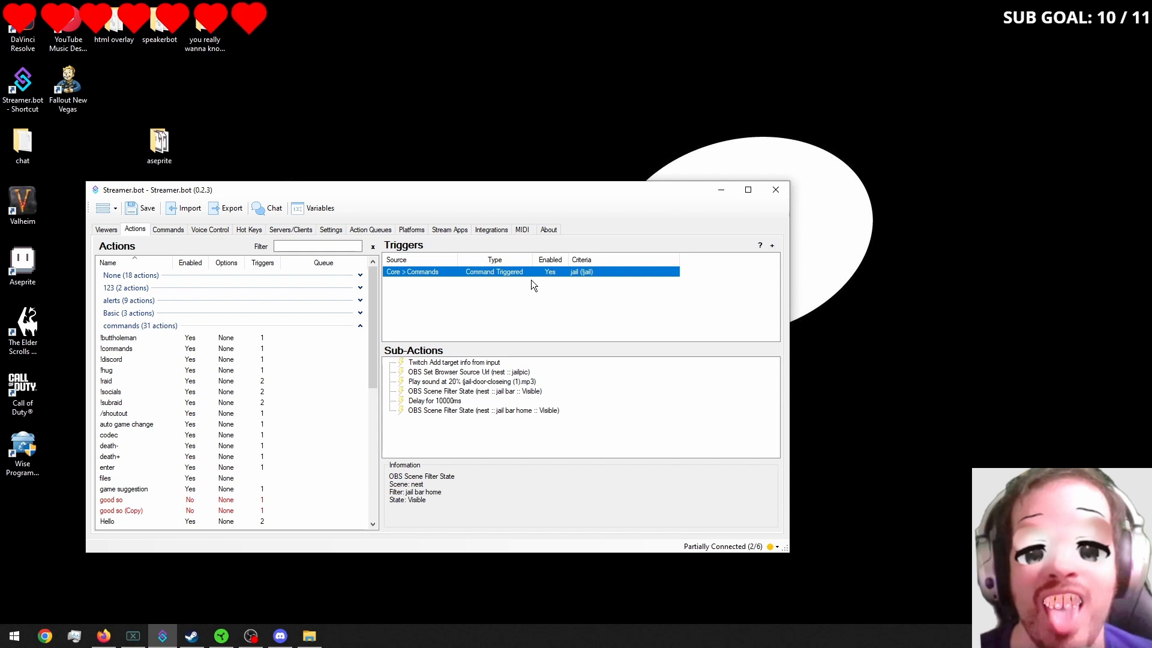
mouse_move(569, 283)
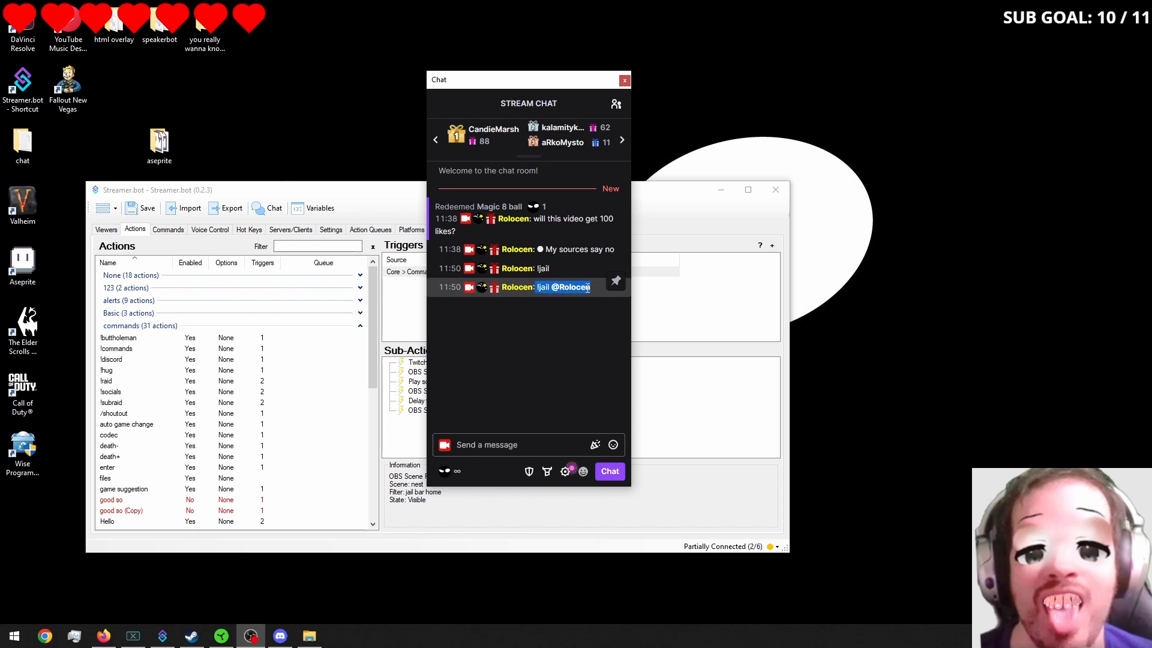
left_click(502, 444)
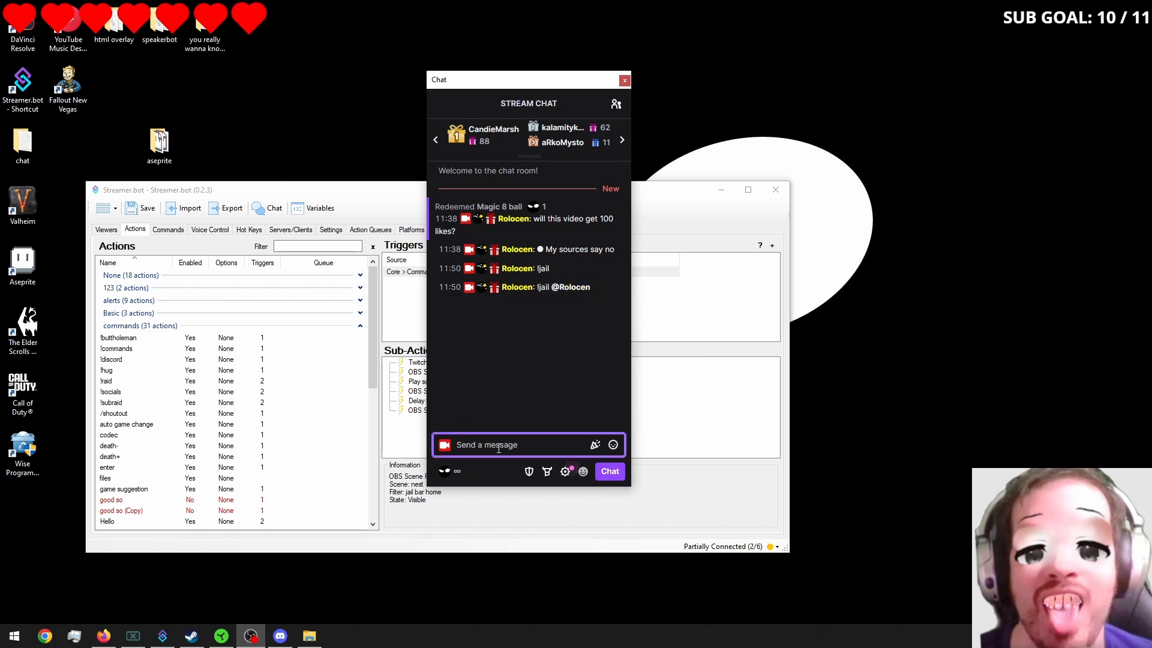
type("ljail @Rolocen")
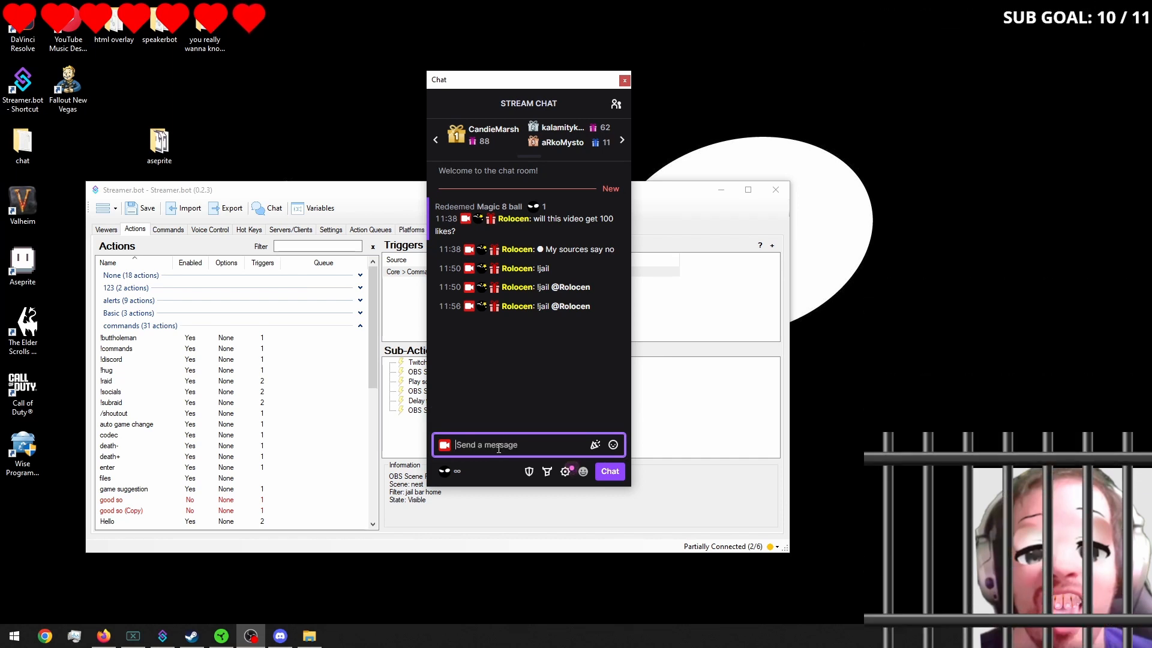
mouse_move(616, 99)
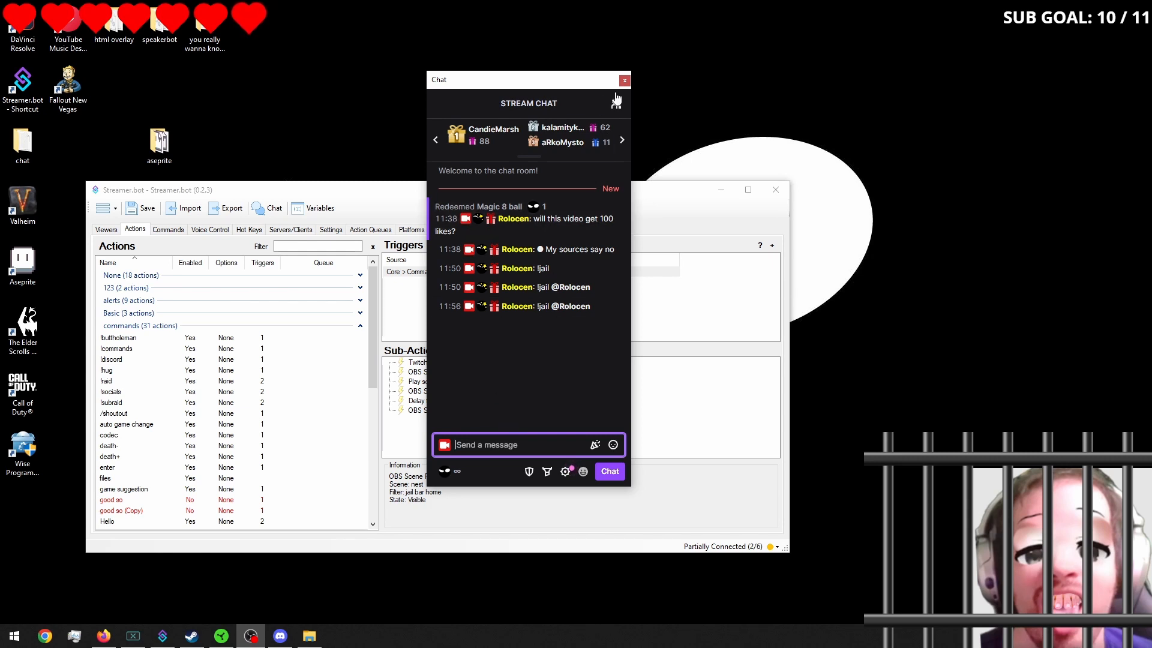
left_click(624, 79)
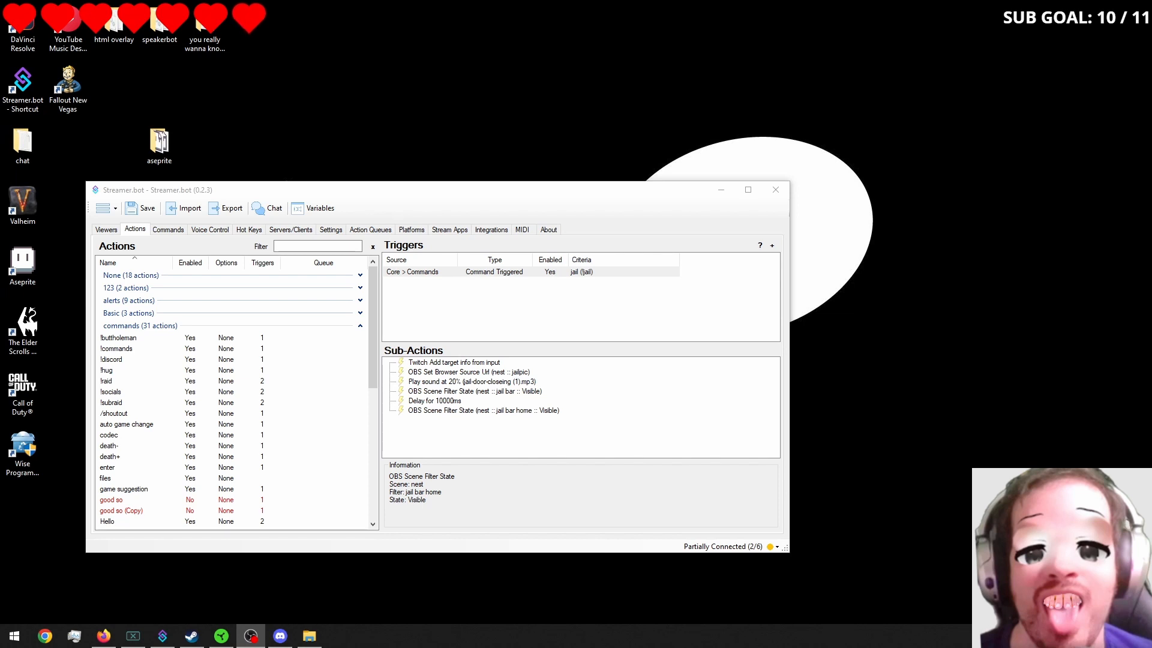
mouse_move(519, 449)
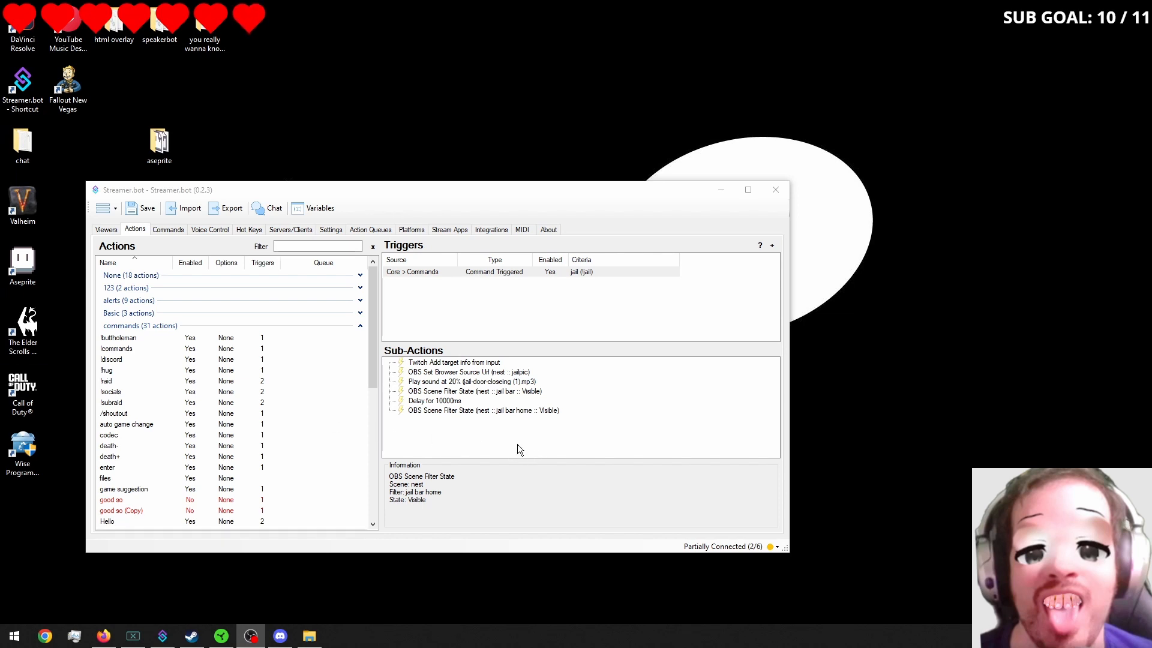
Step: Add a Set Source Visibility State sub-action making the nest scene's jailpic source Visible
right_click(453, 362)
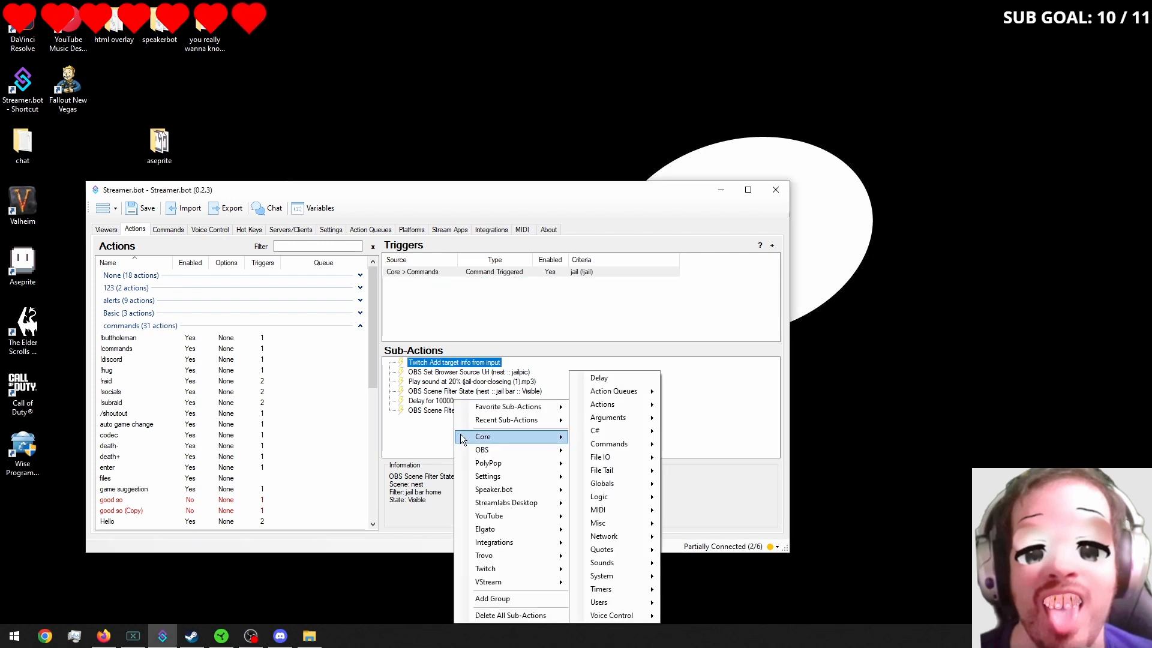
mouse_move(484, 569)
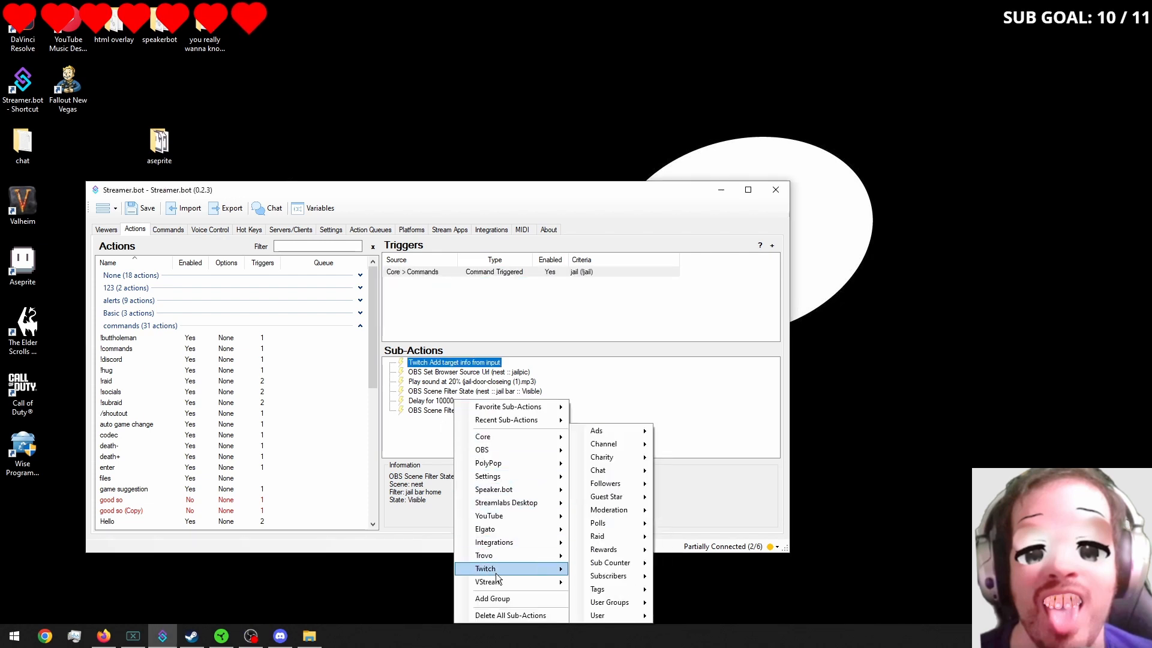
mouse_move(609, 562)
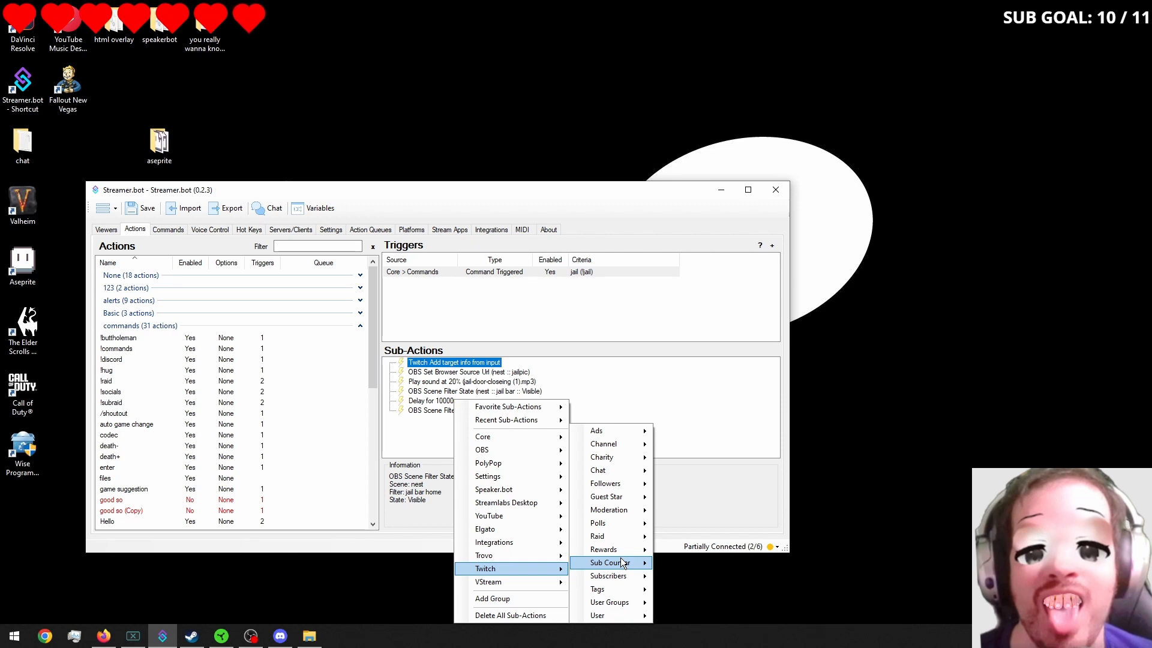
mouse_move(511, 450)
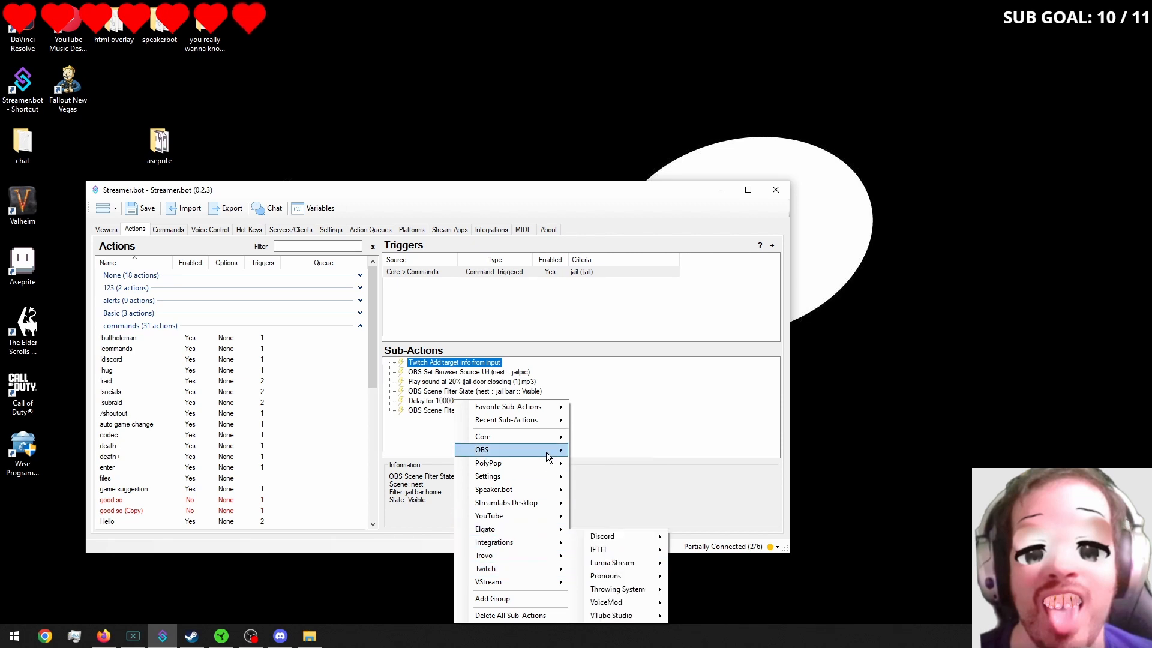
mouse_move(550, 449)
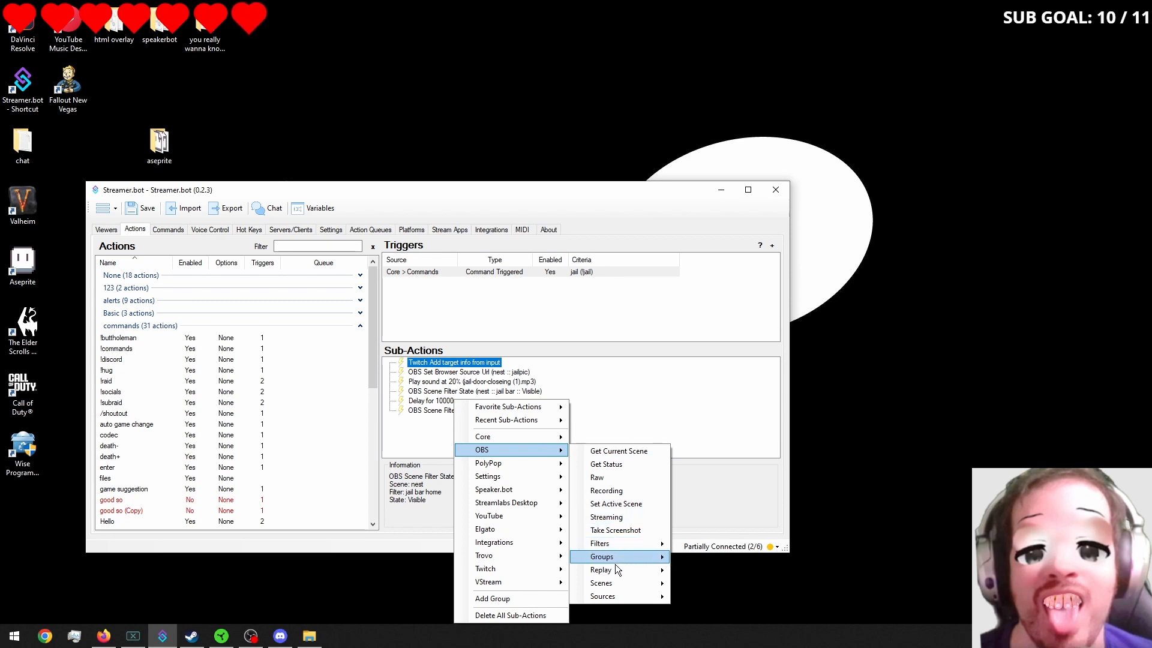
mouse_move(618, 583)
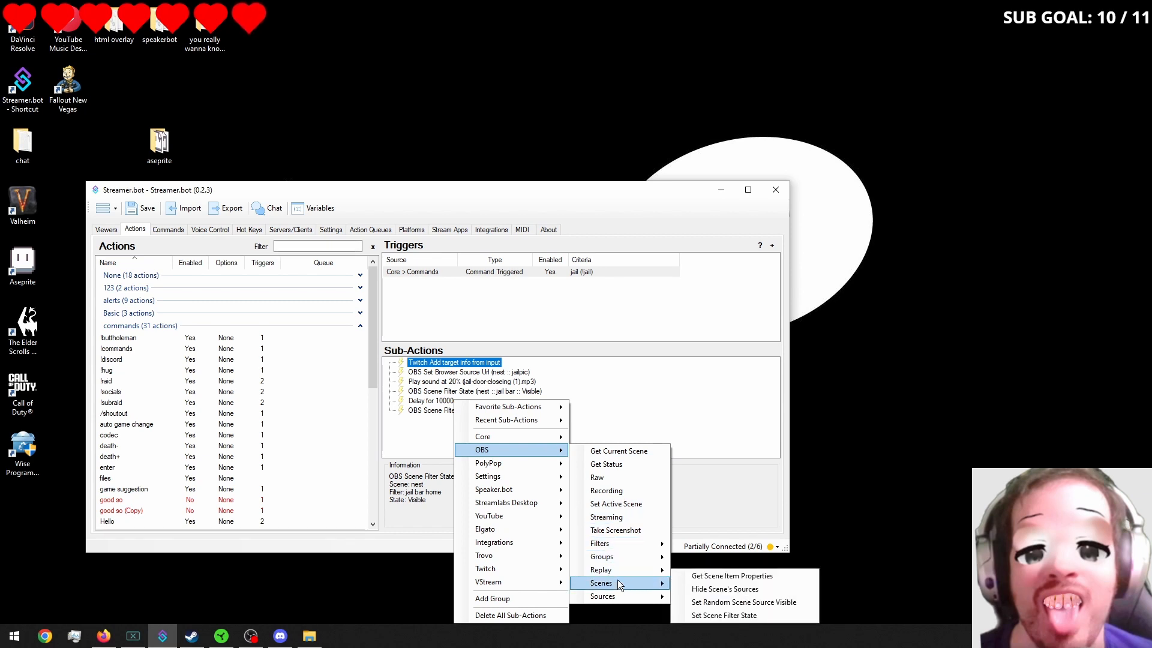
mouse_move(607, 596)
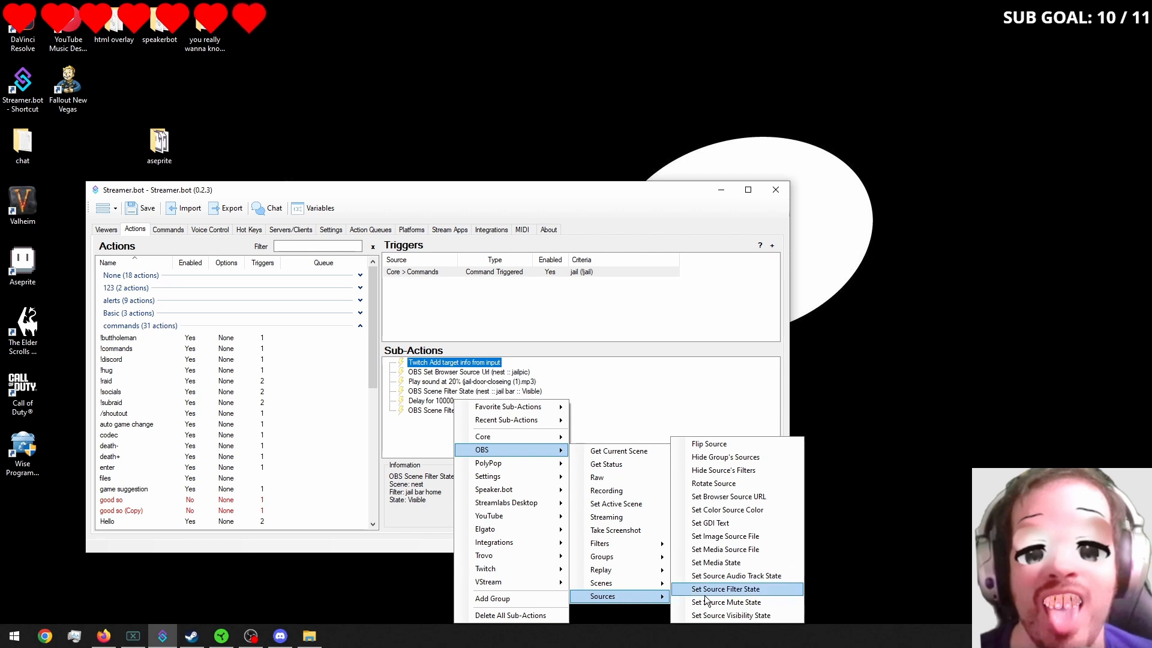
mouse_move(710, 616)
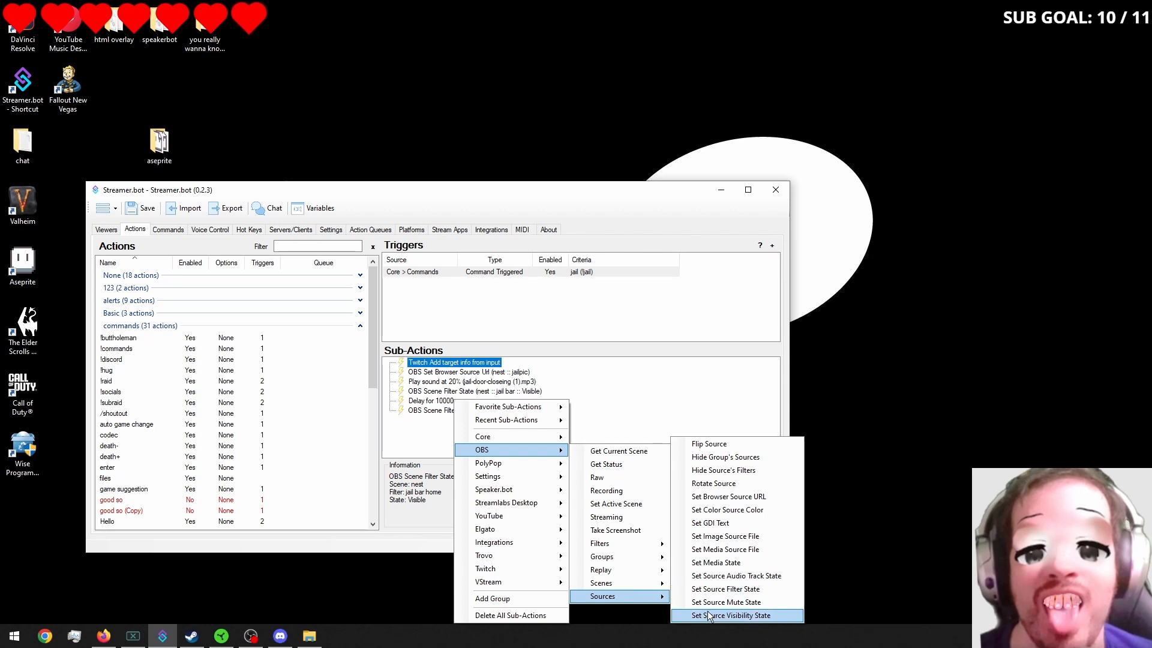
left_click(736, 614)
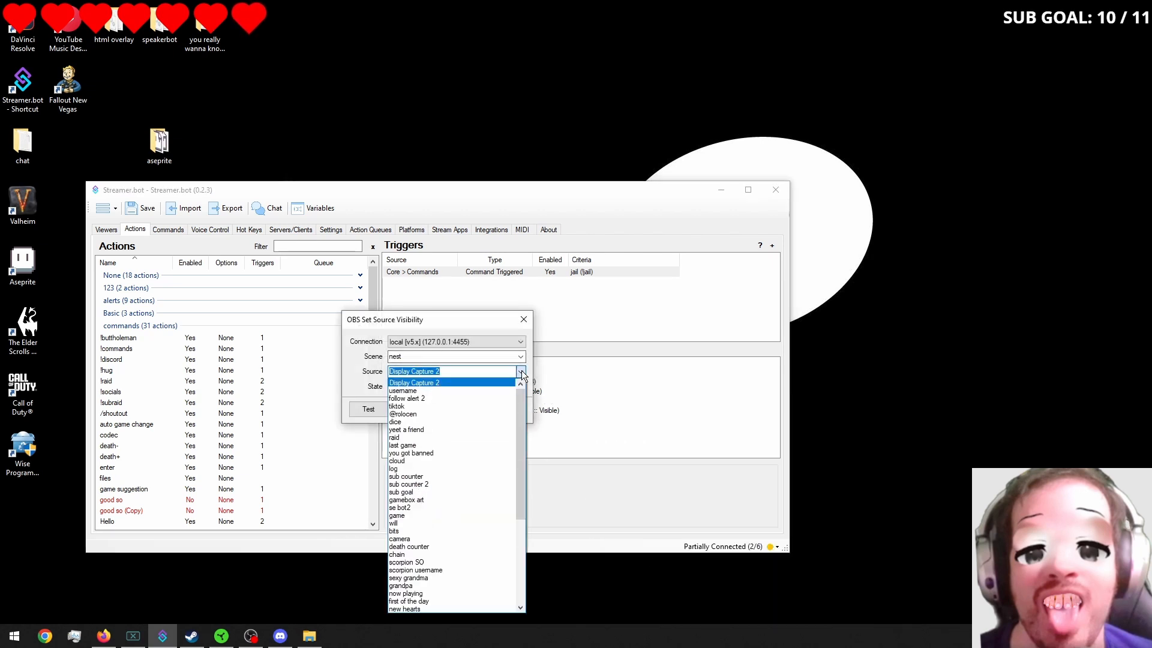
scroll("down", 3)
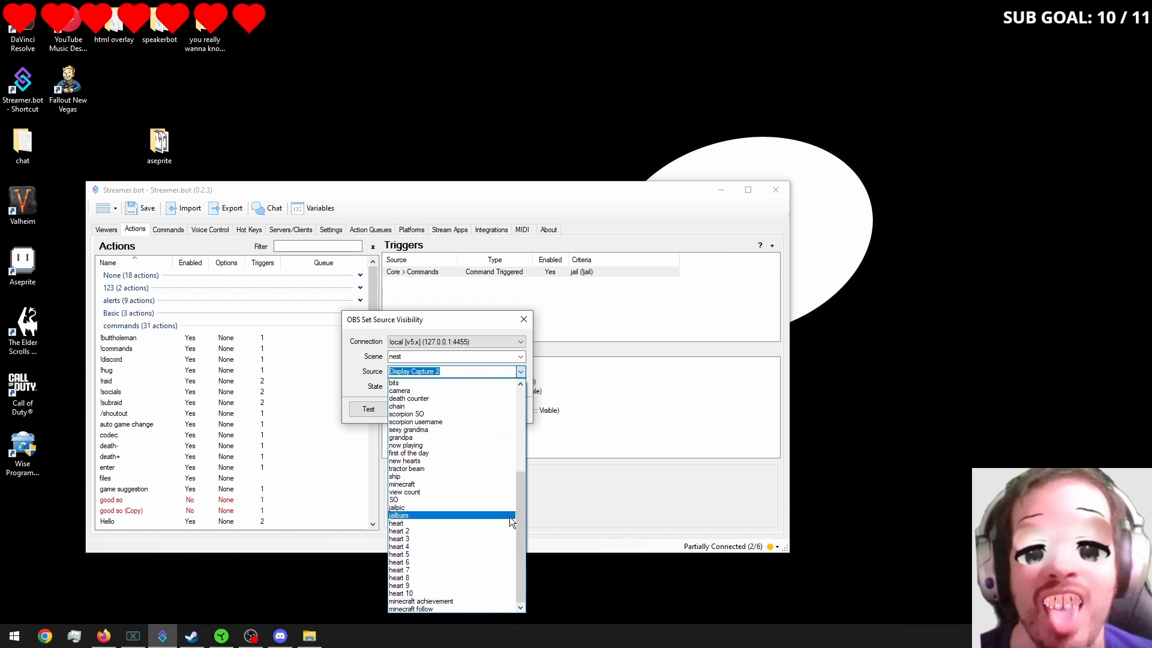
left_click(396, 507)
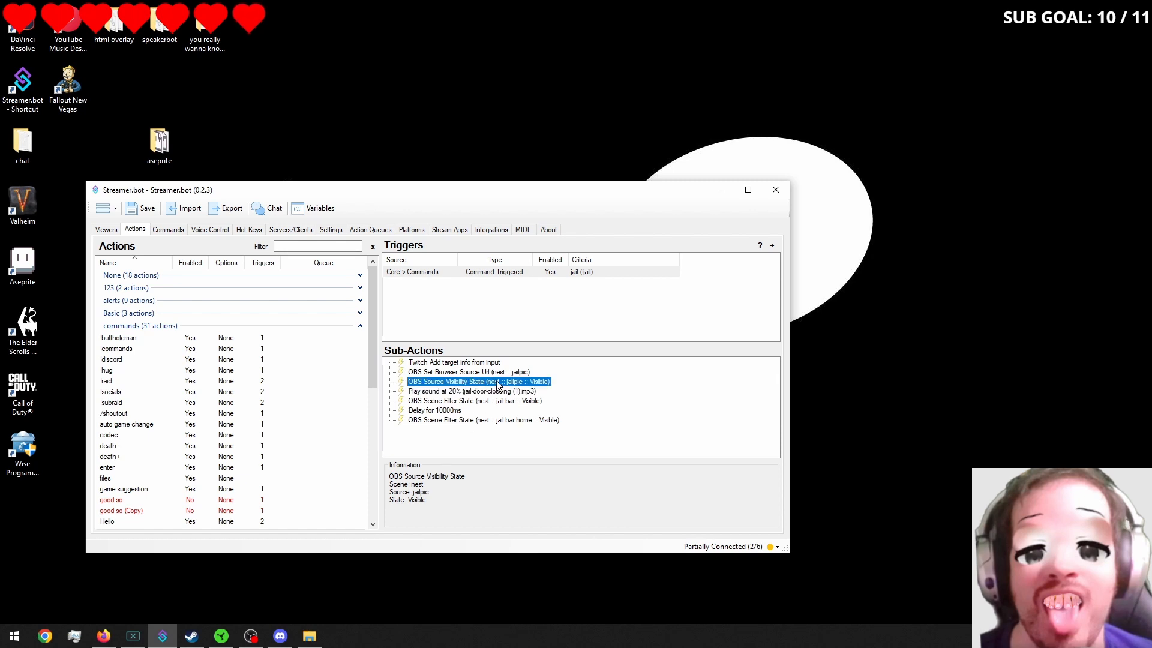
Step: Duplicate the jailpic visibility step as a final sub-action set to Hidden
right_click(479, 381)
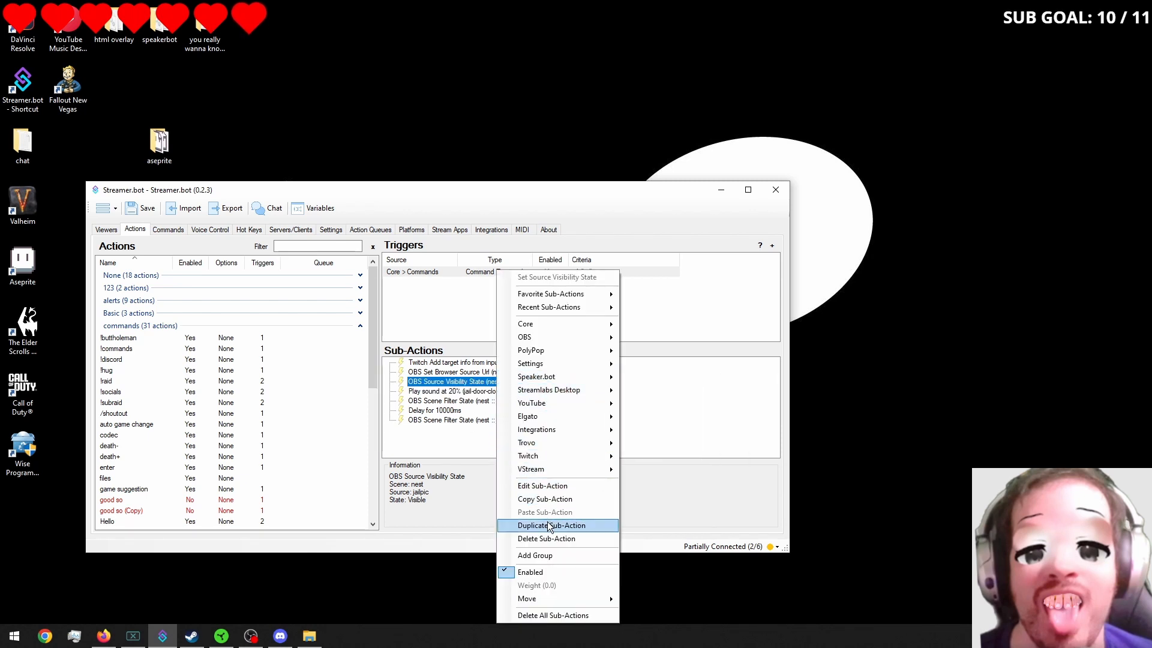
left_click(552, 525)
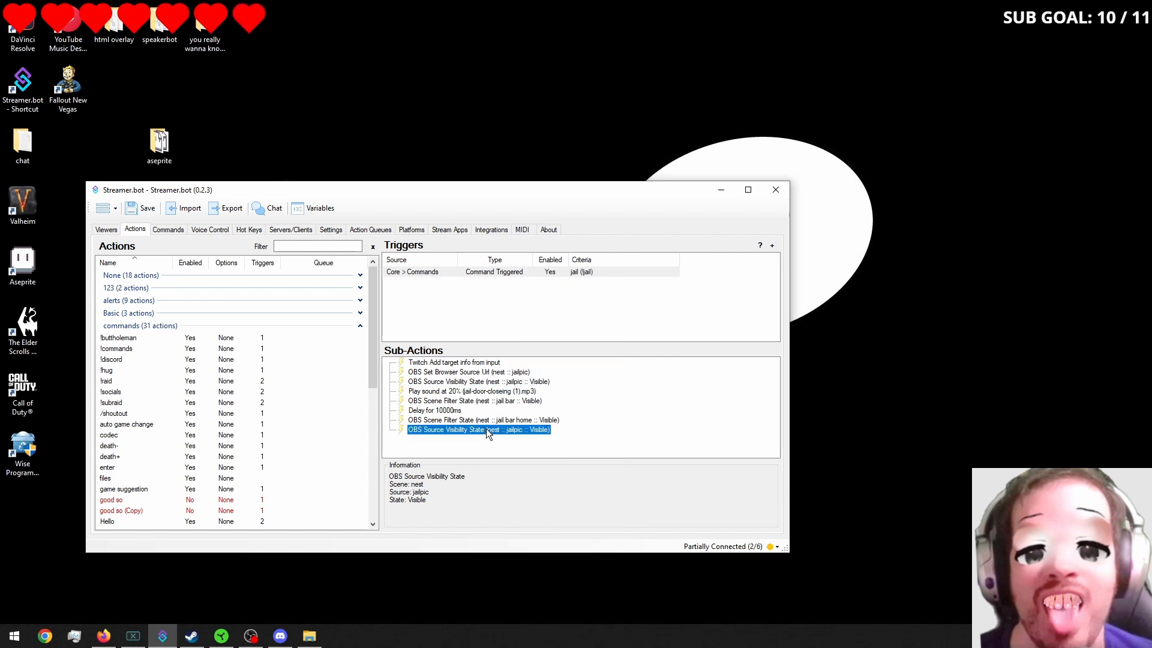
double_click(477, 430)
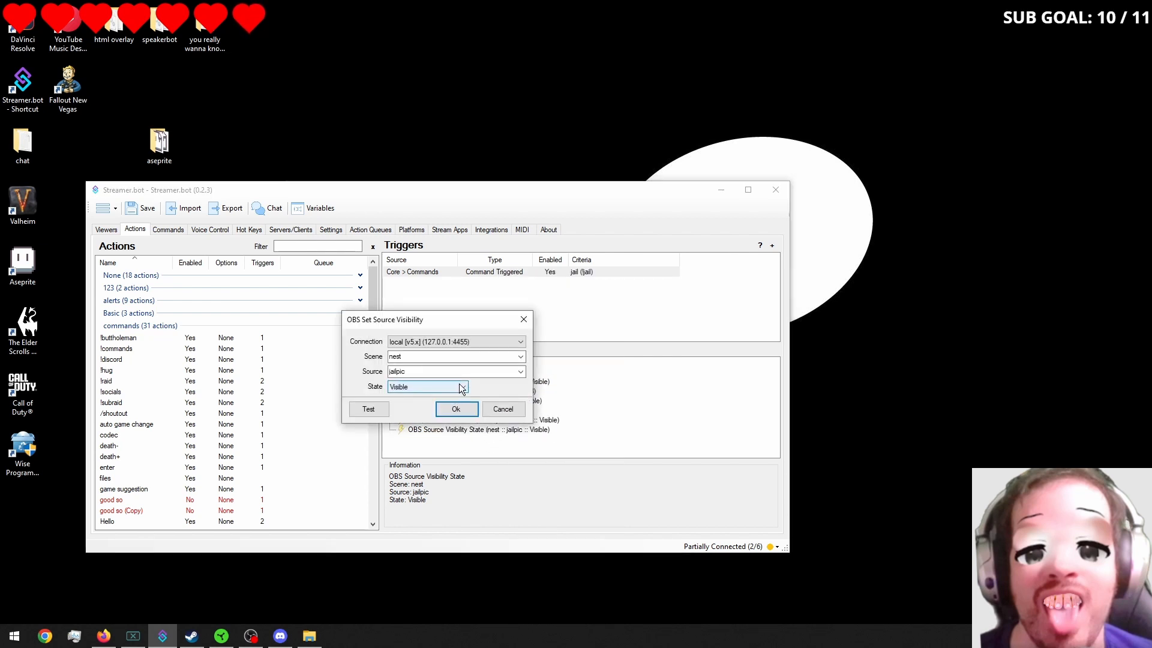
left_click(460, 386)
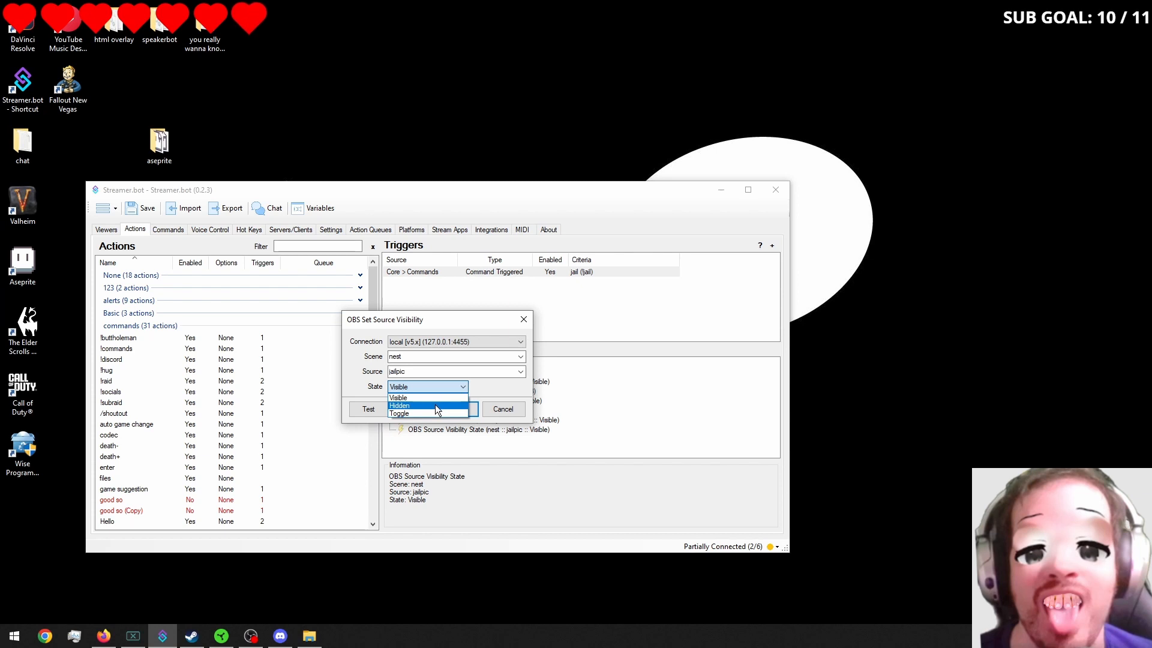
left_click(417, 406)
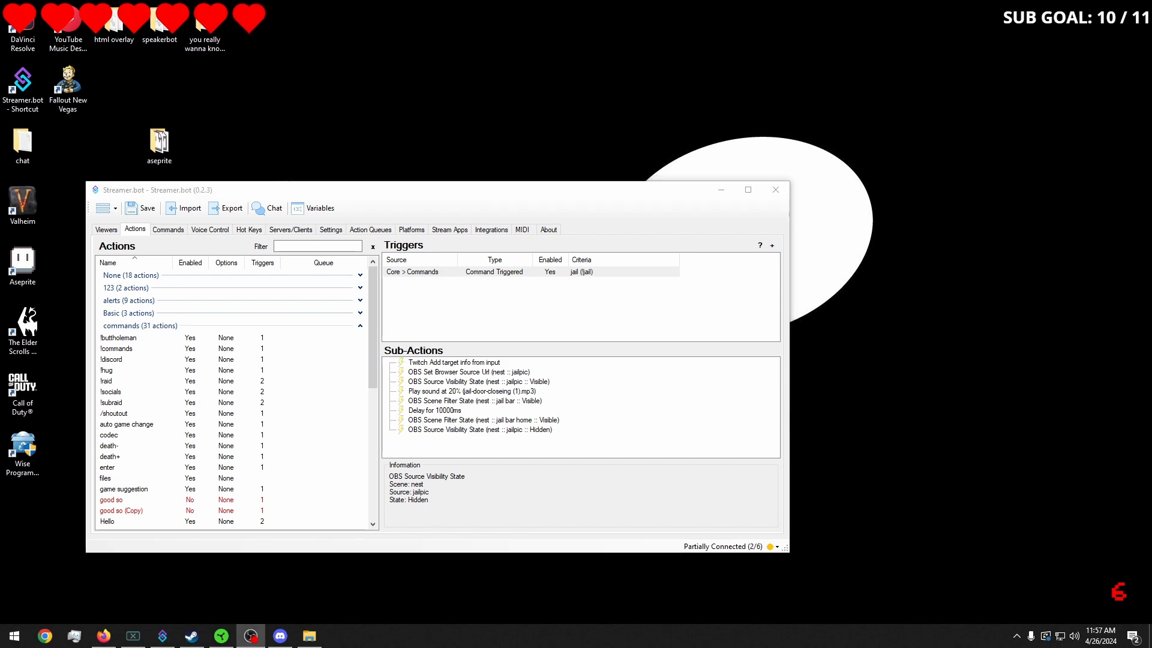
left_click(267, 208)
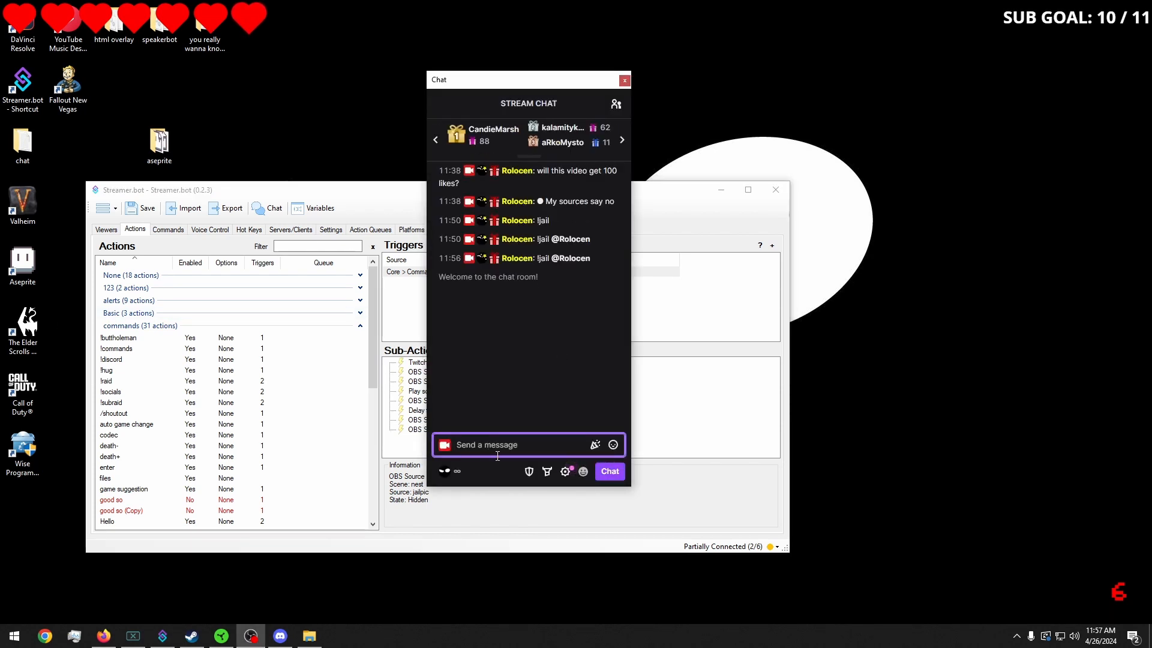
type("lha")
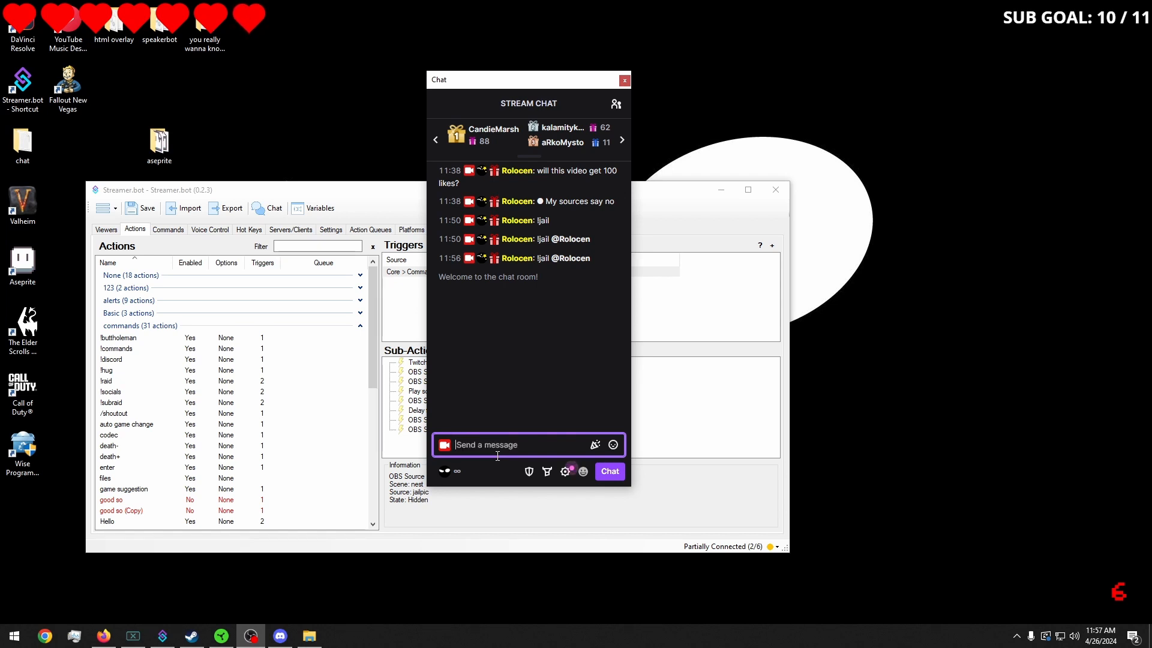
type("lj")
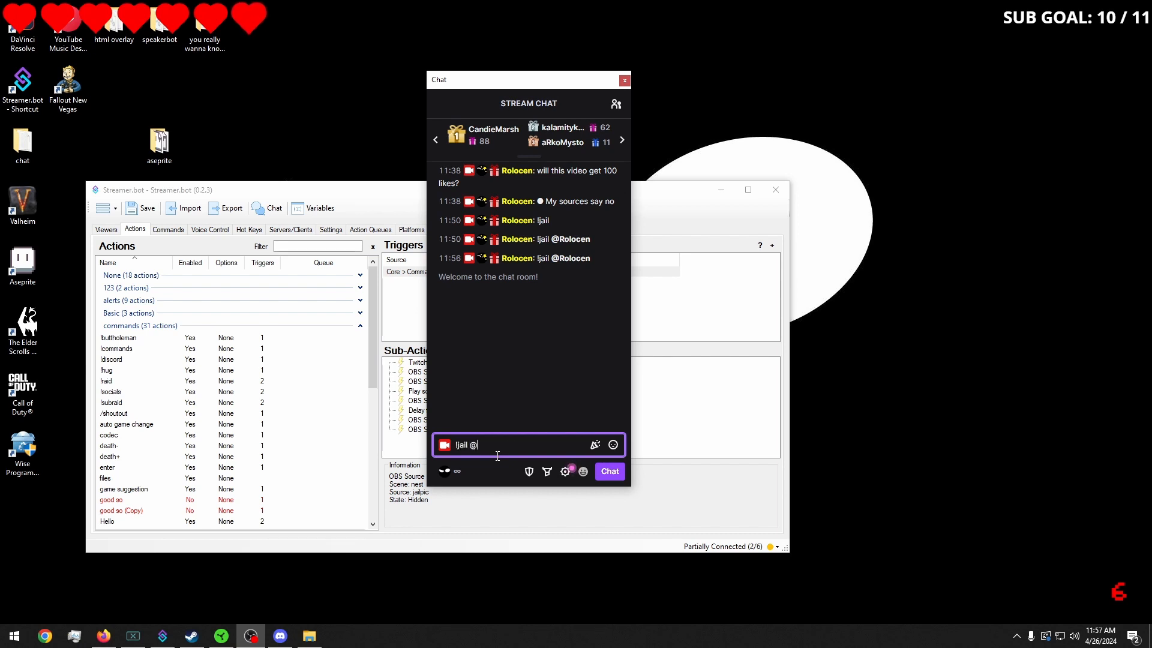
type("Rolocen")
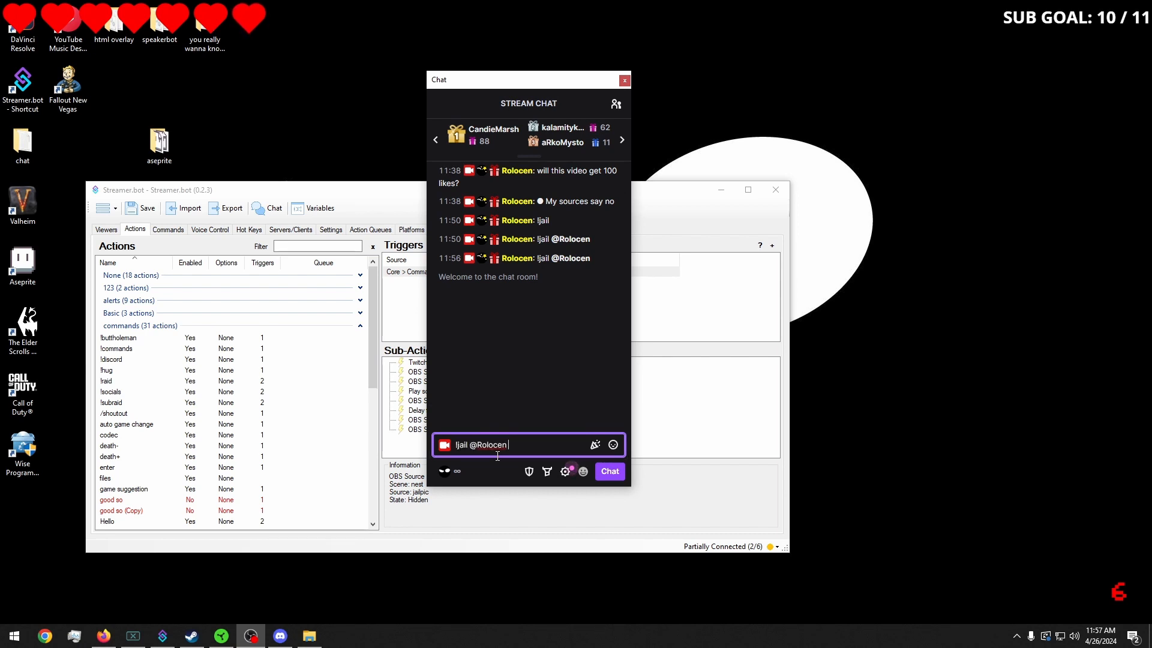
left_click(610, 470)
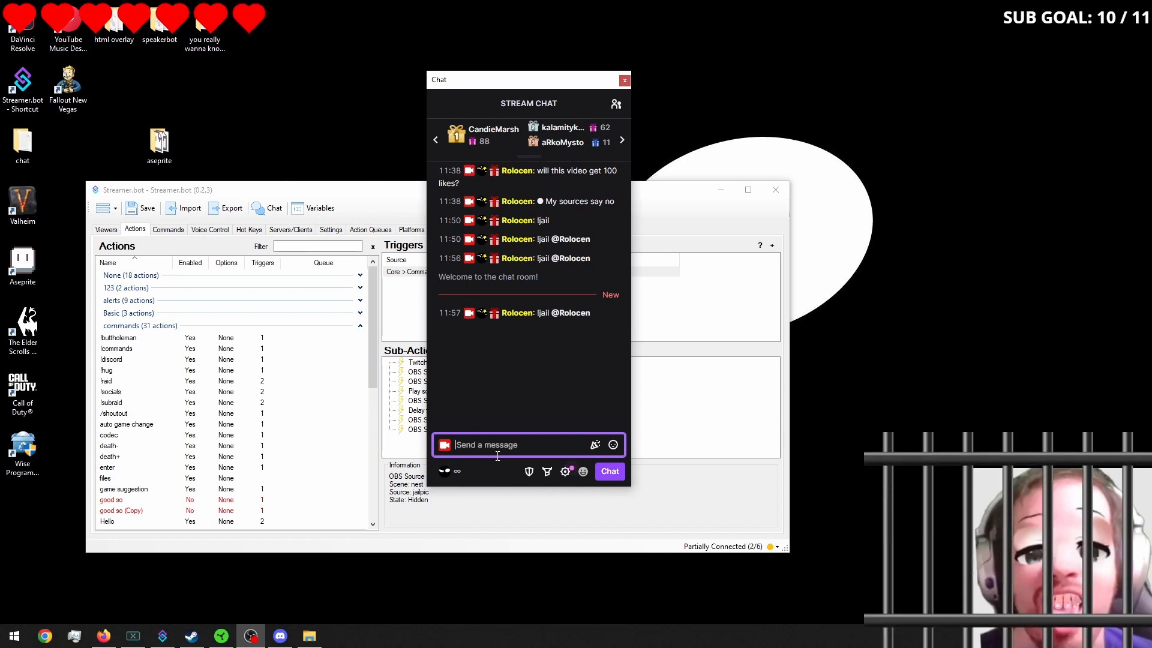